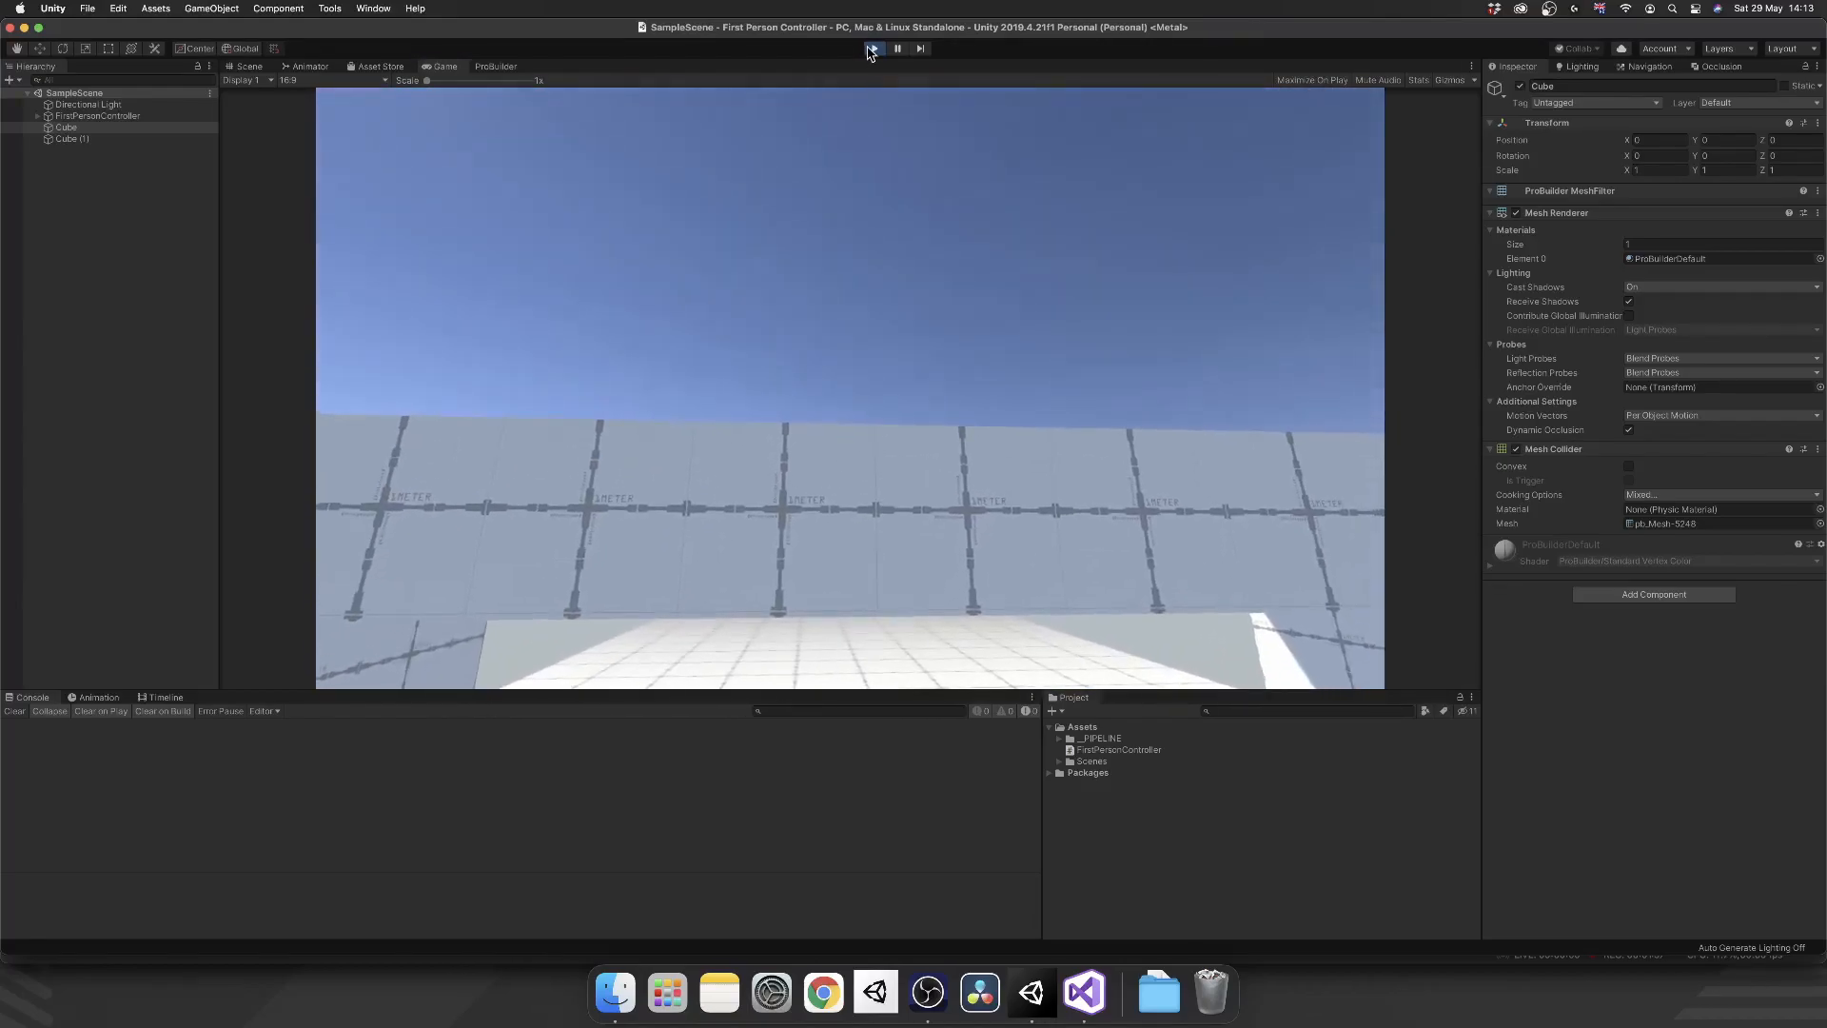
# - Stop play-testing the scene and switch to Visual Studio to edit the script
pyautogui.click(872, 48)
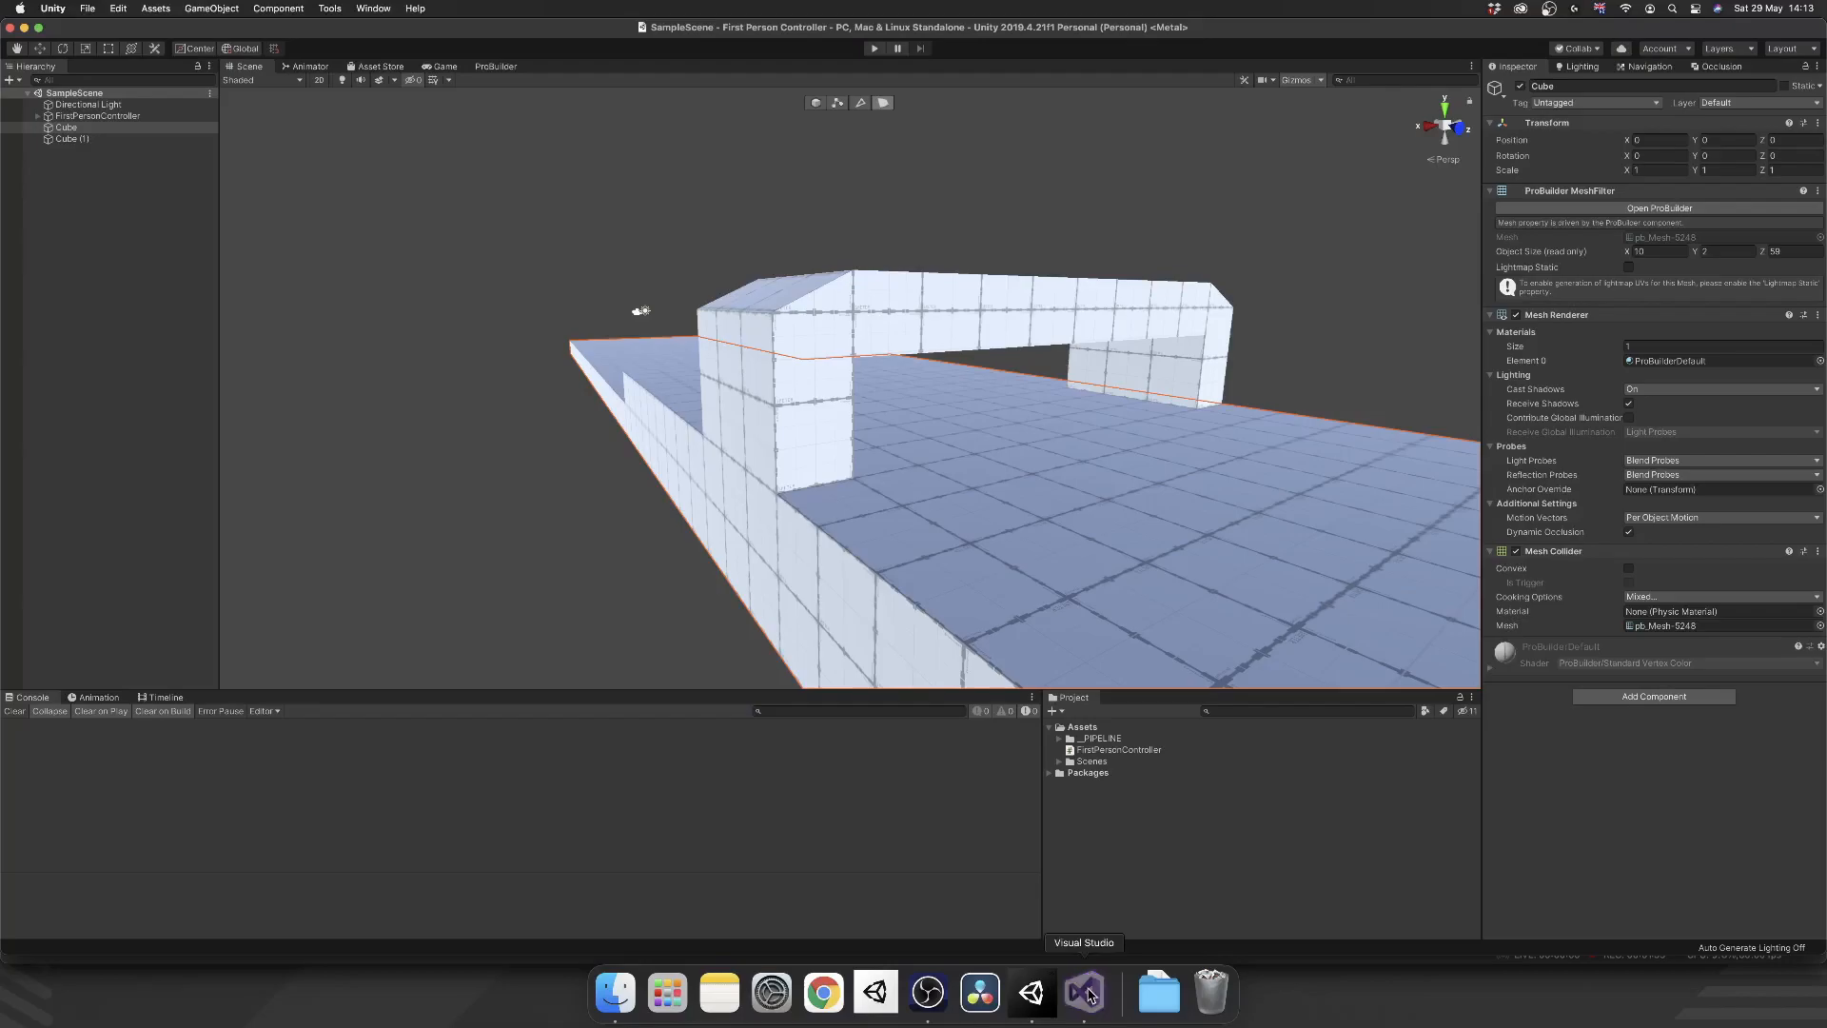
pyautogui.click(1084, 993)
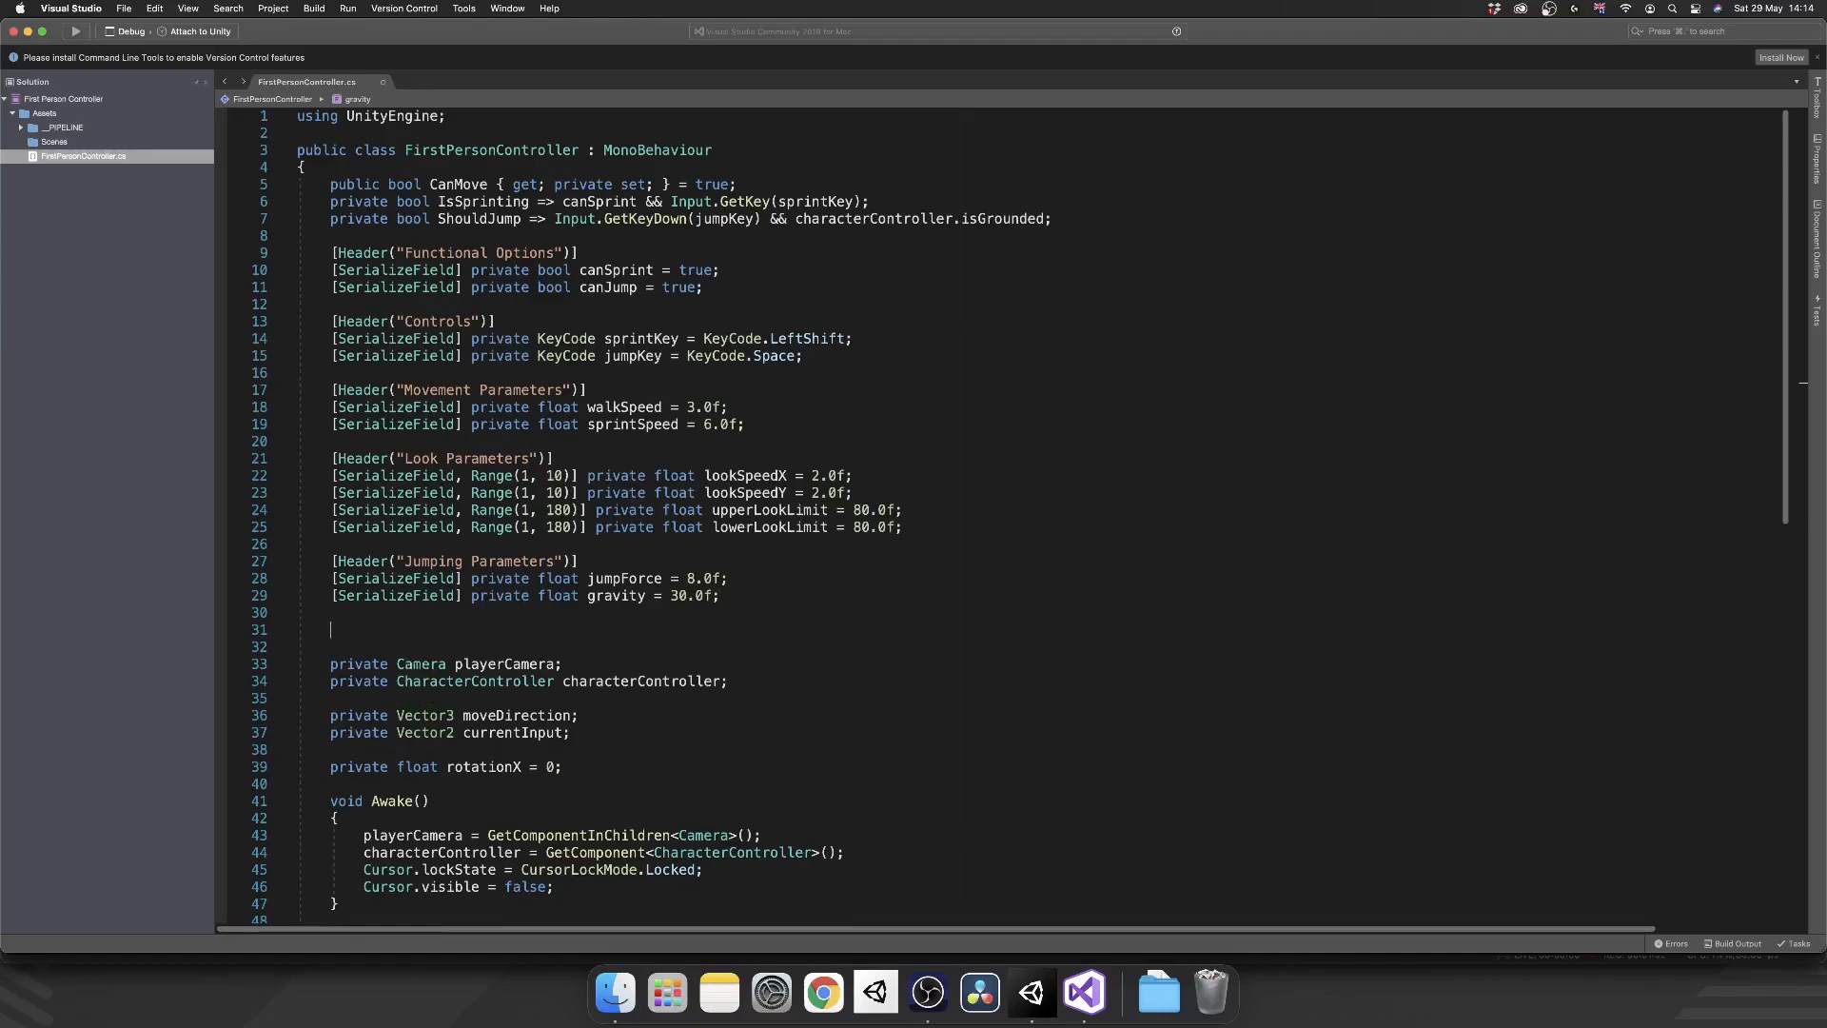
# - Add a [Header("Crouch Parameters")] attribute line beneath the jumping parameters
pyautogui.write('[Hed')
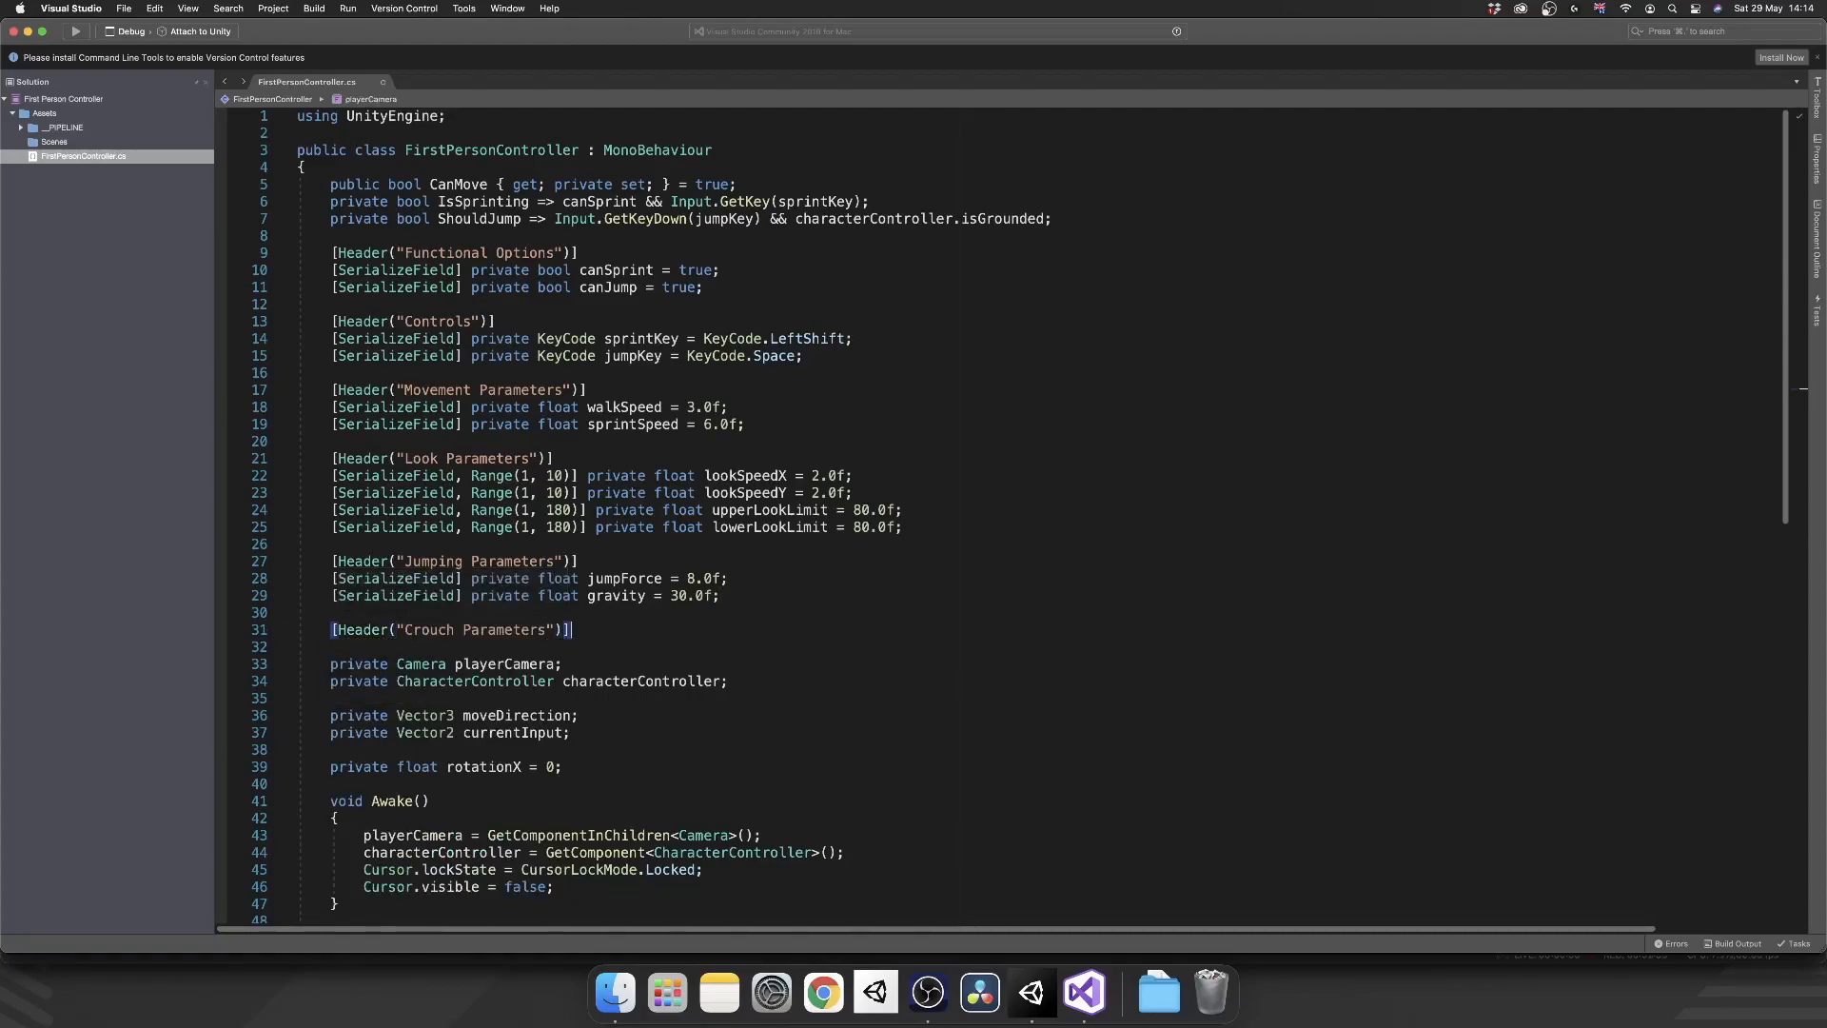
pyautogui.press('enter')
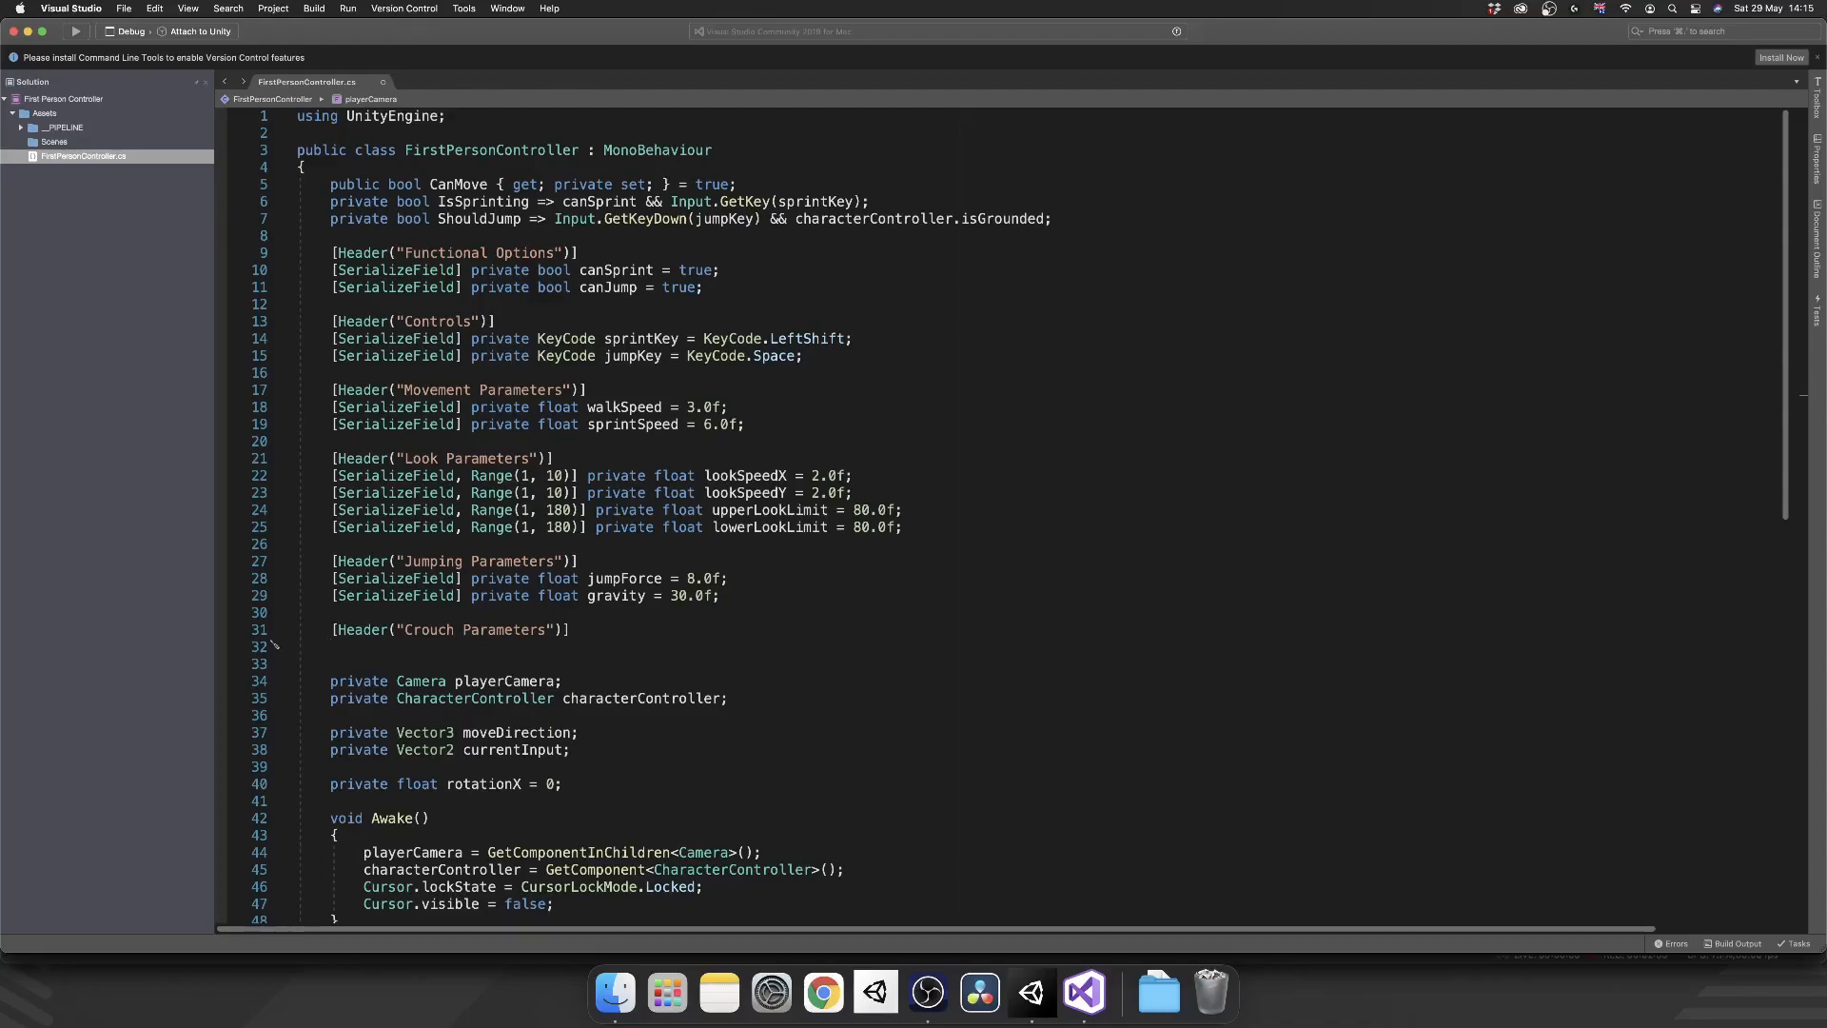
# - Write placeholder comments for crouch height, stand height, is crouching, crouch animation and crouch/stand time
pyautogui.write('// Crouch height')
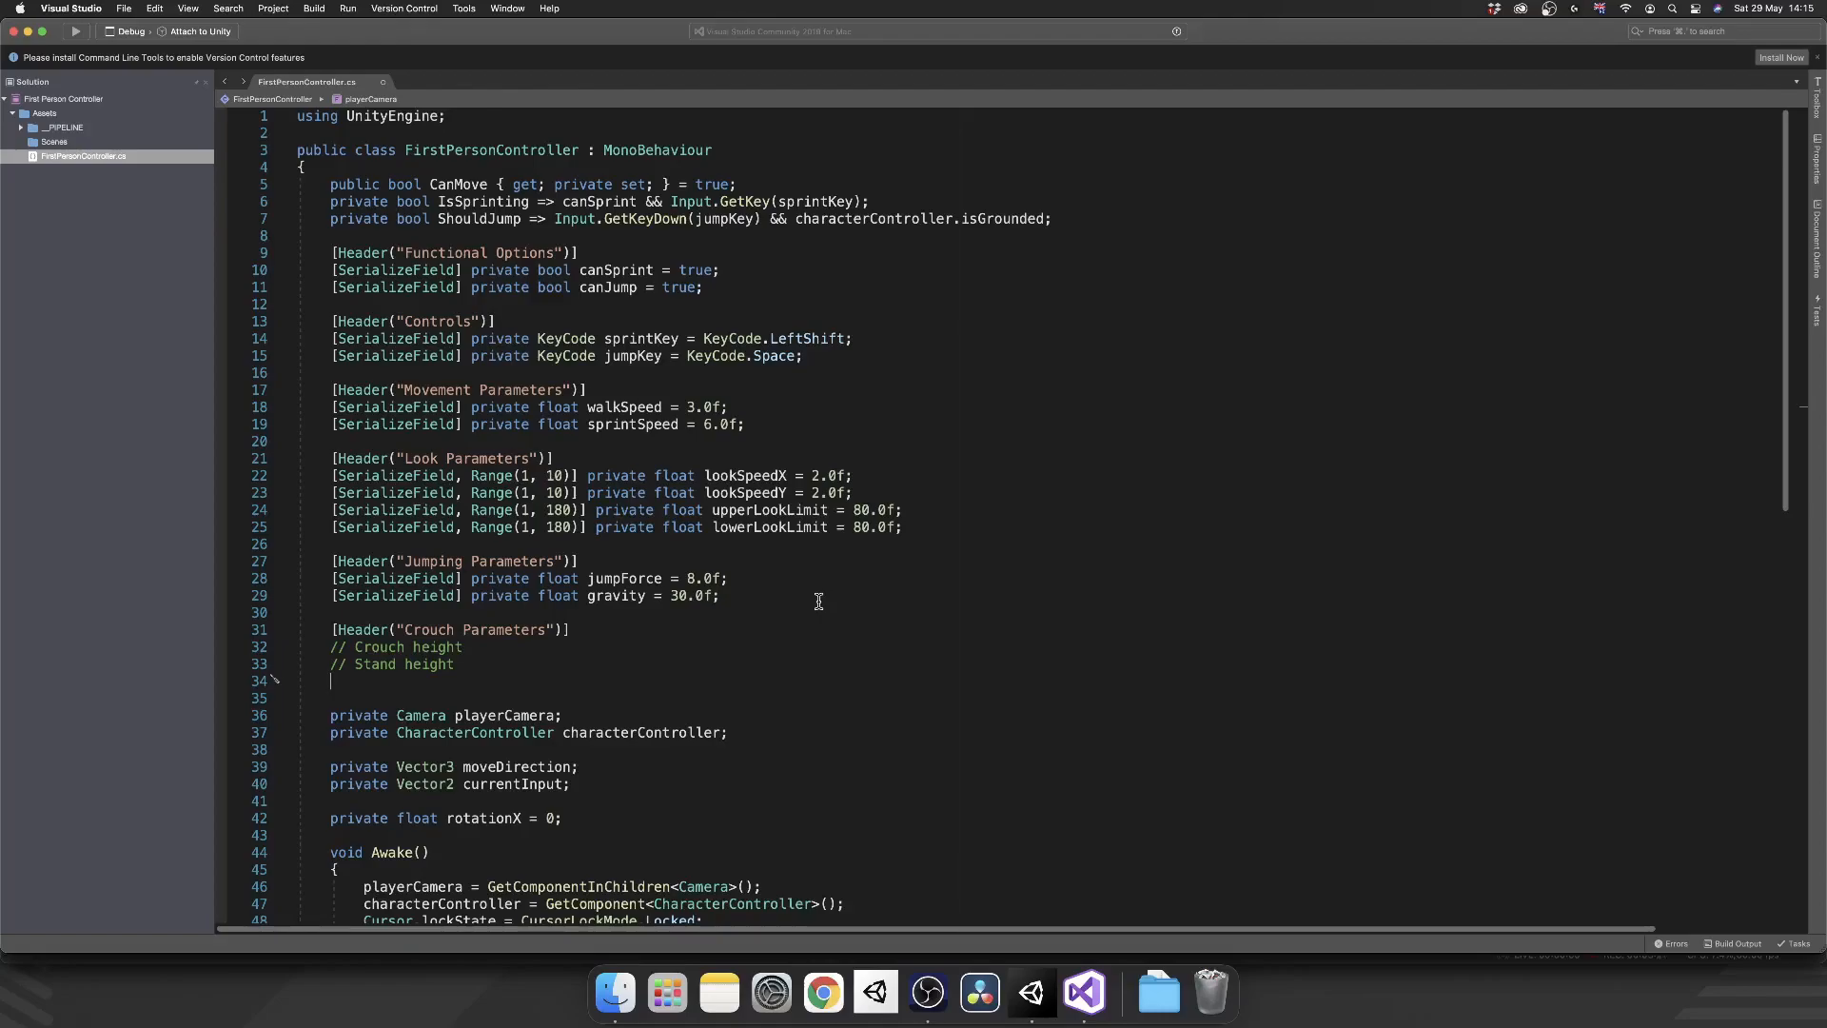
pyautogui.write('//')
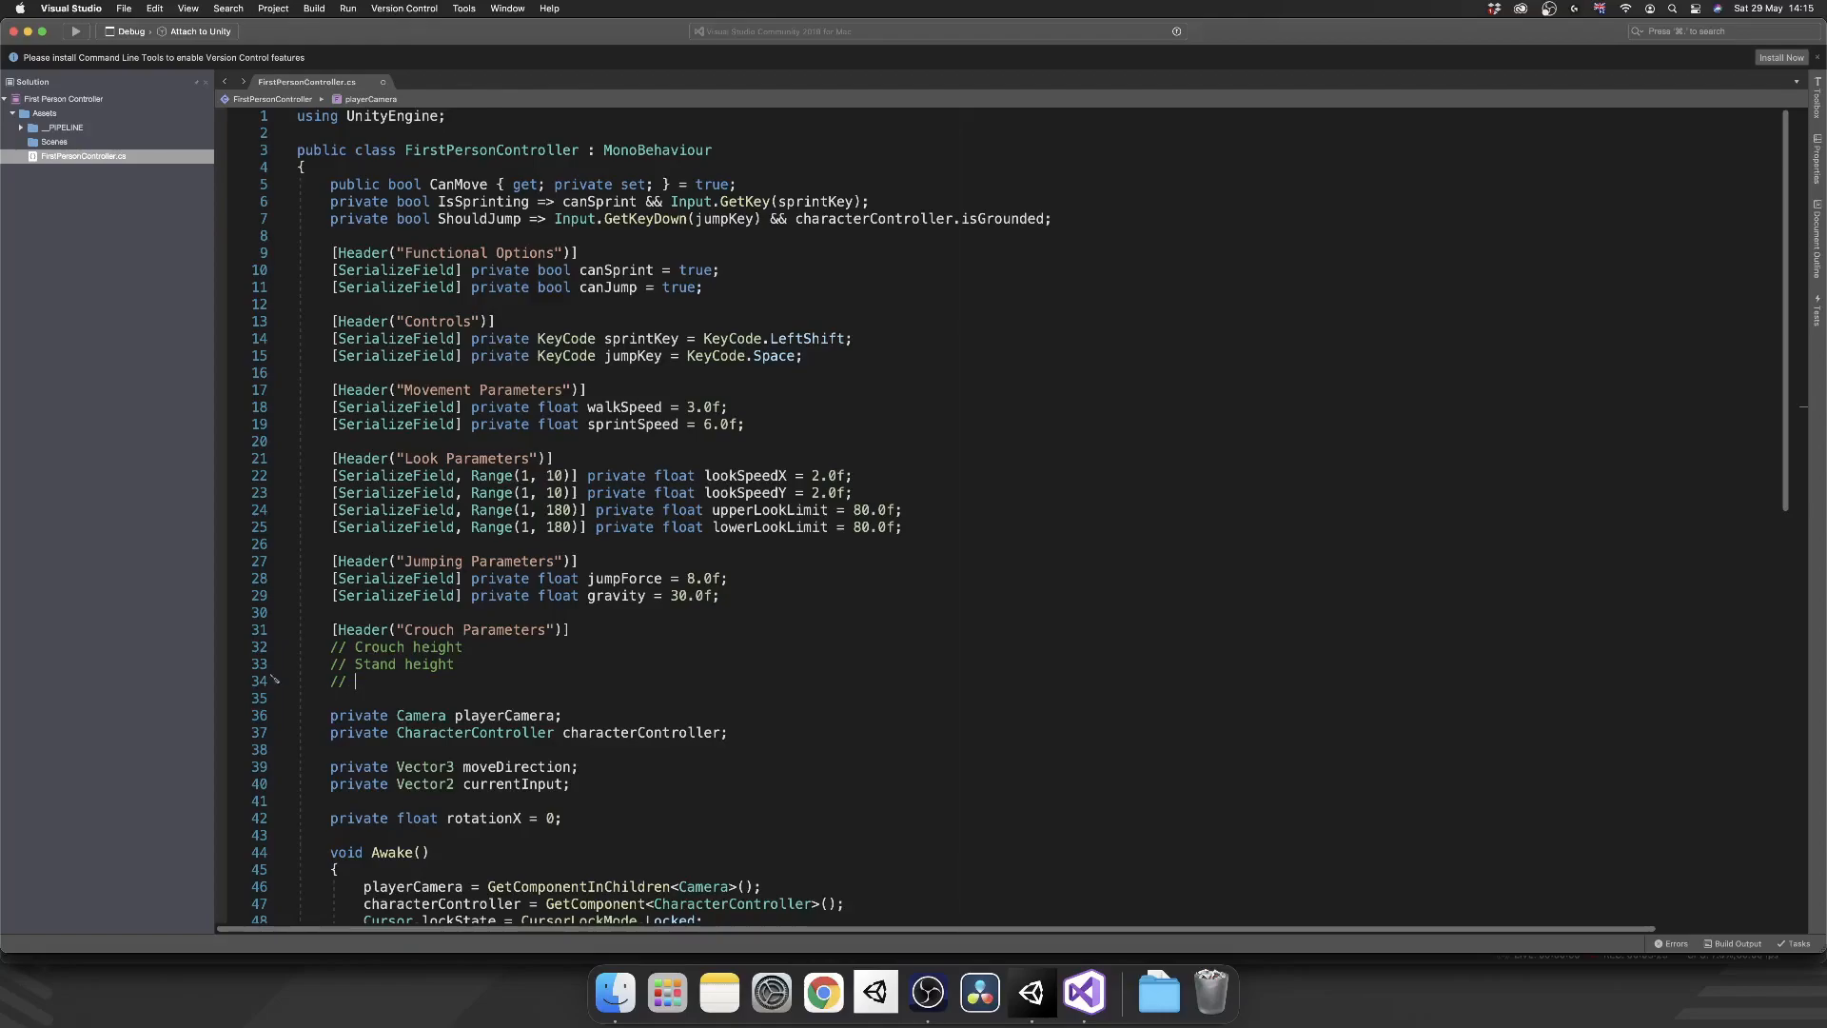
pyautogui.write('Is crouching')
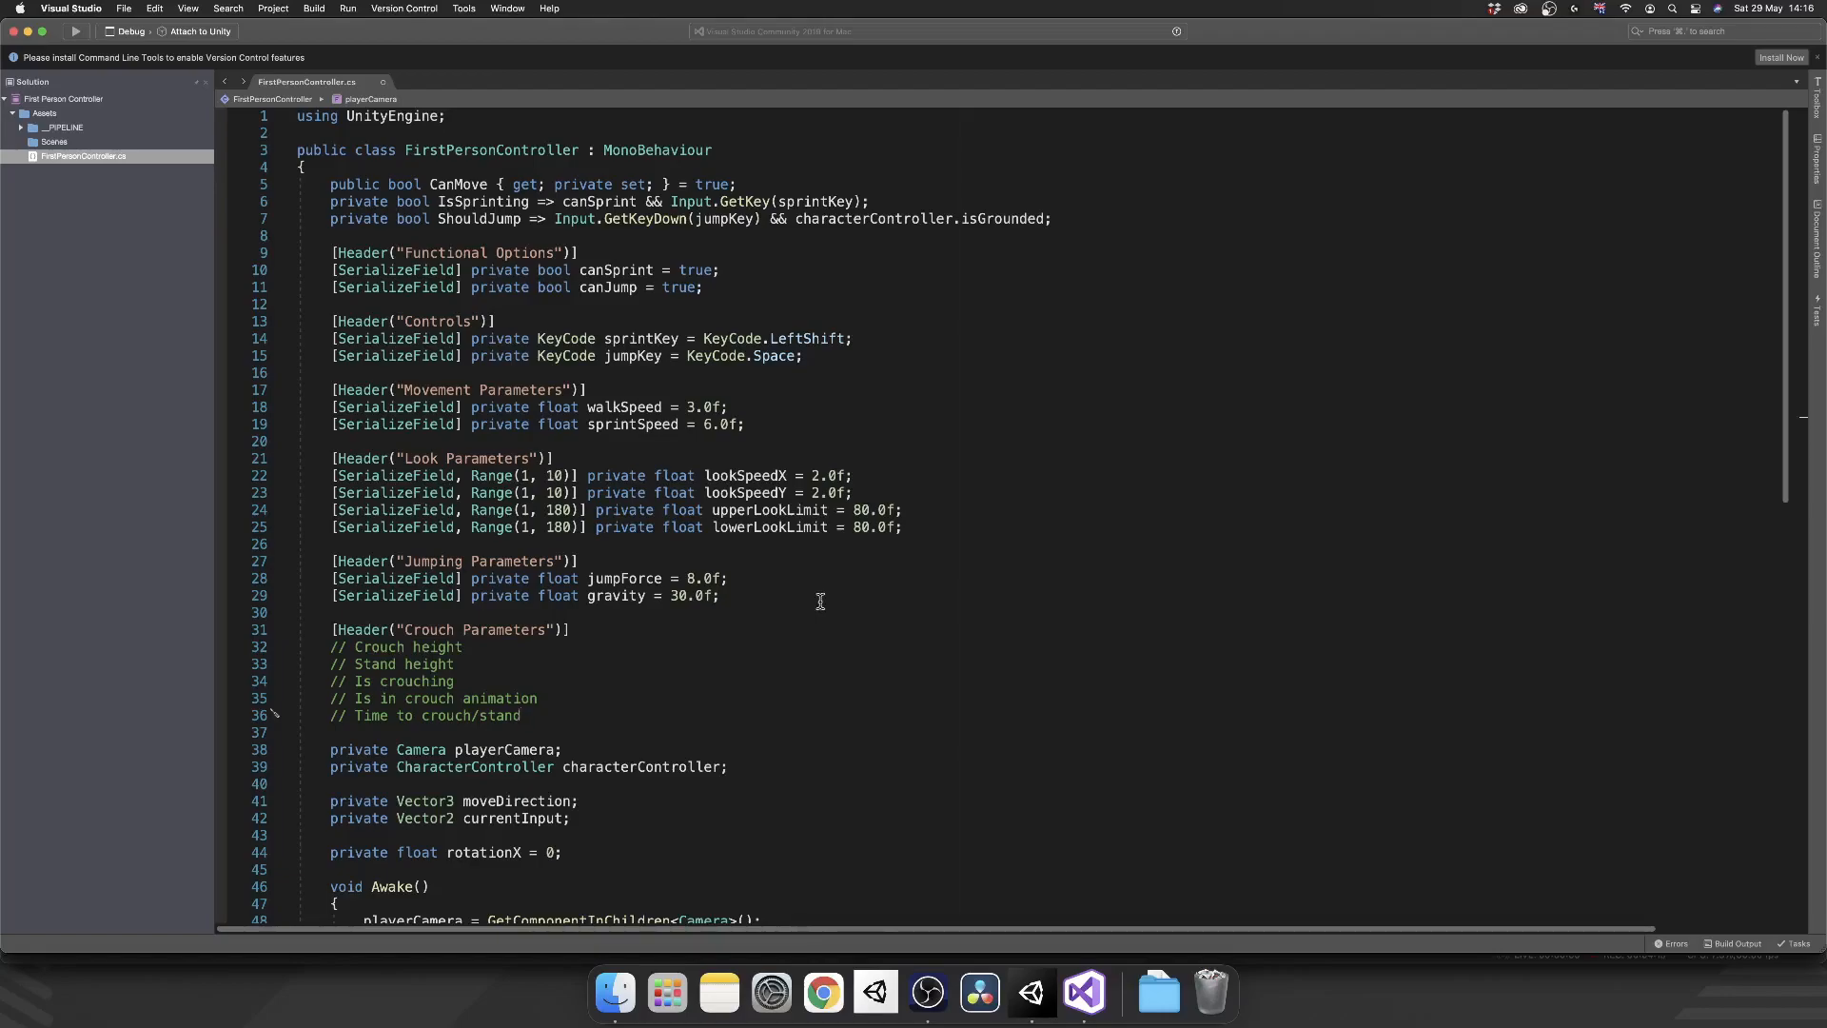
pyautogui.moveTo(814, 704)
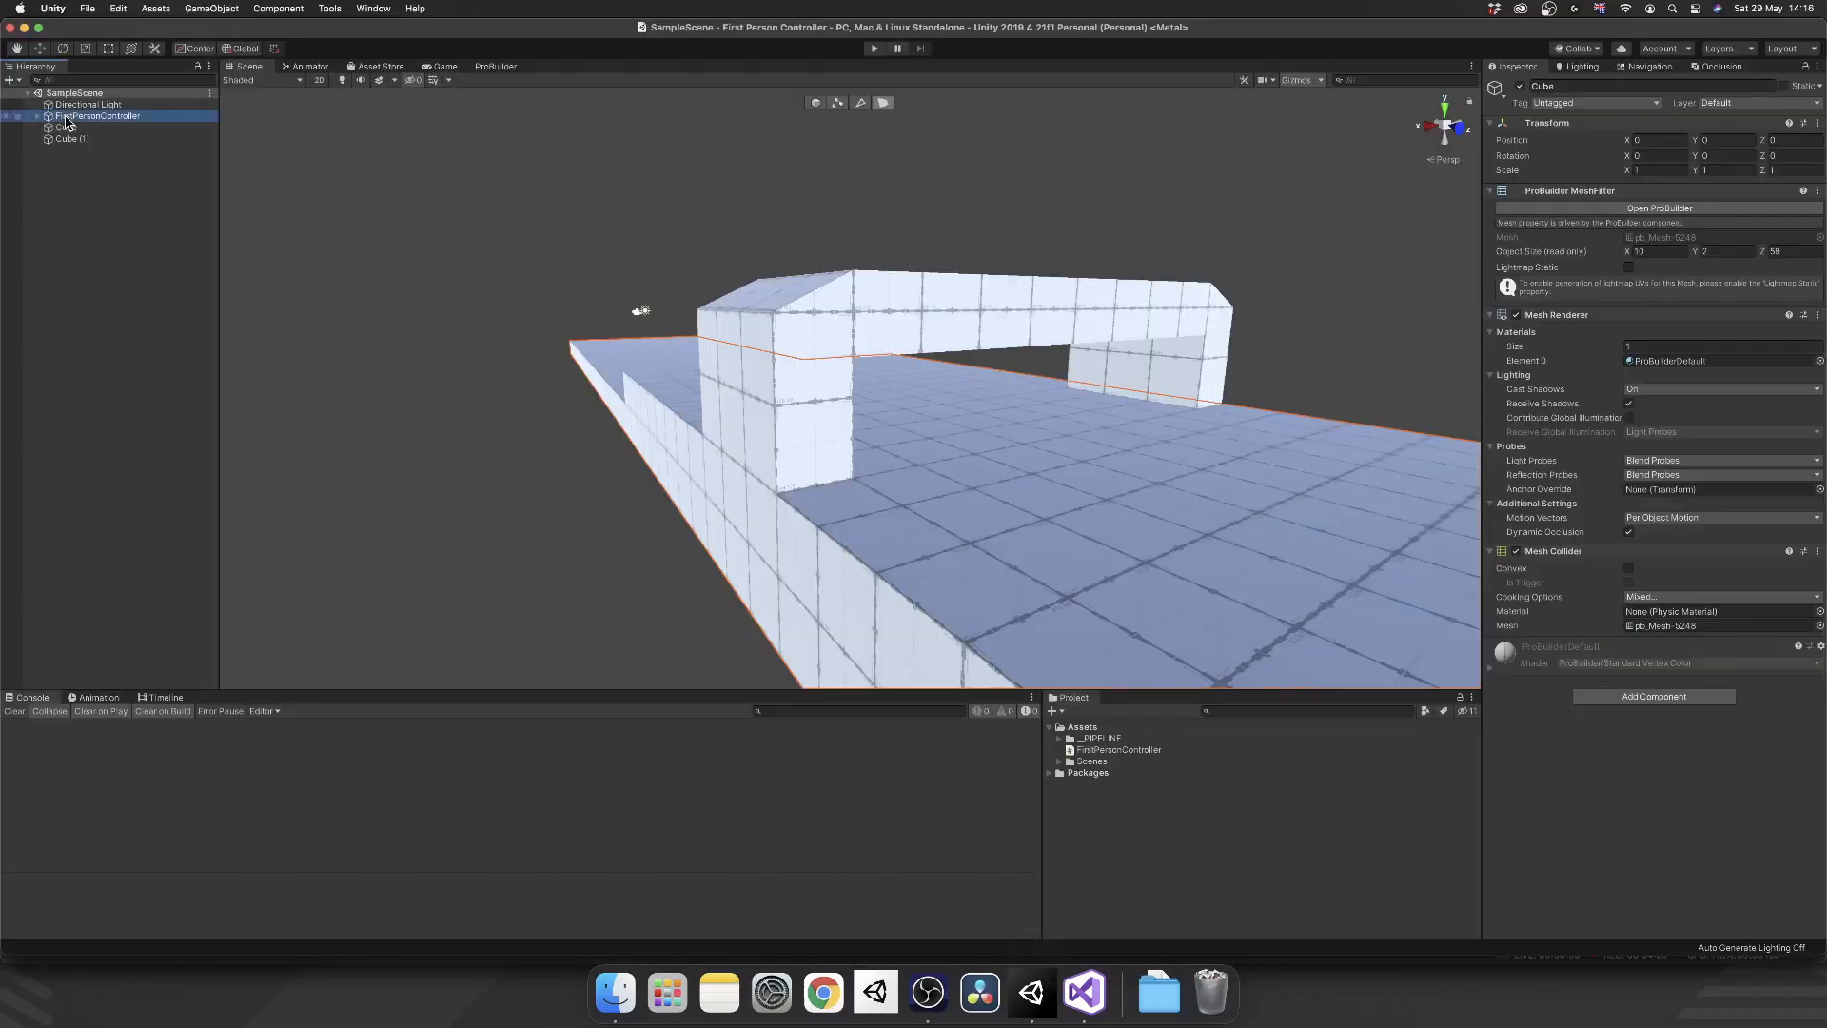
# - Try Character Controller Center Y 0.06 and Height 2 on FirstPersonController, restore them, and return to Visual Studio
pyautogui.click(98, 115)
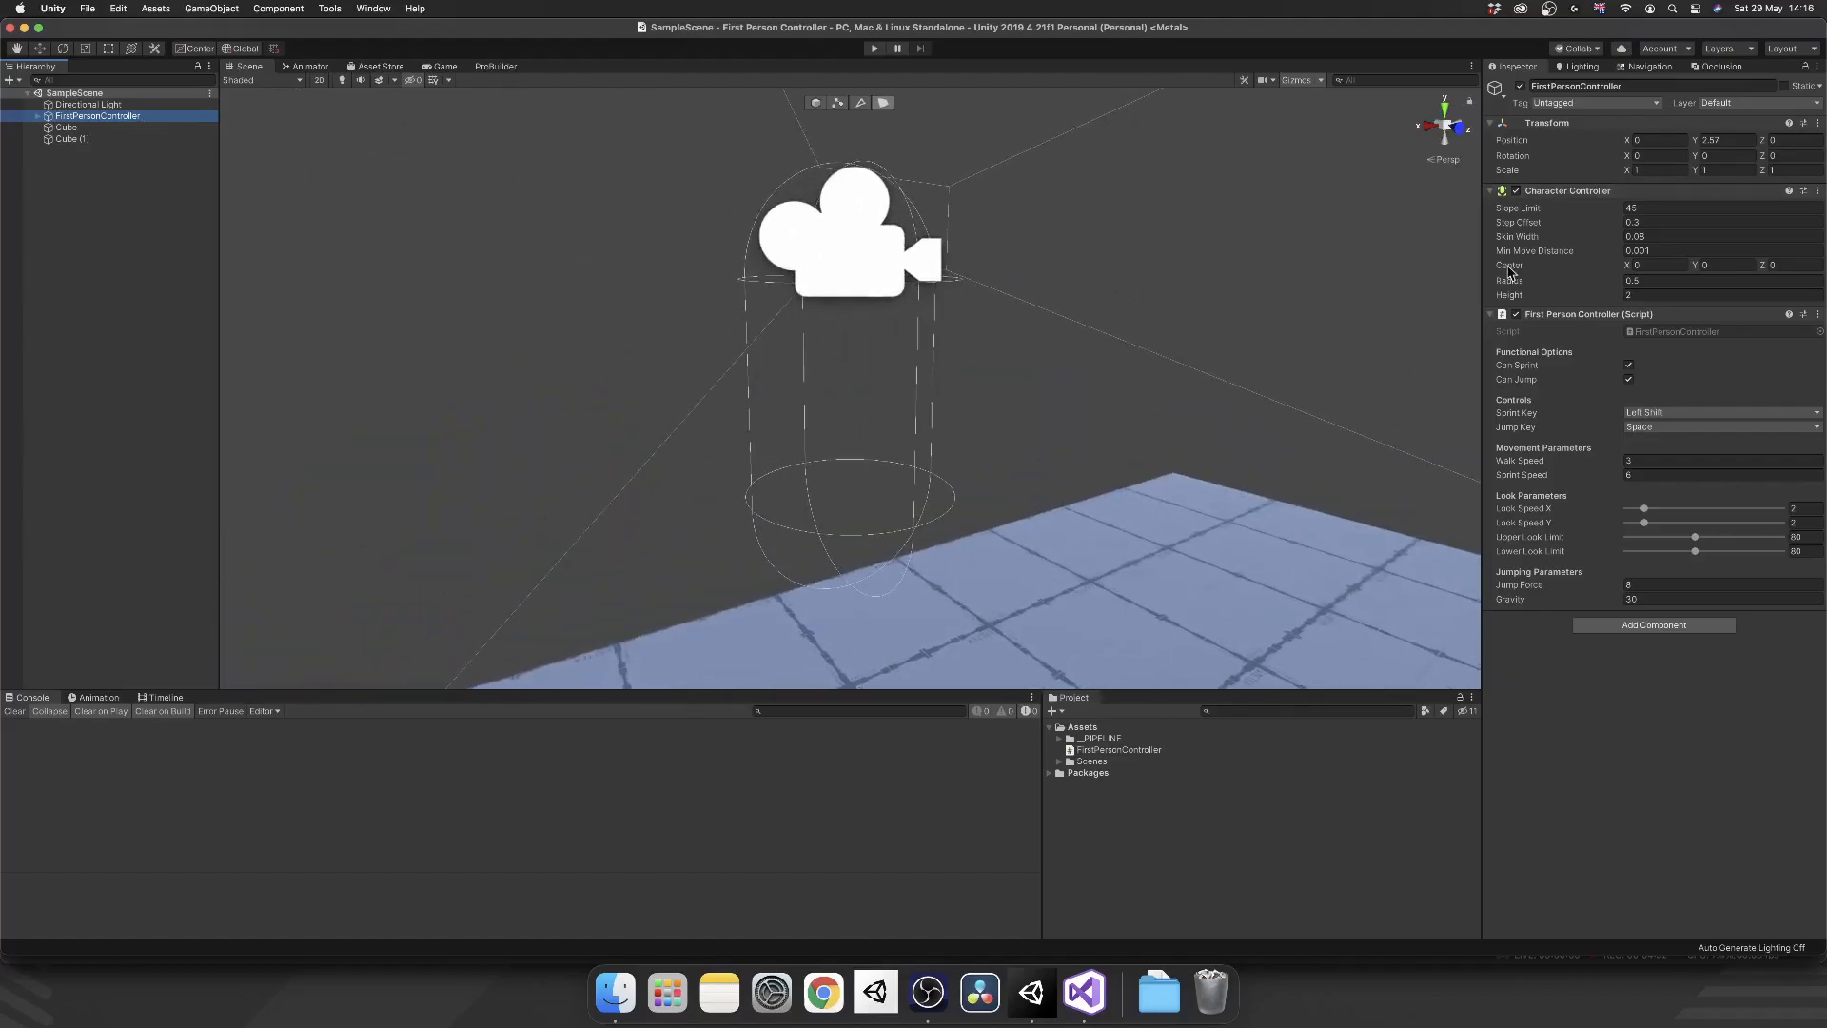
pyautogui.moveTo(1593, 276)
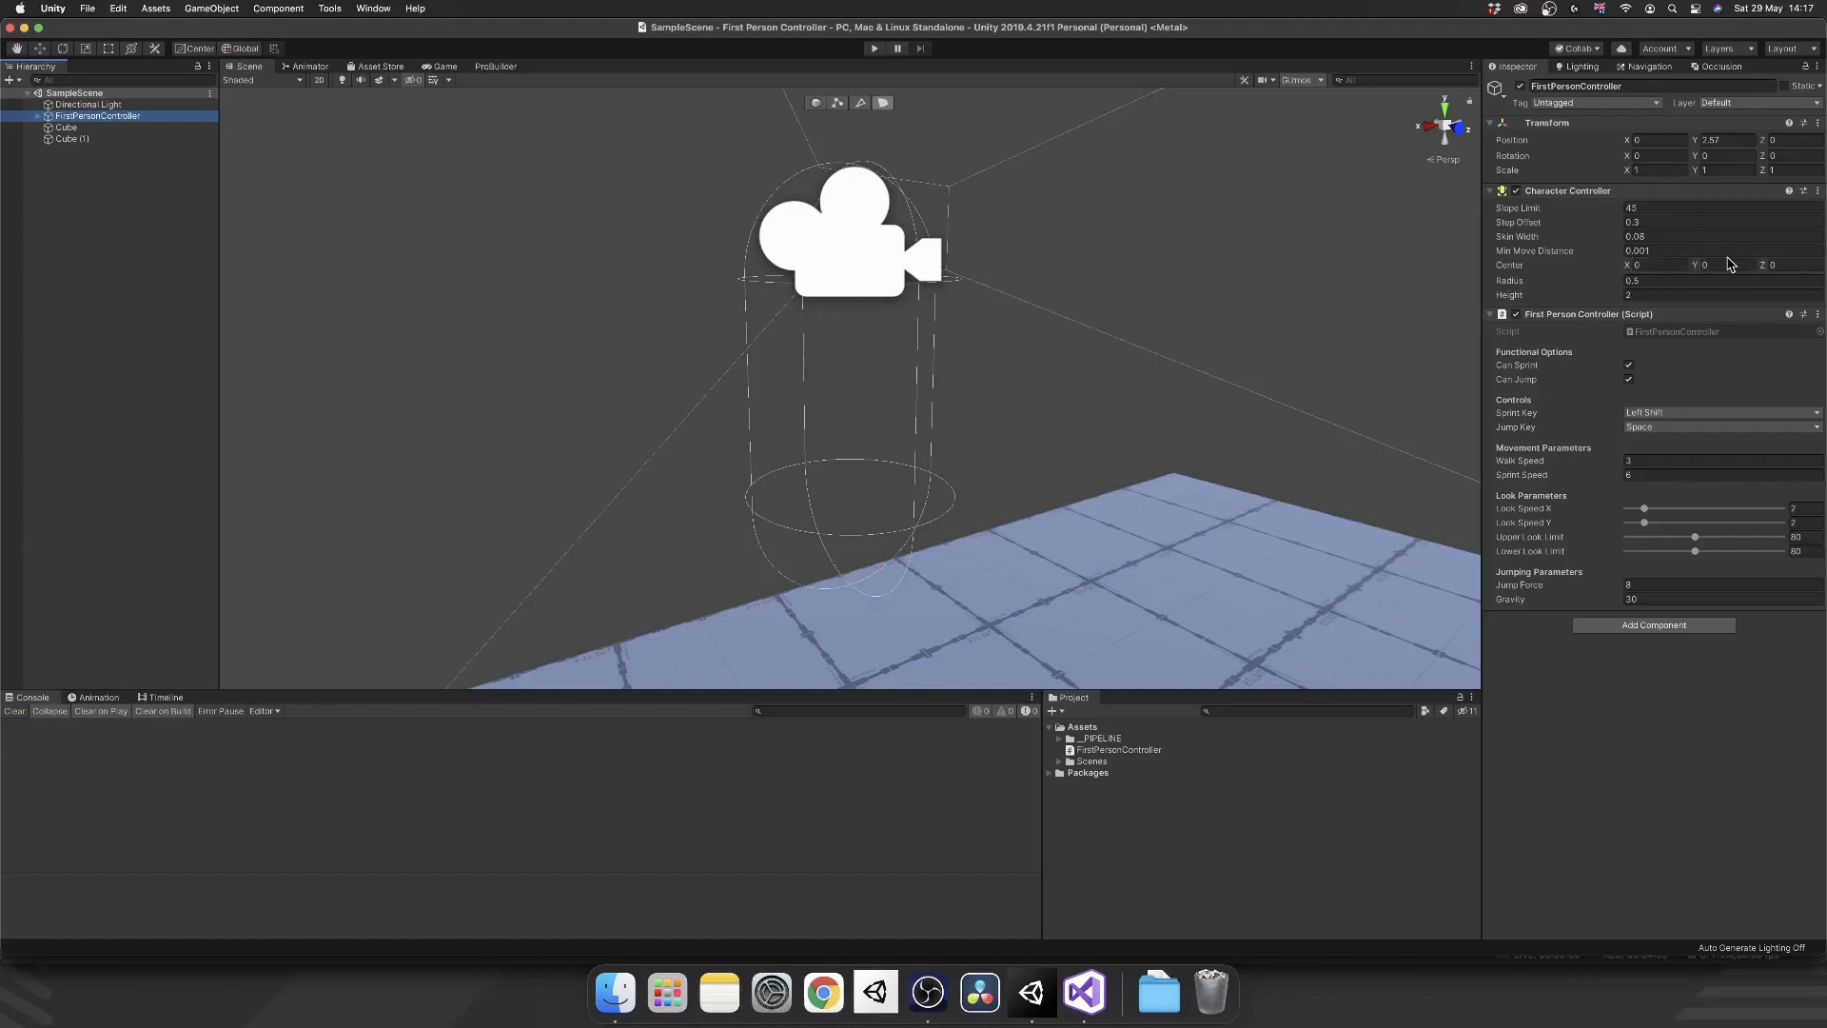
pyautogui.click(1723, 265)
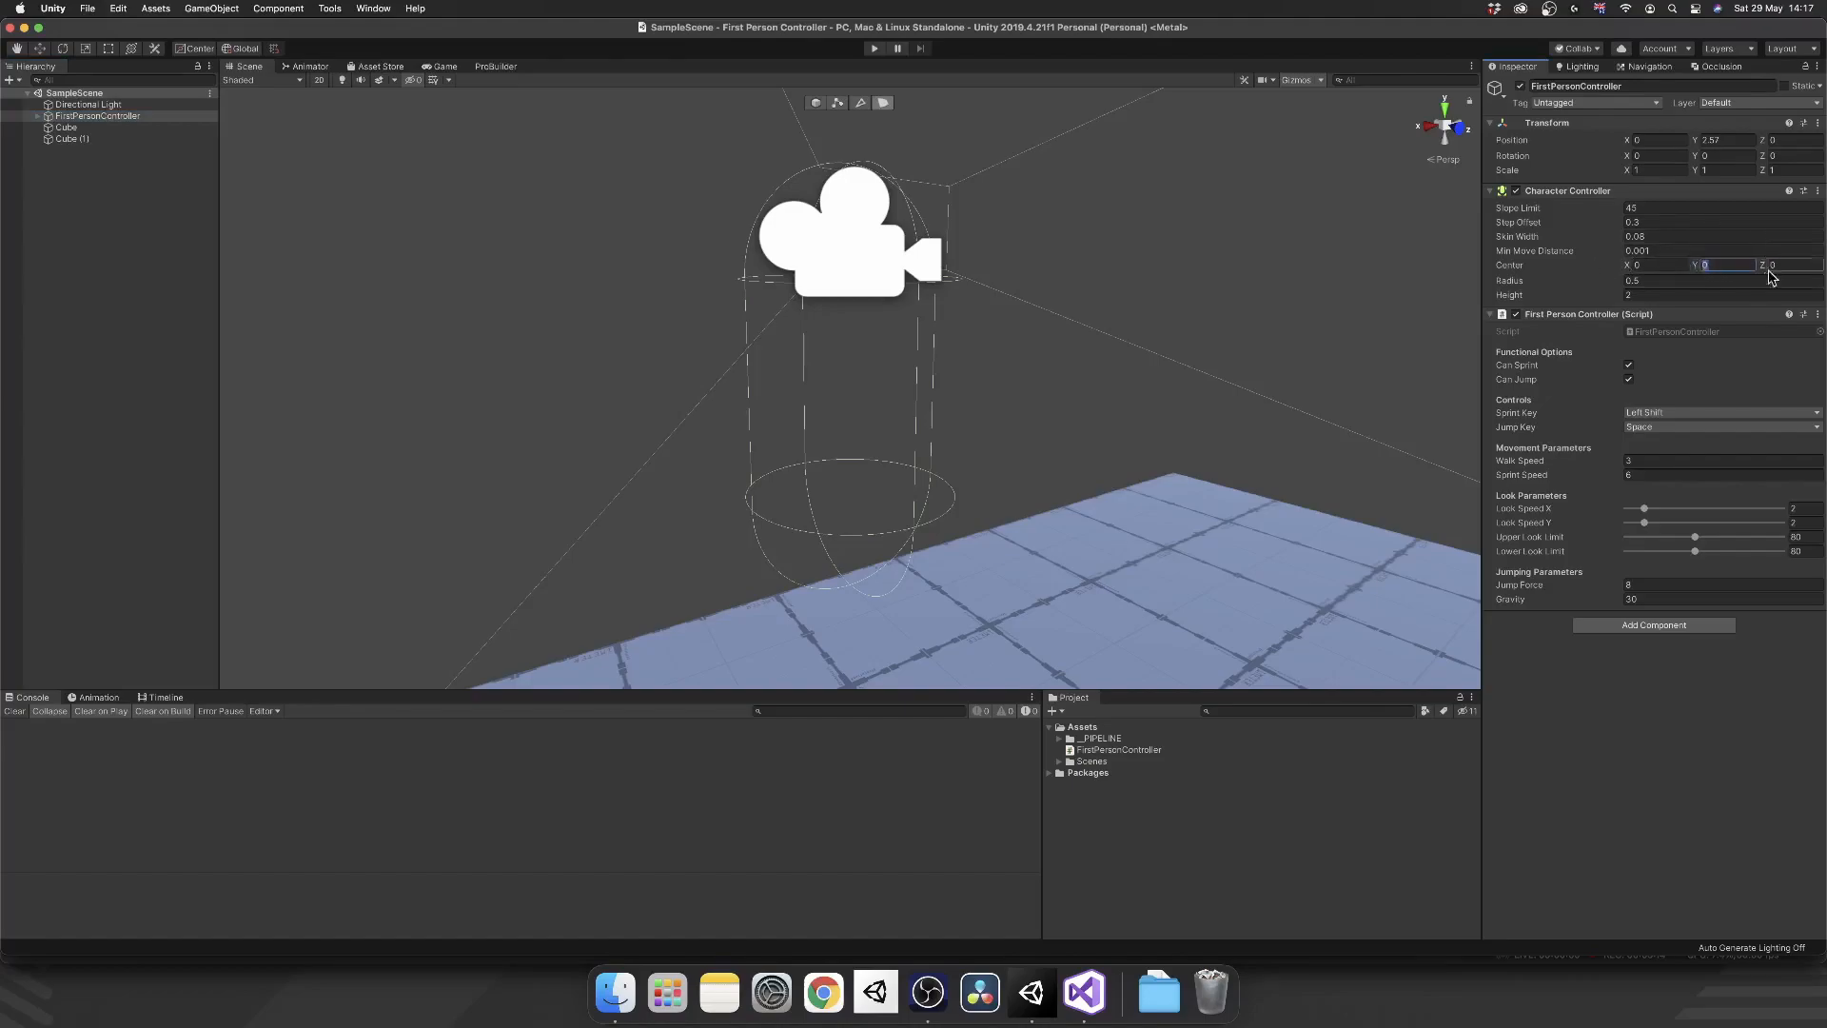
pyautogui.click(1725, 265)
pyautogui.write('.72')
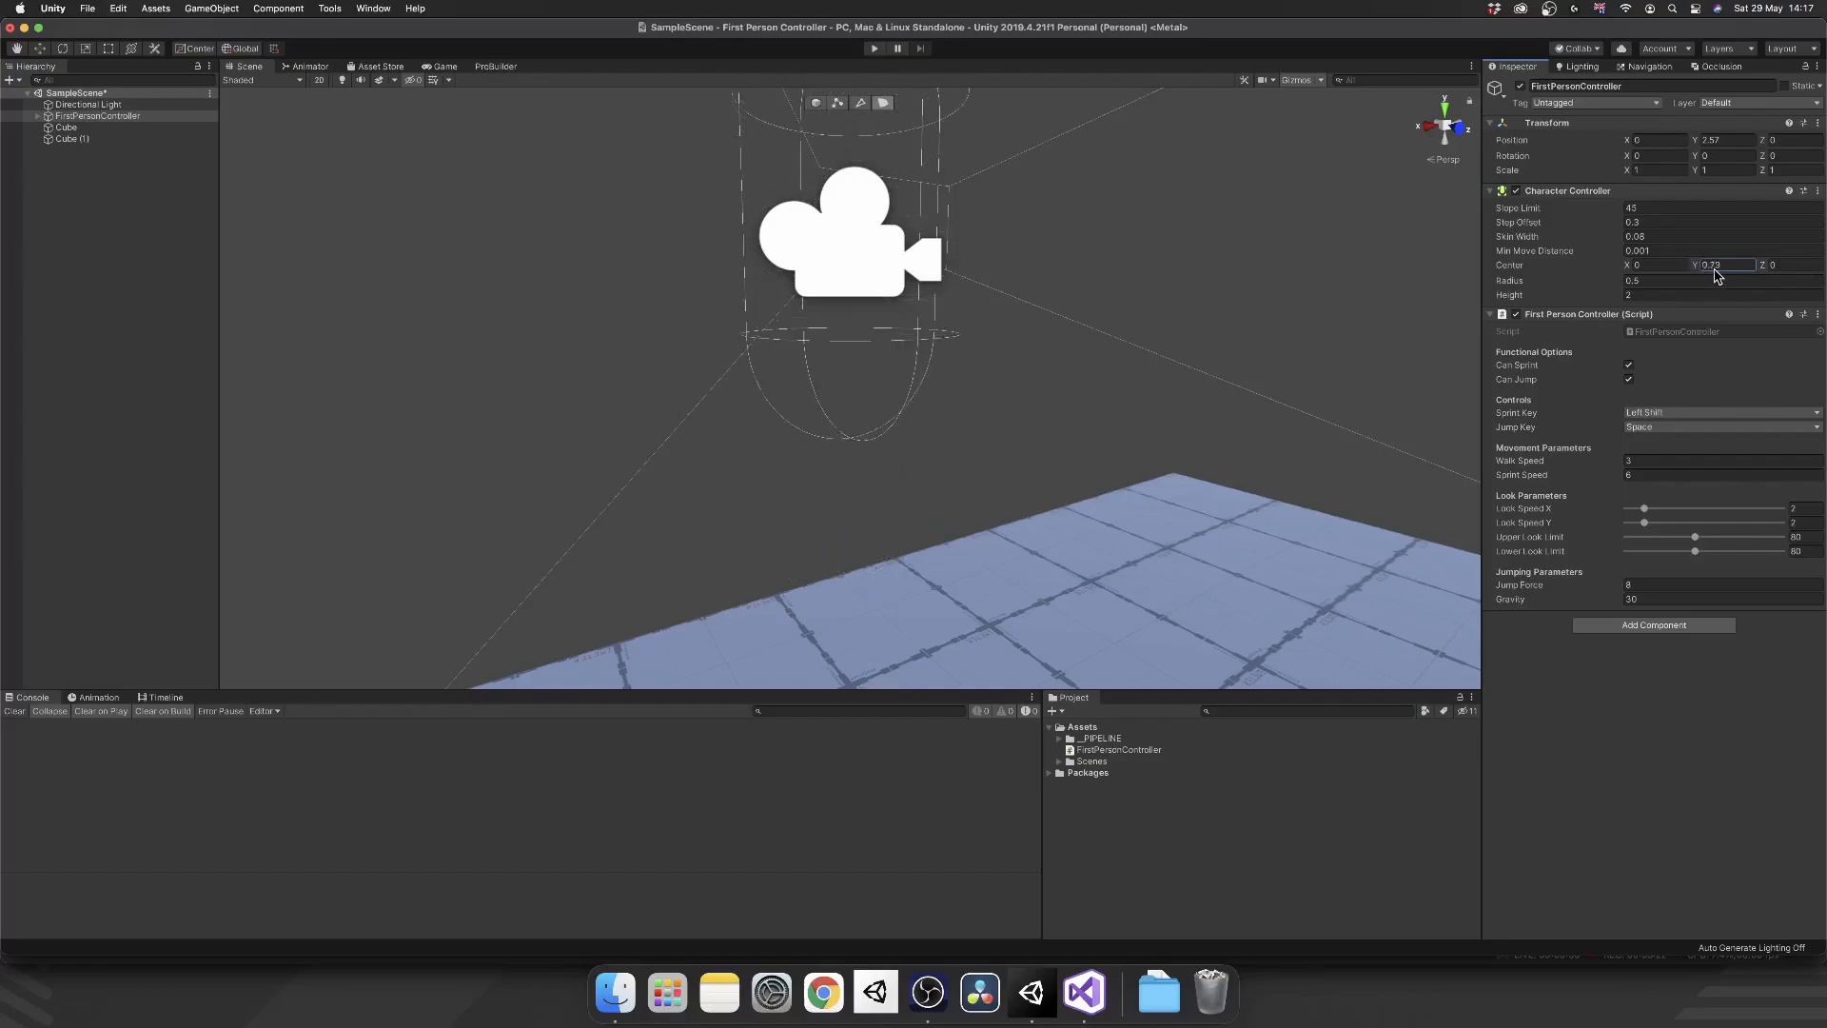
pyautogui.write('0.06')
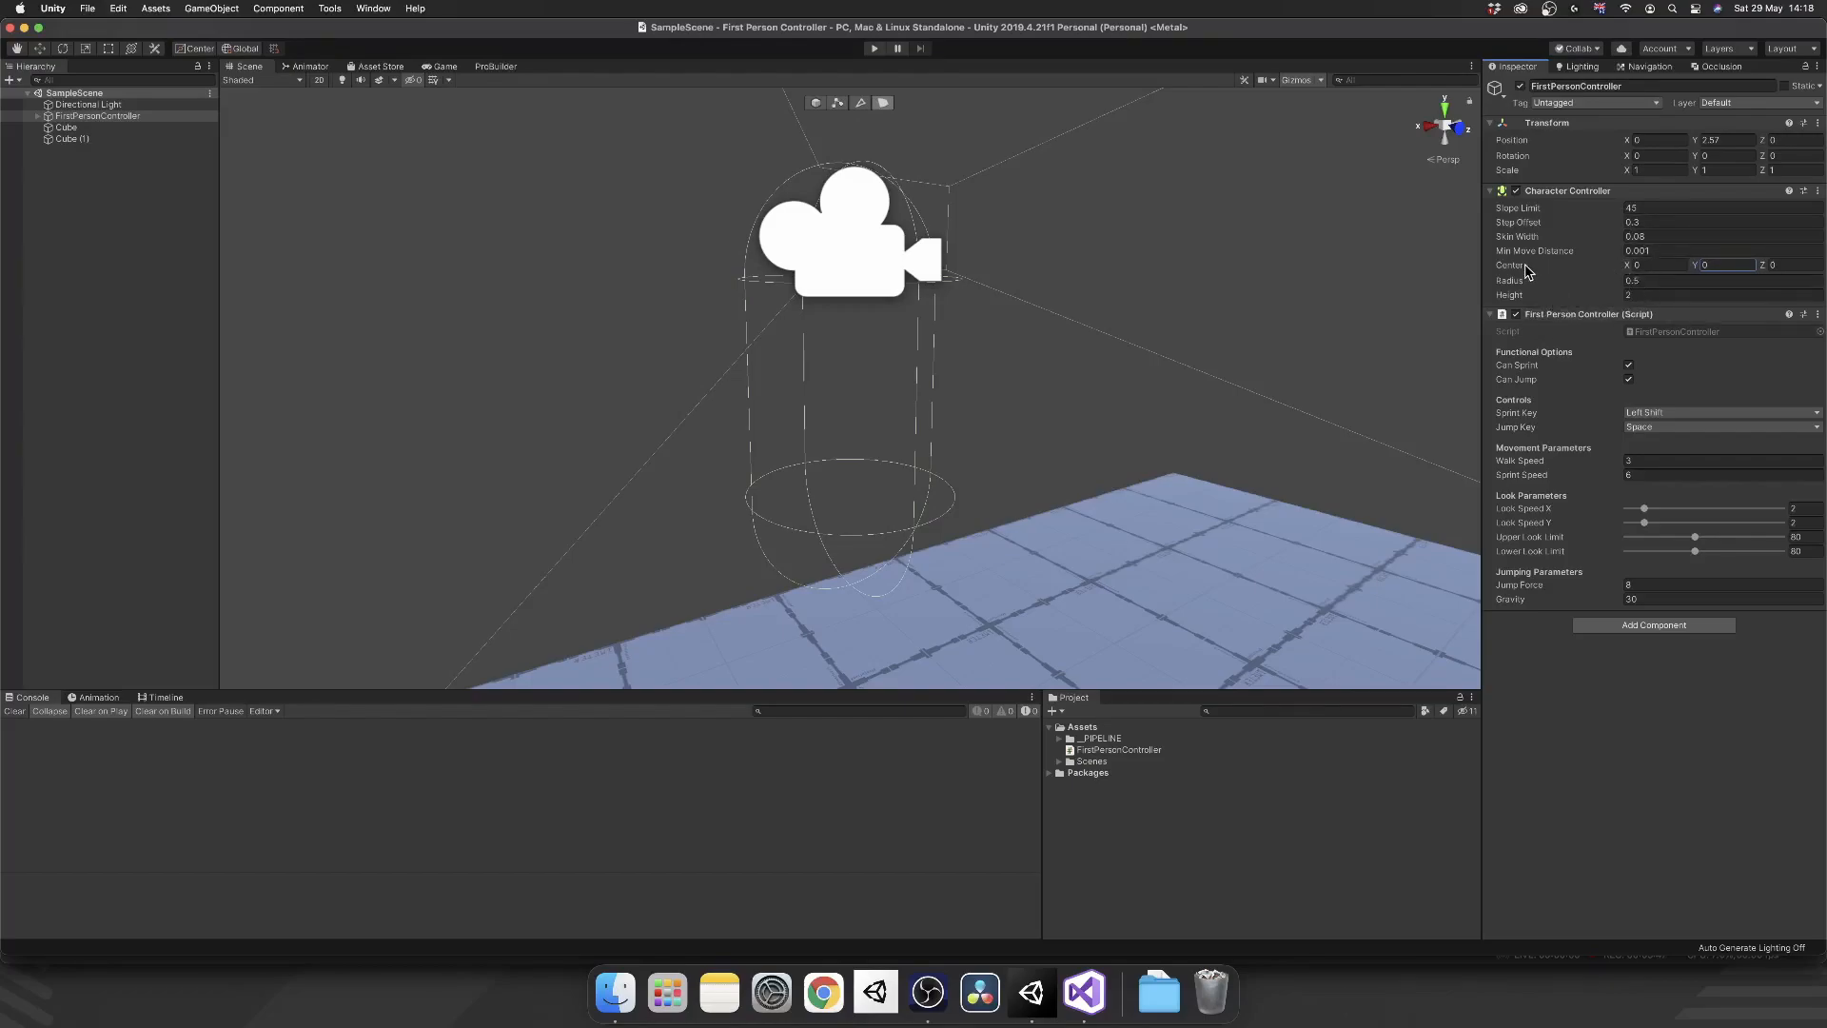
pyautogui.moveTo(1533, 301)
pyautogui.write('.44')
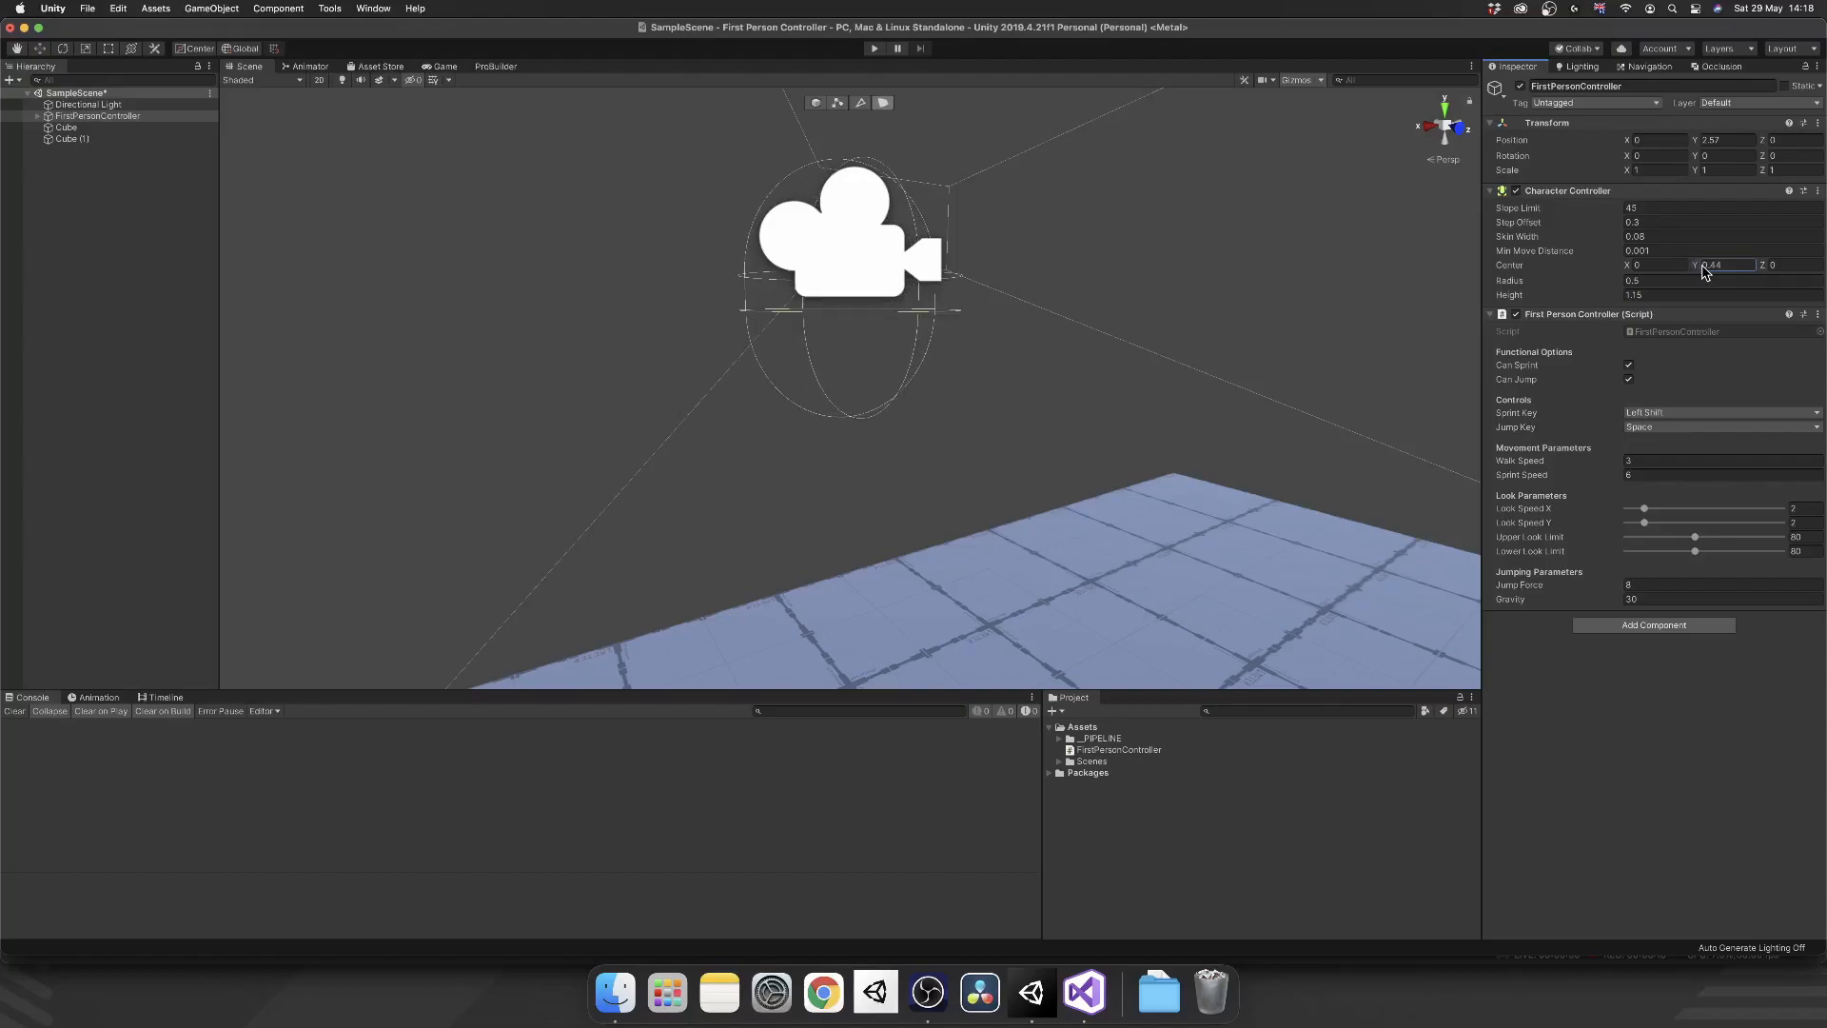
pyautogui.write('2')
pyautogui.write('0')
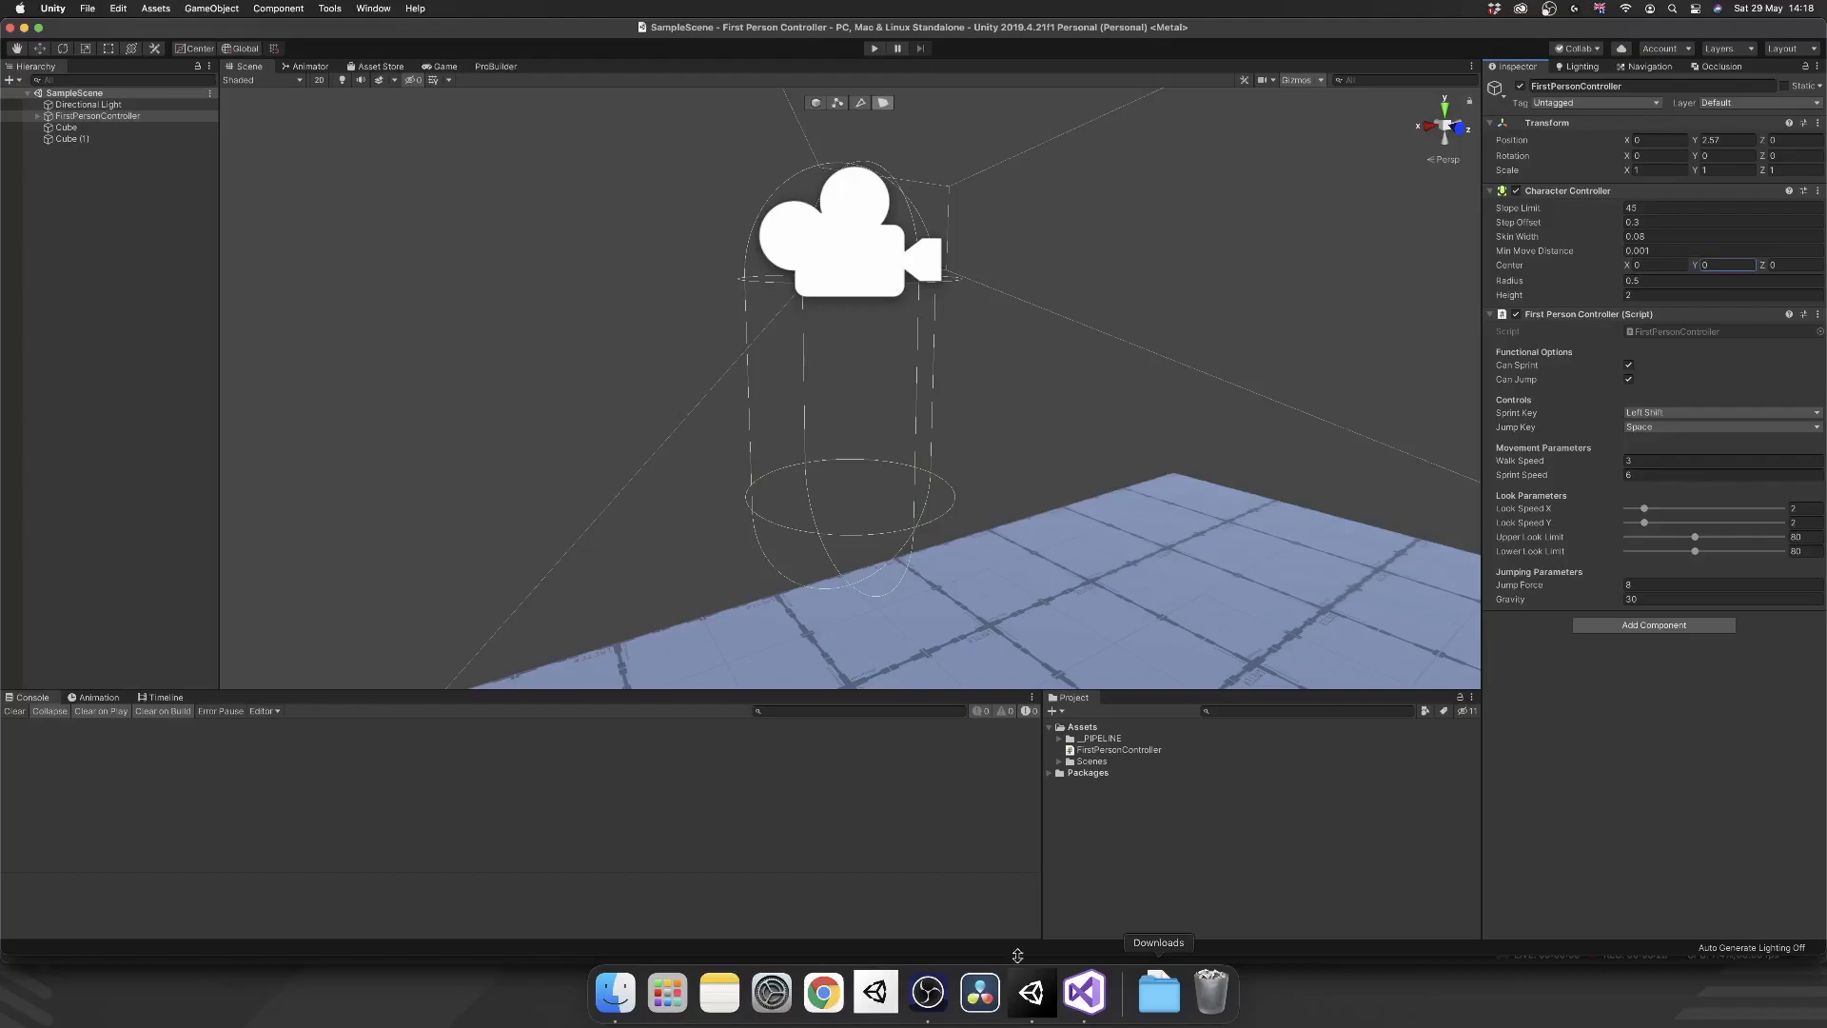
pyautogui.click(1082, 993)
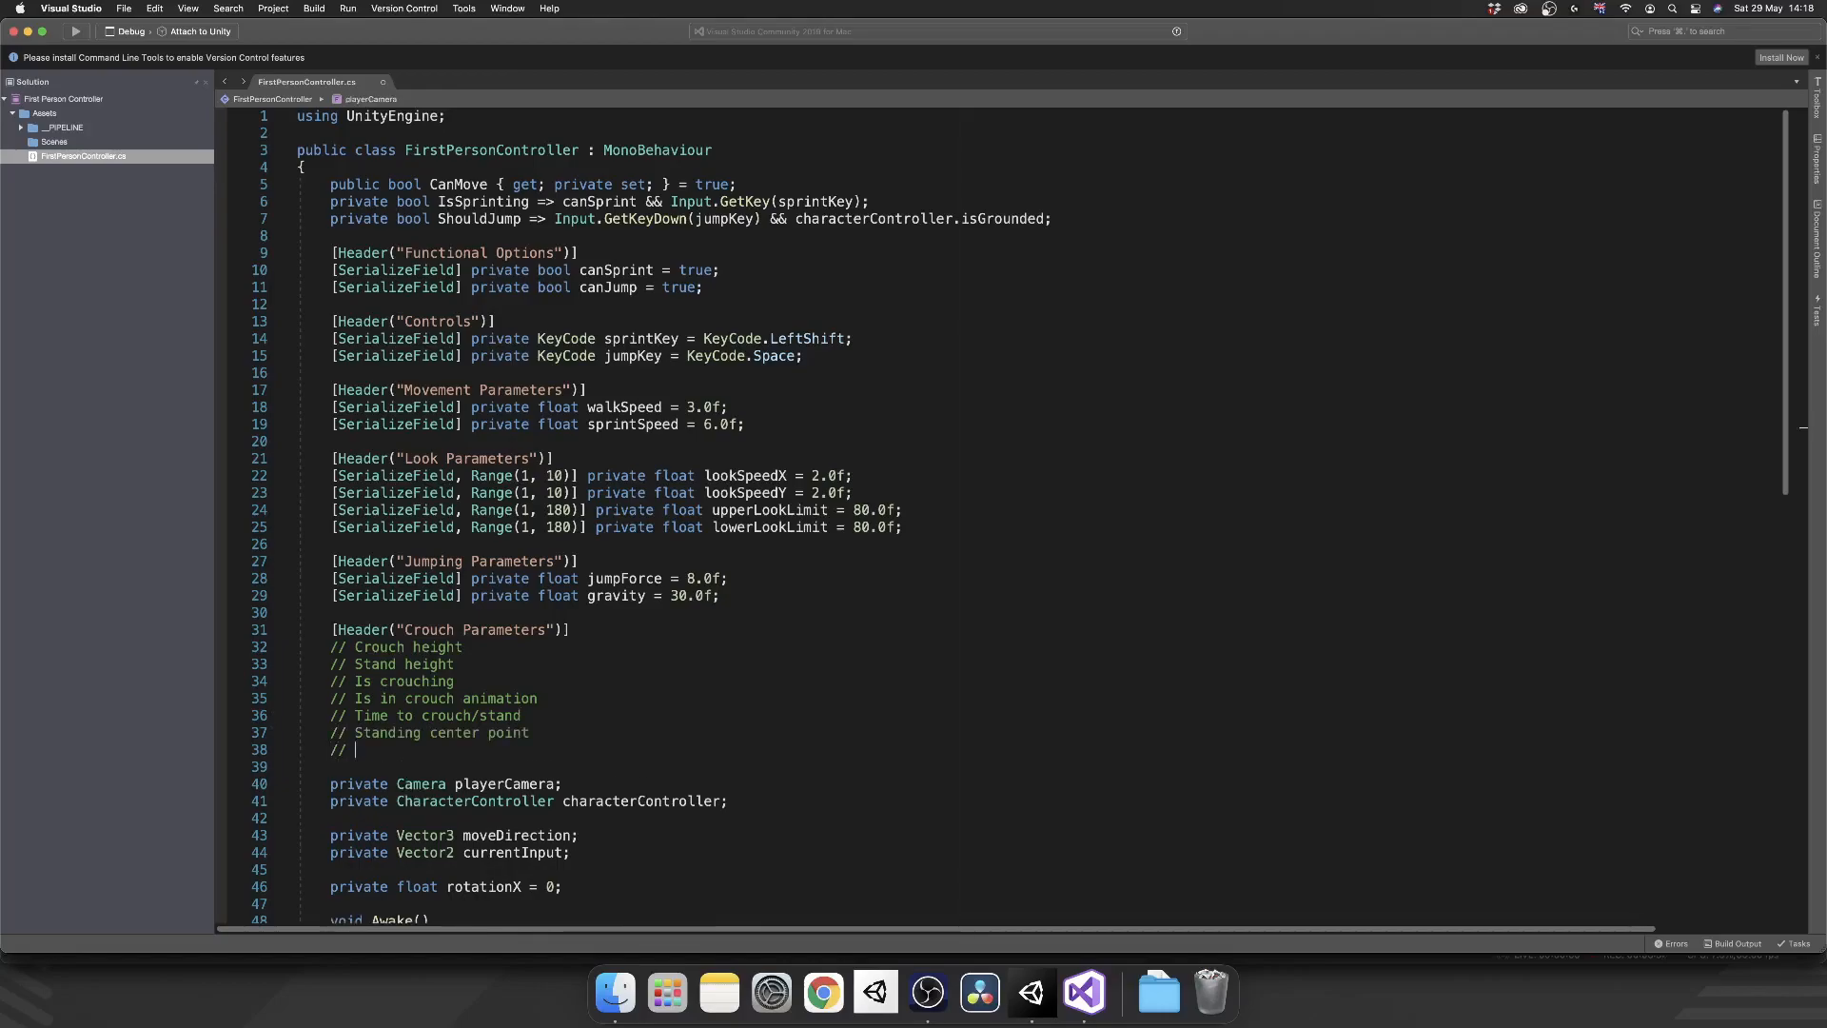
# - Note the crouching center point and declare serialized float fields crouchHeight, standingHeight and timeToCrouch
pyautogui.write('Crouching center point')
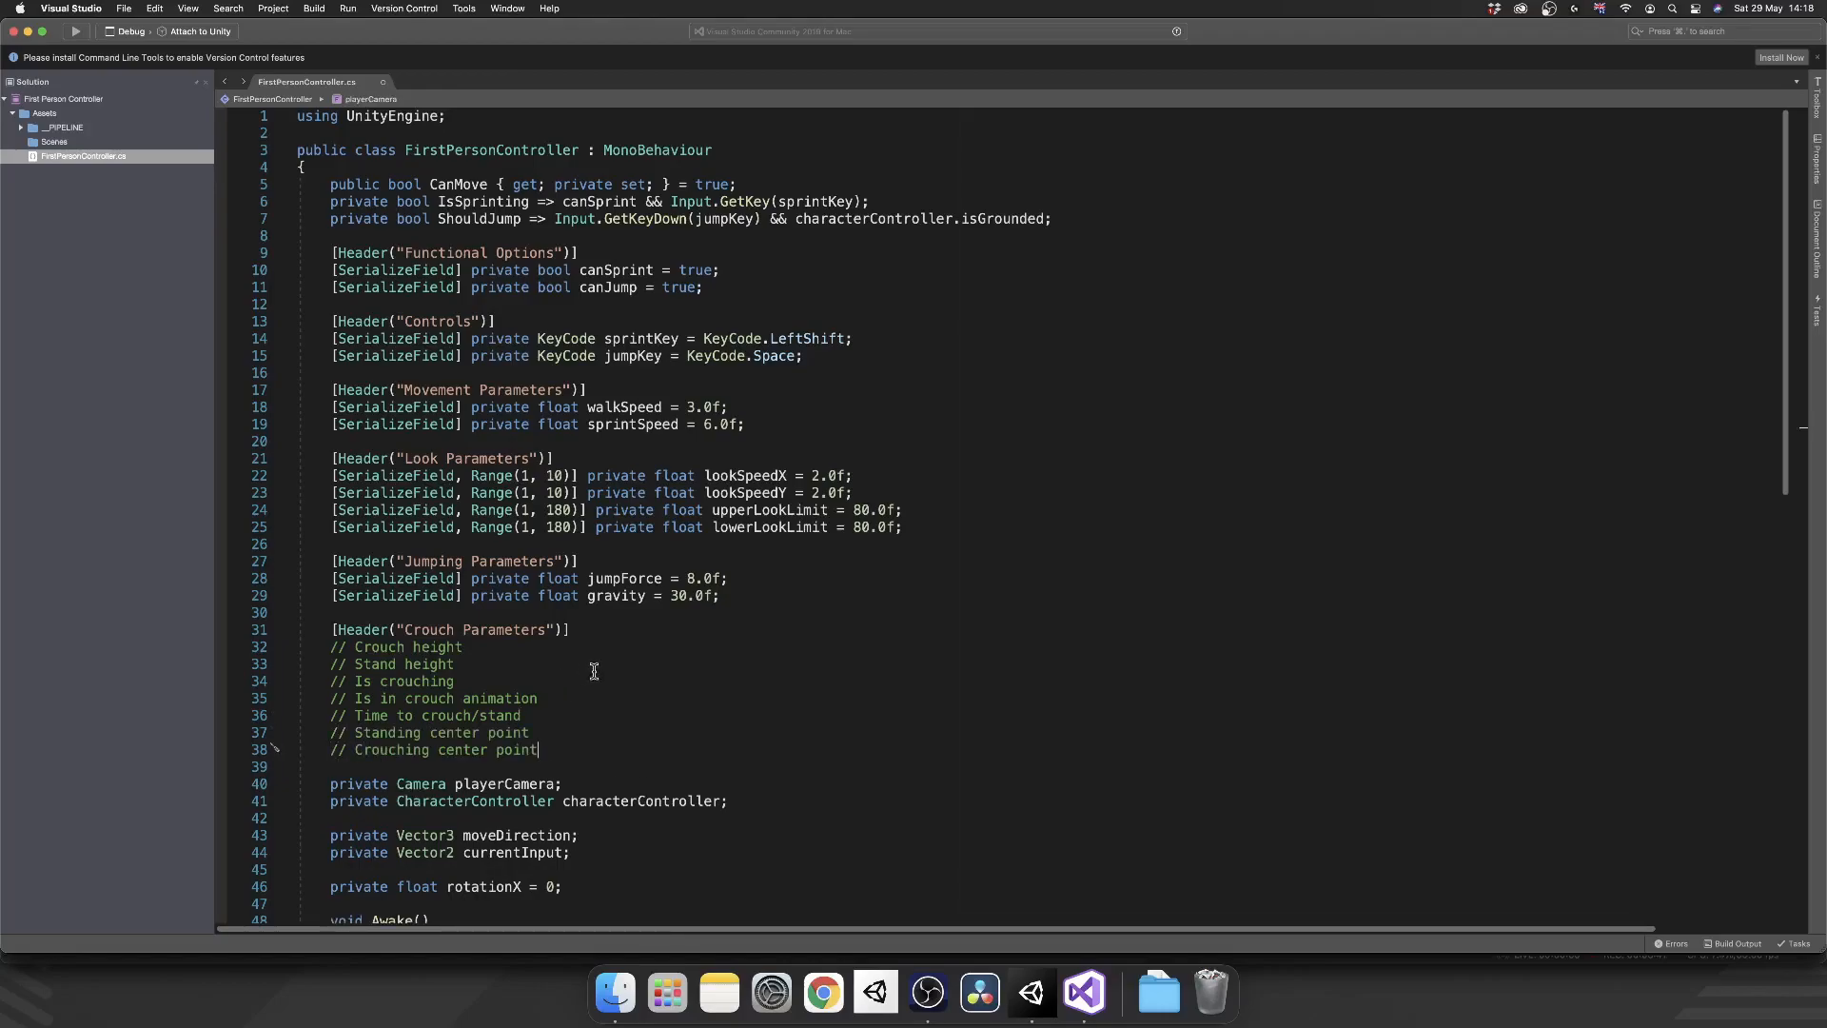
pyautogui.doubleClick(396, 647)
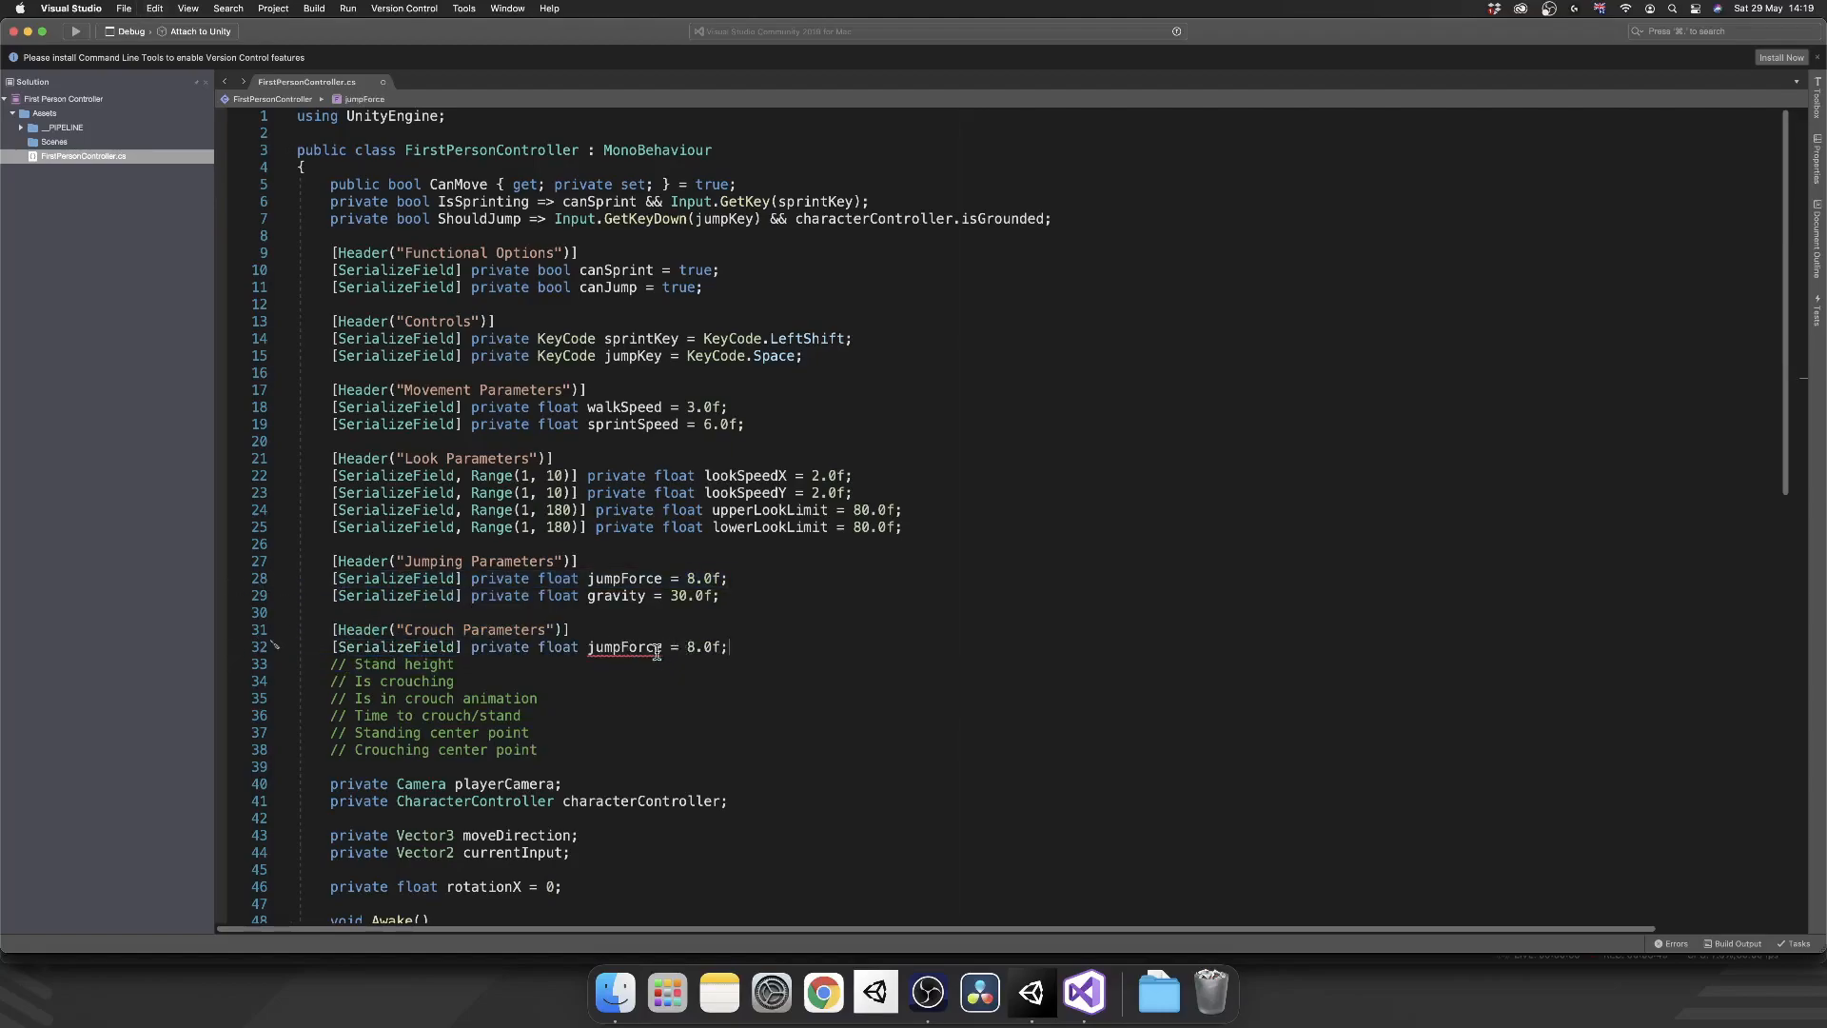
pyautogui.write('crouchHeight')
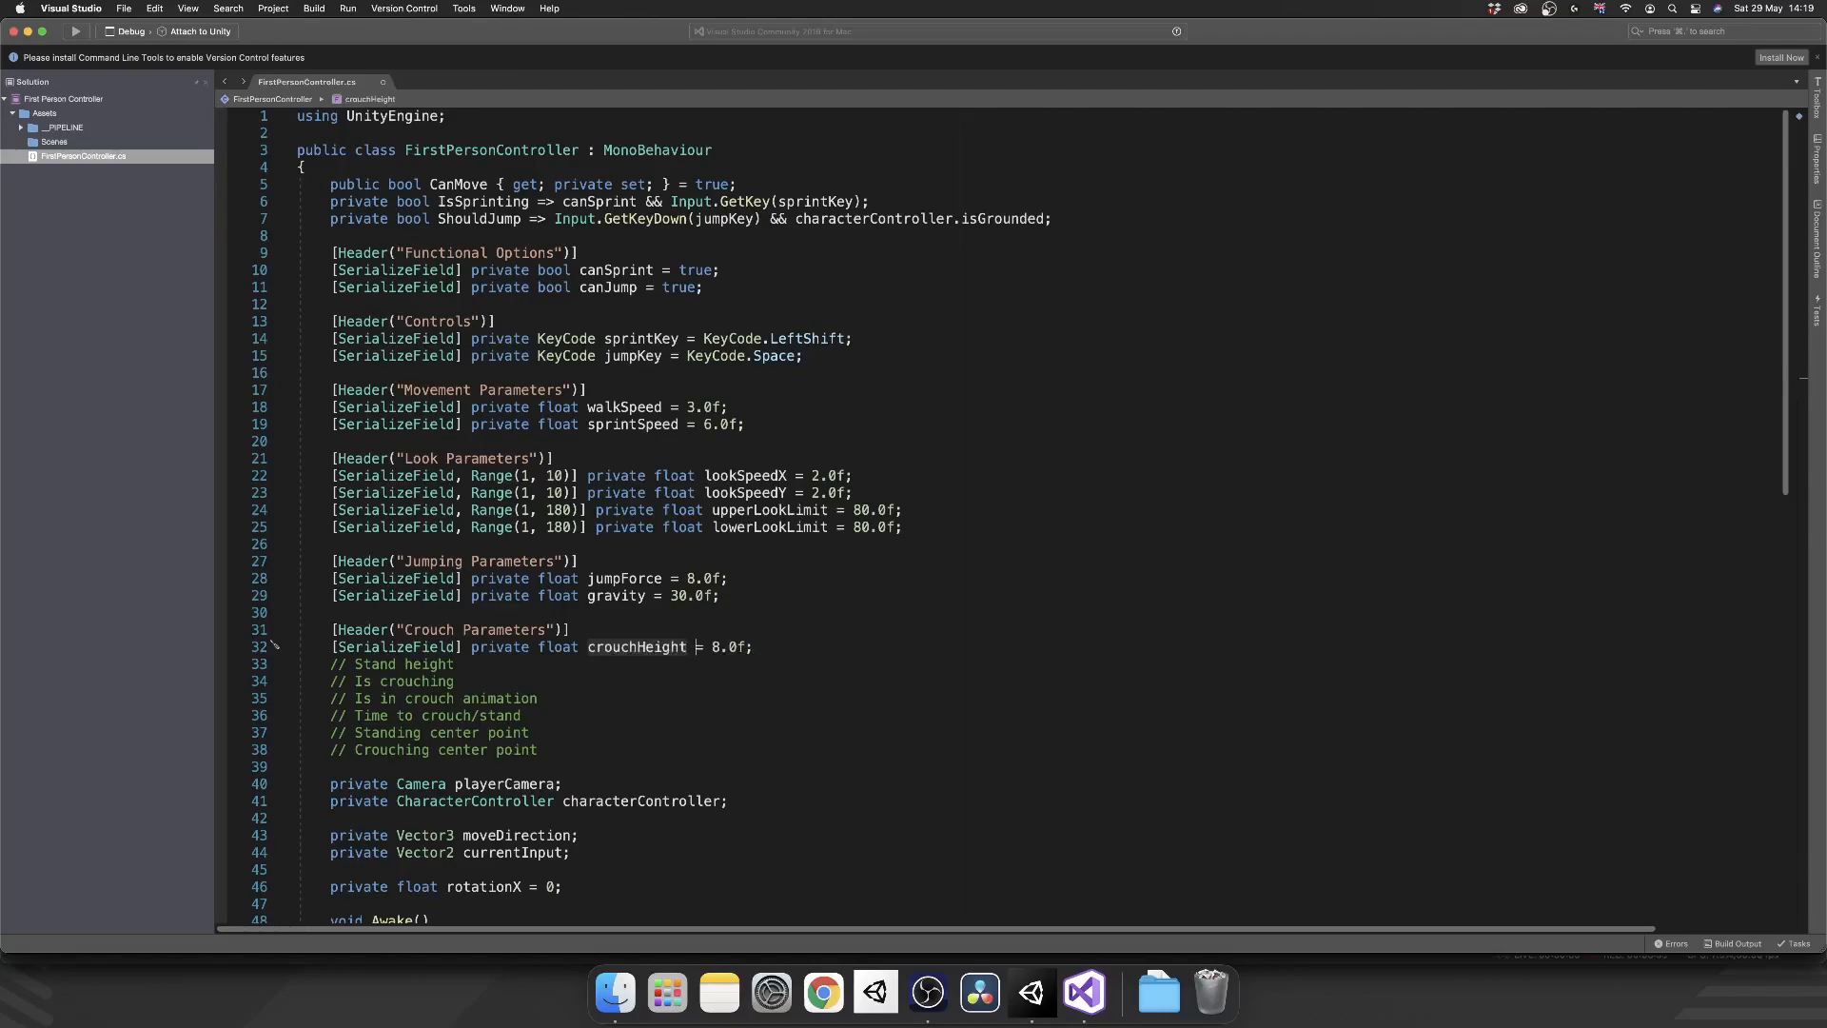
pyautogui.write('0.0')
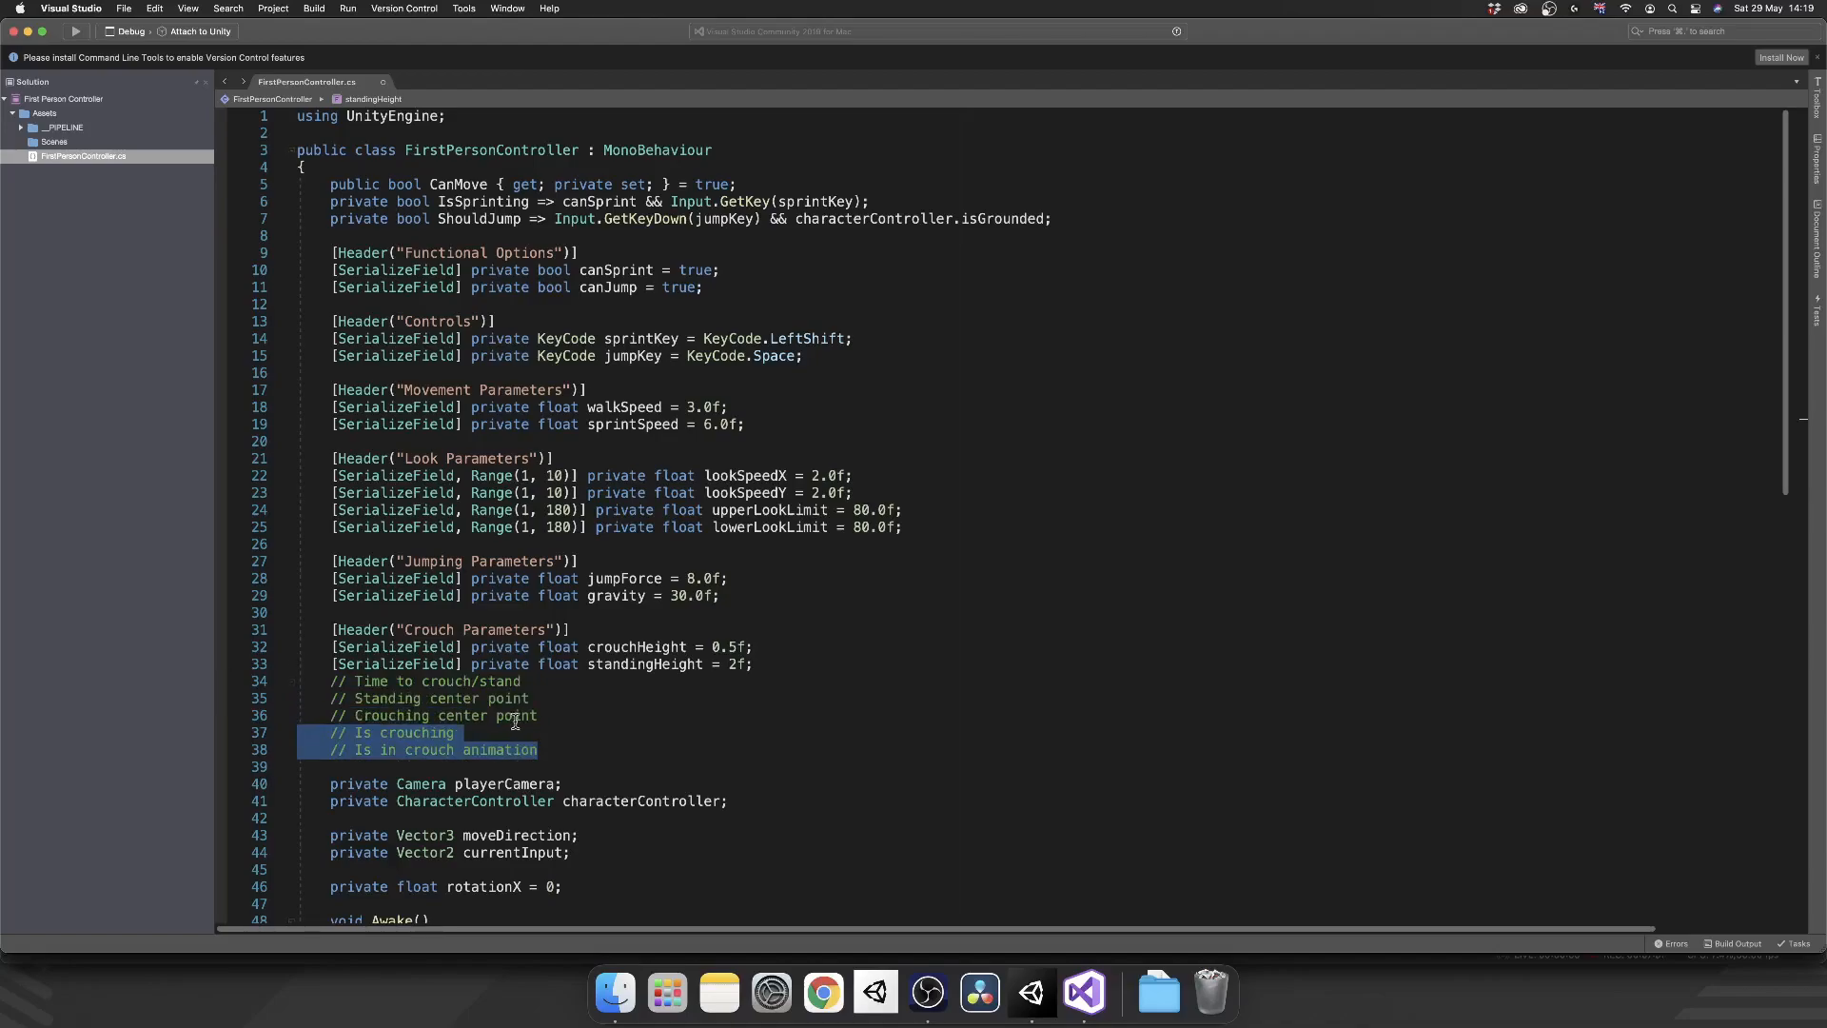
pyautogui.click(401, 732)
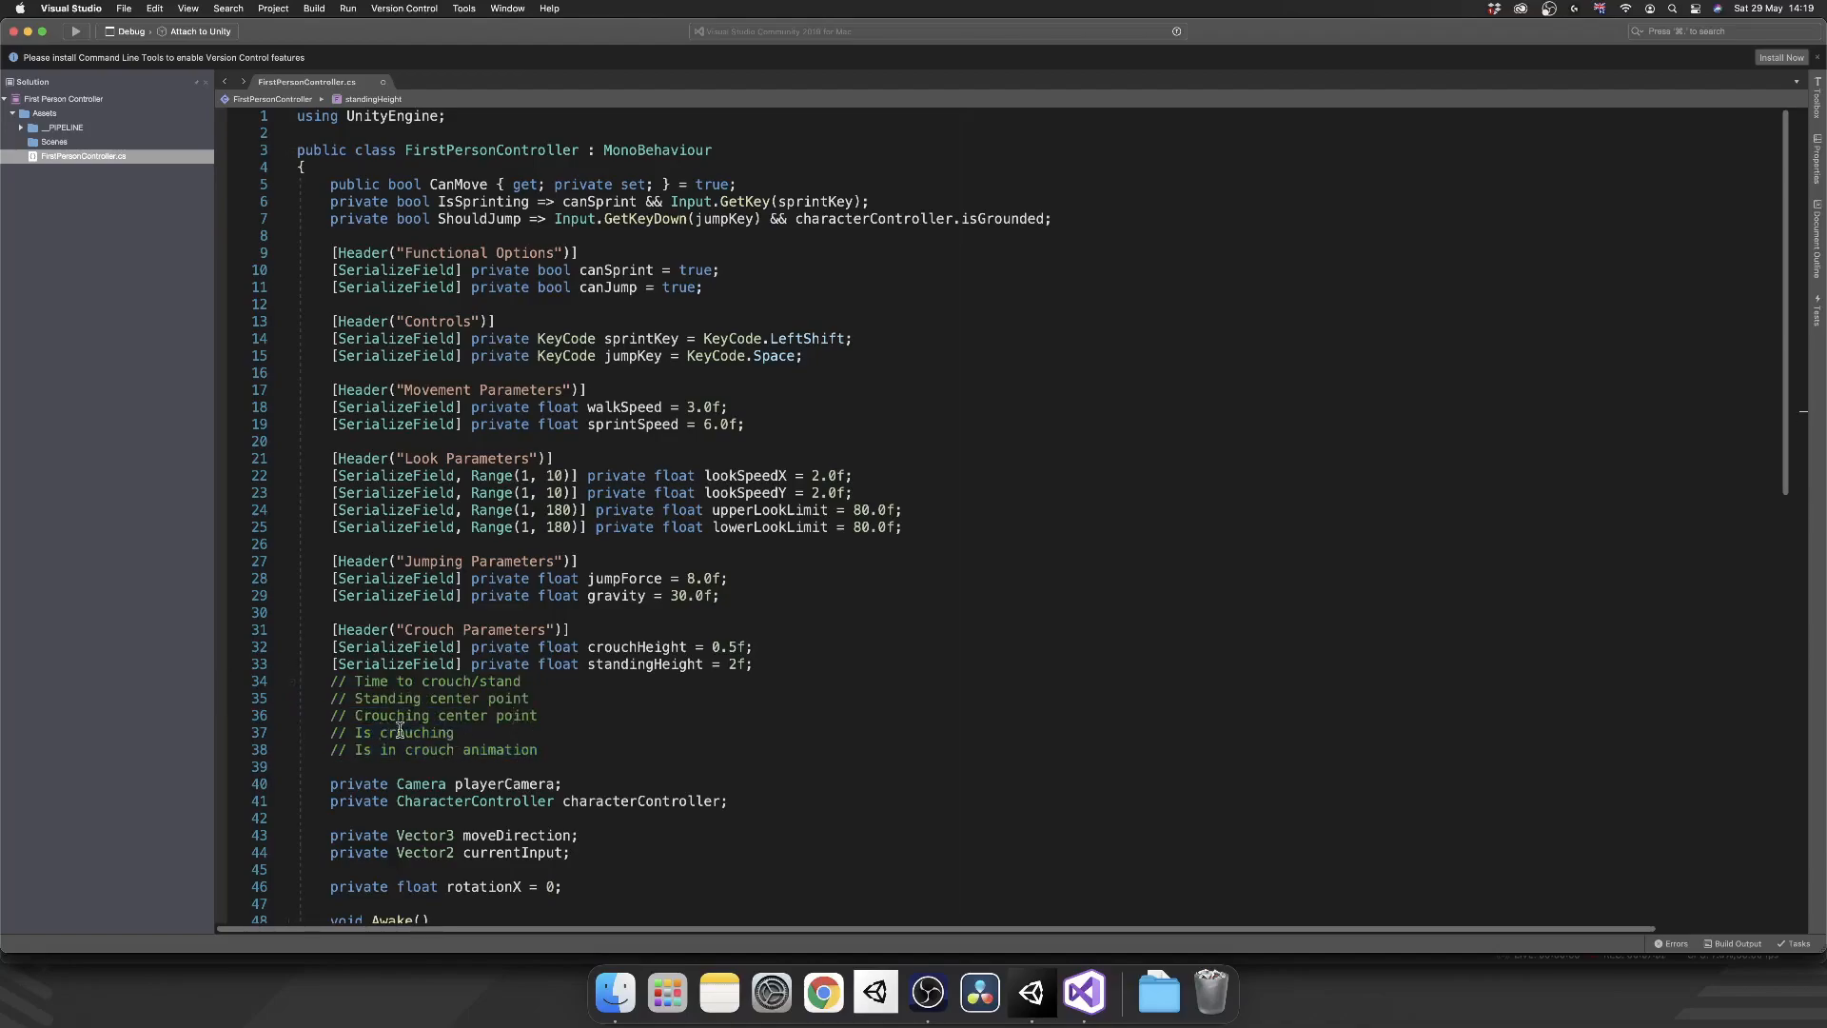
pyautogui.moveTo(521, 670)
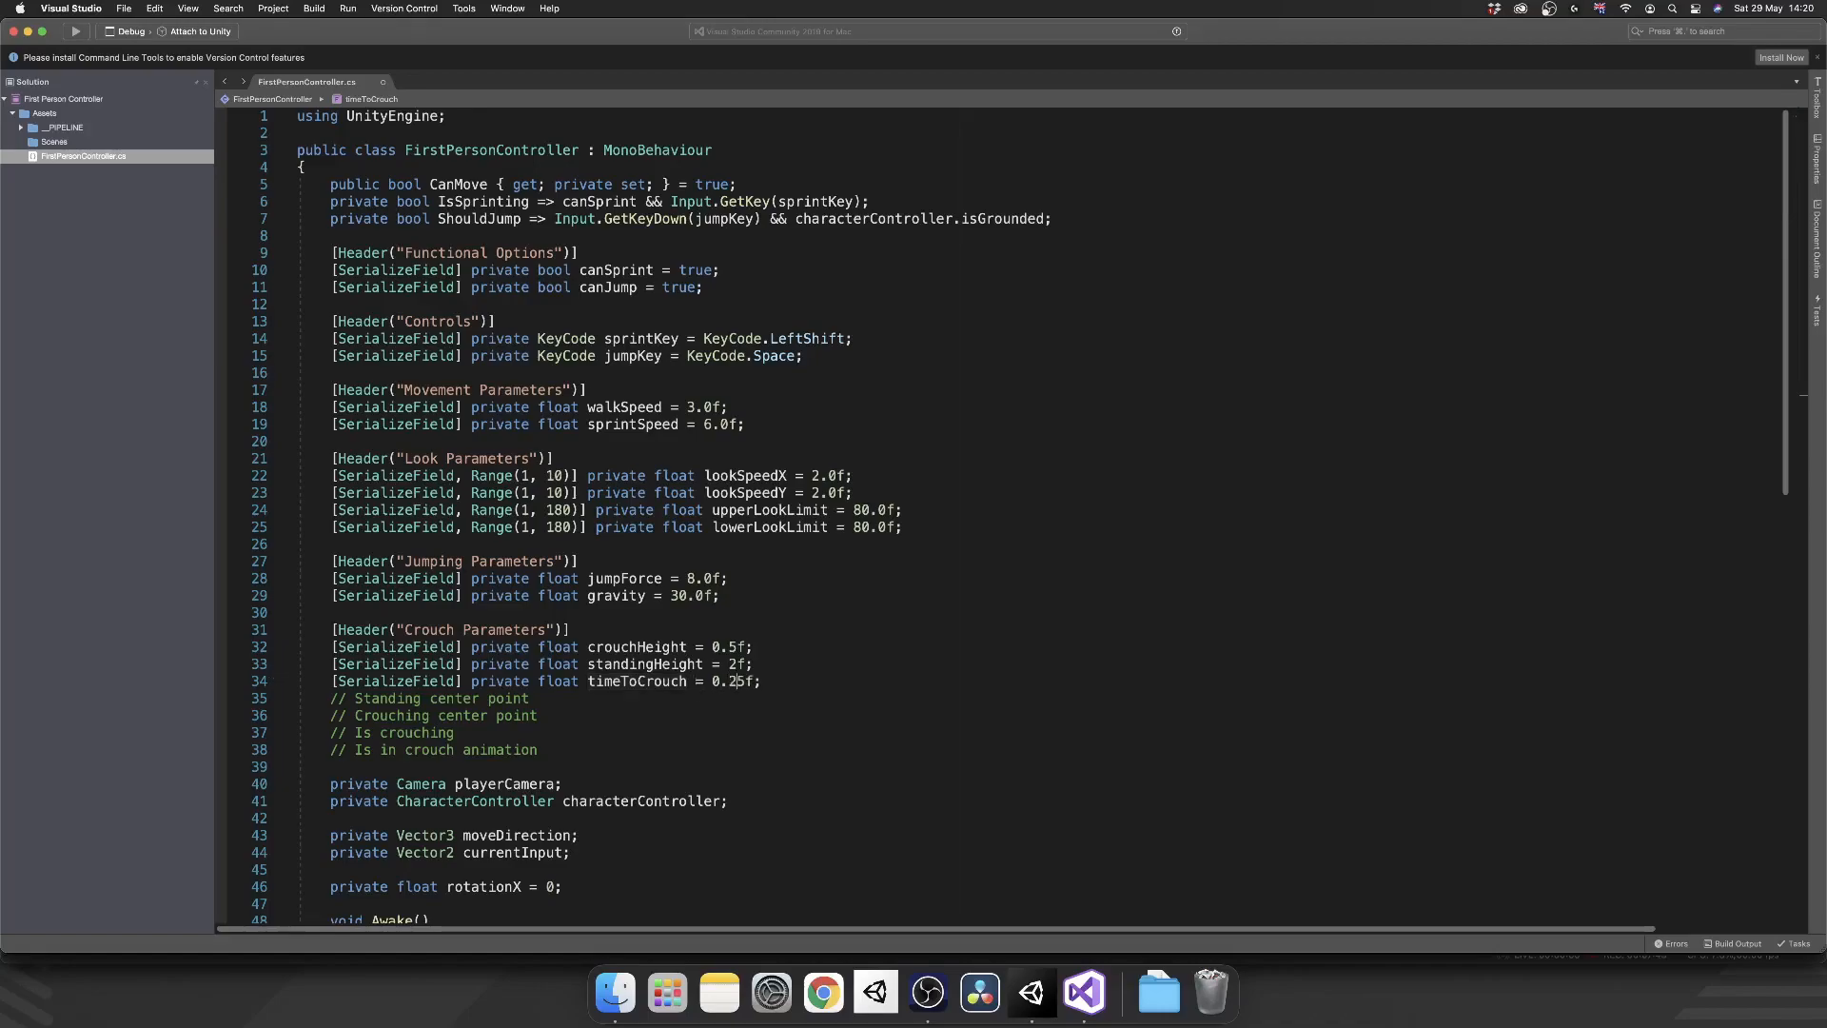
# - Declare Vector3 crouchingCenter as new Vector3(0, 0.5f, 0) and standingCenter as (0,0,0)
pyautogui.write('[SerializeField] private float crouchHeight = 0.5f;')
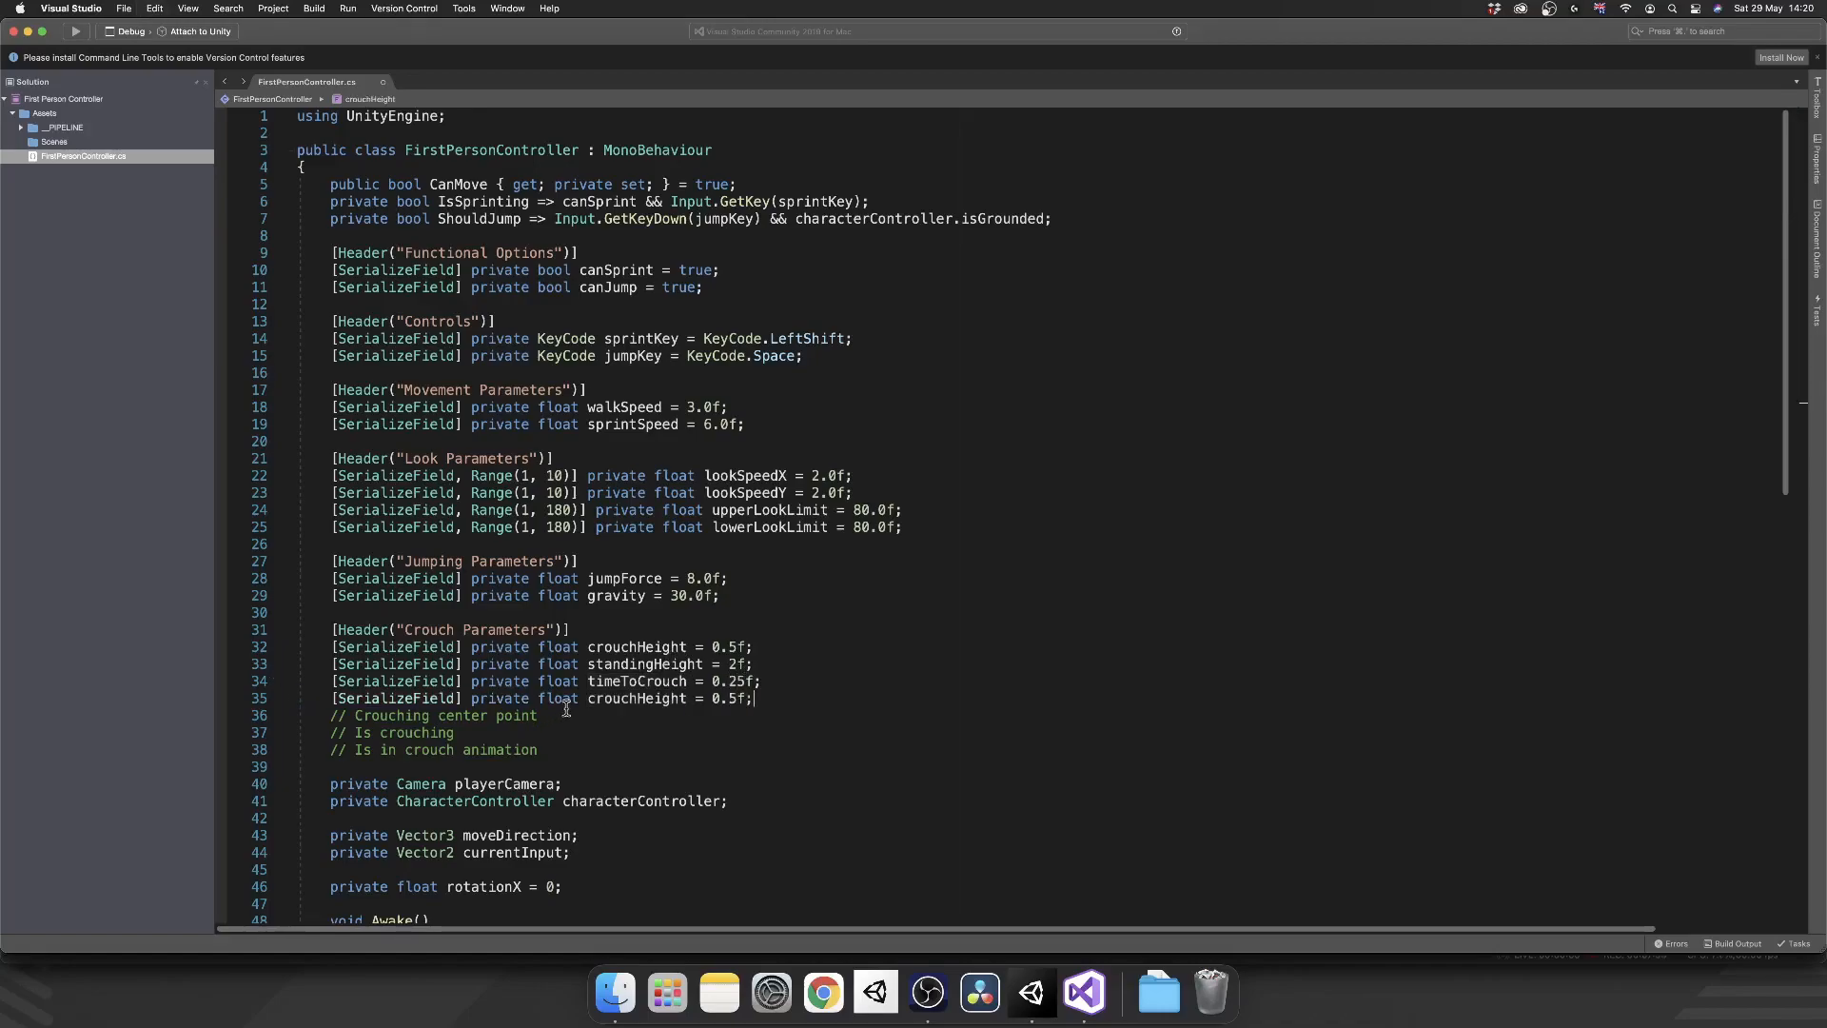
pyautogui.write('Vector3')
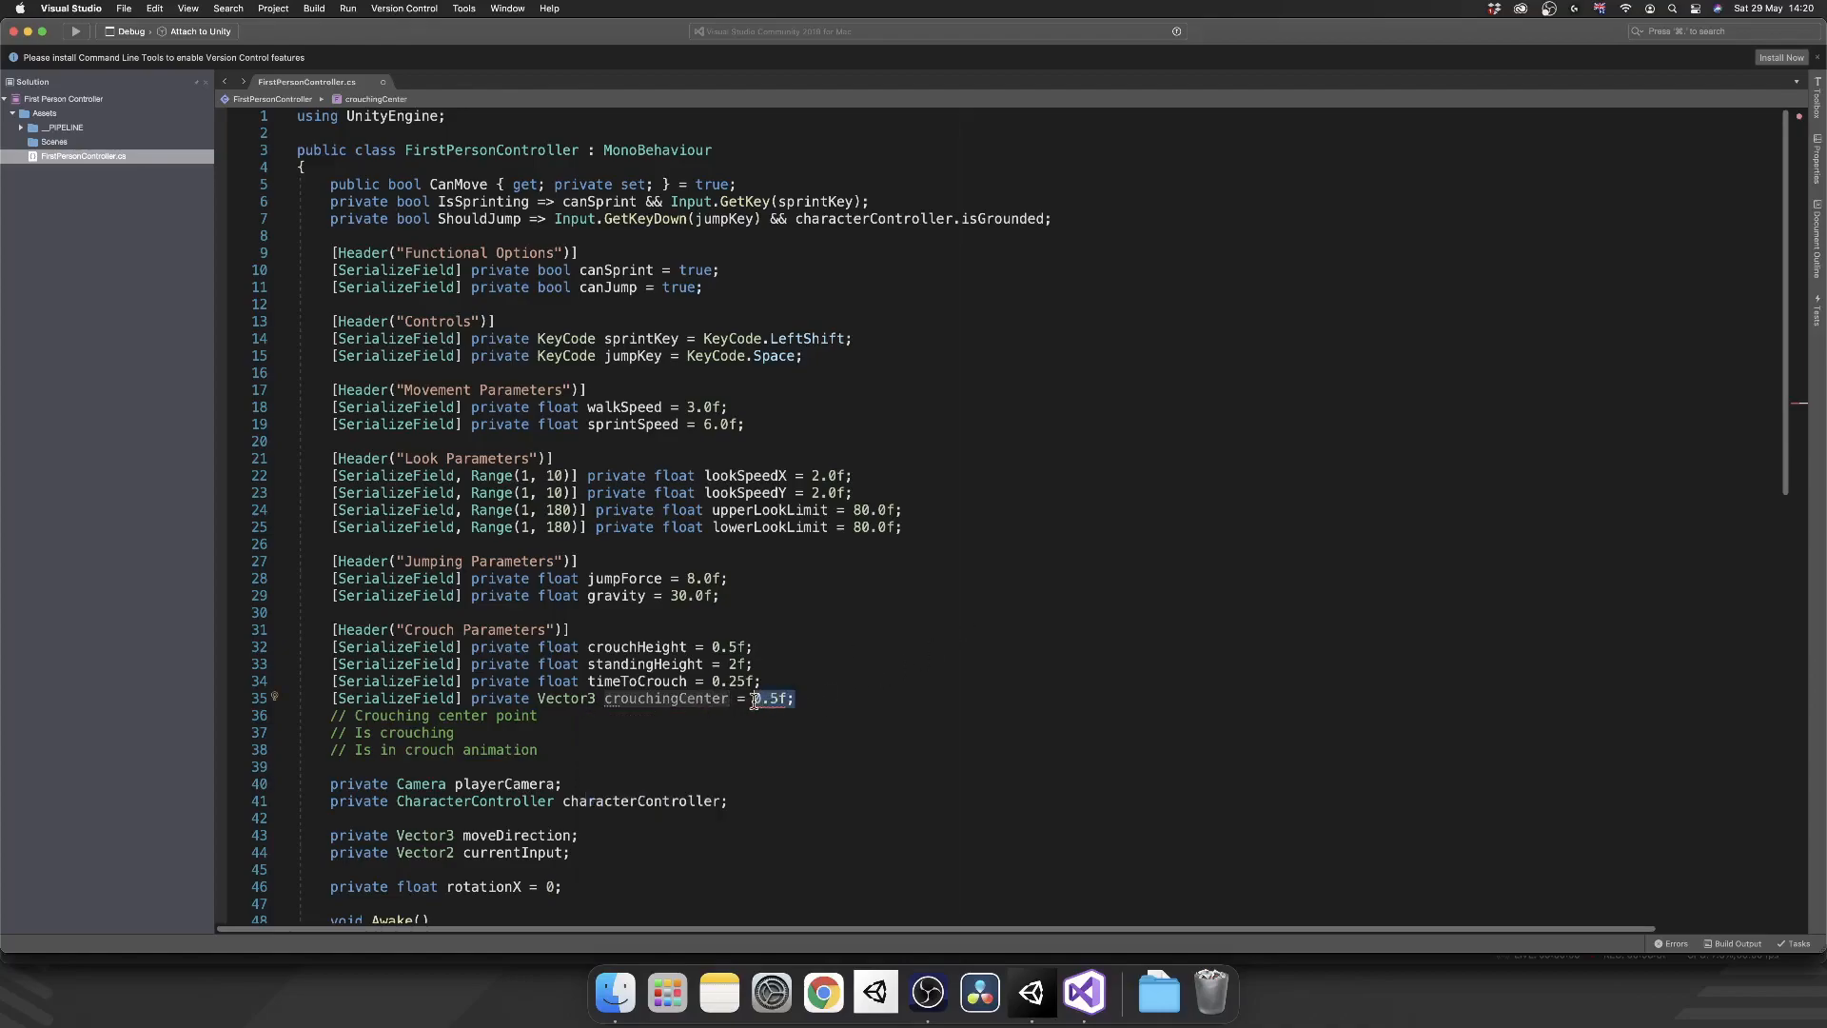
pyautogui.write('new Vector3')
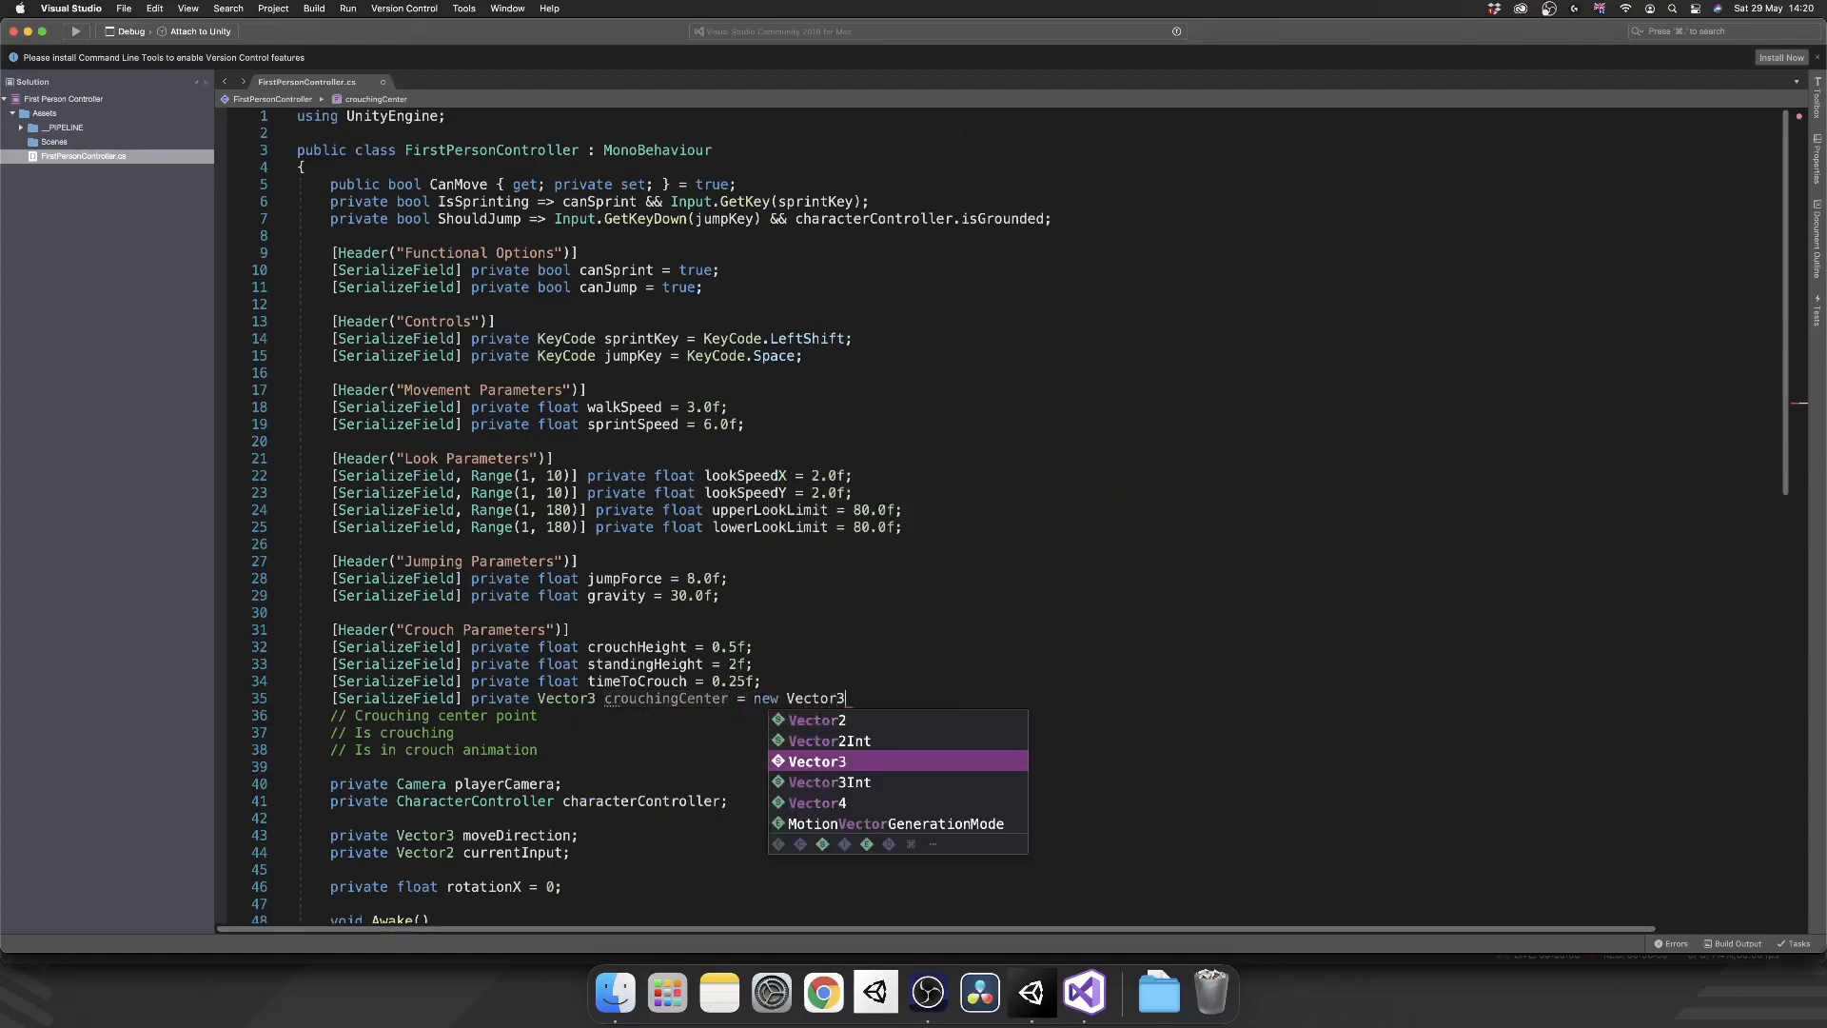
pyautogui.write('(0);')
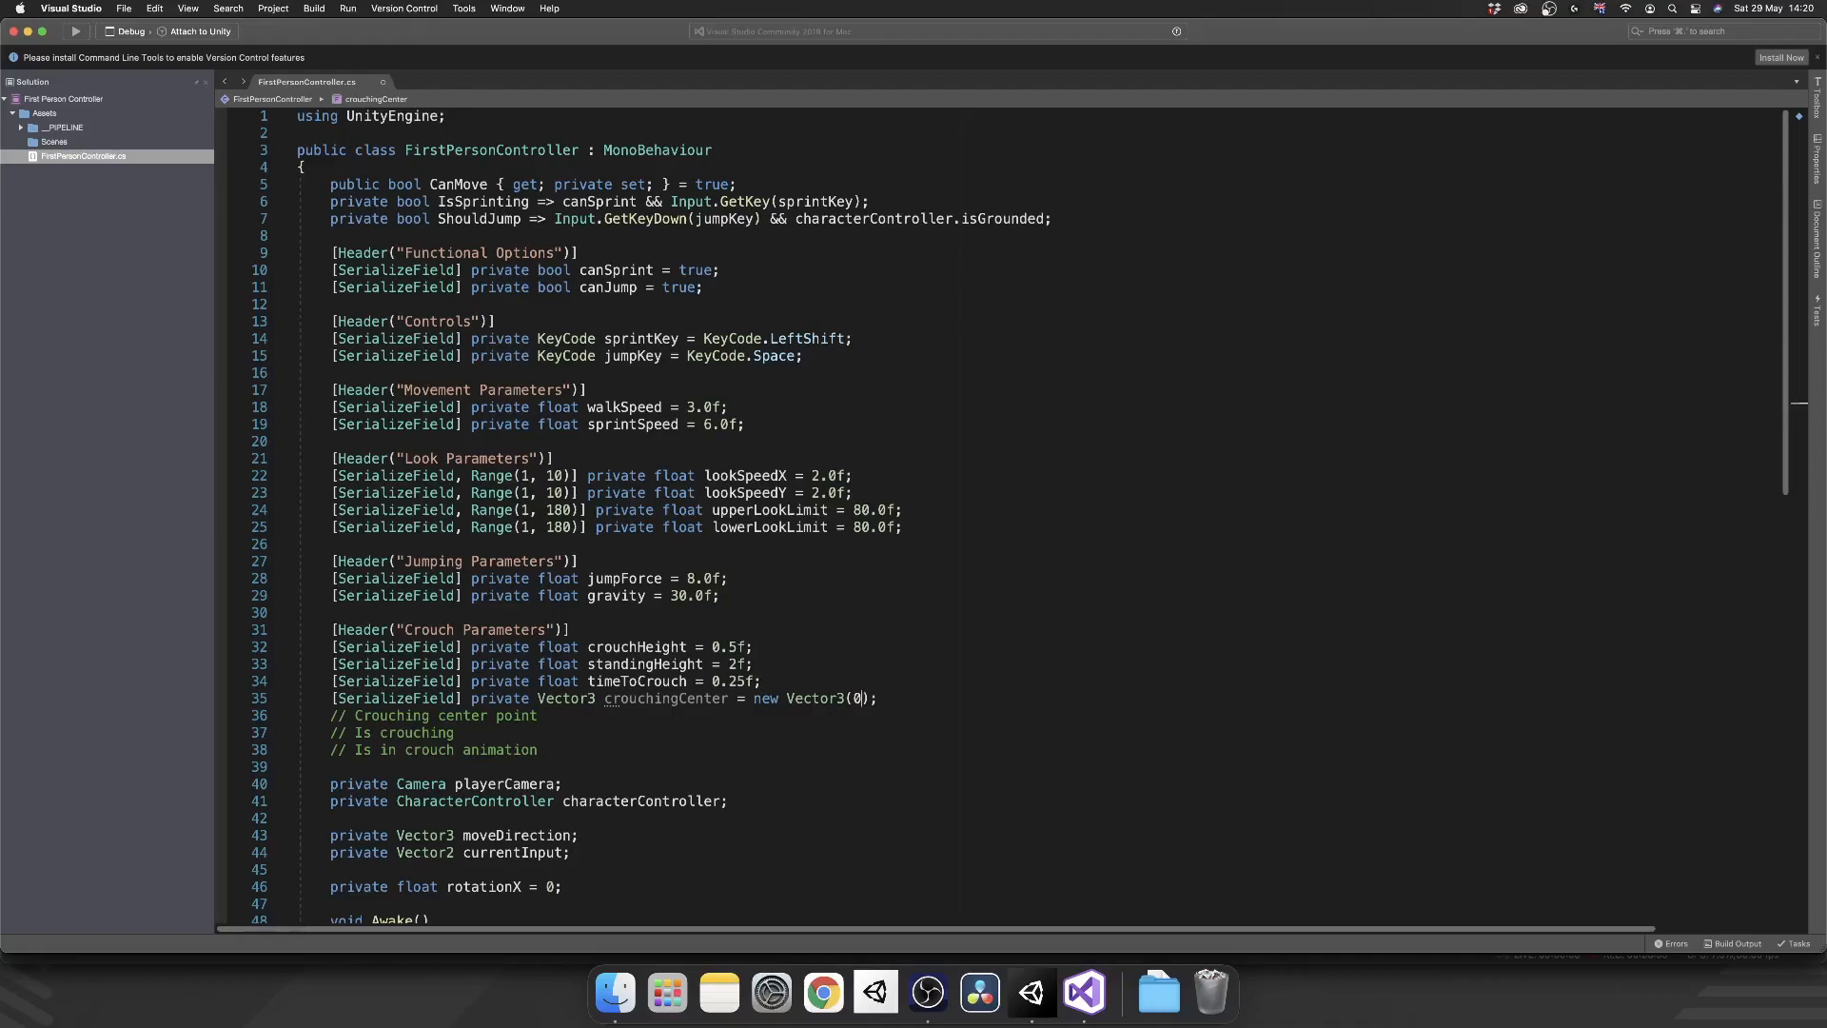
pyautogui.write(',0.5f')
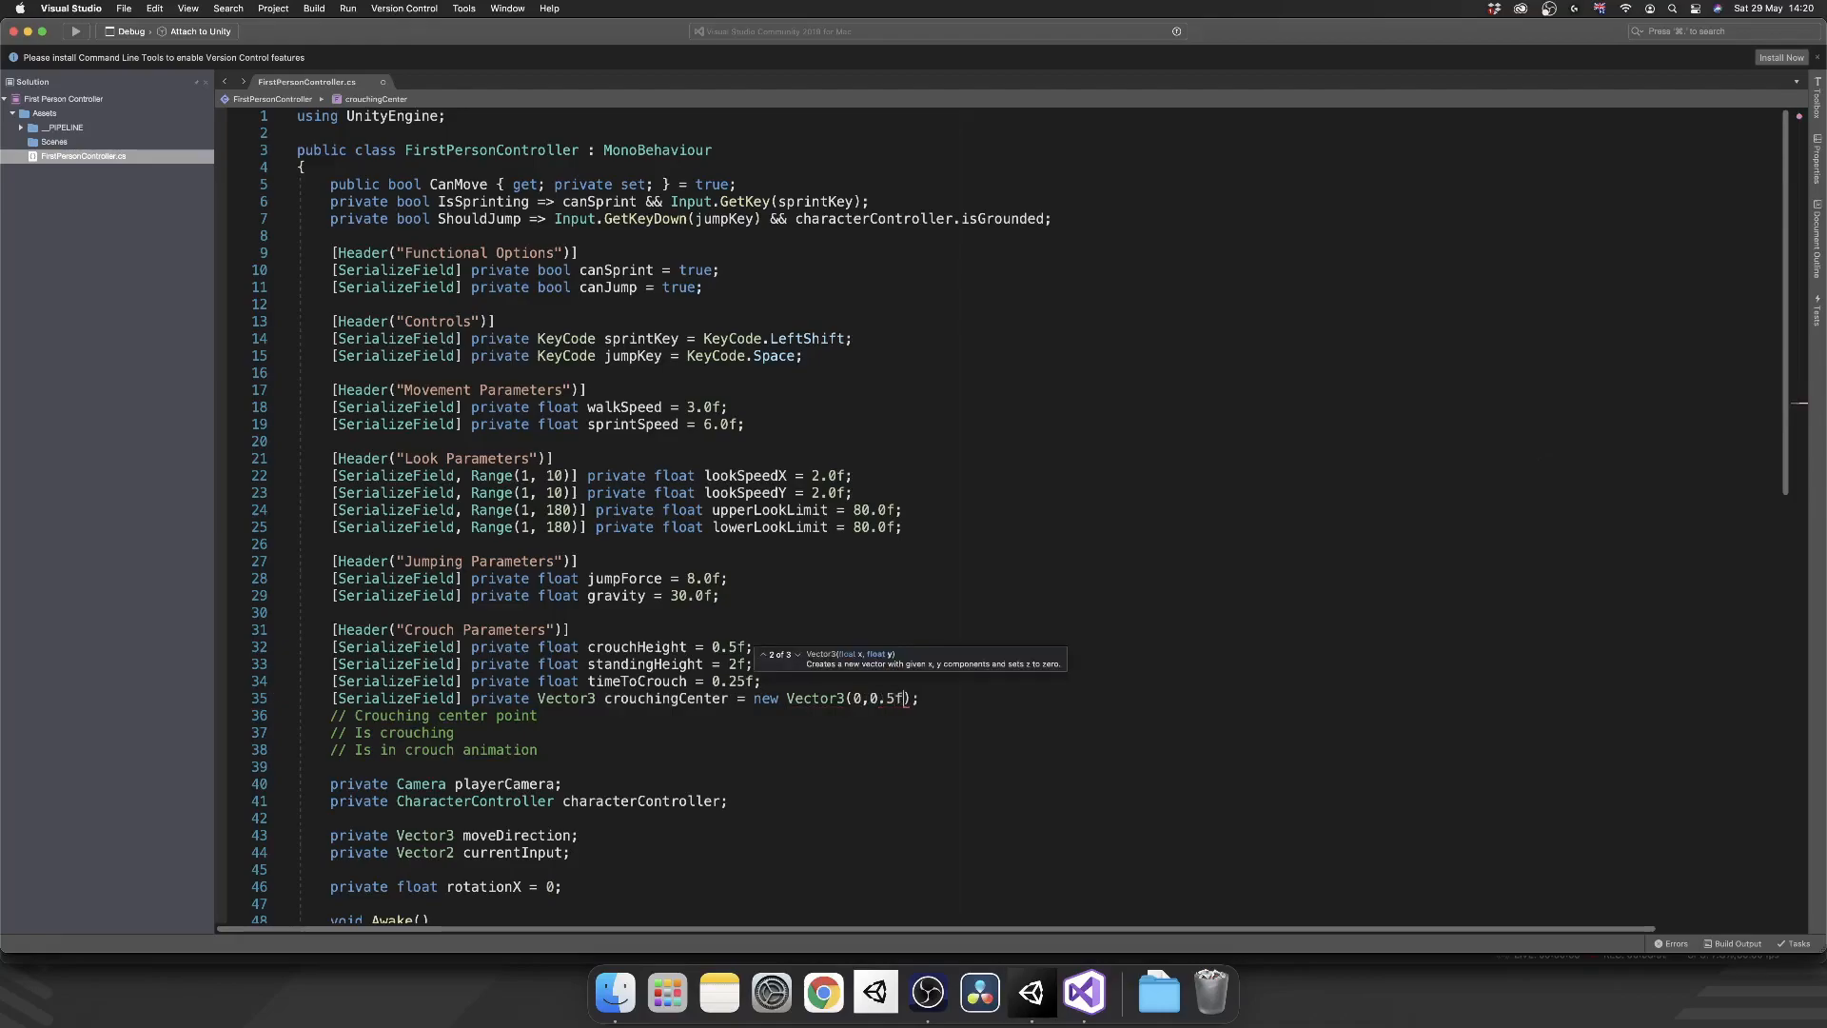
pyautogui.write(',0')
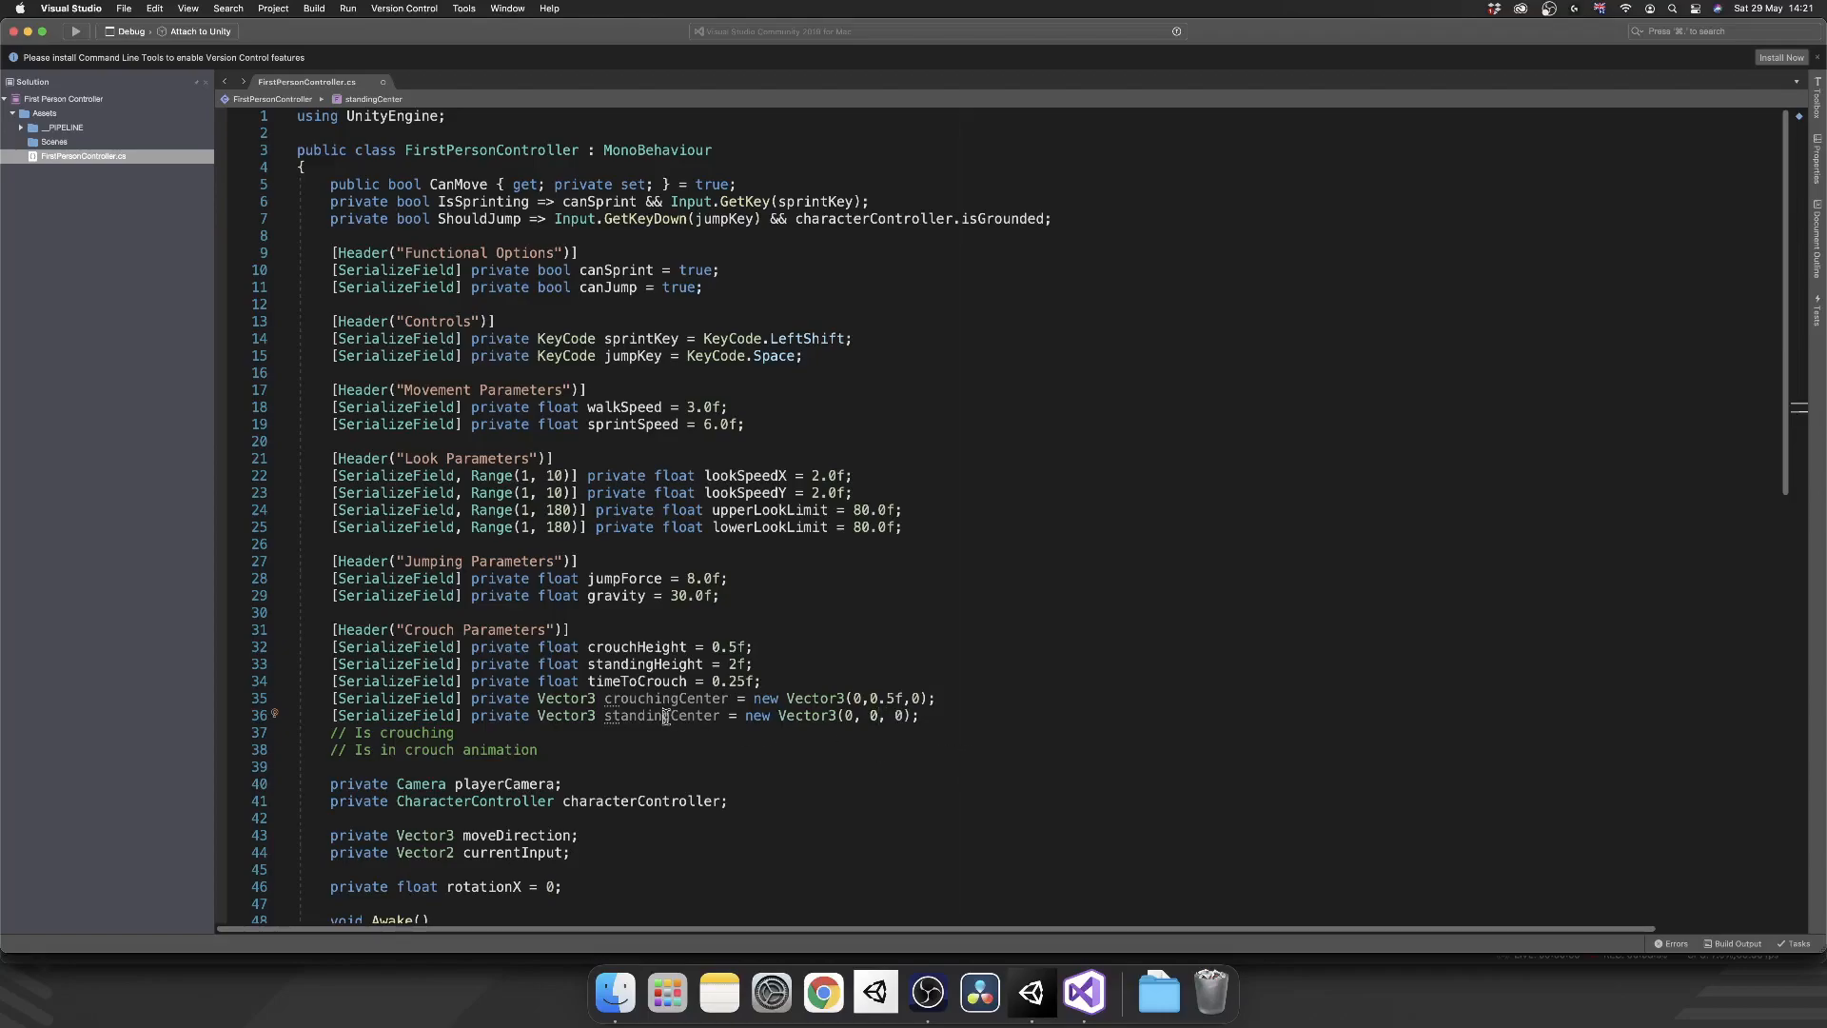
pyautogui.doubleClick(661, 716)
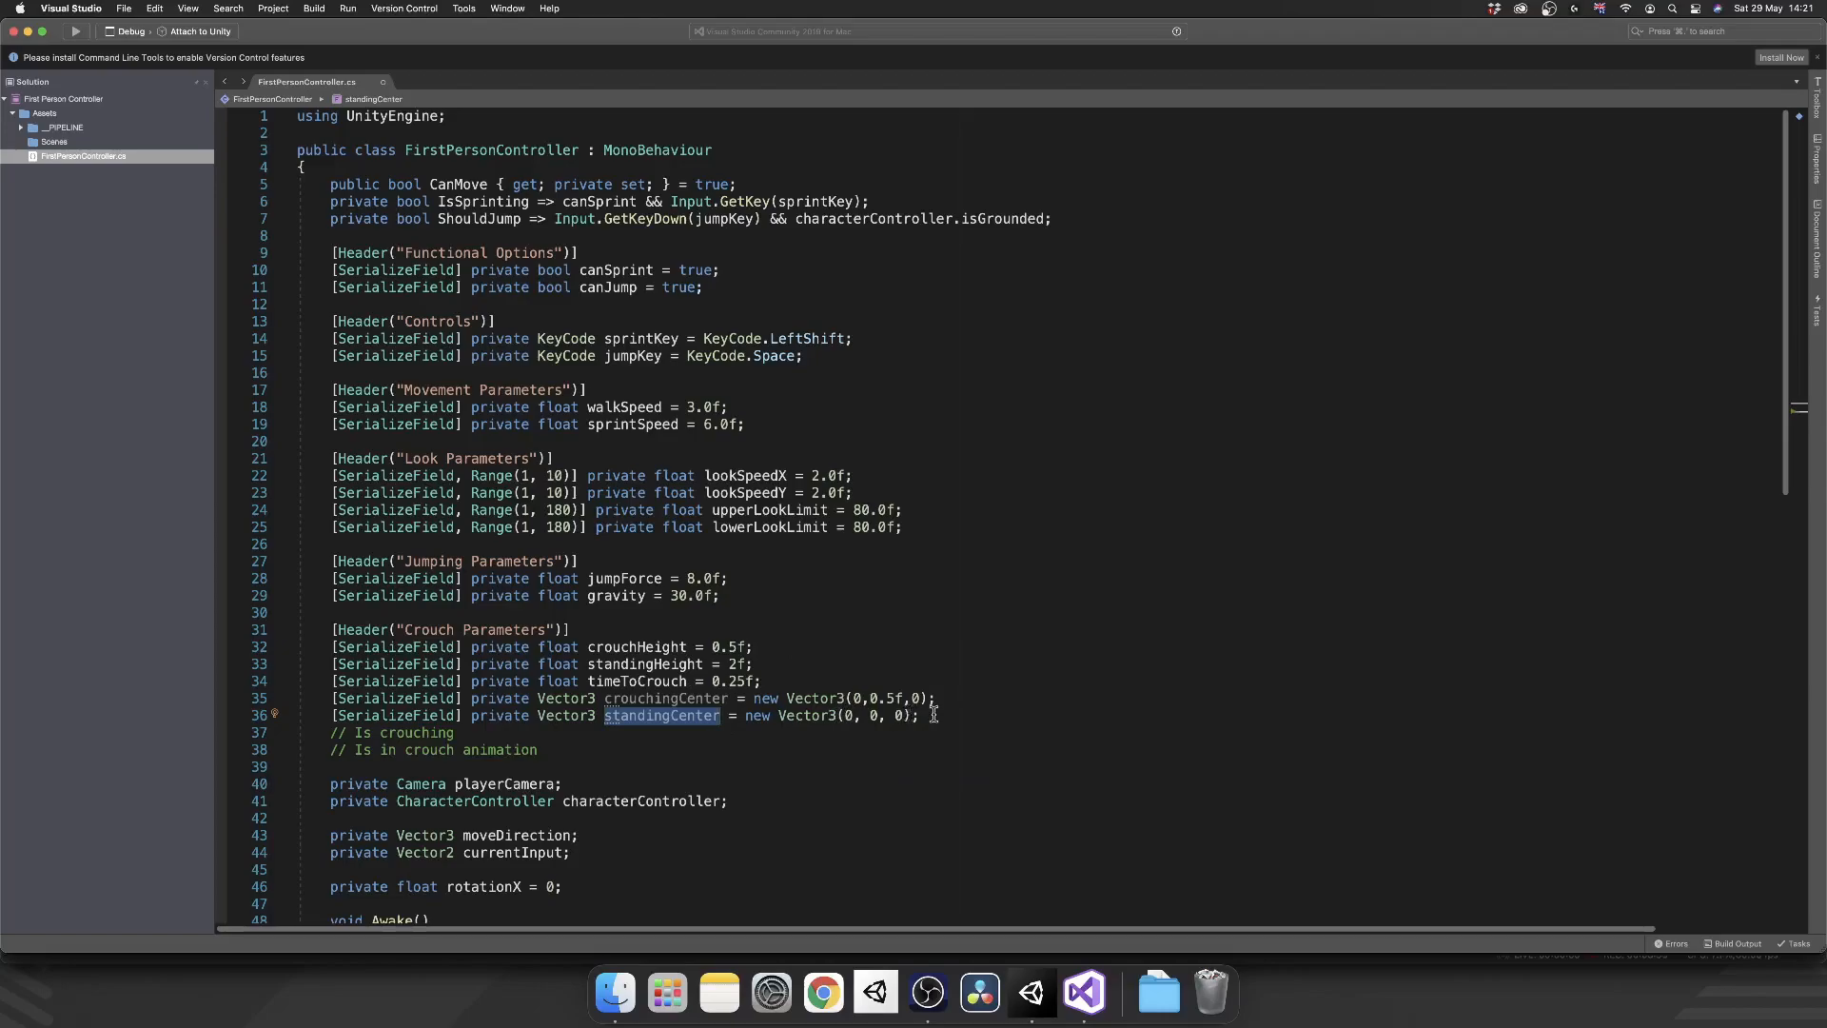
pyautogui.moveTo(662, 715)
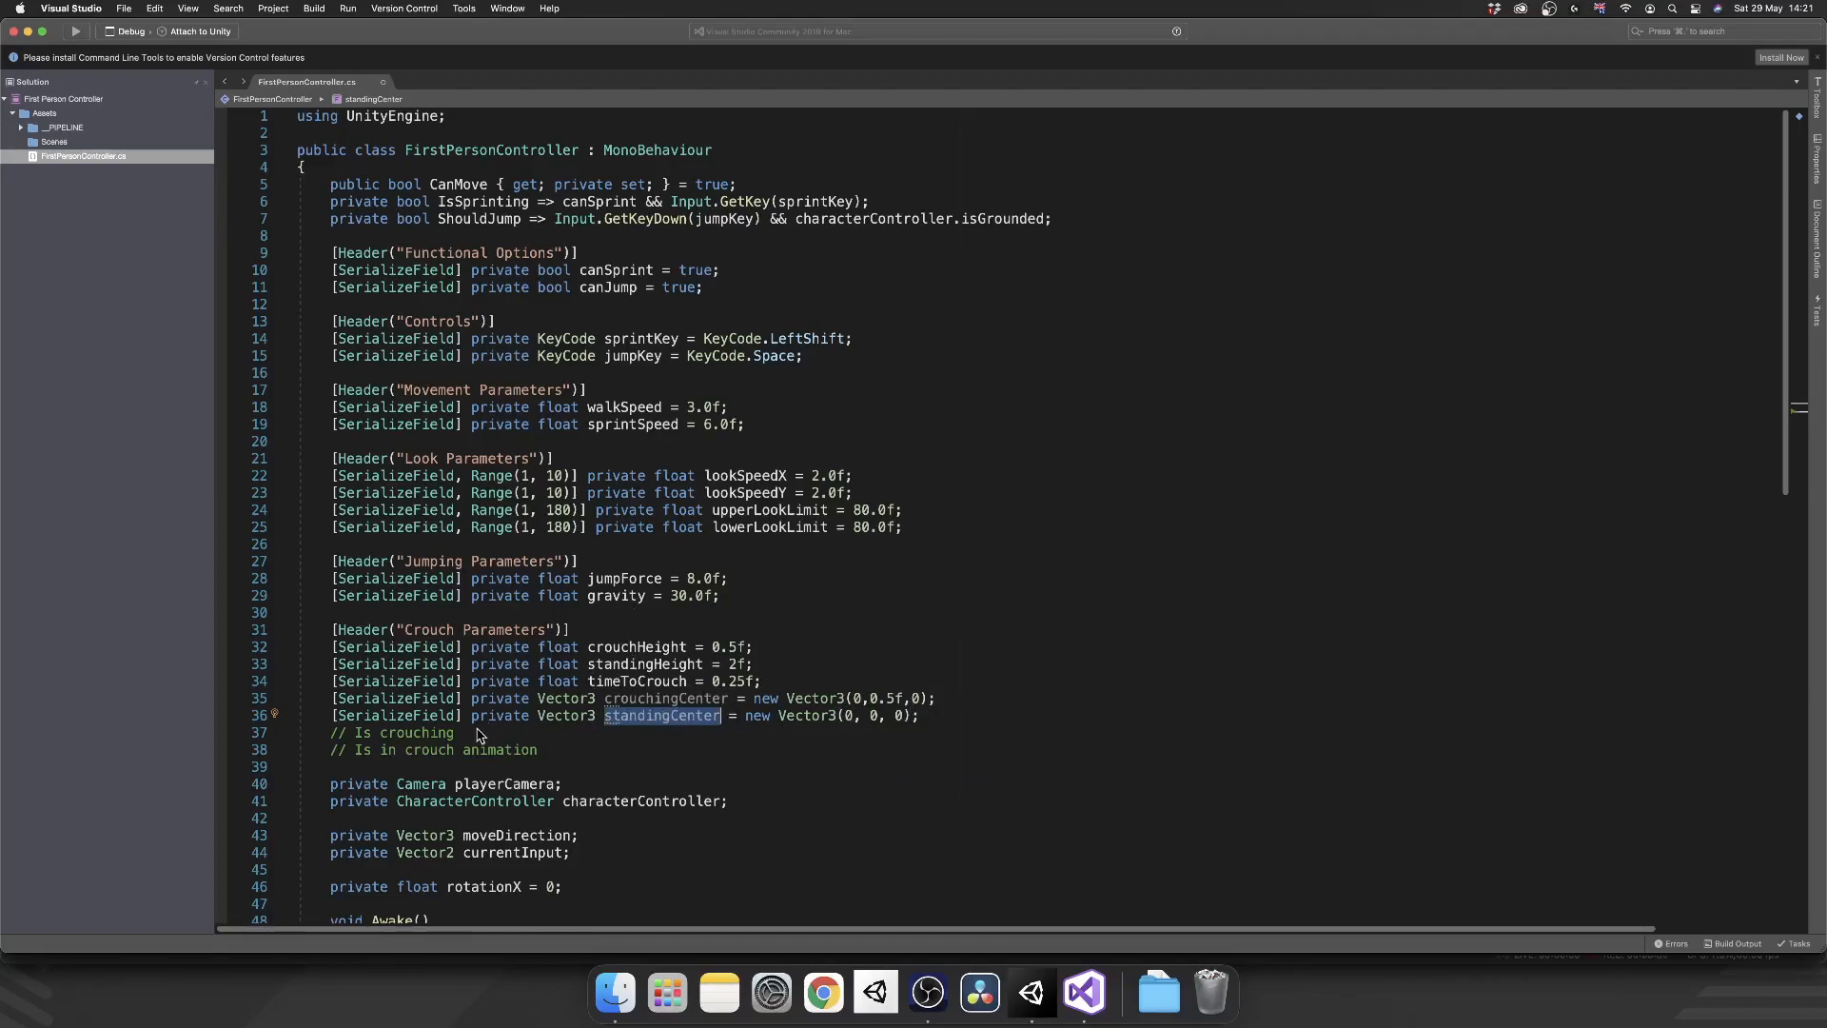
# - Declare private bools isCrouching and duringCrouchAnimation
pyautogui.write('private bool isC')
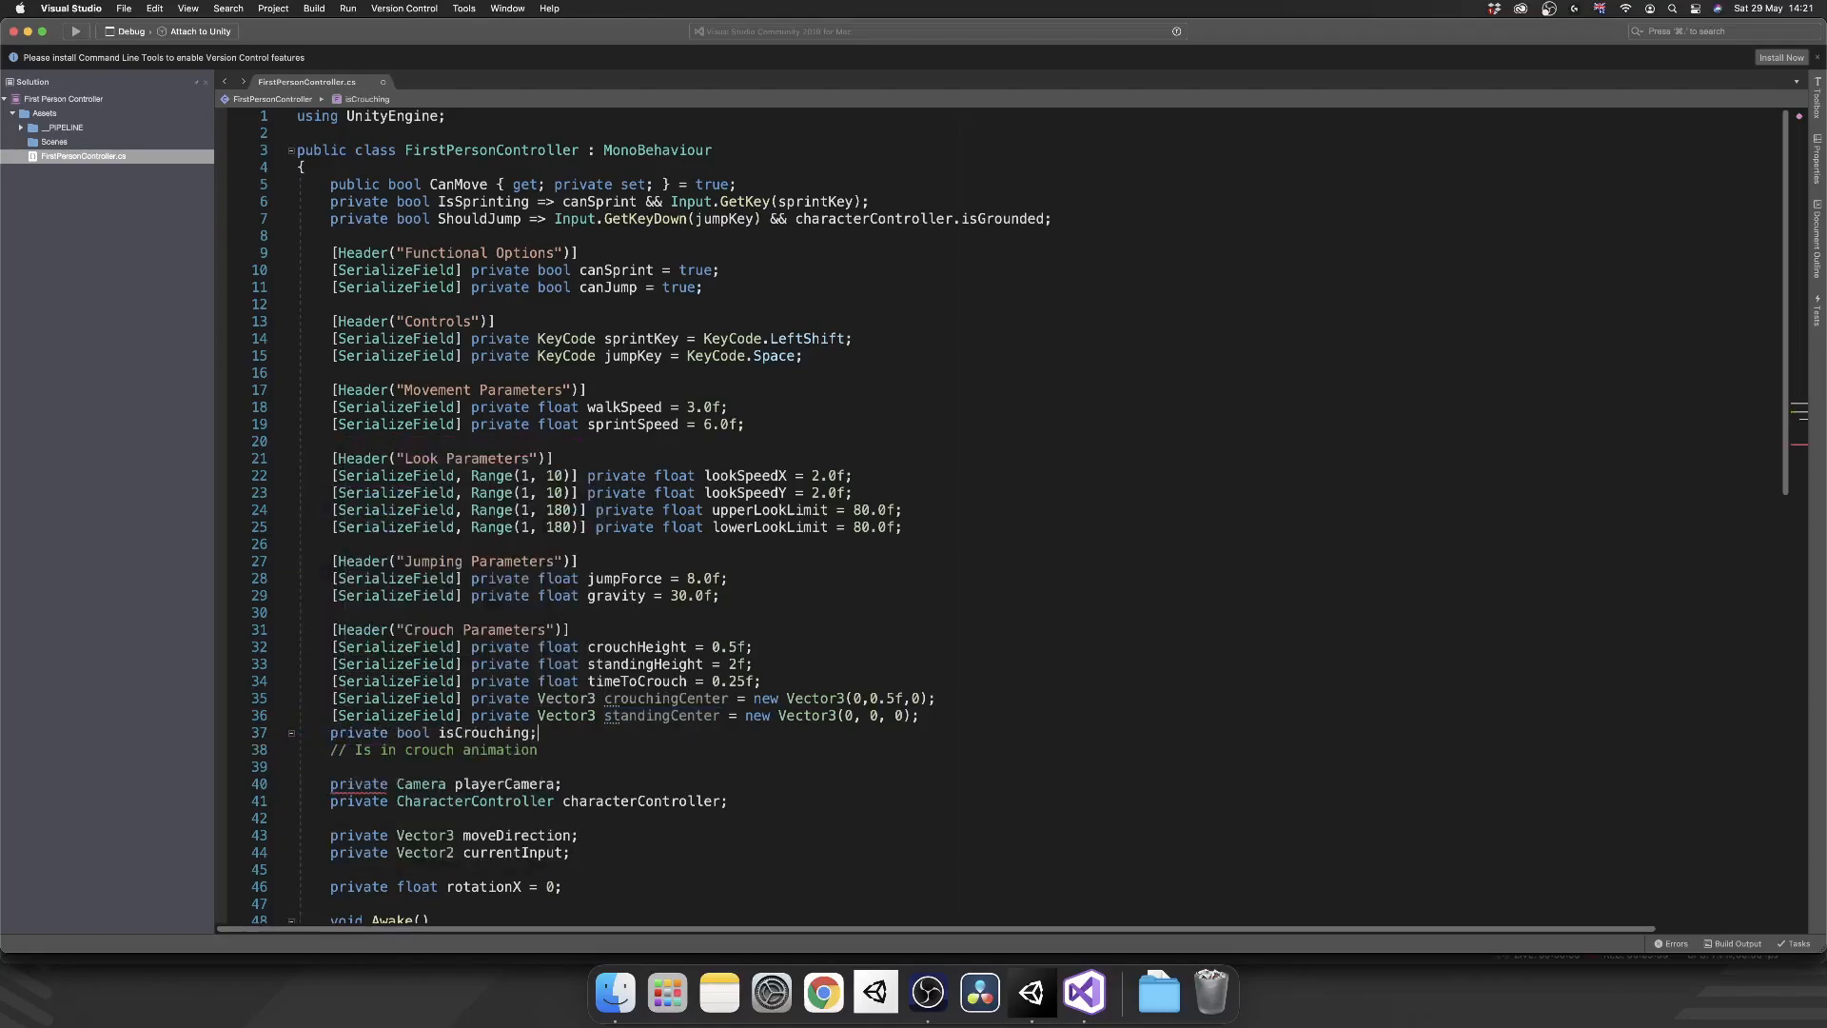
pyautogui.write('private bo')
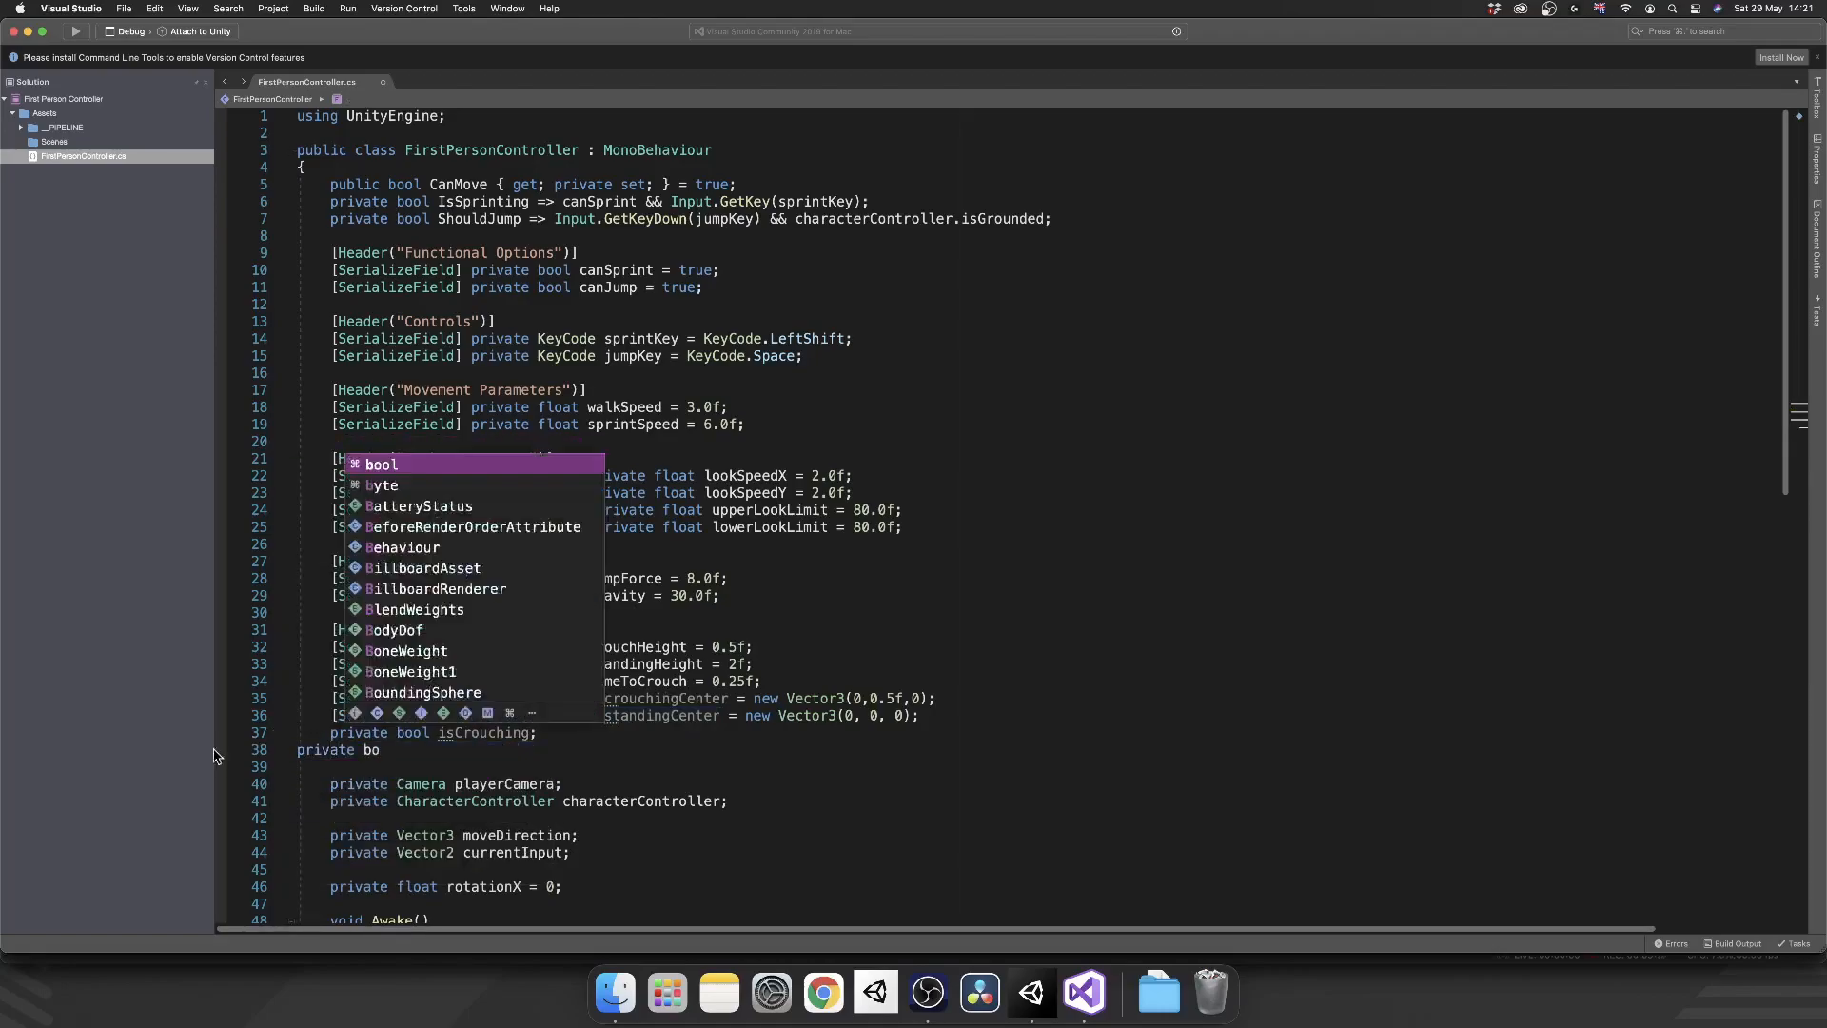
pyautogui.write('duringCrouchAnimation;')
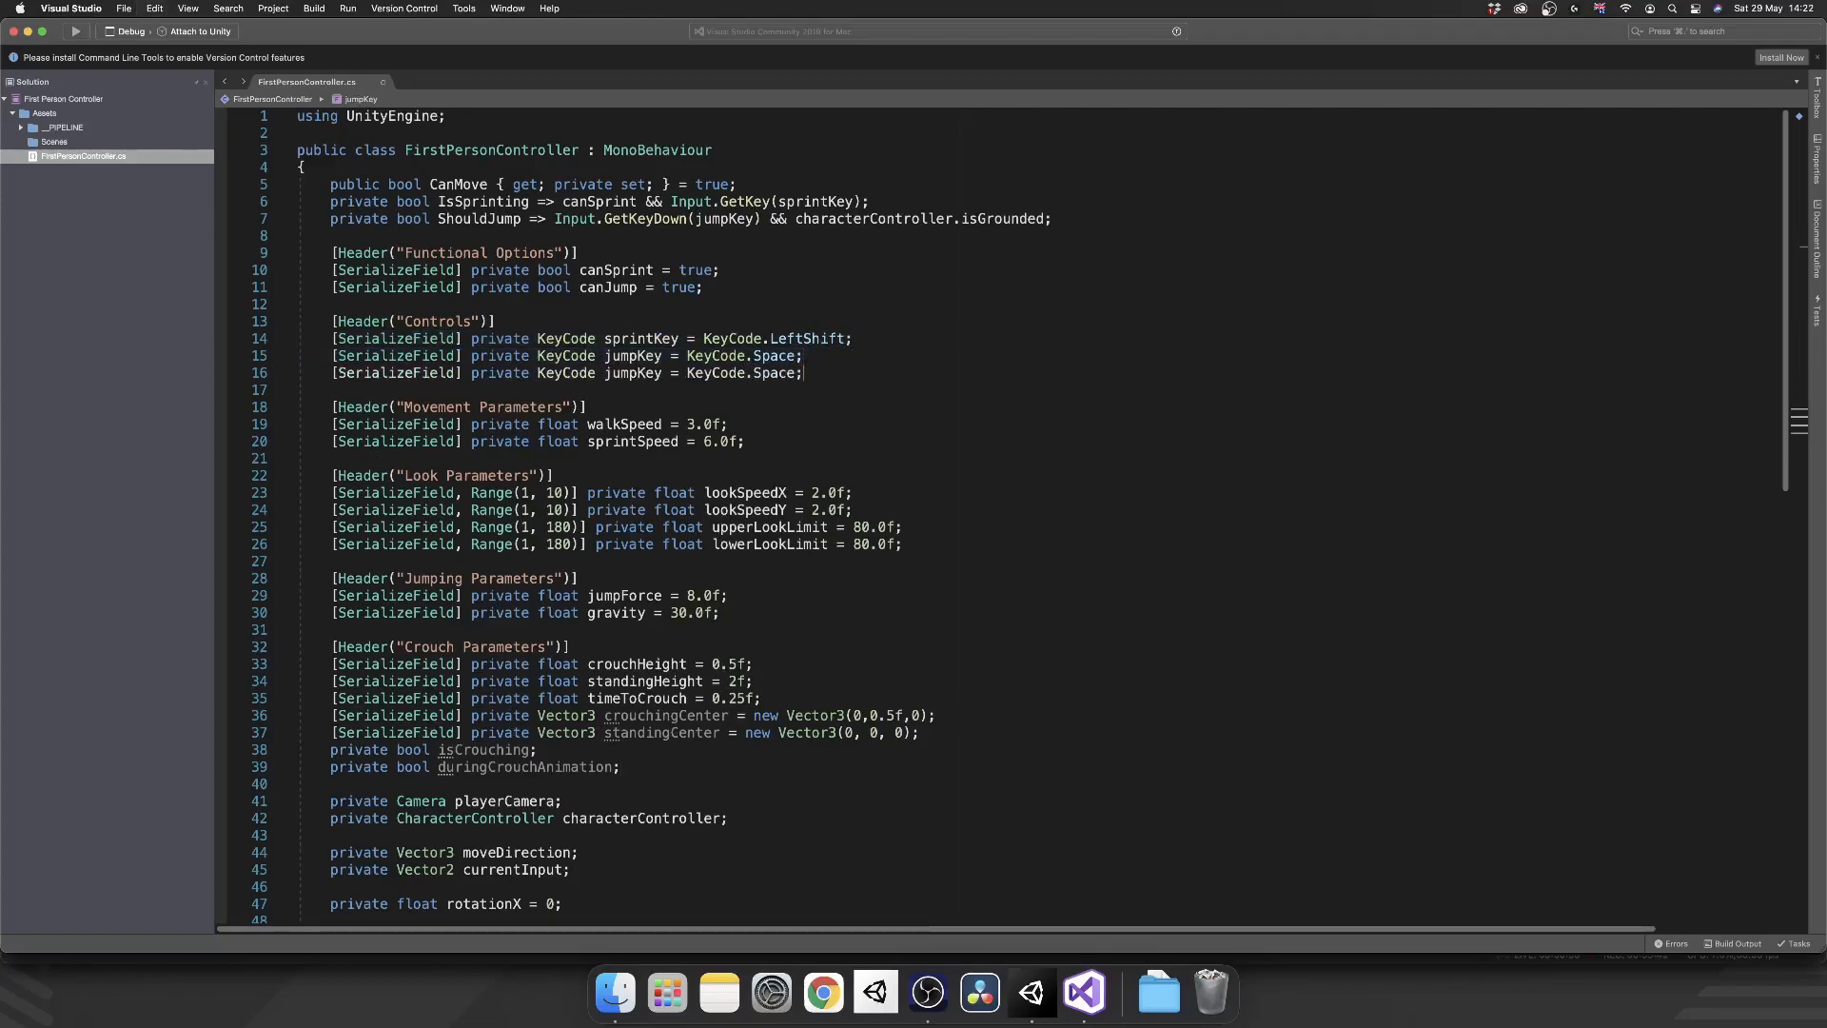
# - Turn the duplicated Controls line into a crouchKey KeyCode field set to KeyCode.LeftControl
pyautogui.write('crouch')
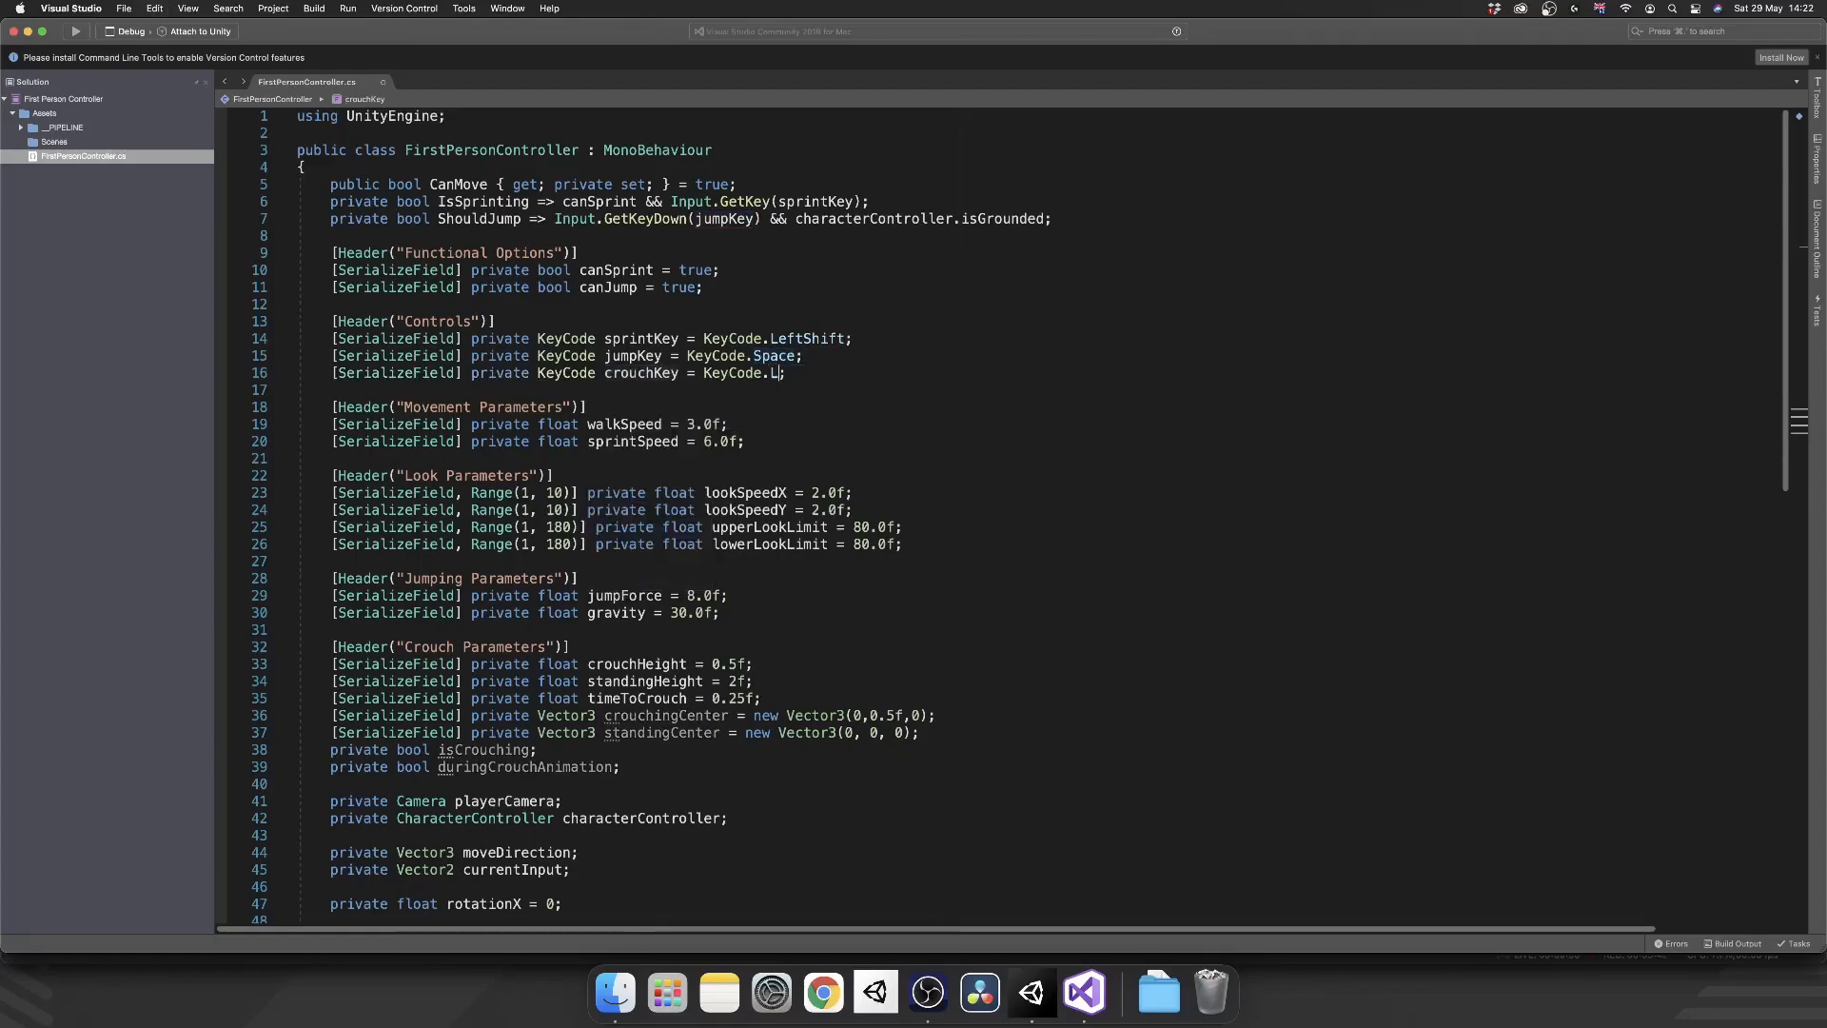
pyautogui.write('eftControl')
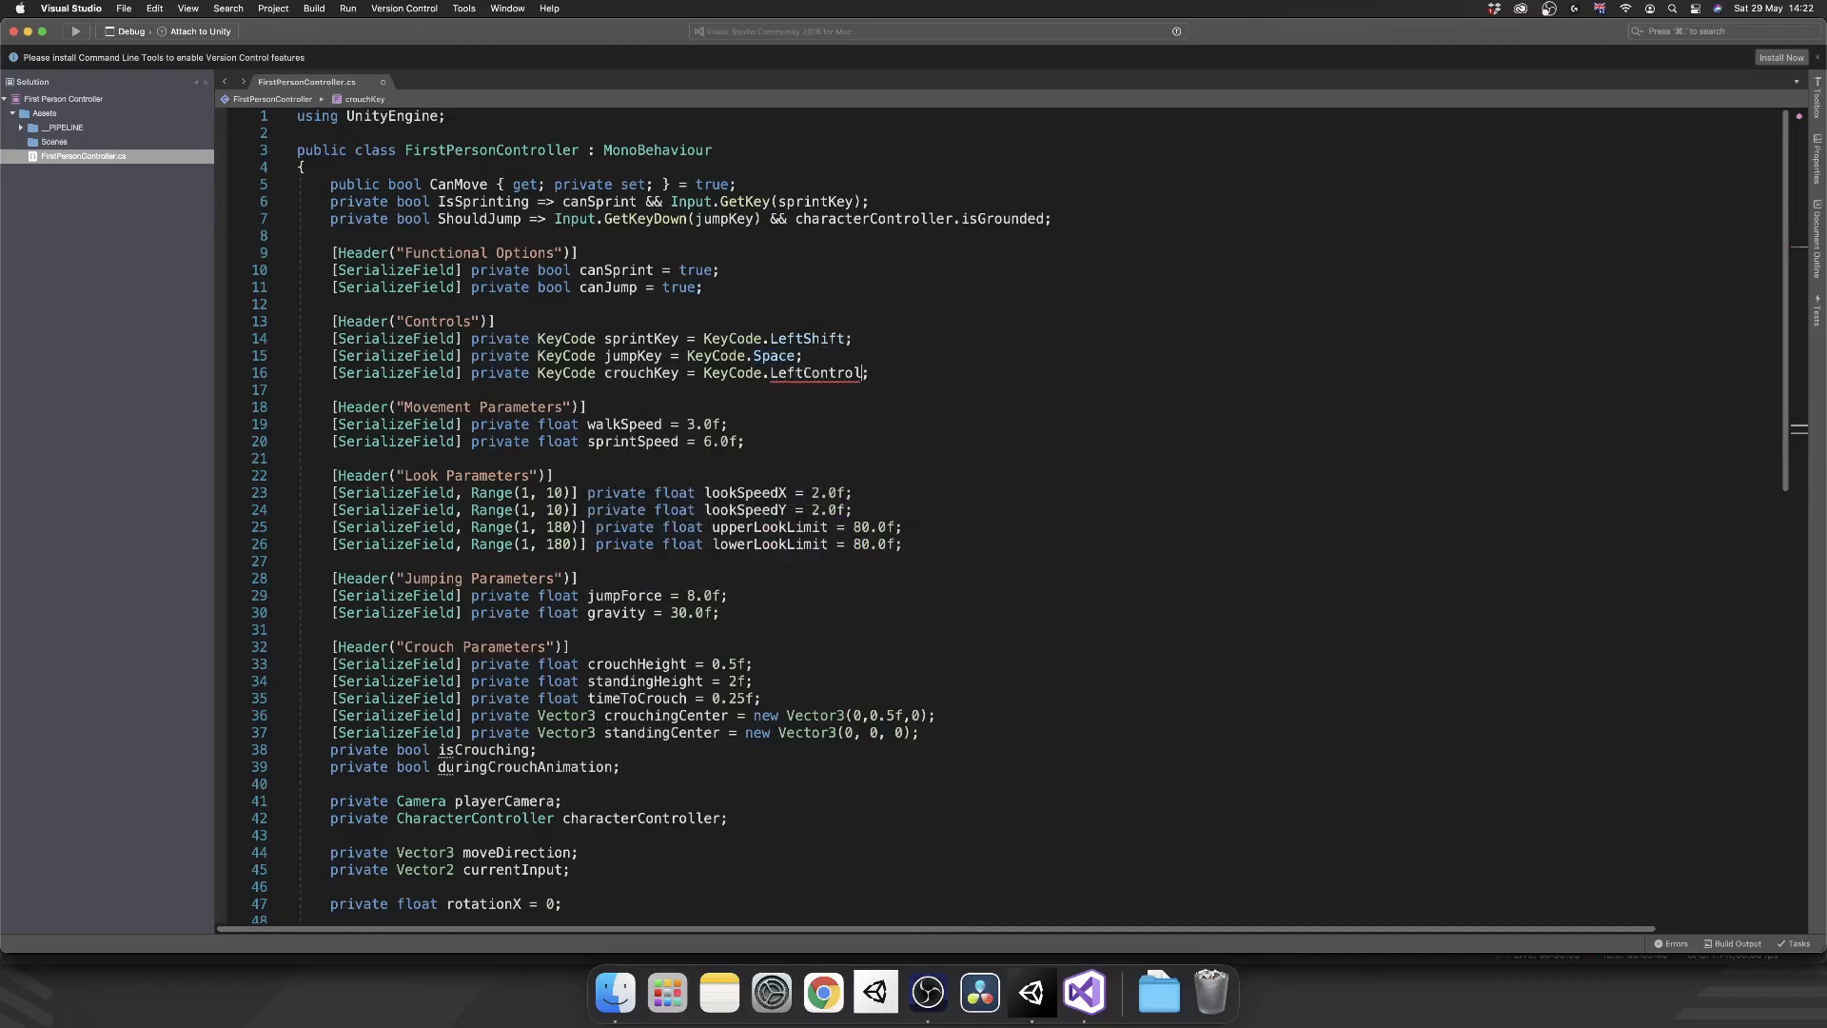
pyautogui.doubleClick(816, 372)
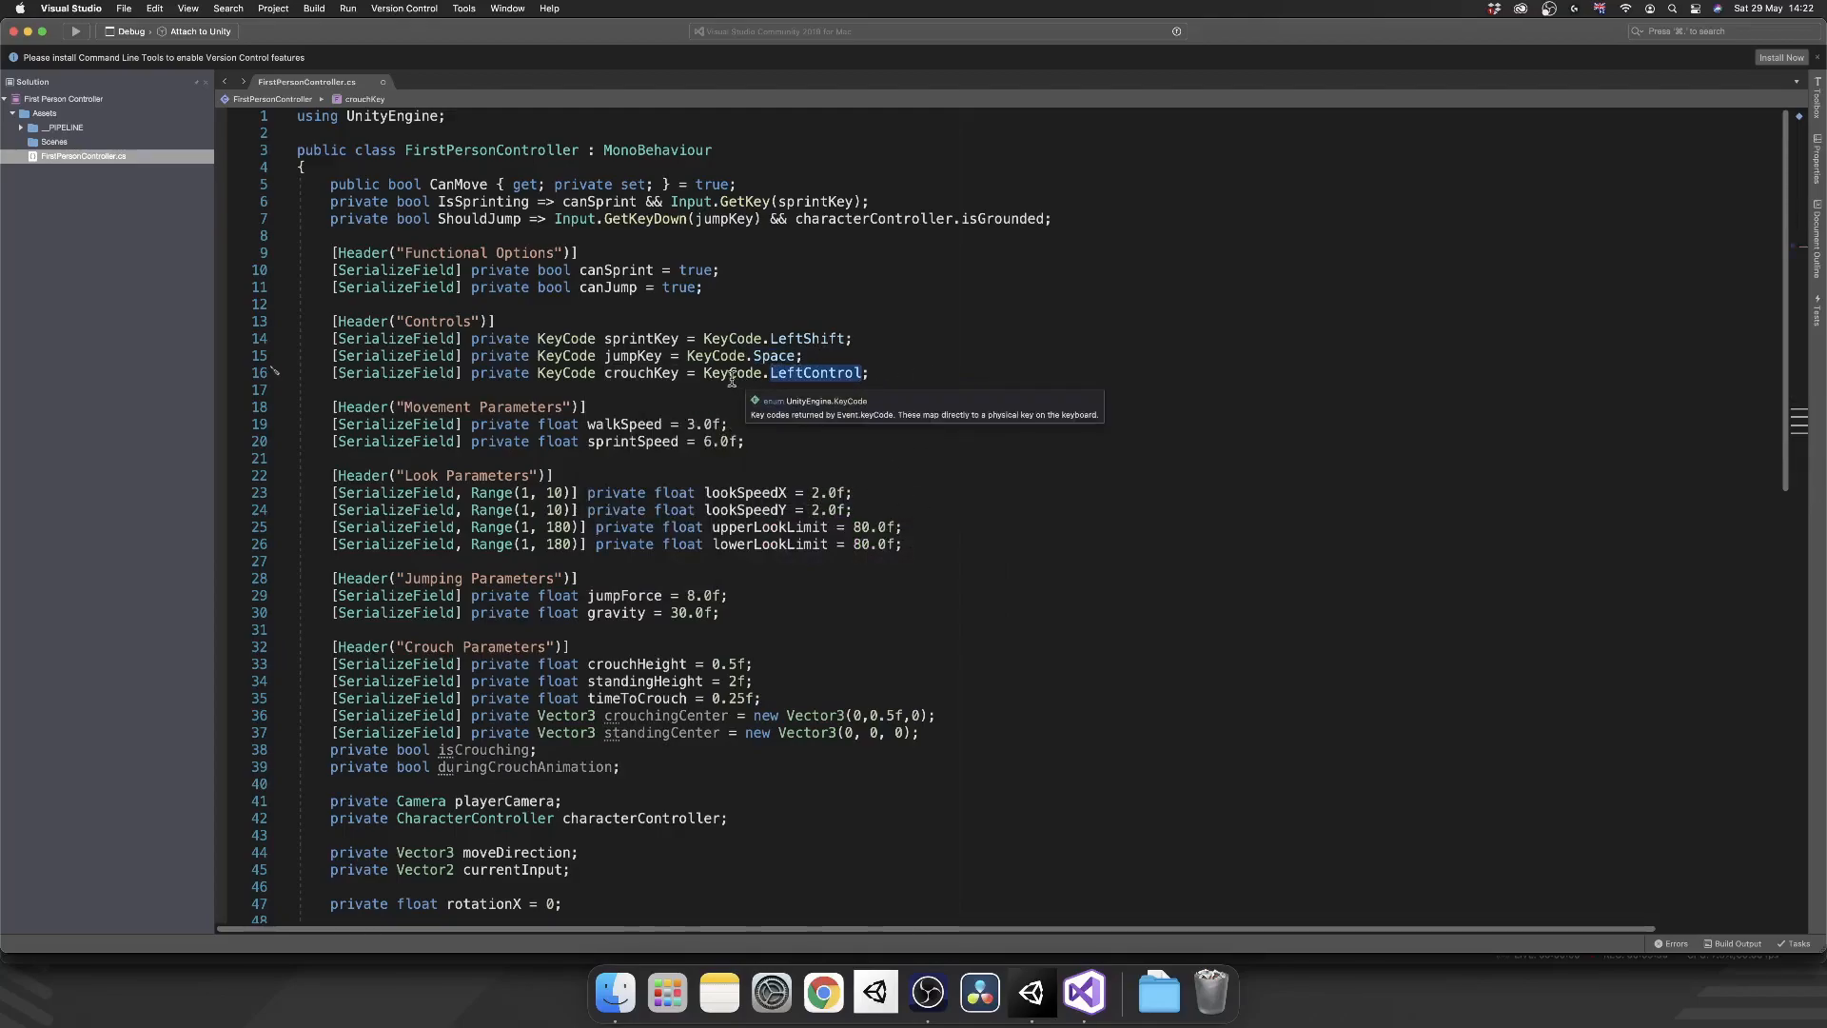
pyautogui.moveTo(806, 442)
pyautogui.write('[SerializeField] private bool canCrouch = true;')
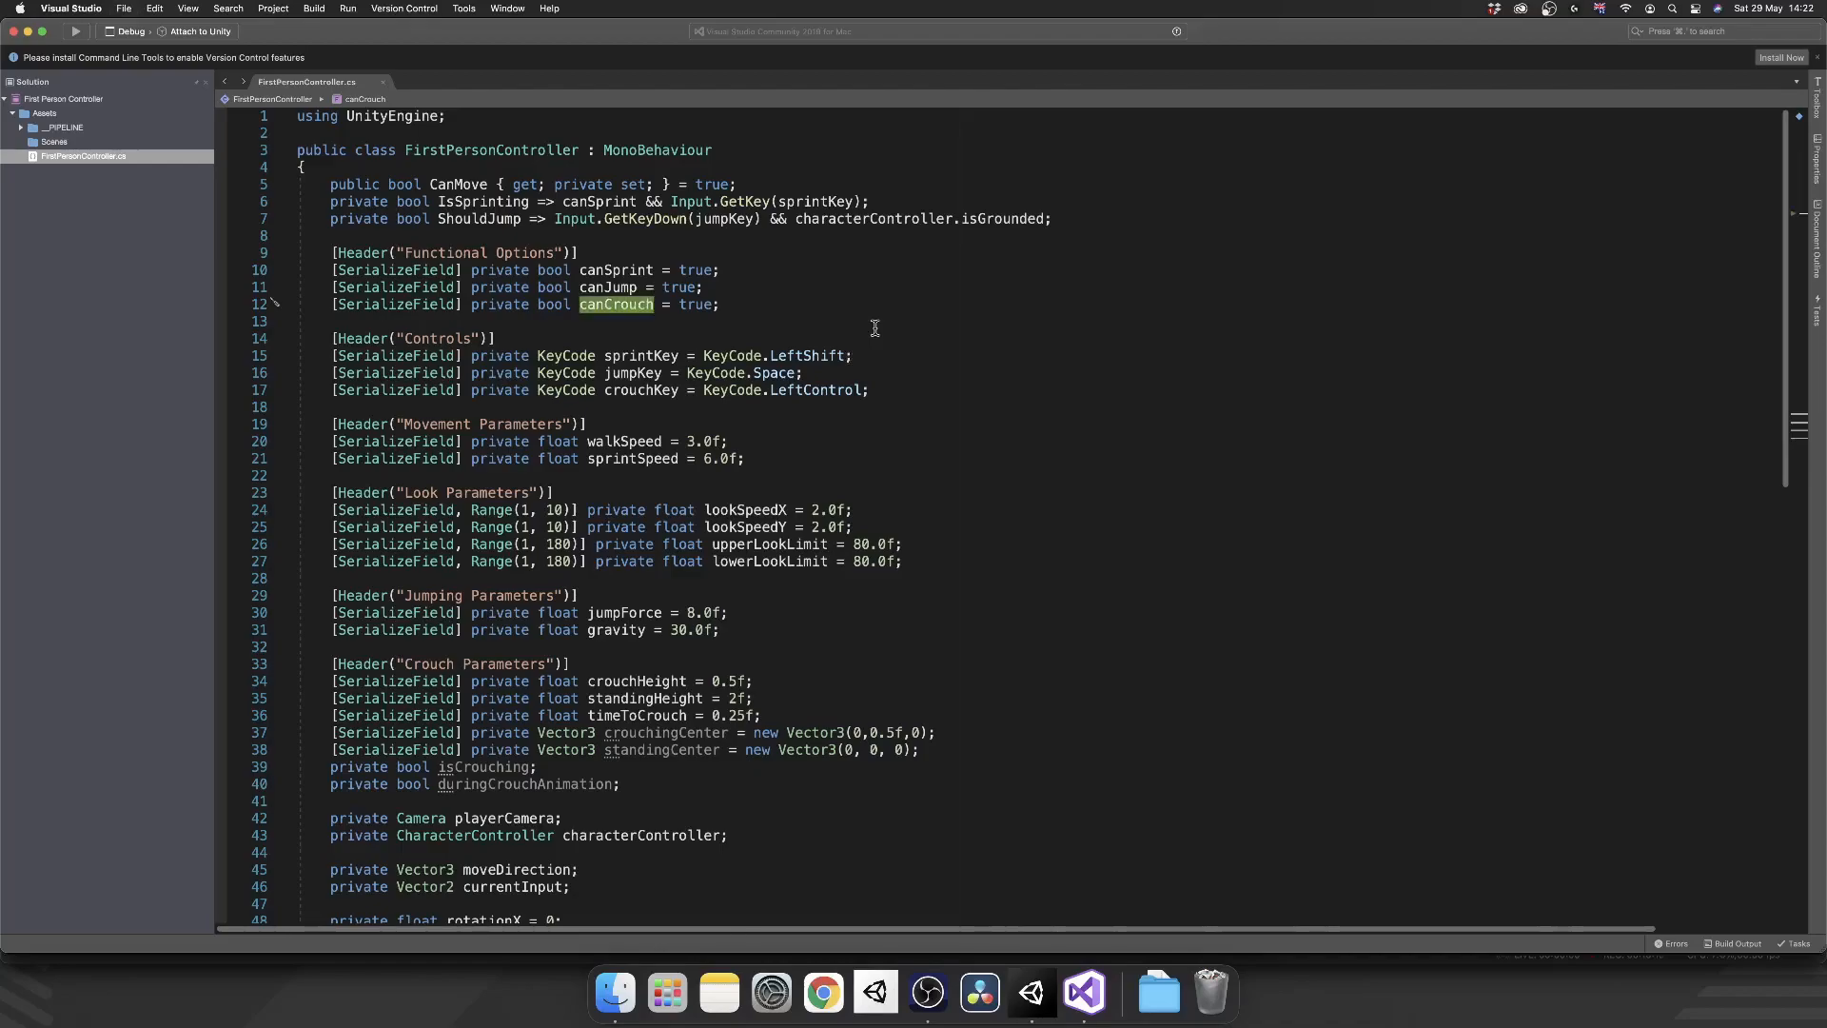
# - Create a private void HandleCrouch() method and call it from Update inside if (canCrouch)
pyautogui.scroll(-3)
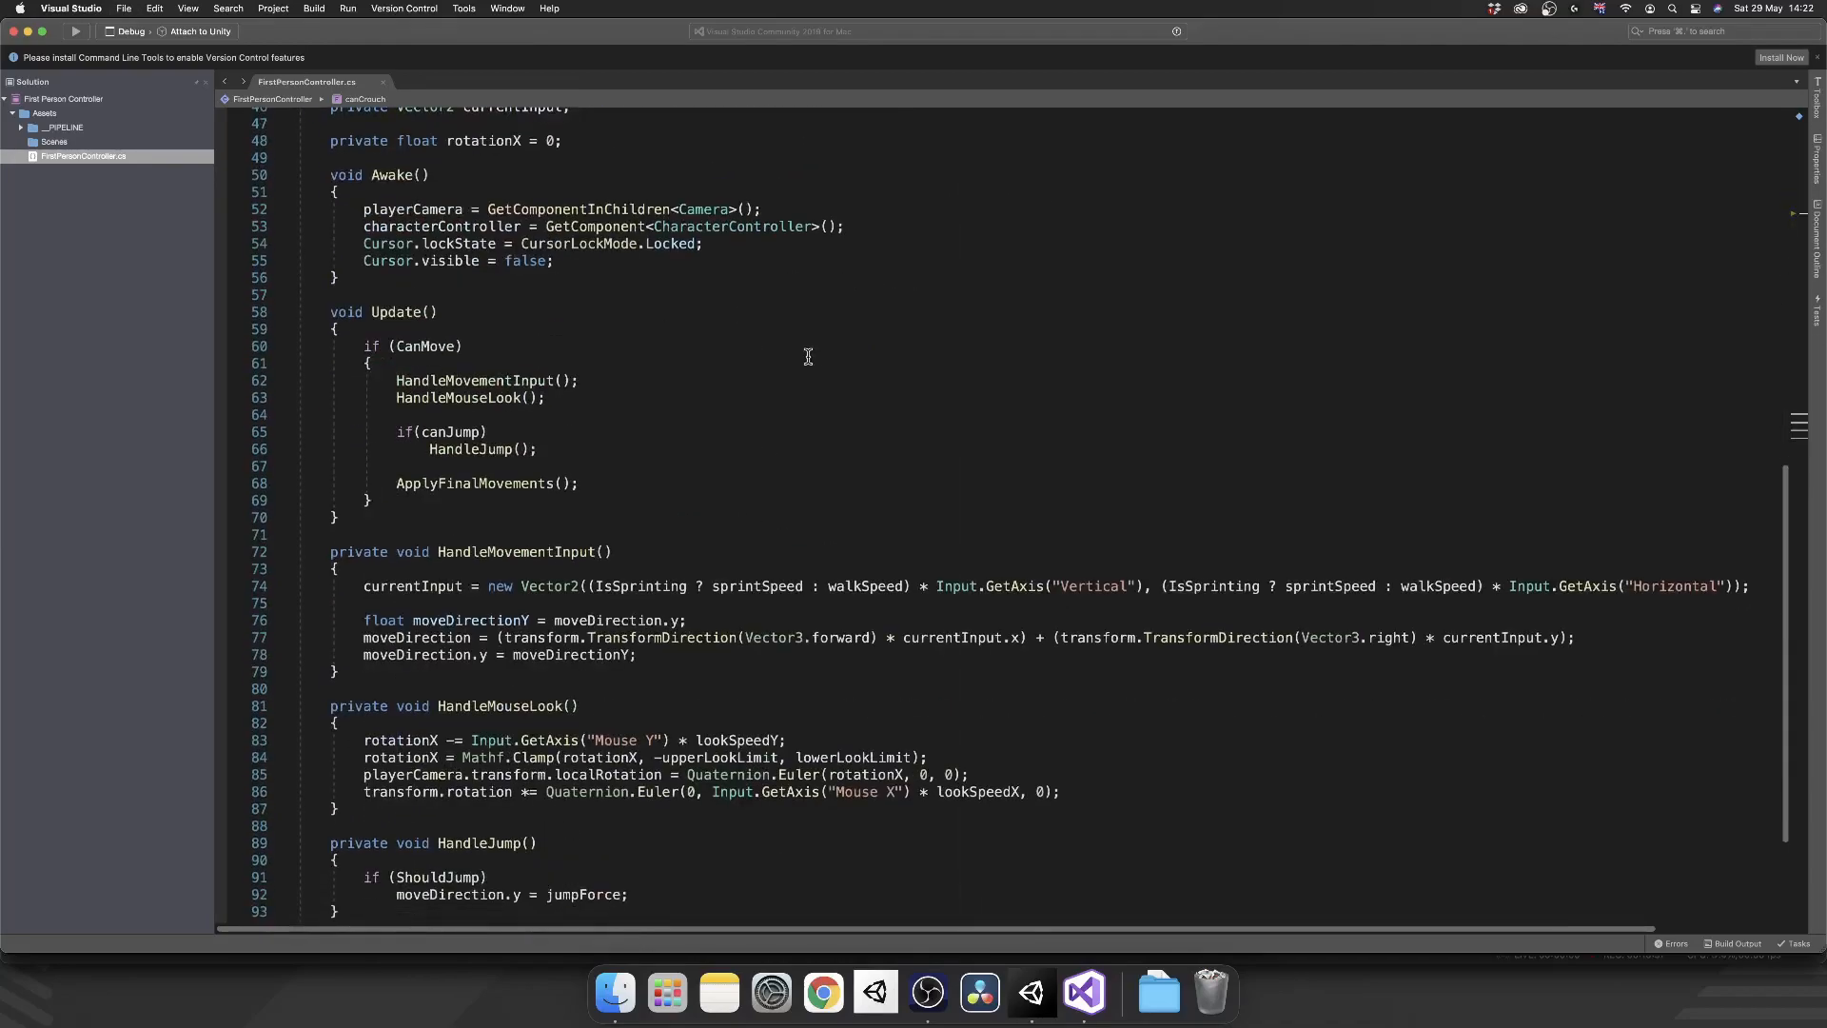
pyautogui.scroll(-3)
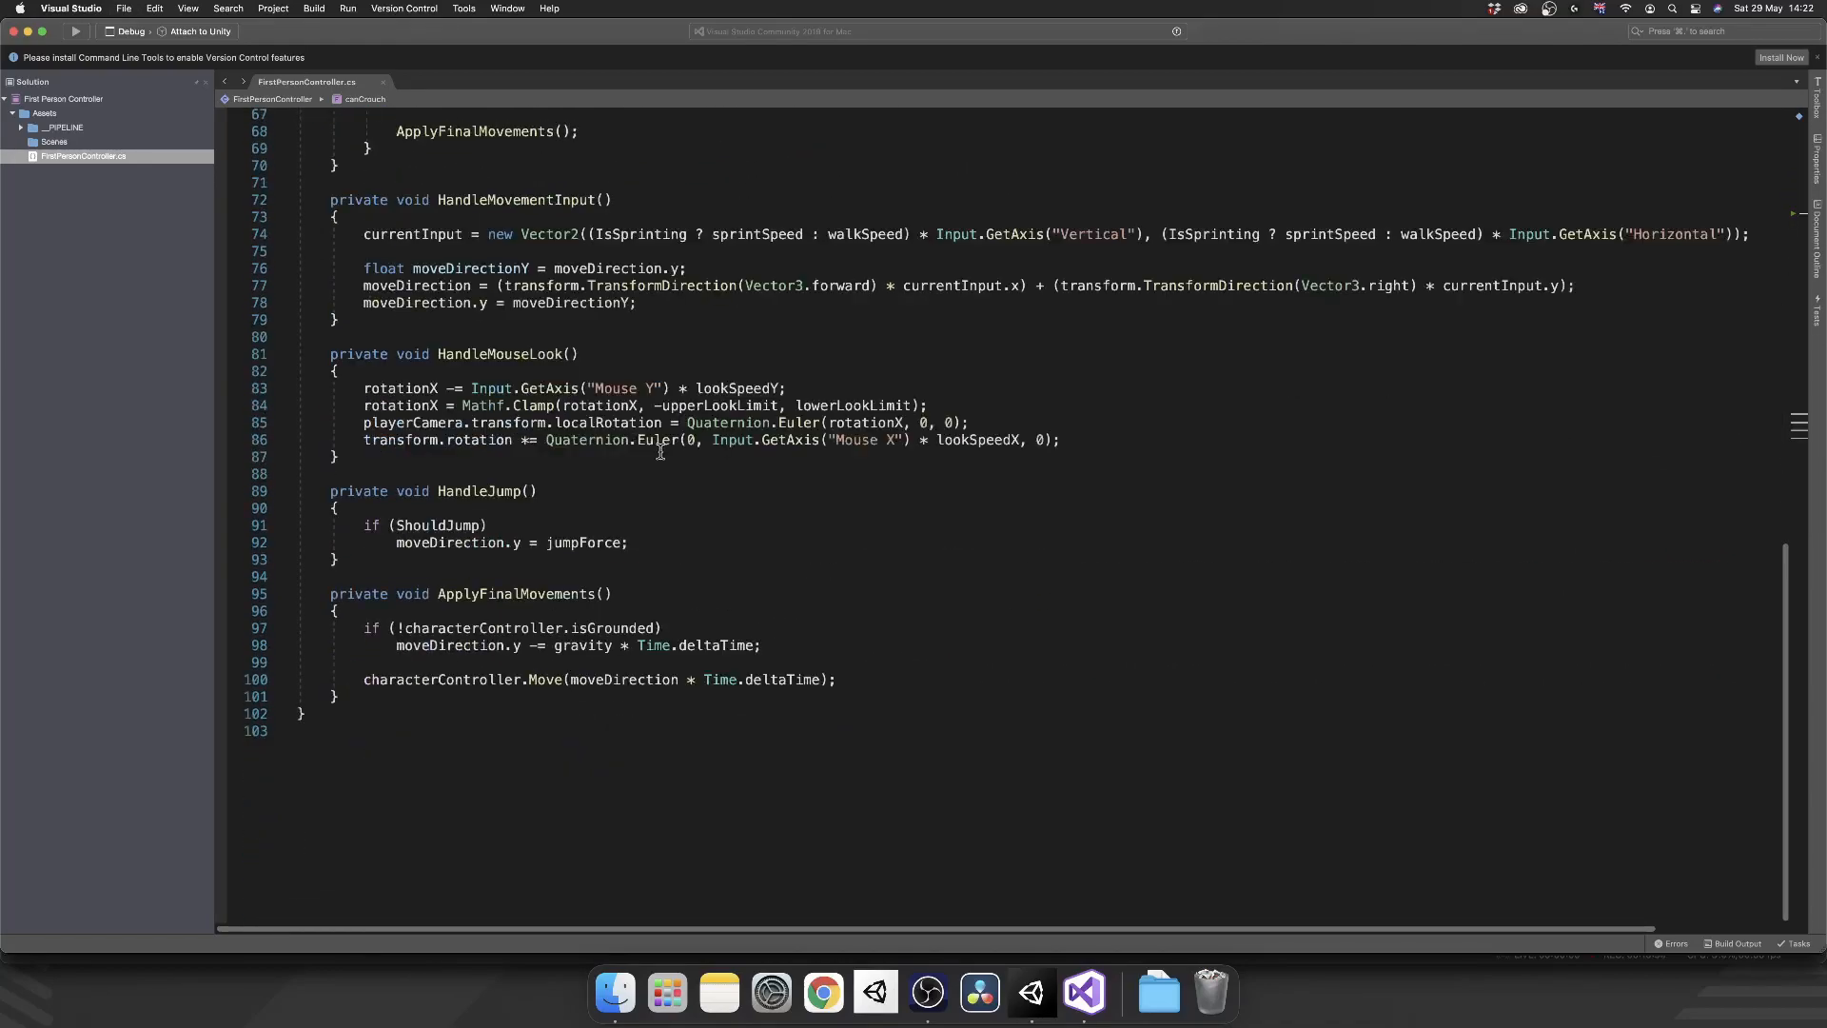
pyautogui.write('private void HandleCrouch(')
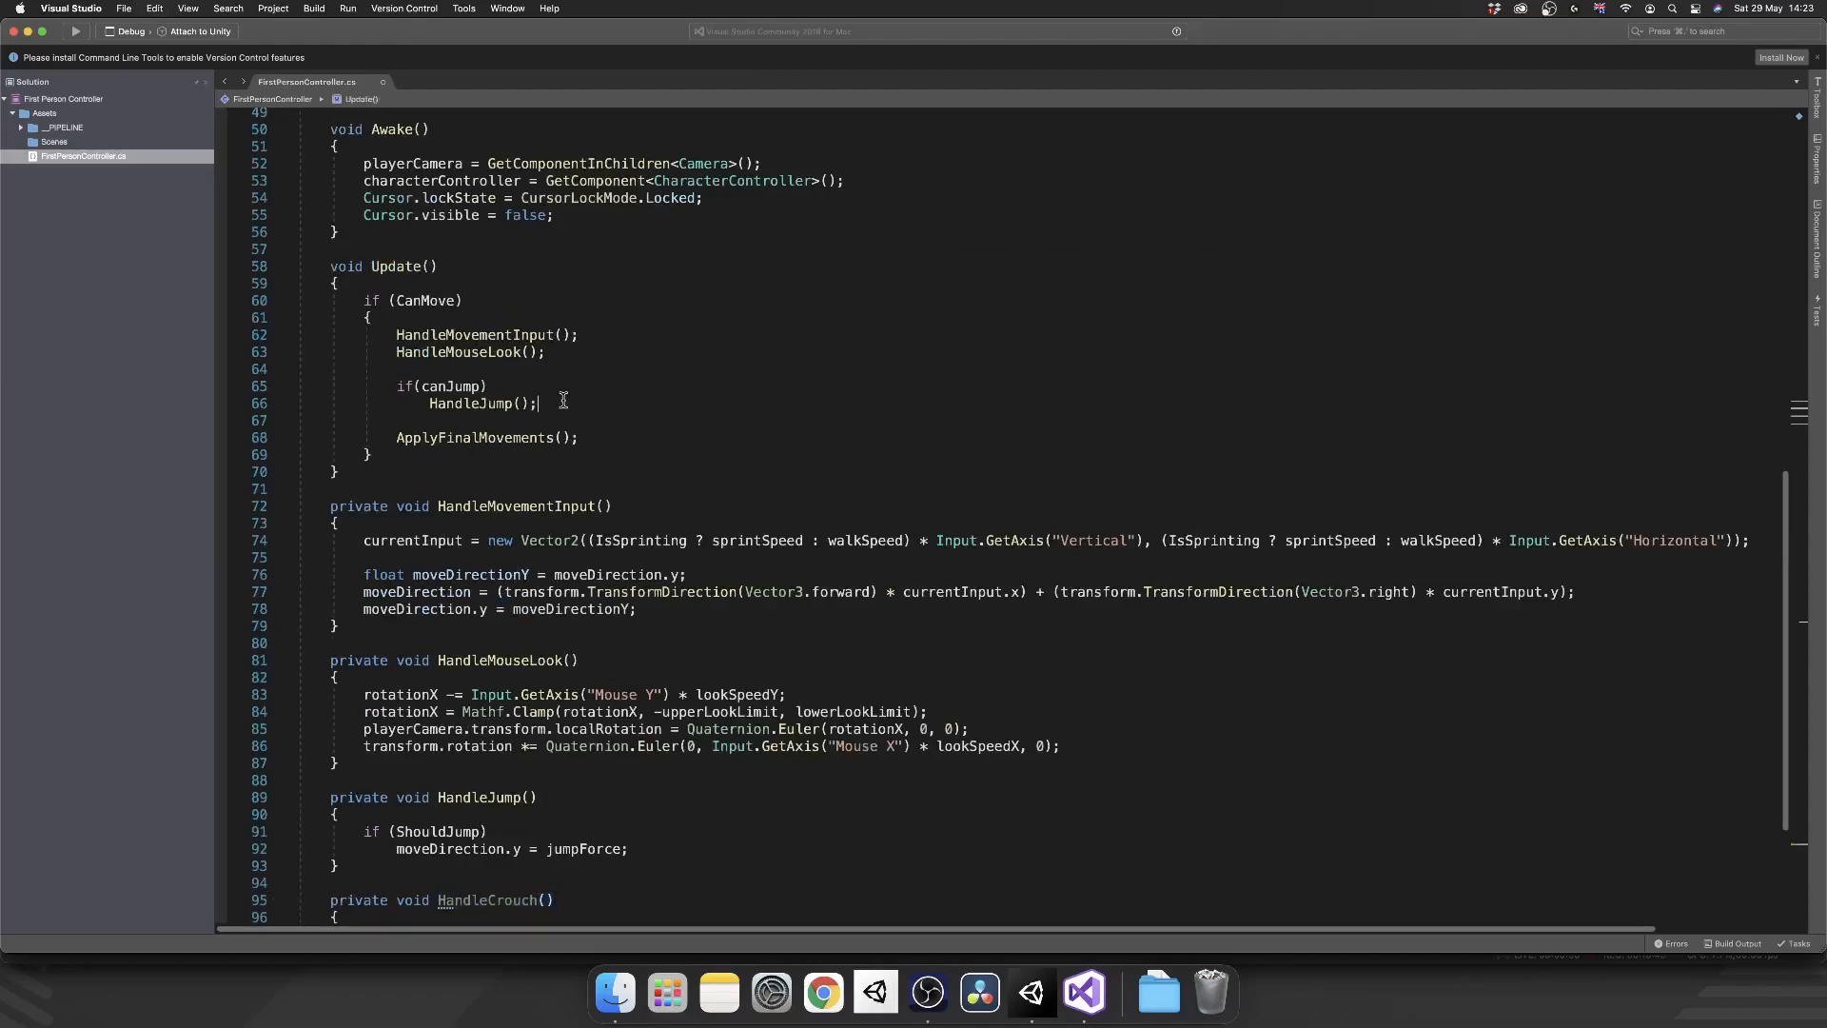
pyautogui.write('if(canCrouch')
pyautogui.write('HandleCrouch();')
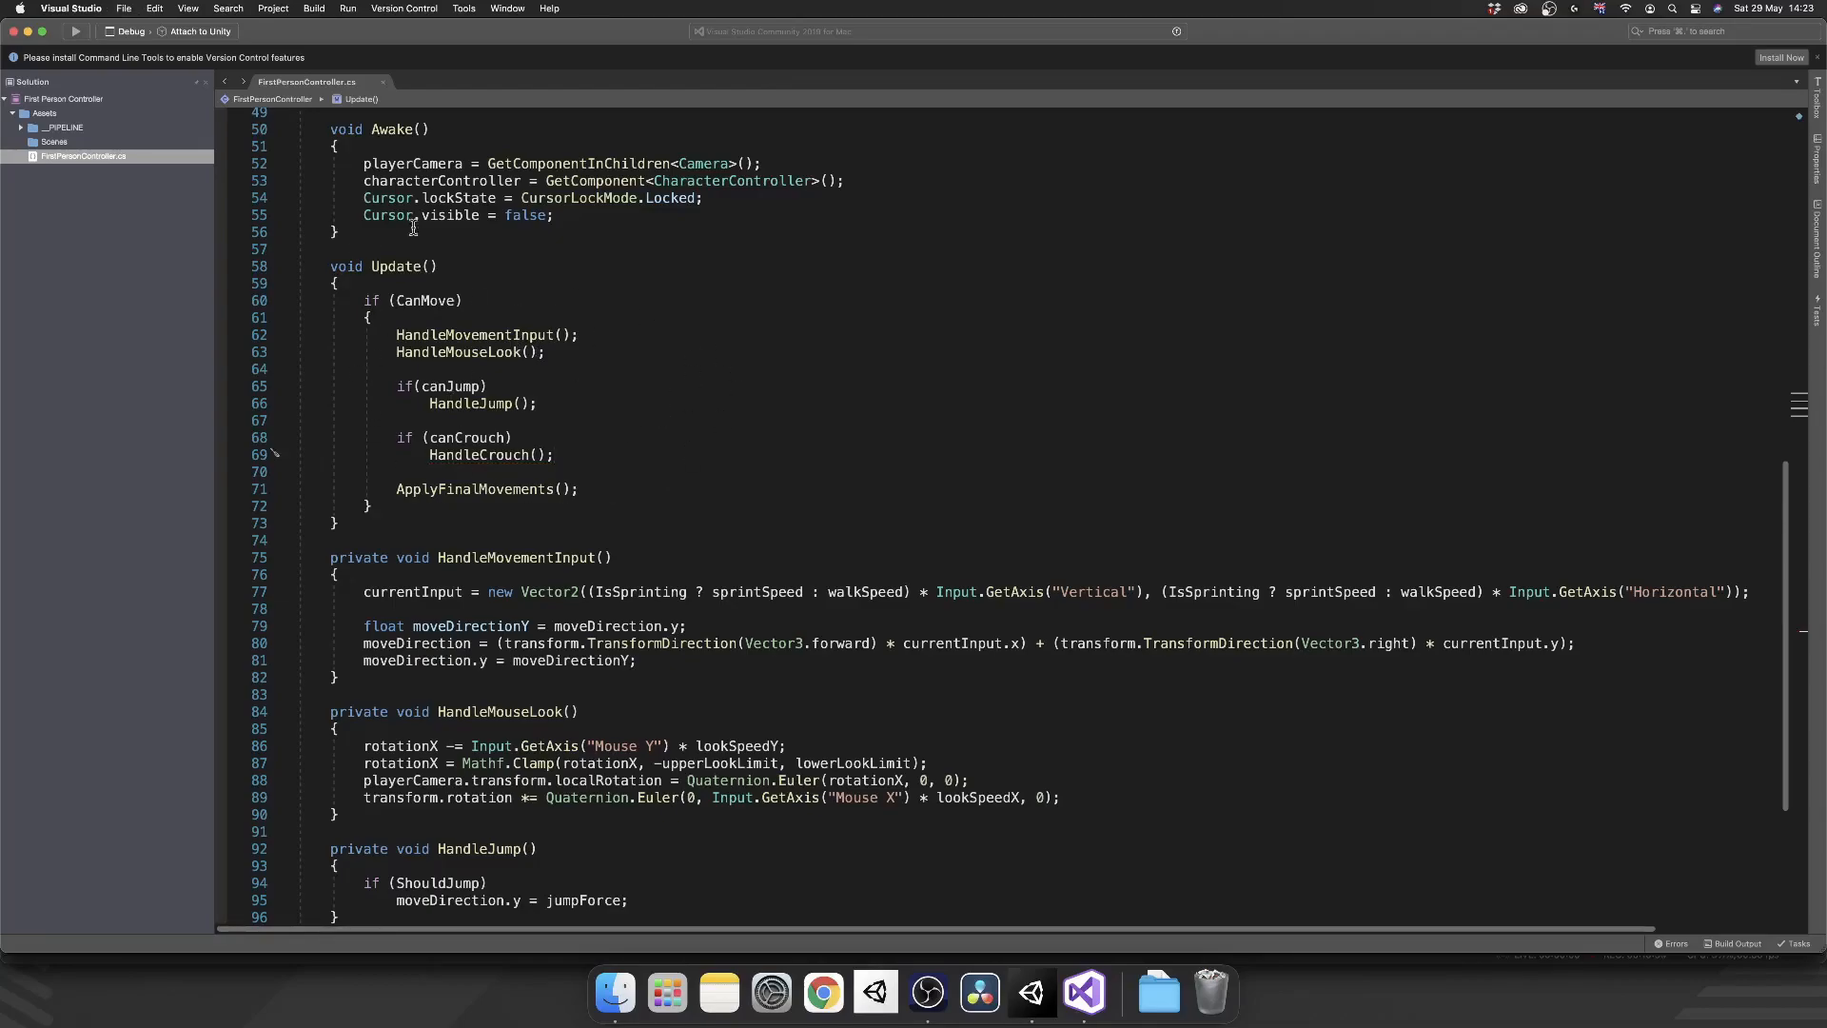
pyautogui.moveTo(536, 365)
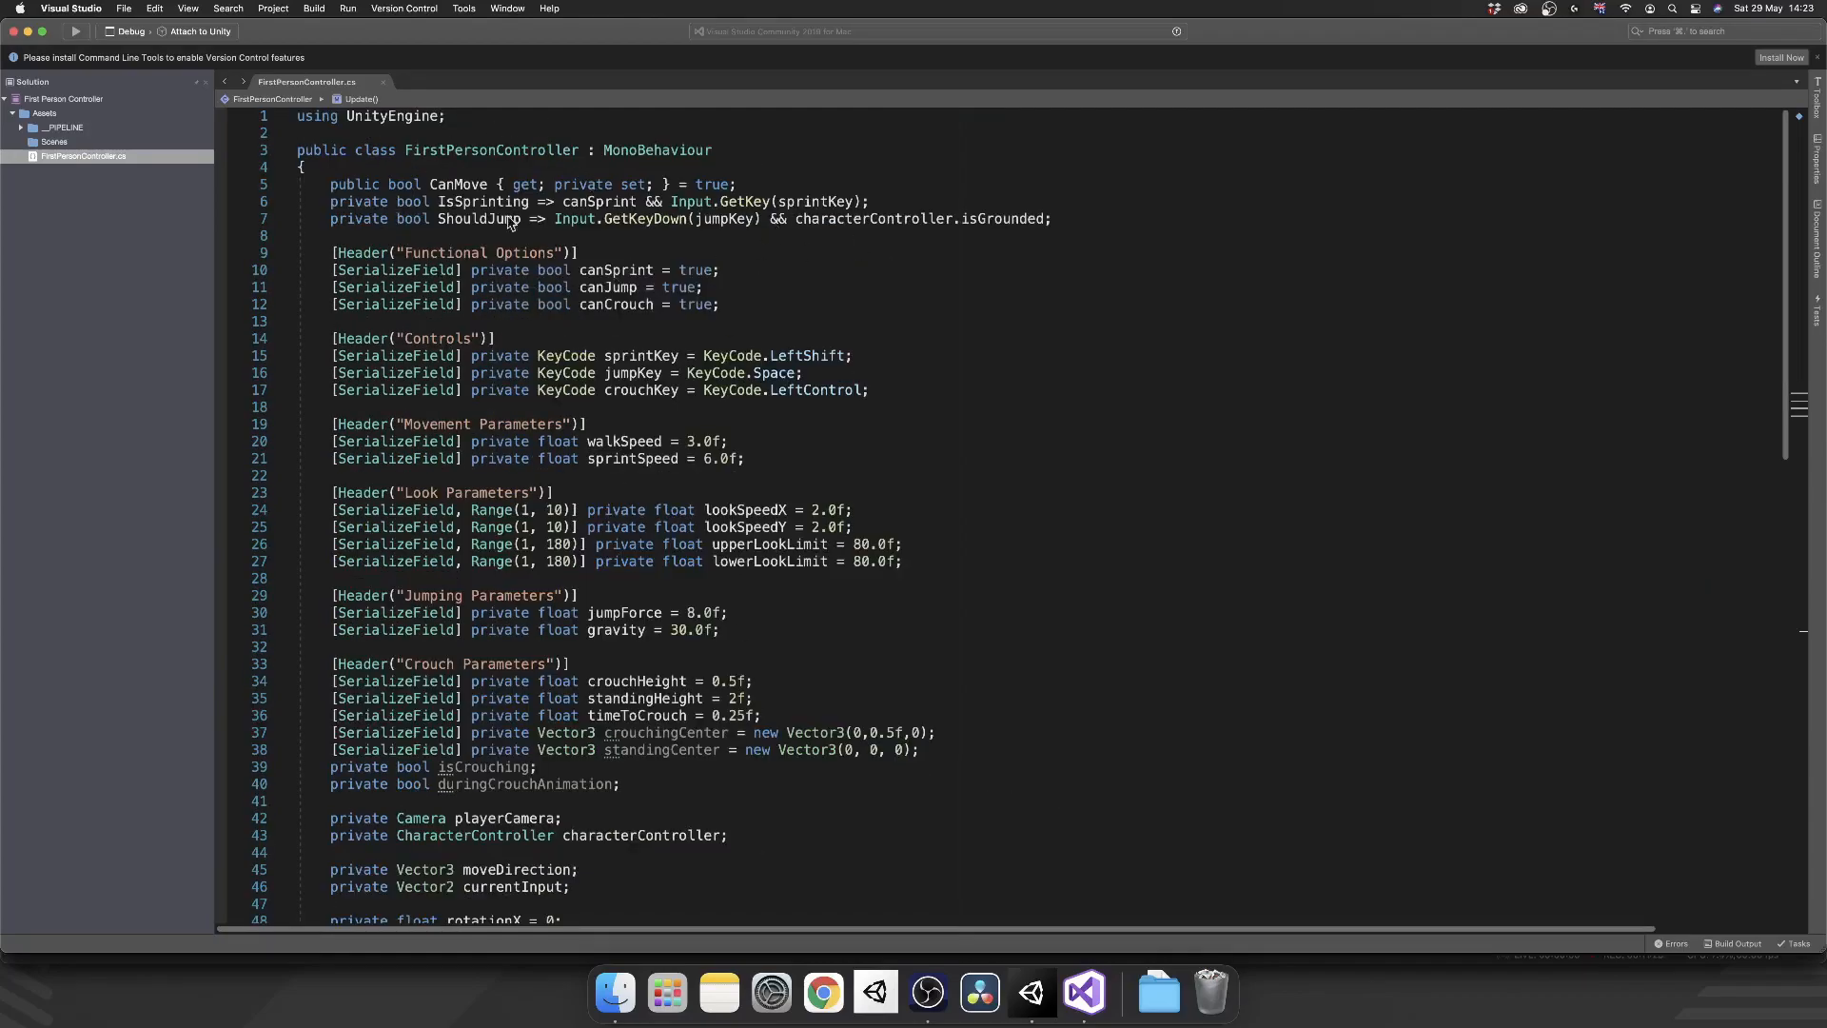
pyautogui.moveTo(751, 254)
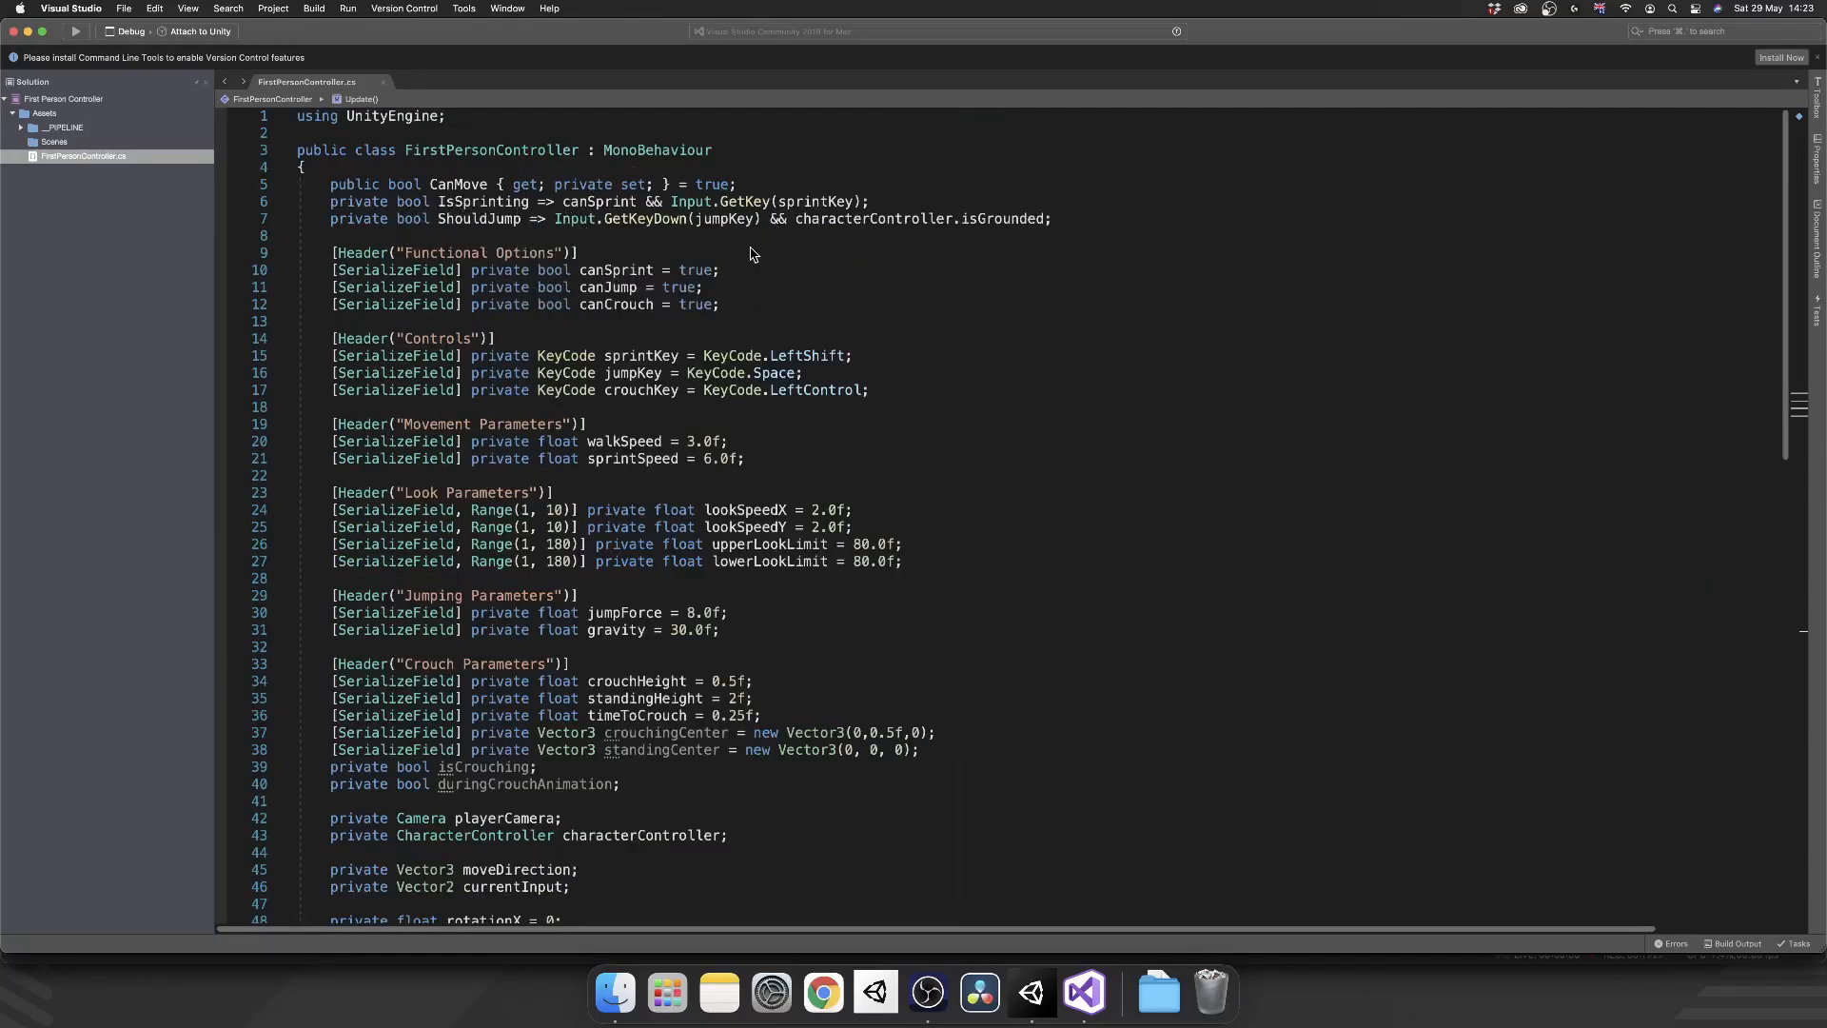
pyautogui.moveTo(1081, 221)
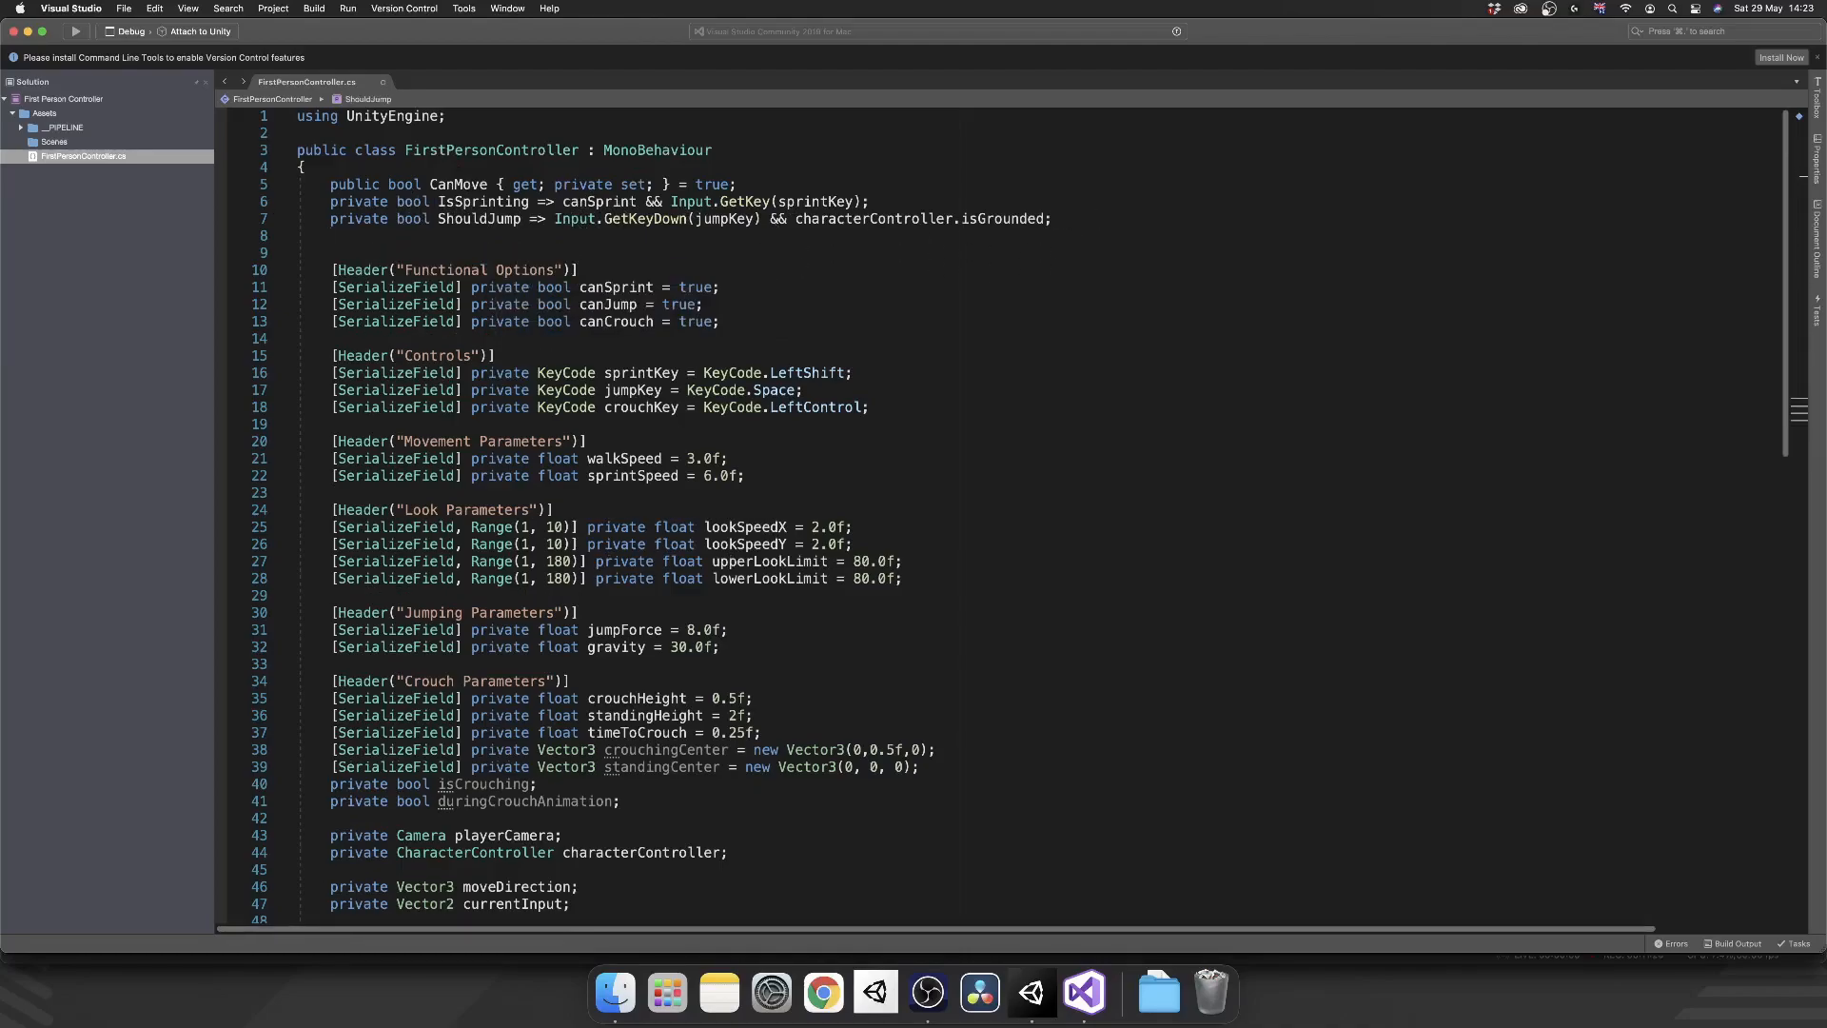
# - Write ShouldCrouch => Input.GetKeyDown(crouchKey) && !duringCrouchAnimation && characterController.isGrounded
pyautogui.write('private bool ShouldCrouch =>')
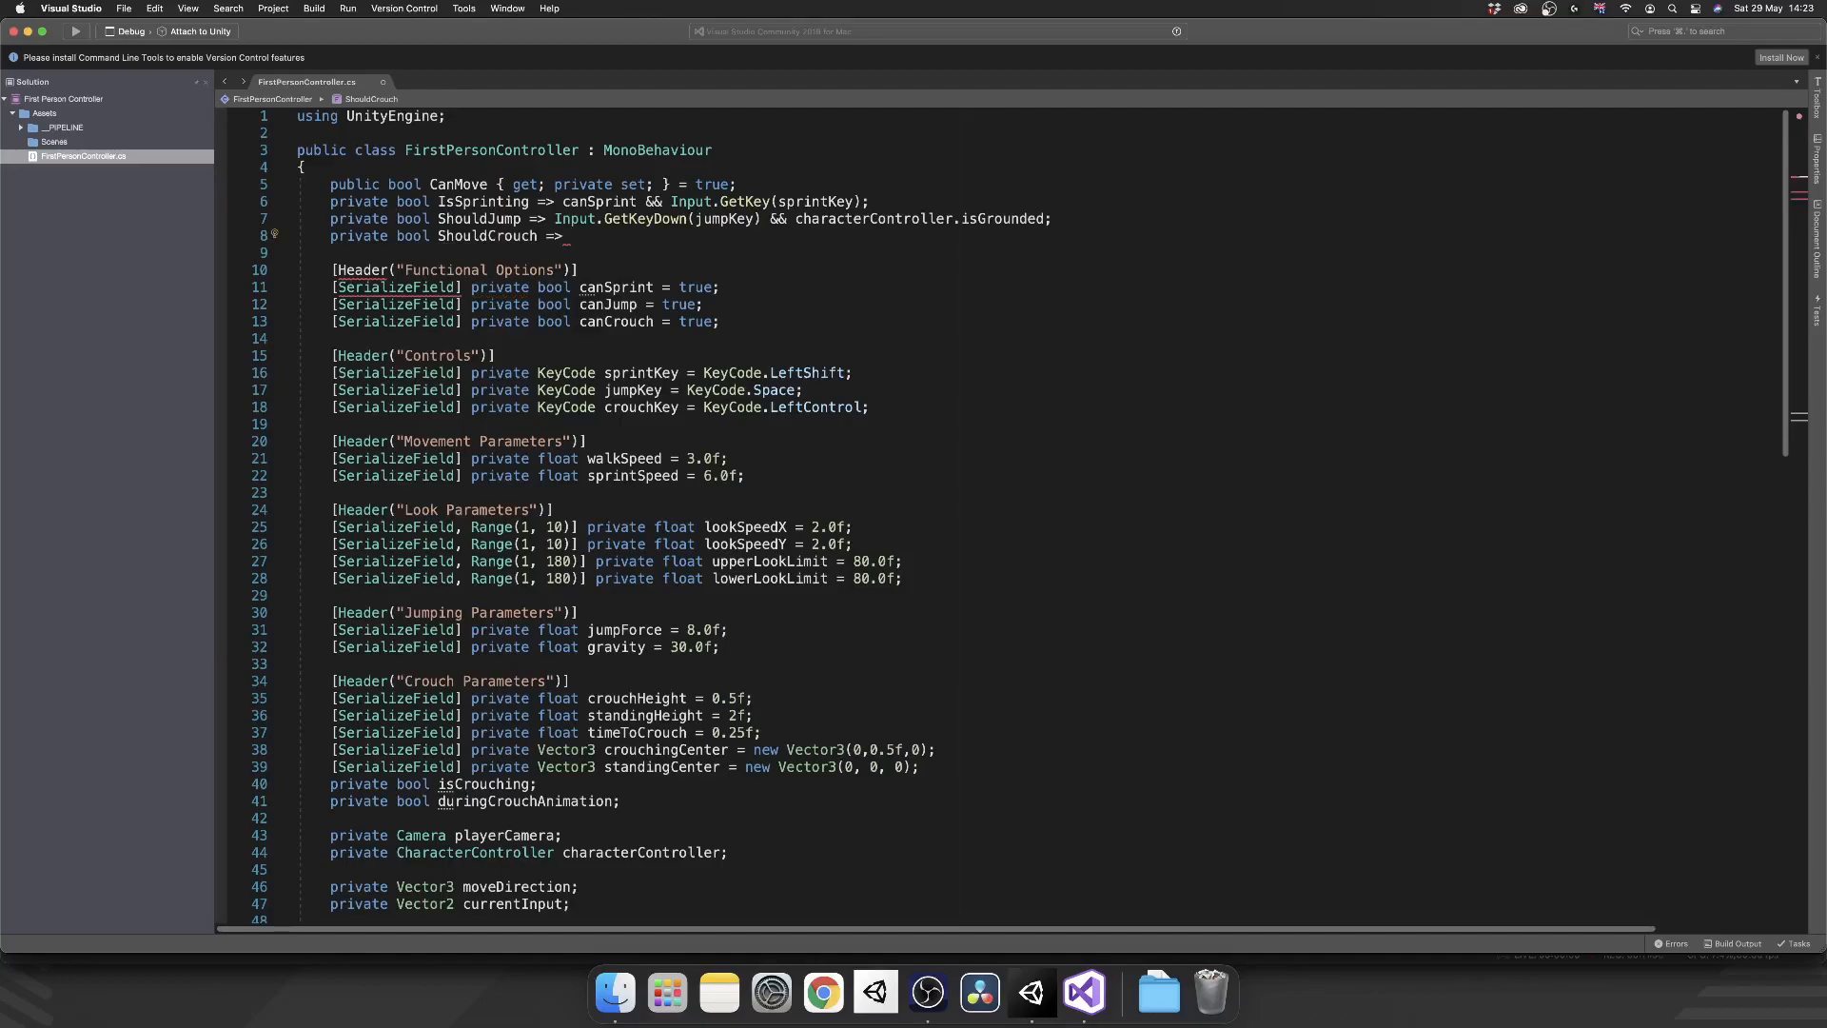
pyautogui.write('Input')
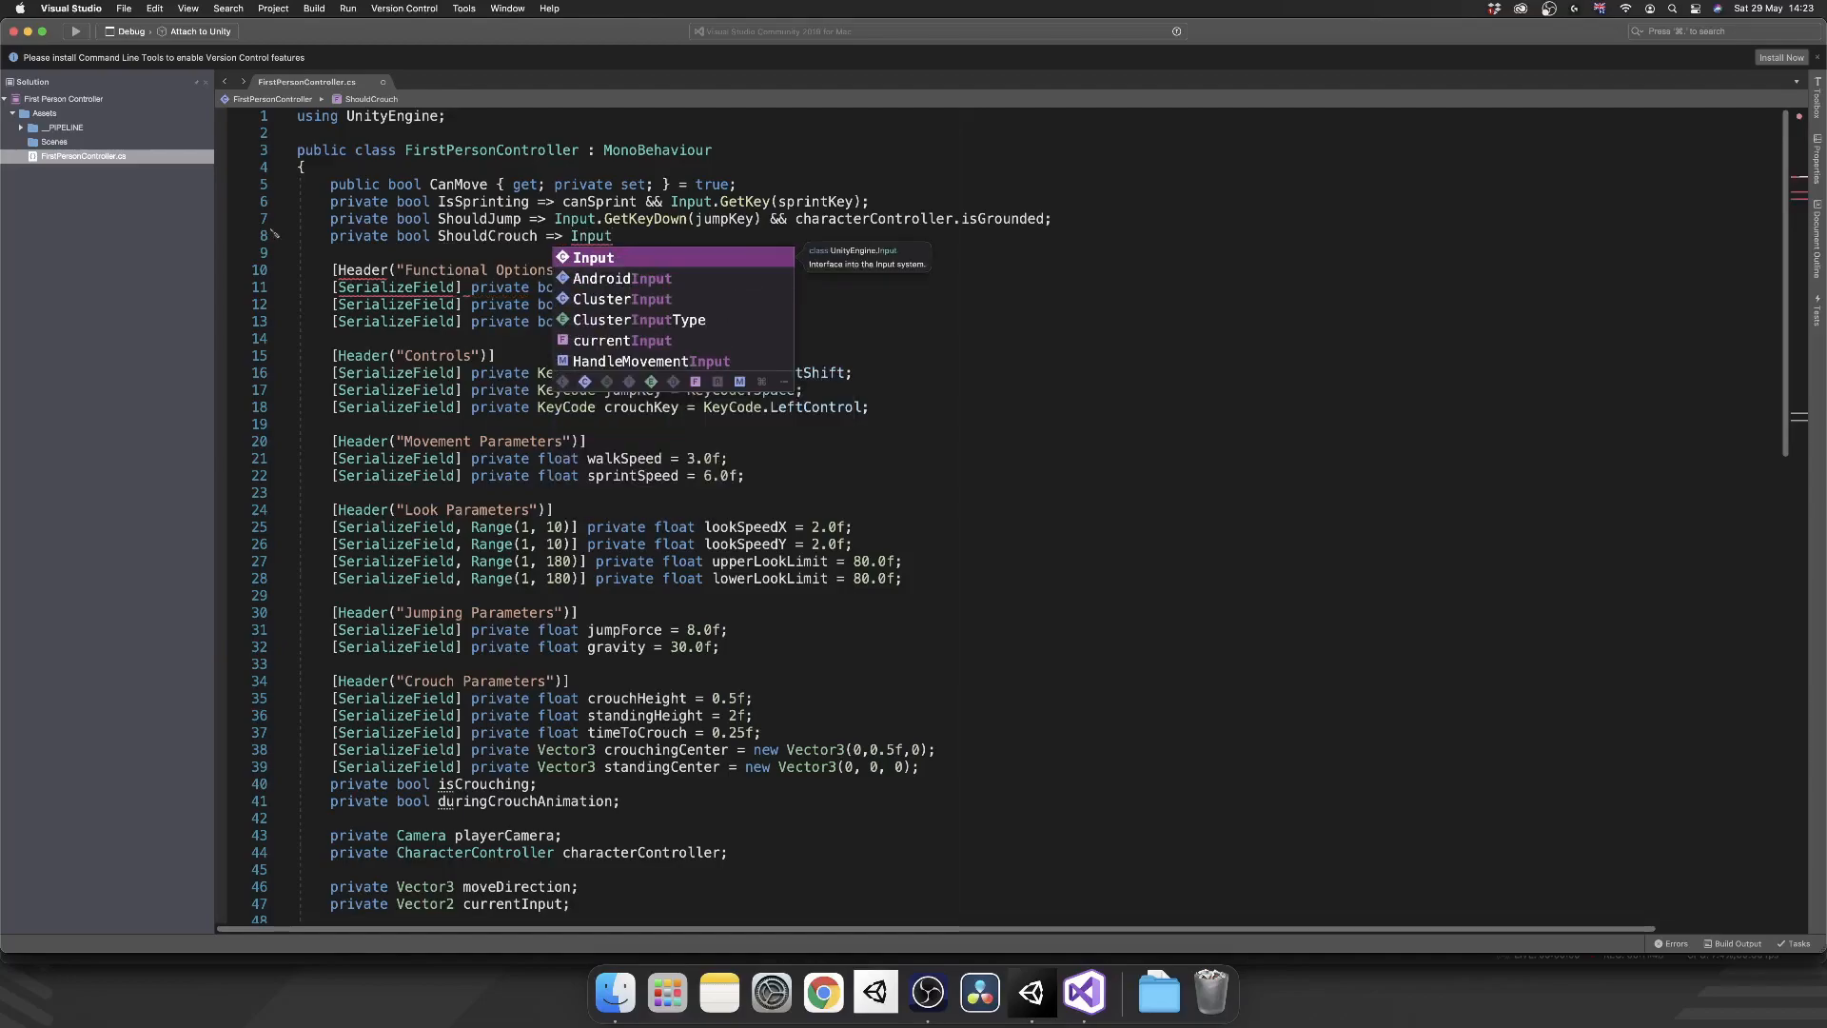
pyautogui.write('.GetKeyDown(crouchKey) &&')
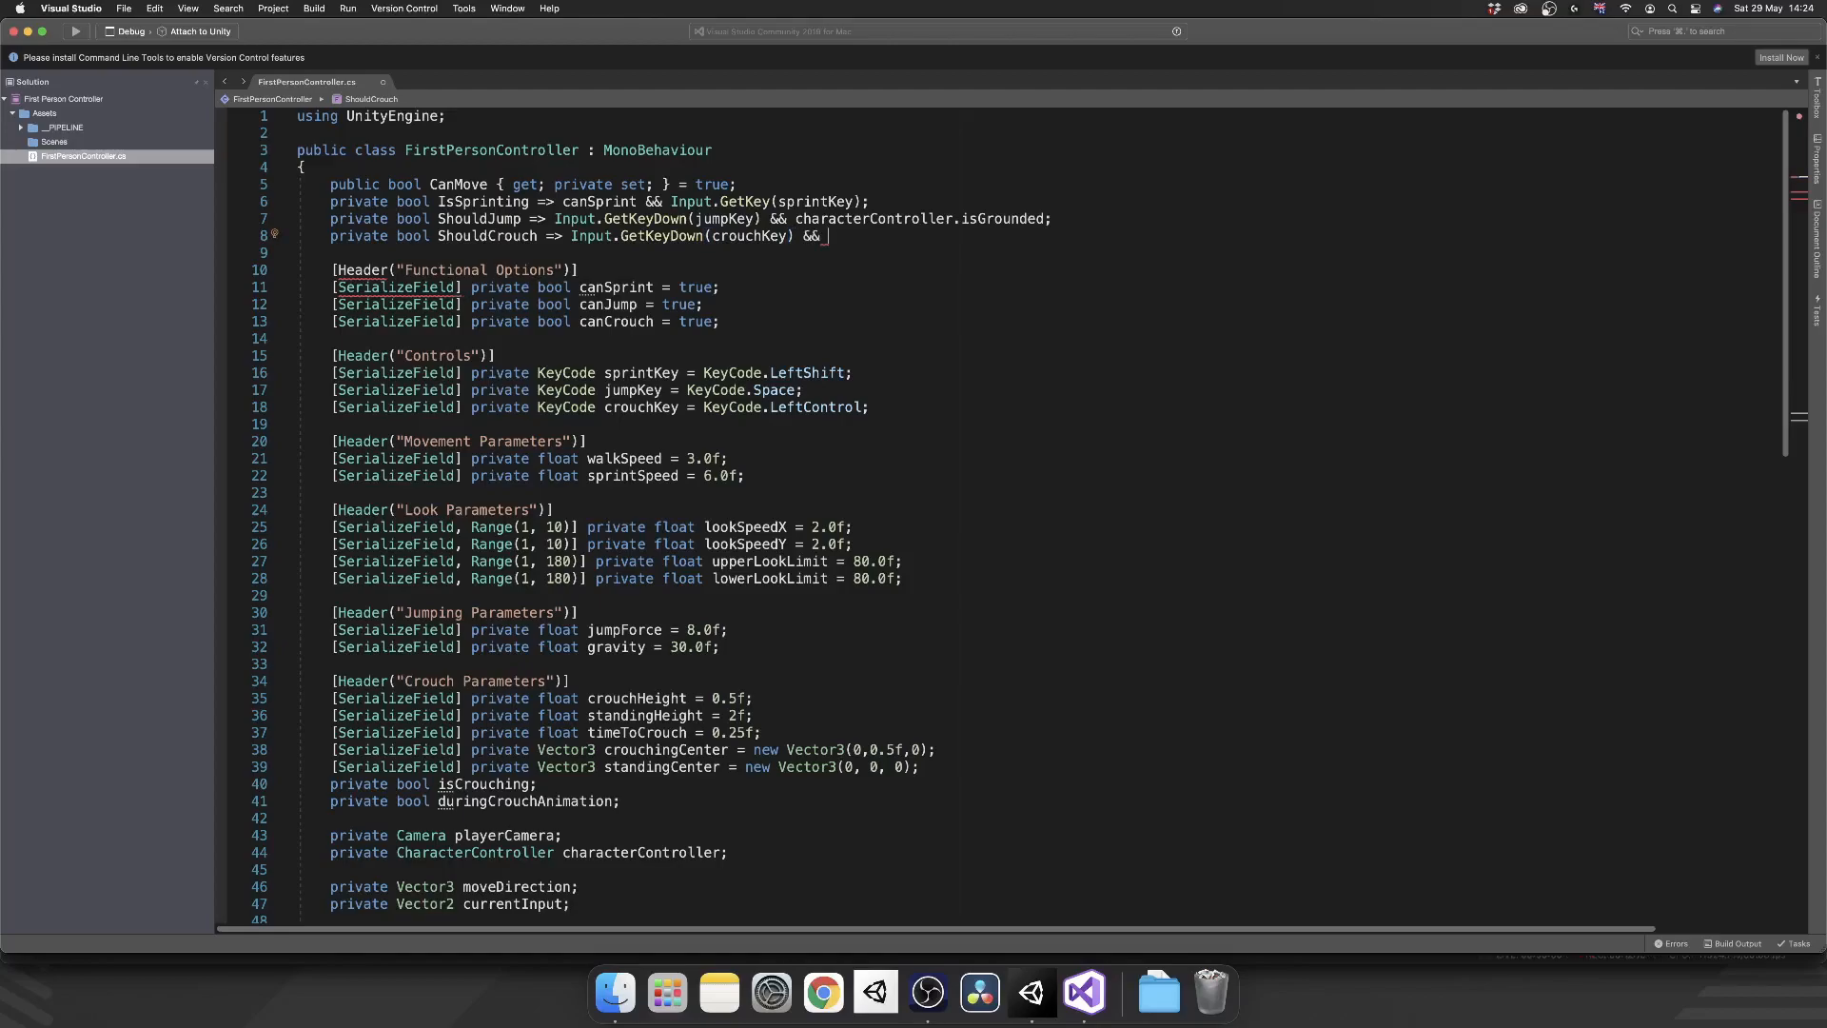
pyautogui.write('!')
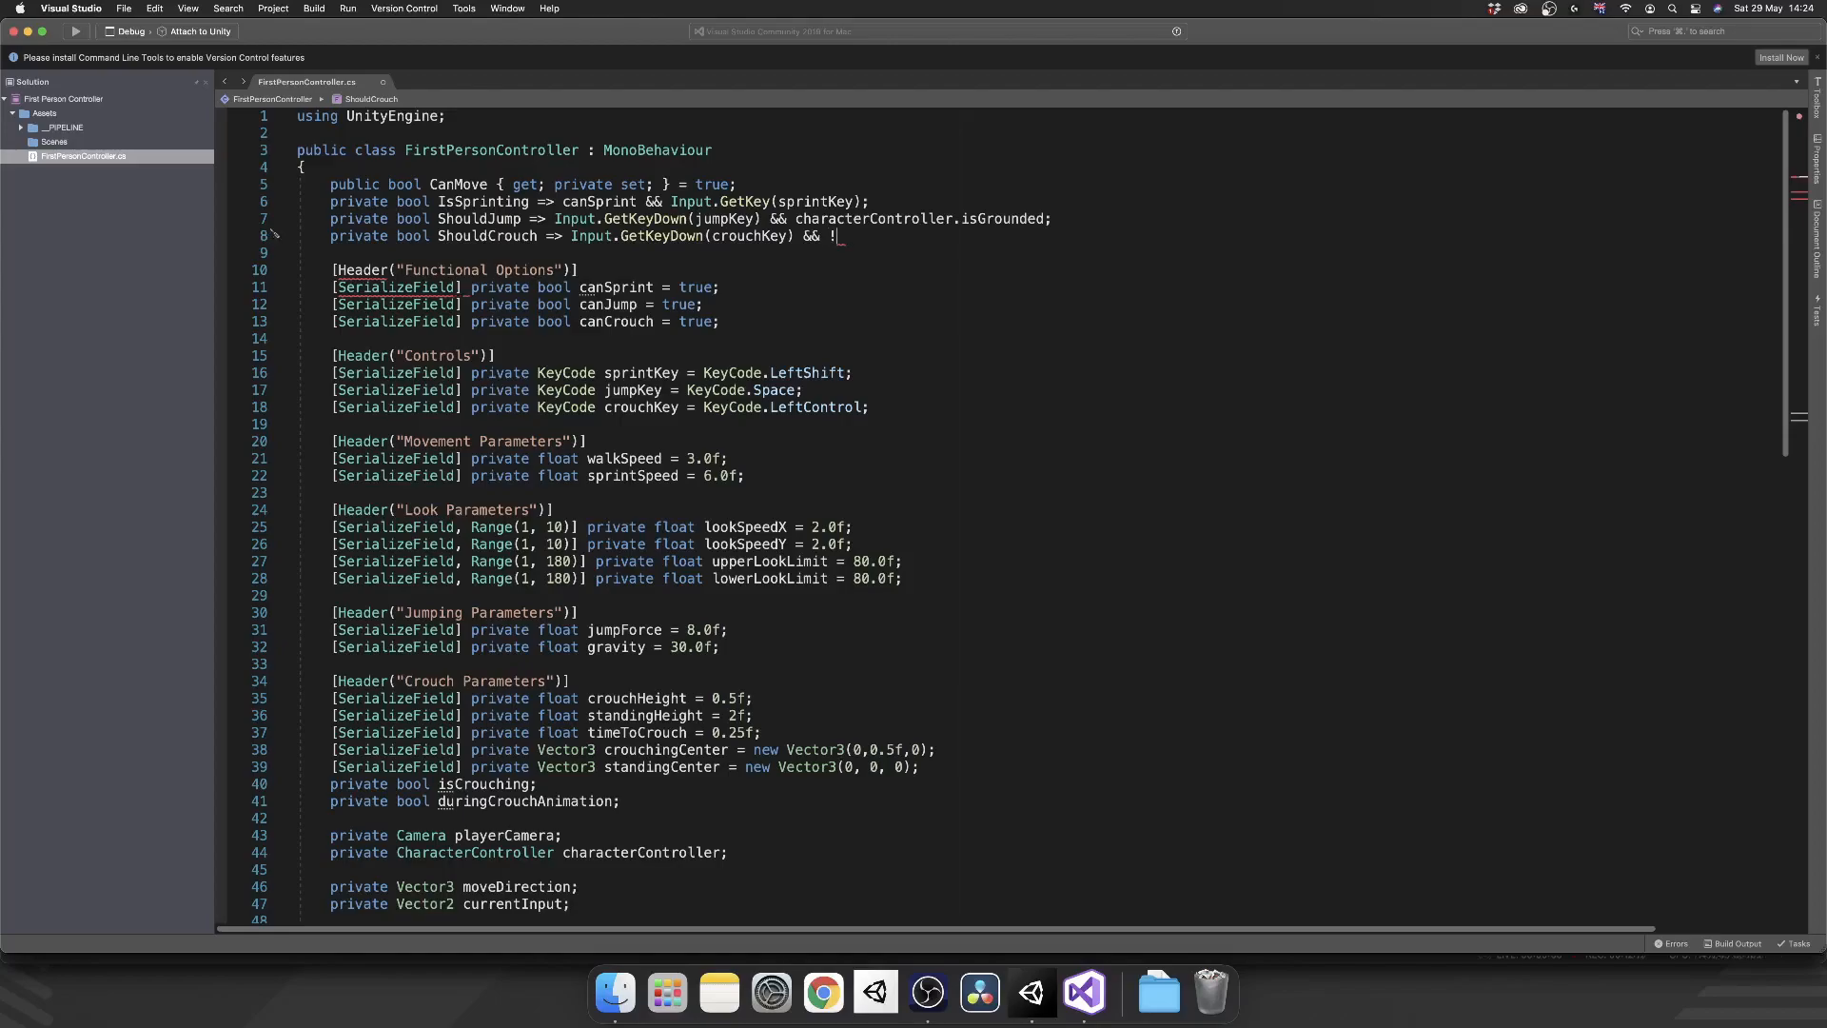
pyautogui.write('duringCrouchAnimation')
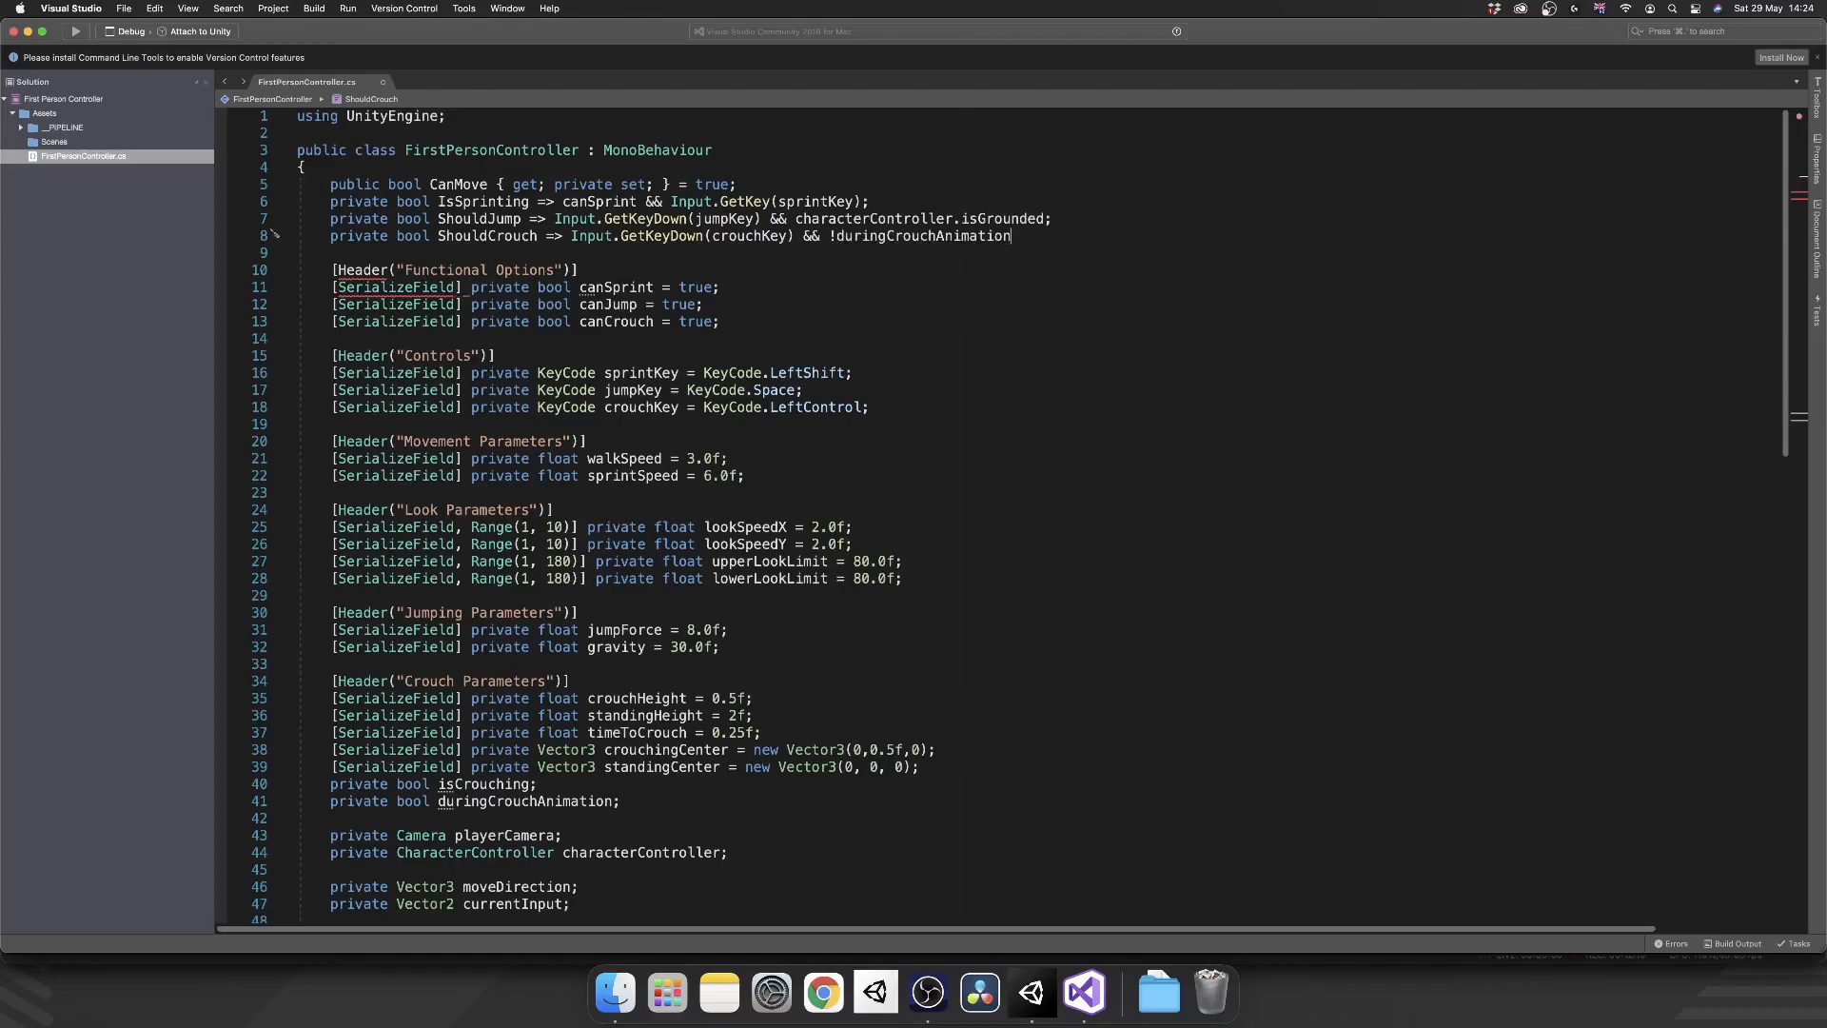
pyautogui.write('&&')
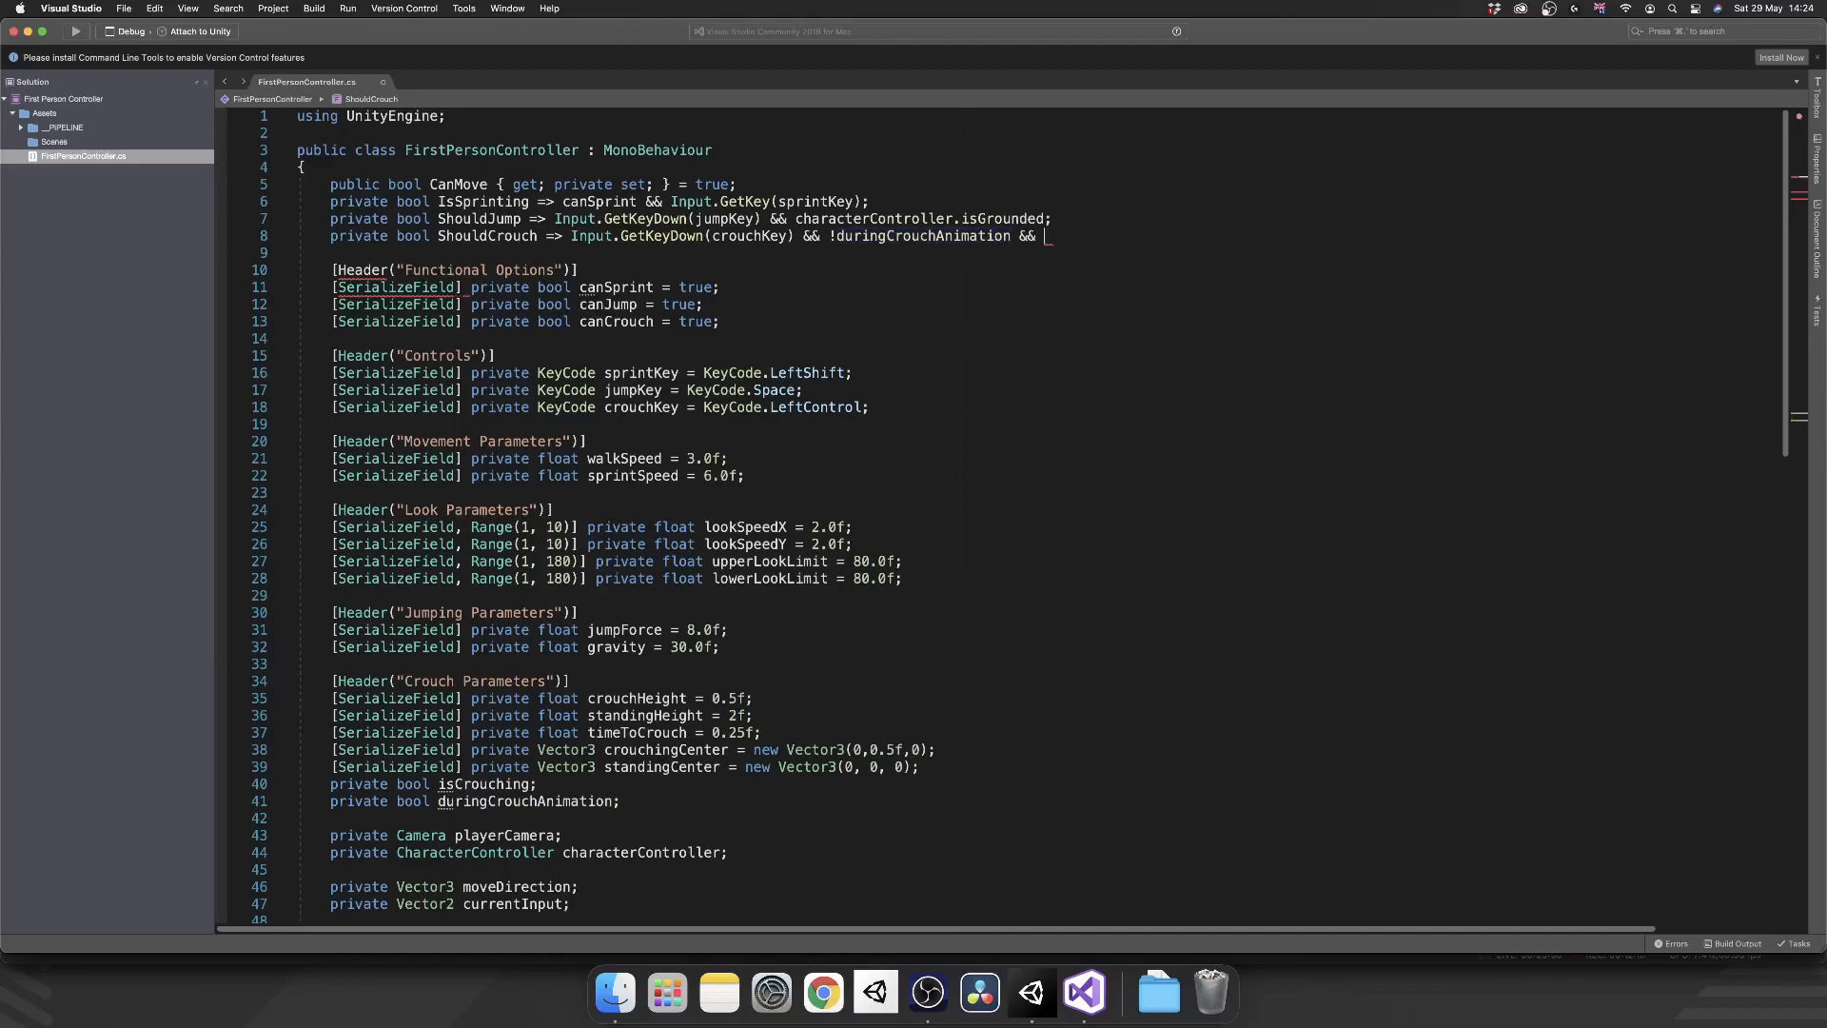
pyautogui.write('cha')
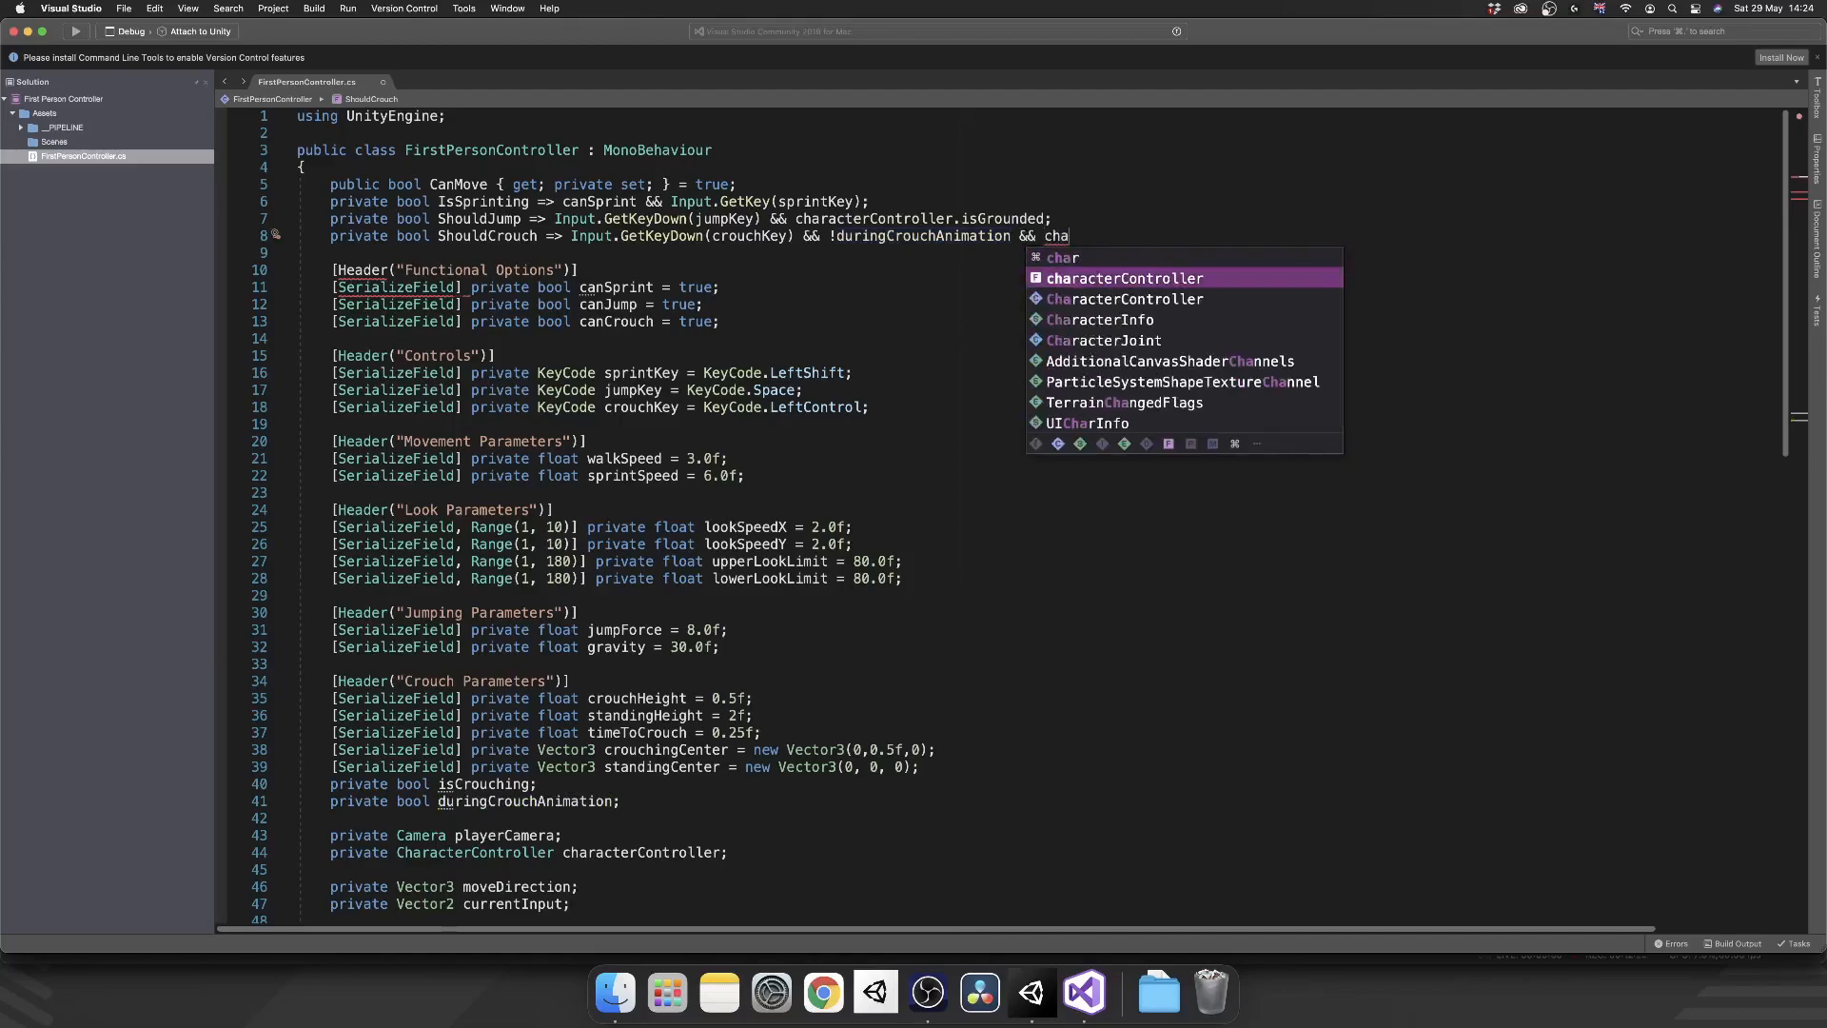
pyautogui.write('racterController.isGrounded')
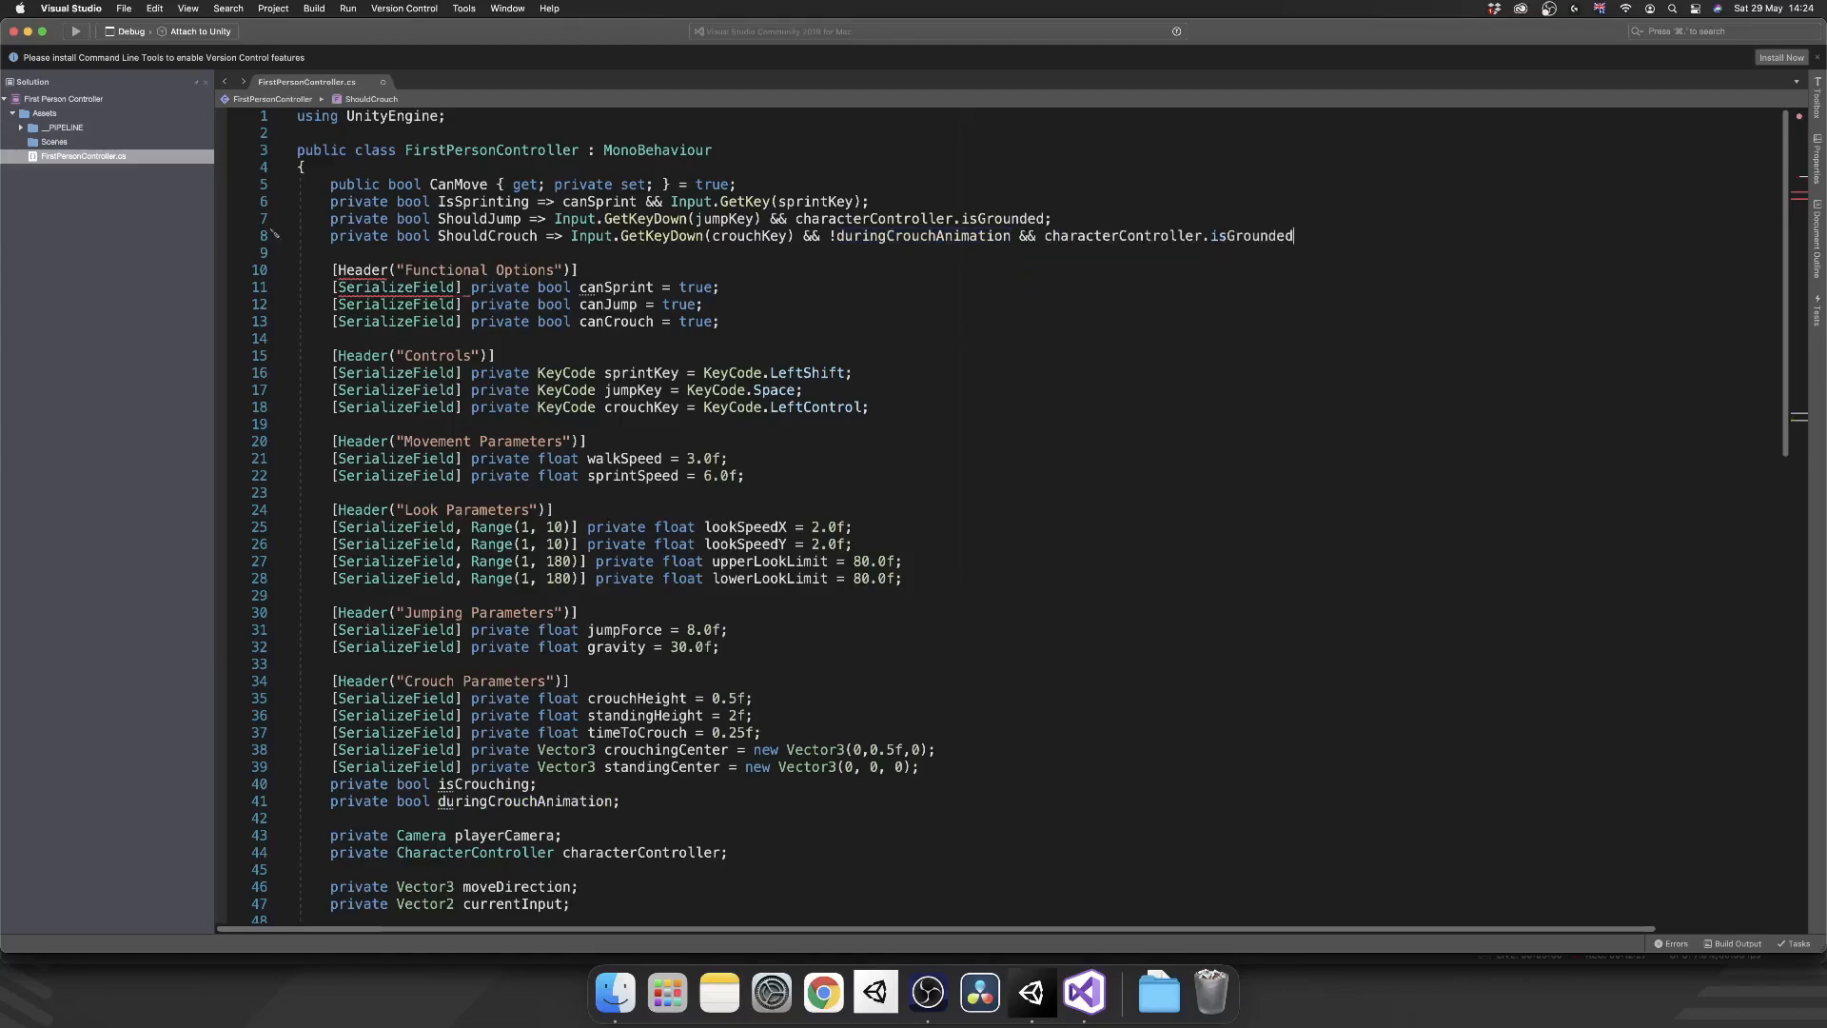
# - In HandleCrouch, write if (ShouldCrouch) StartCoroutine(CrouchStand()); and begin the private IEnumerator
pyautogui.write(';')
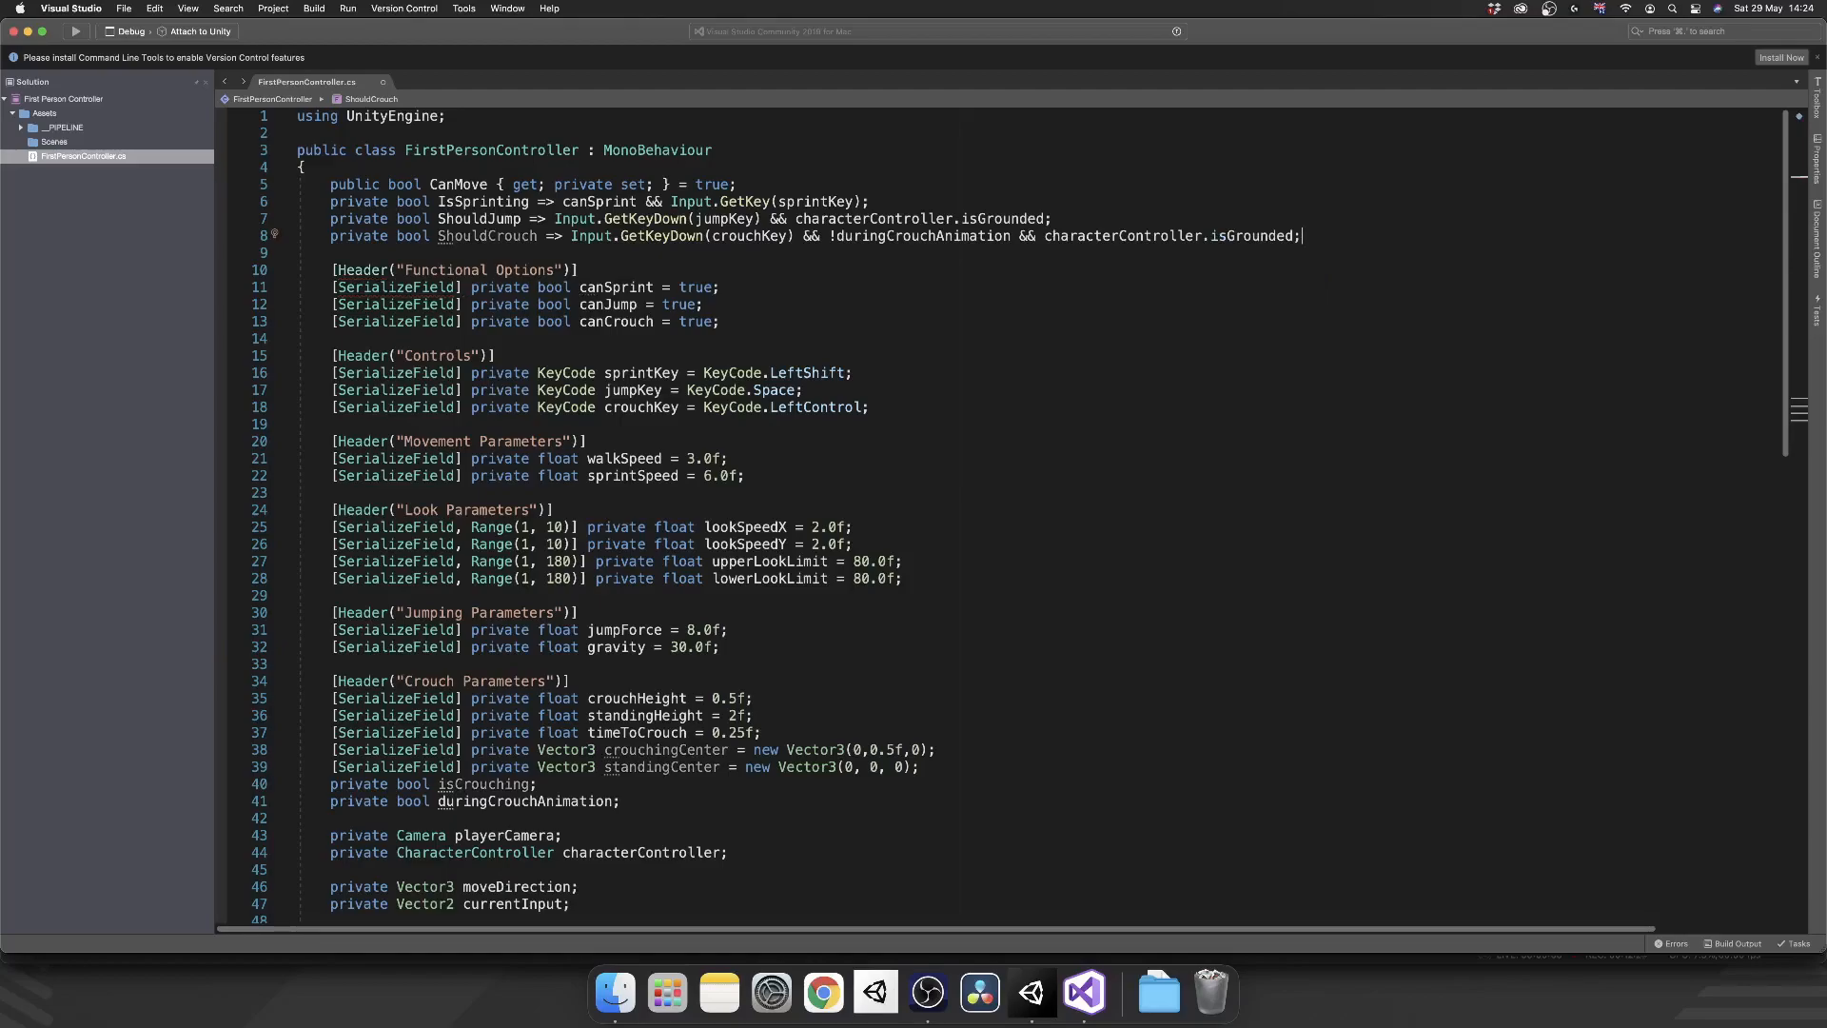
pyautogui.scroll(-3)
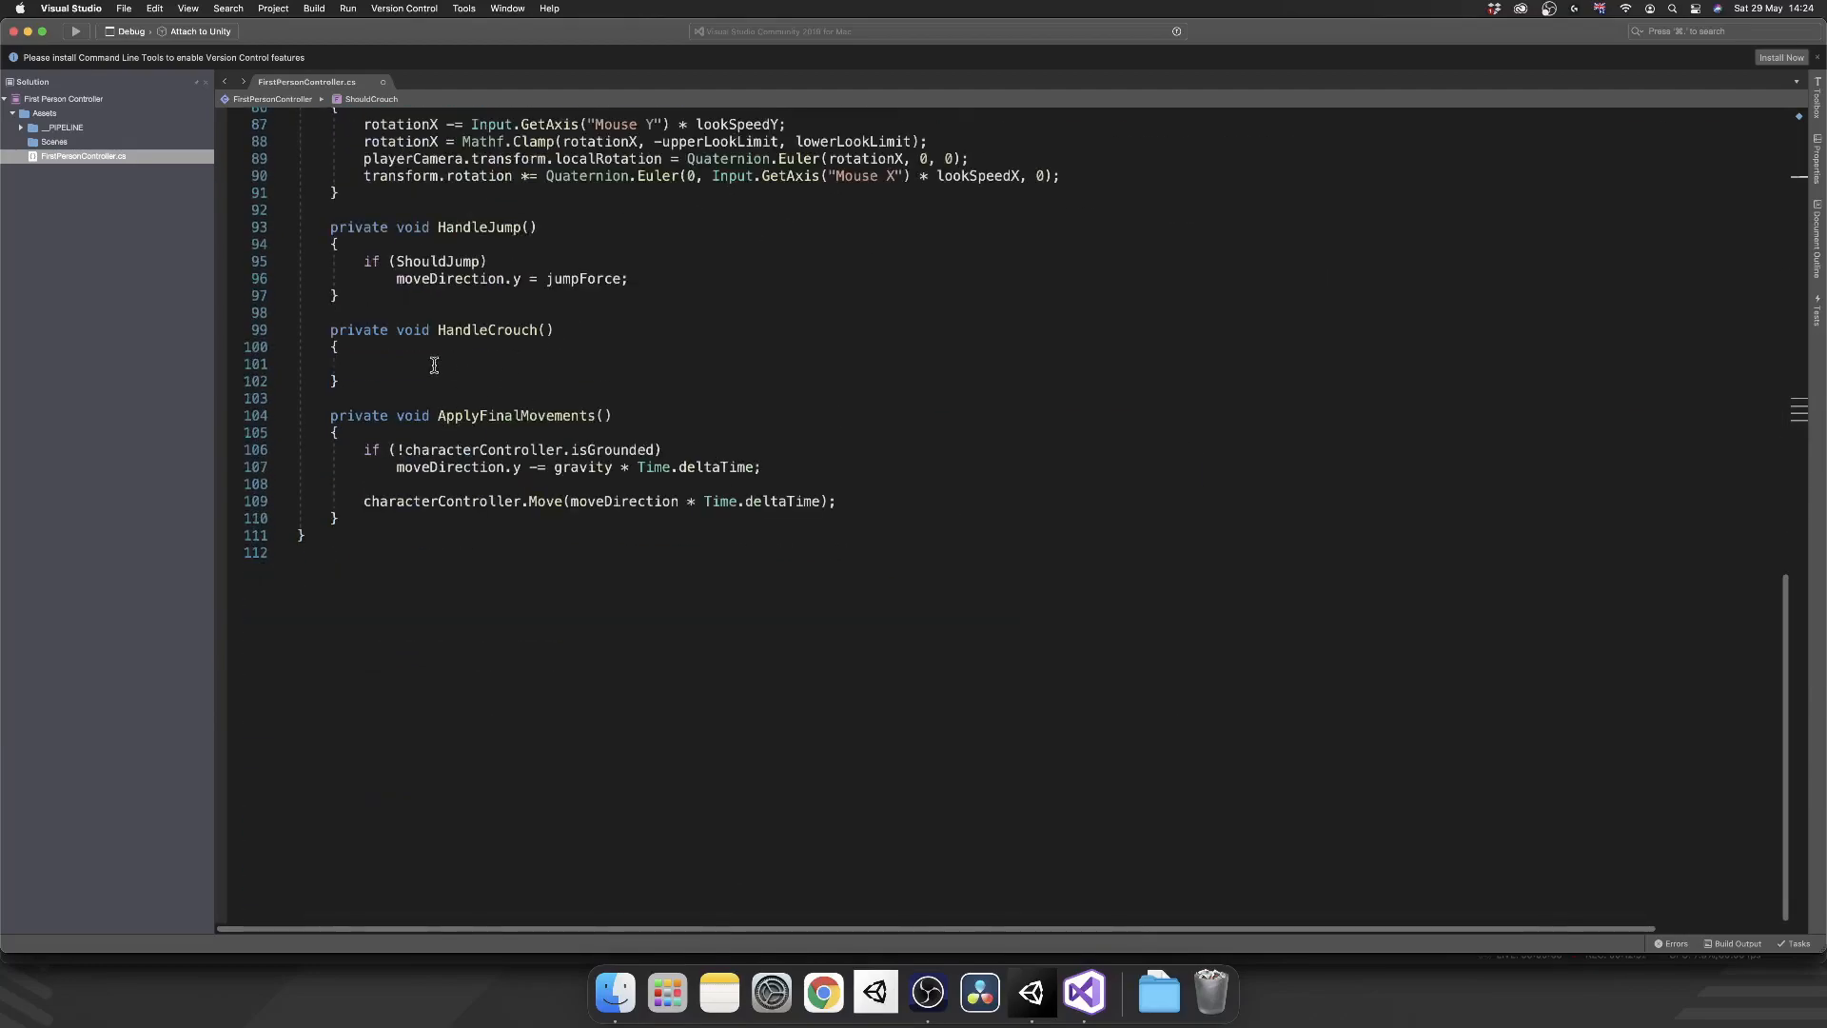
pyautogui.write('if(ShouldCrouch')
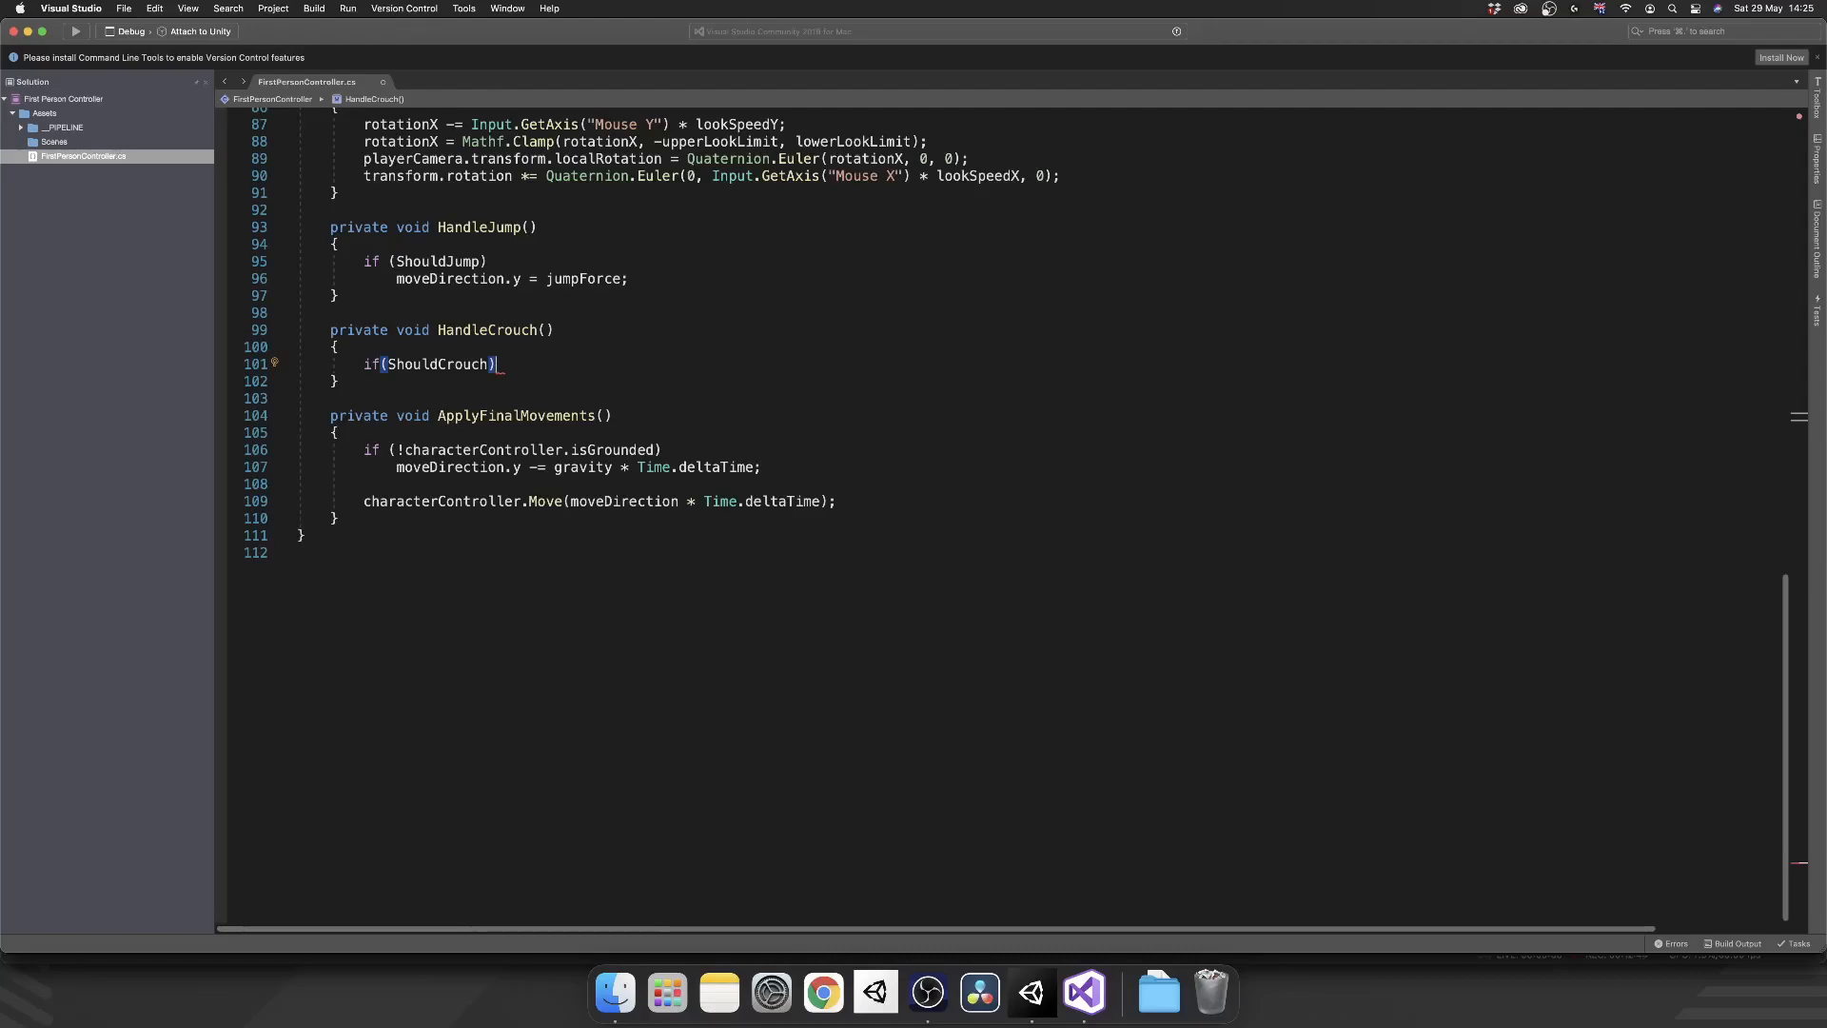
pyautogui.write('StartCoroutine')
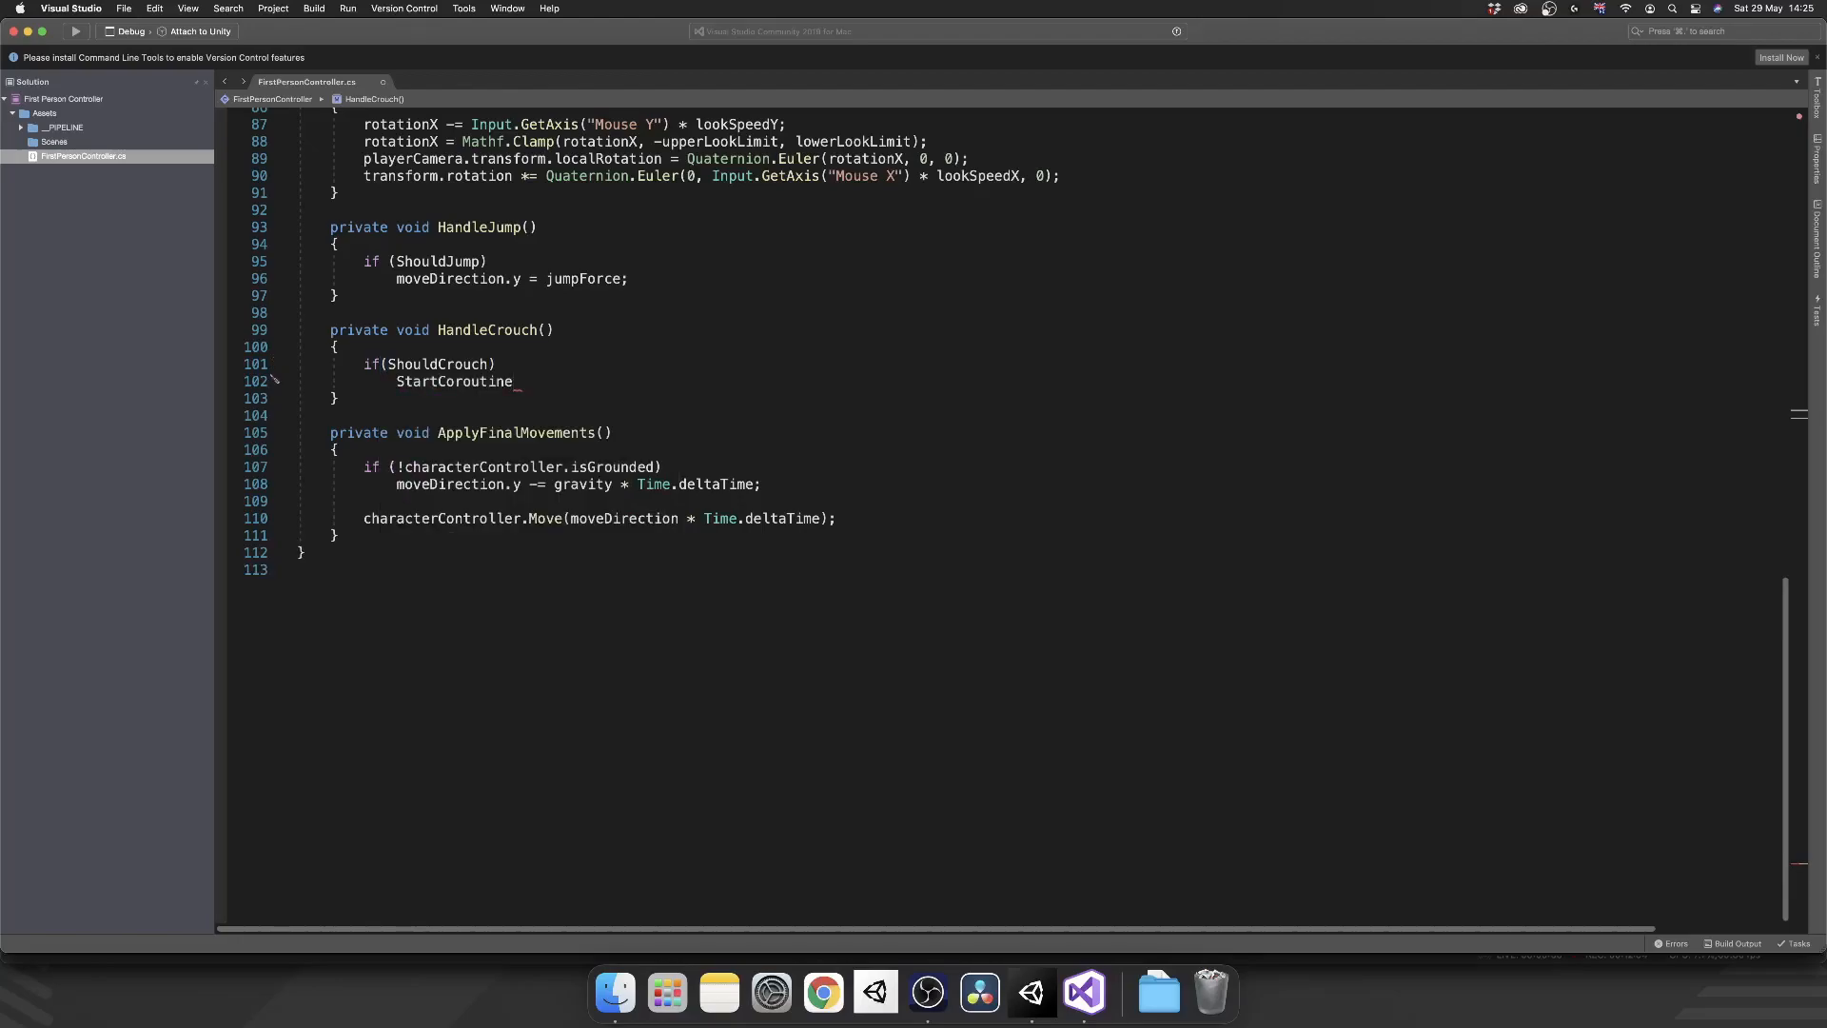
pyautogui.write('(CrouchStand());')
pyautogui.write('private IEnumerator')
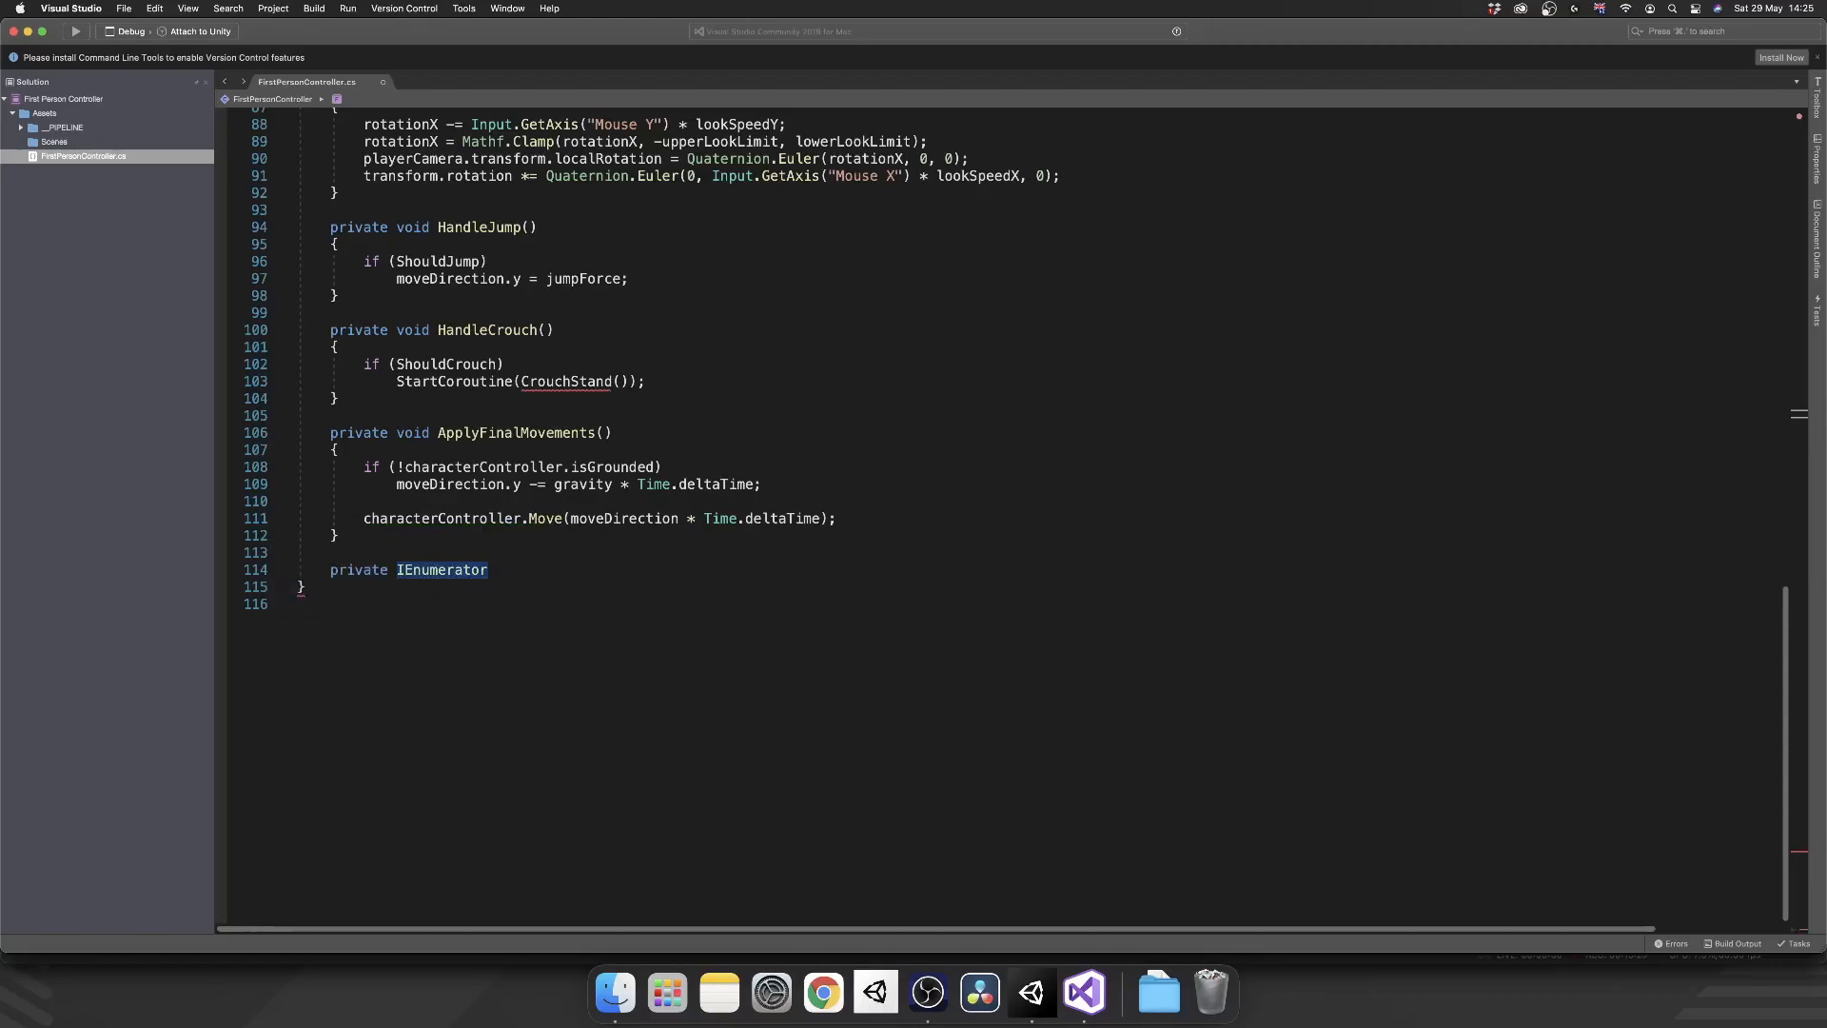
# - Write IEnumerator CrouchStand() setting duringCrouchAnimation = true then false, and begin float timeElapsed = 0
pyautogui.write('CrouchStand(')
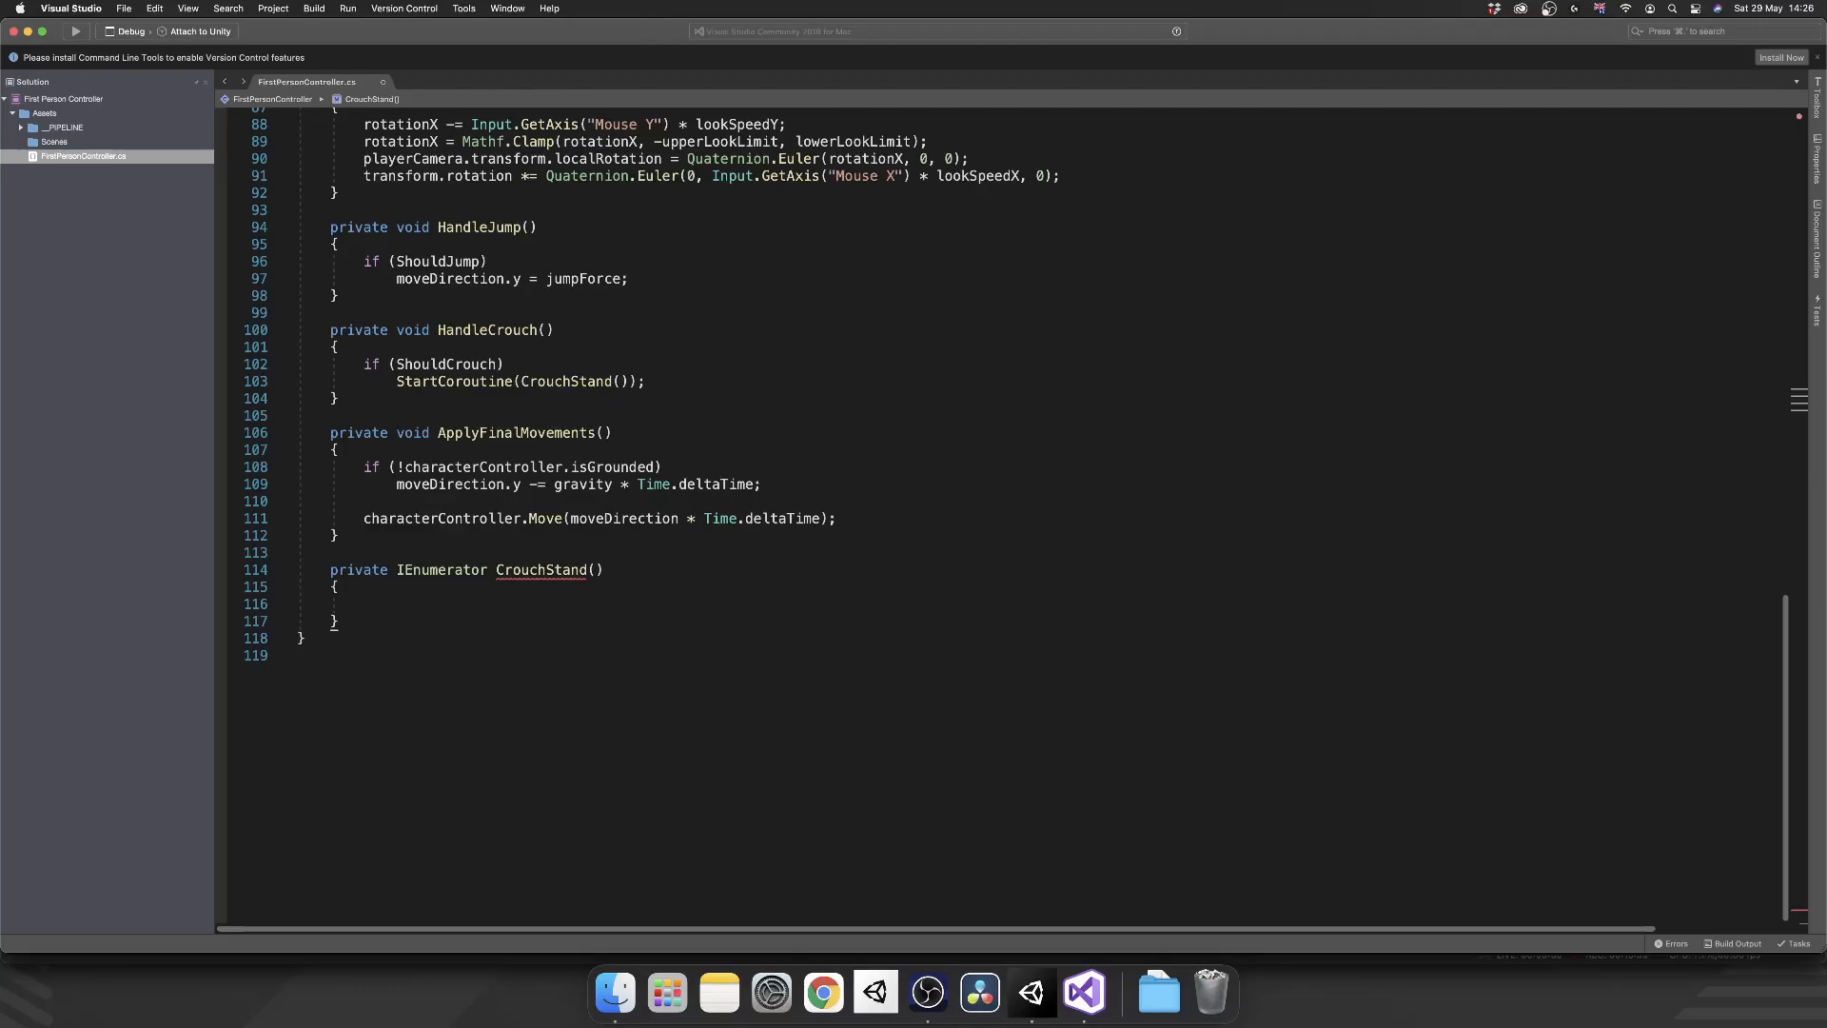
pyautogui.click(364, 604)
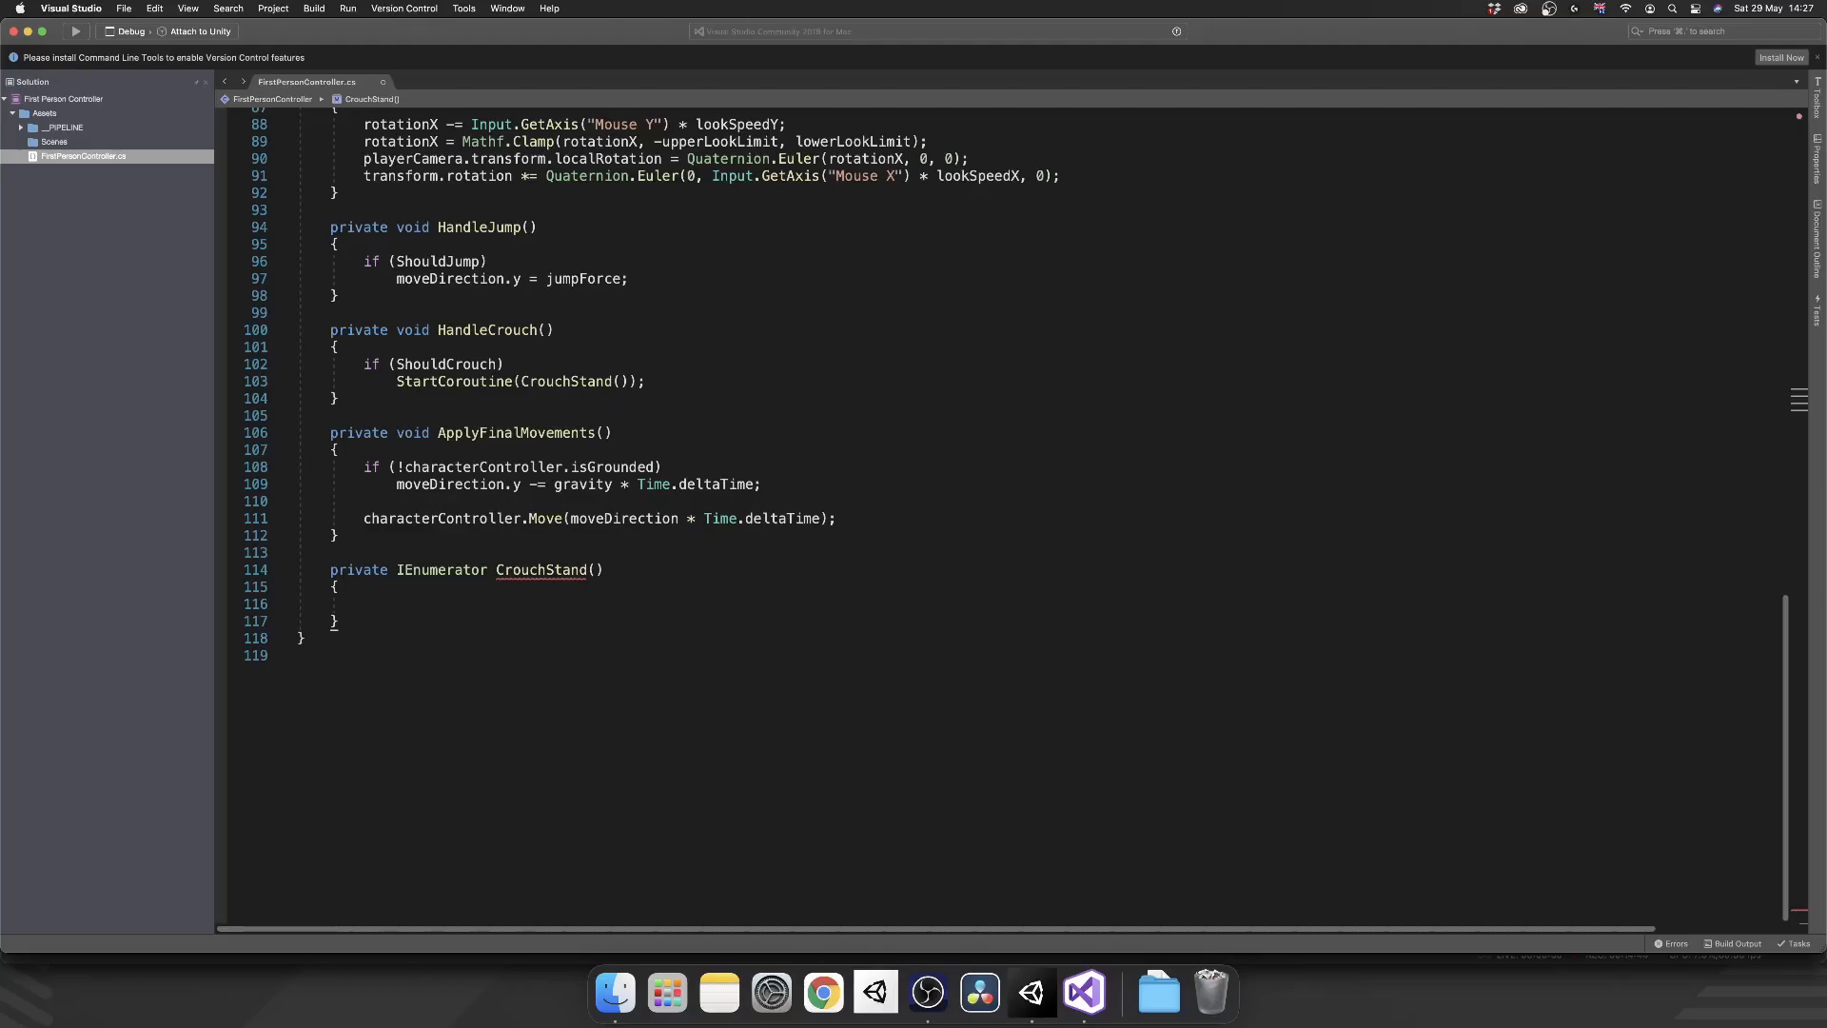
pyautogui.write('duringCrouchAnimation = true;')
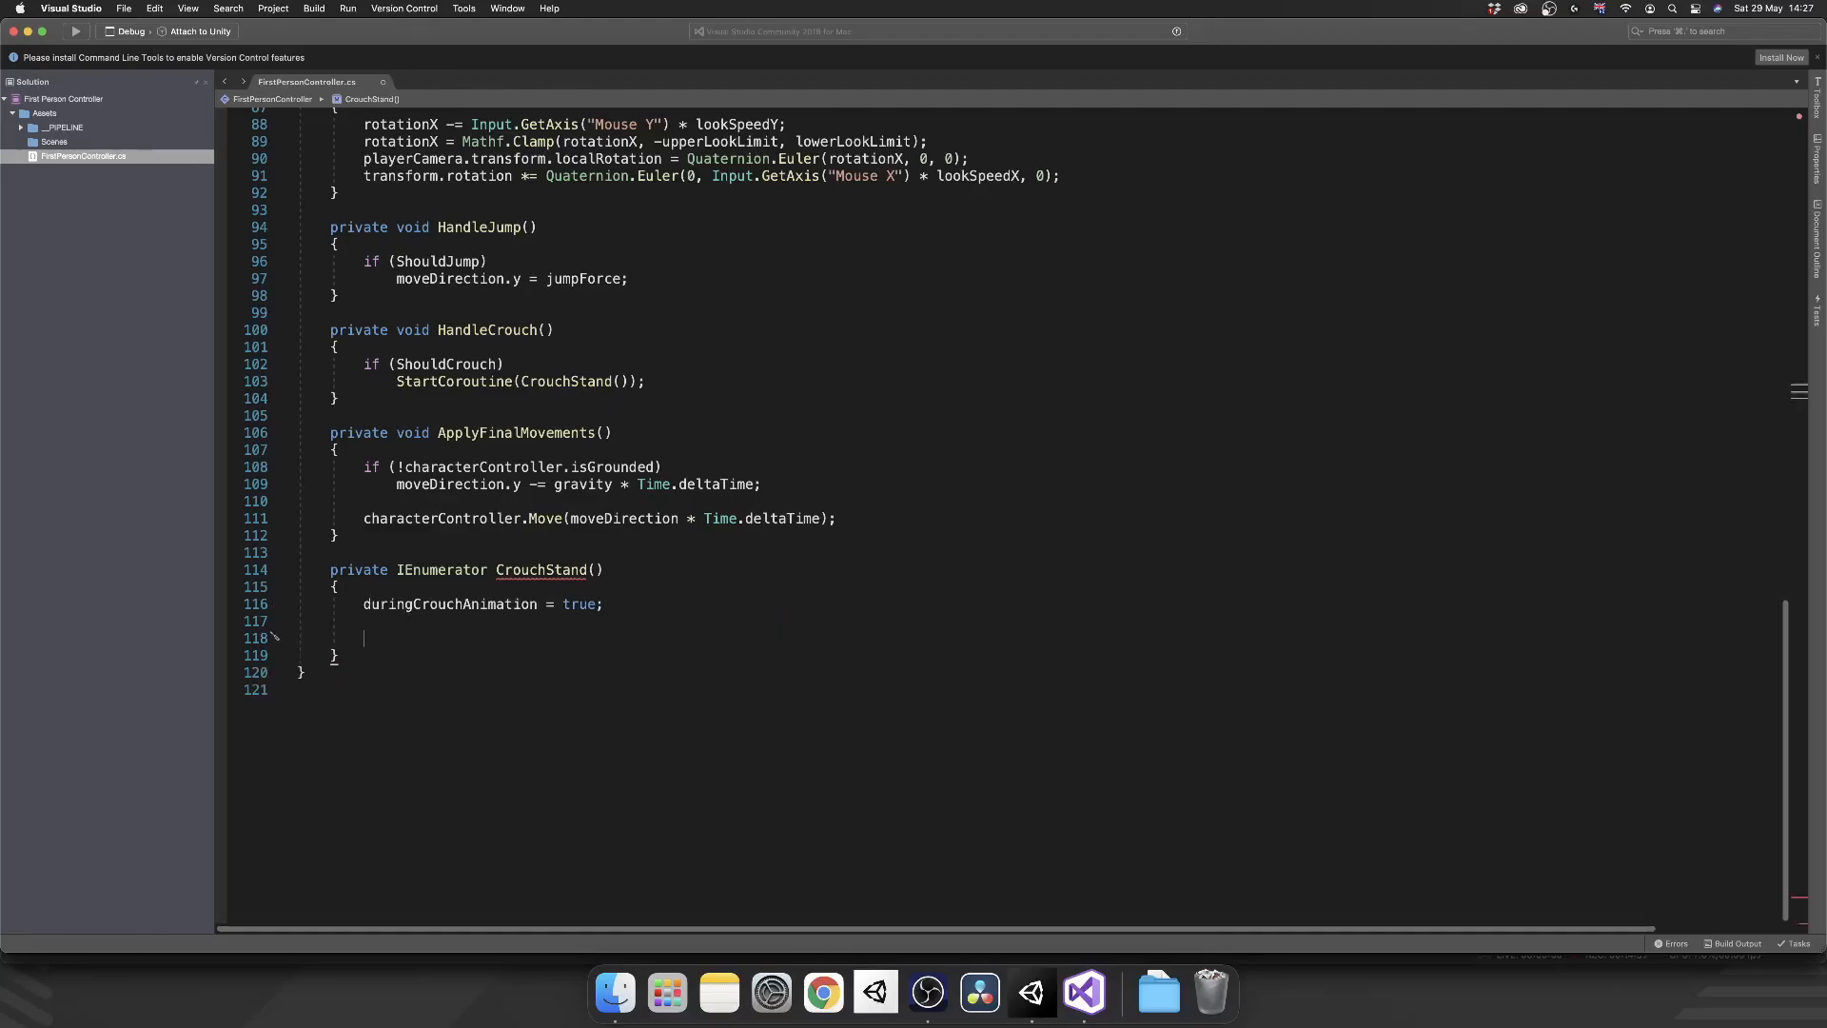
pyautogui.write('duringCrouchAnimation = false;')
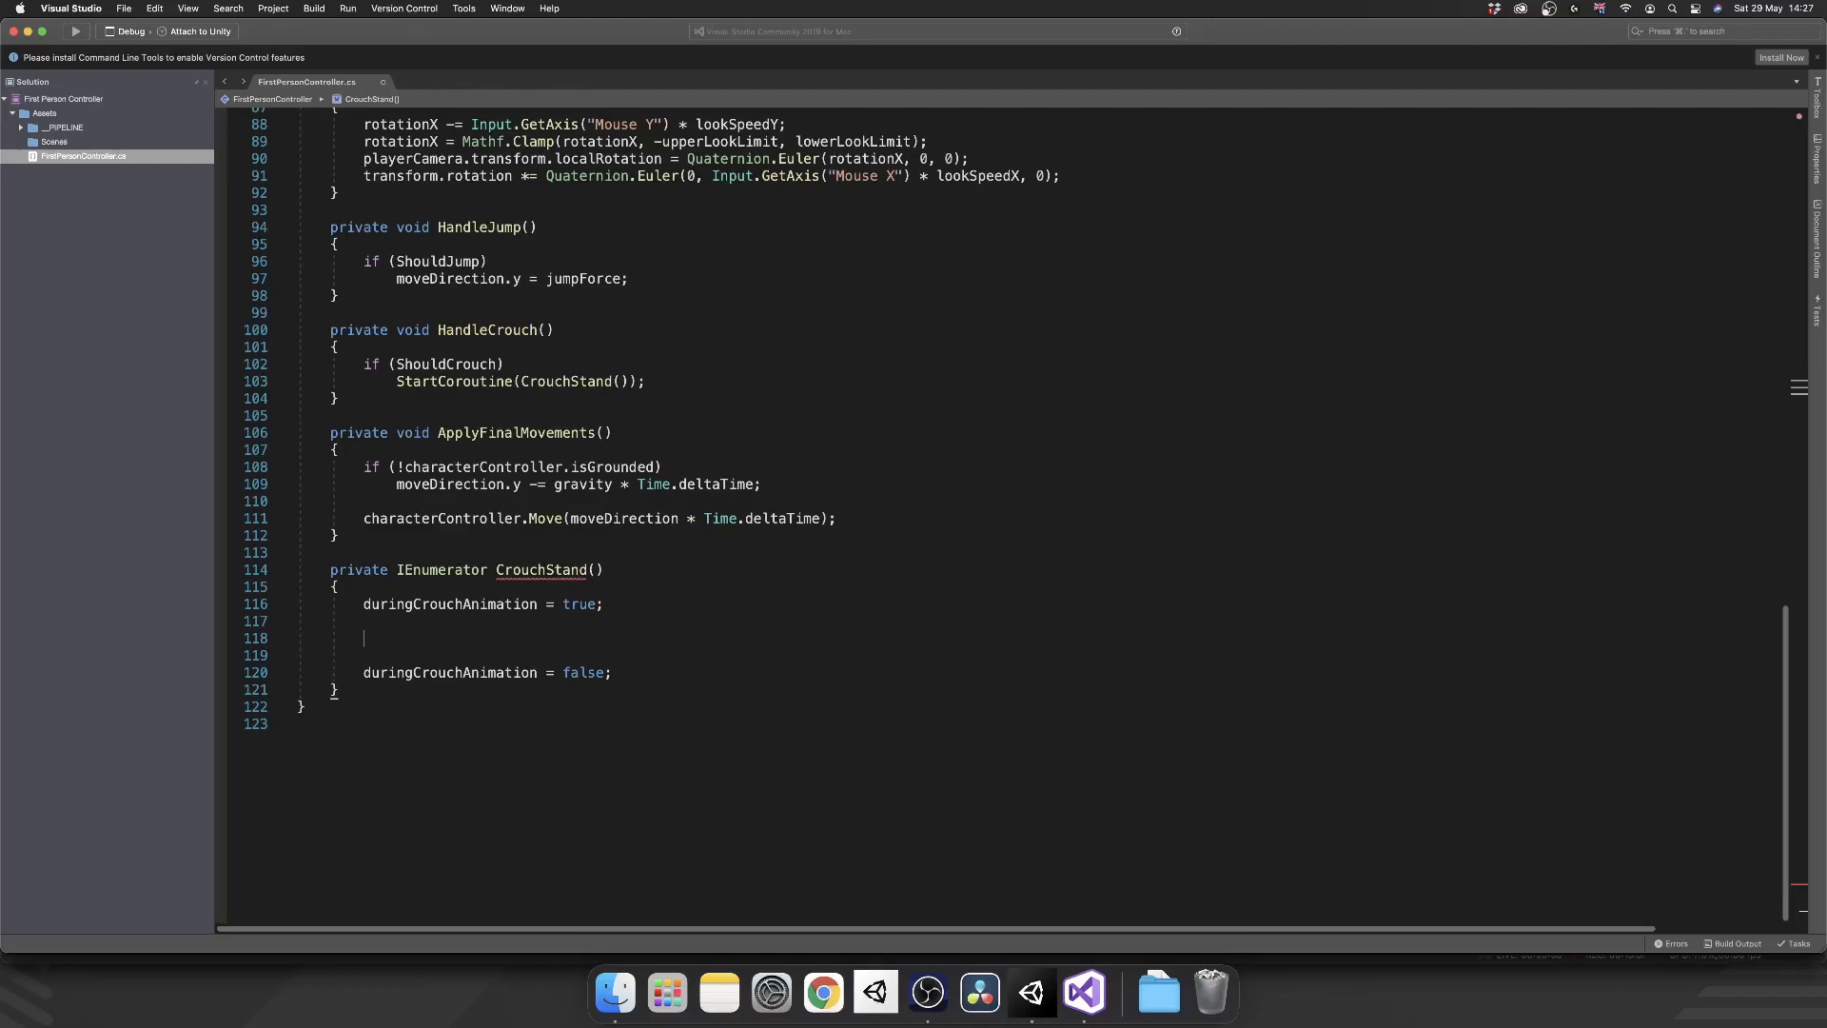
pyautogui.write('float timeElapsed = 0')
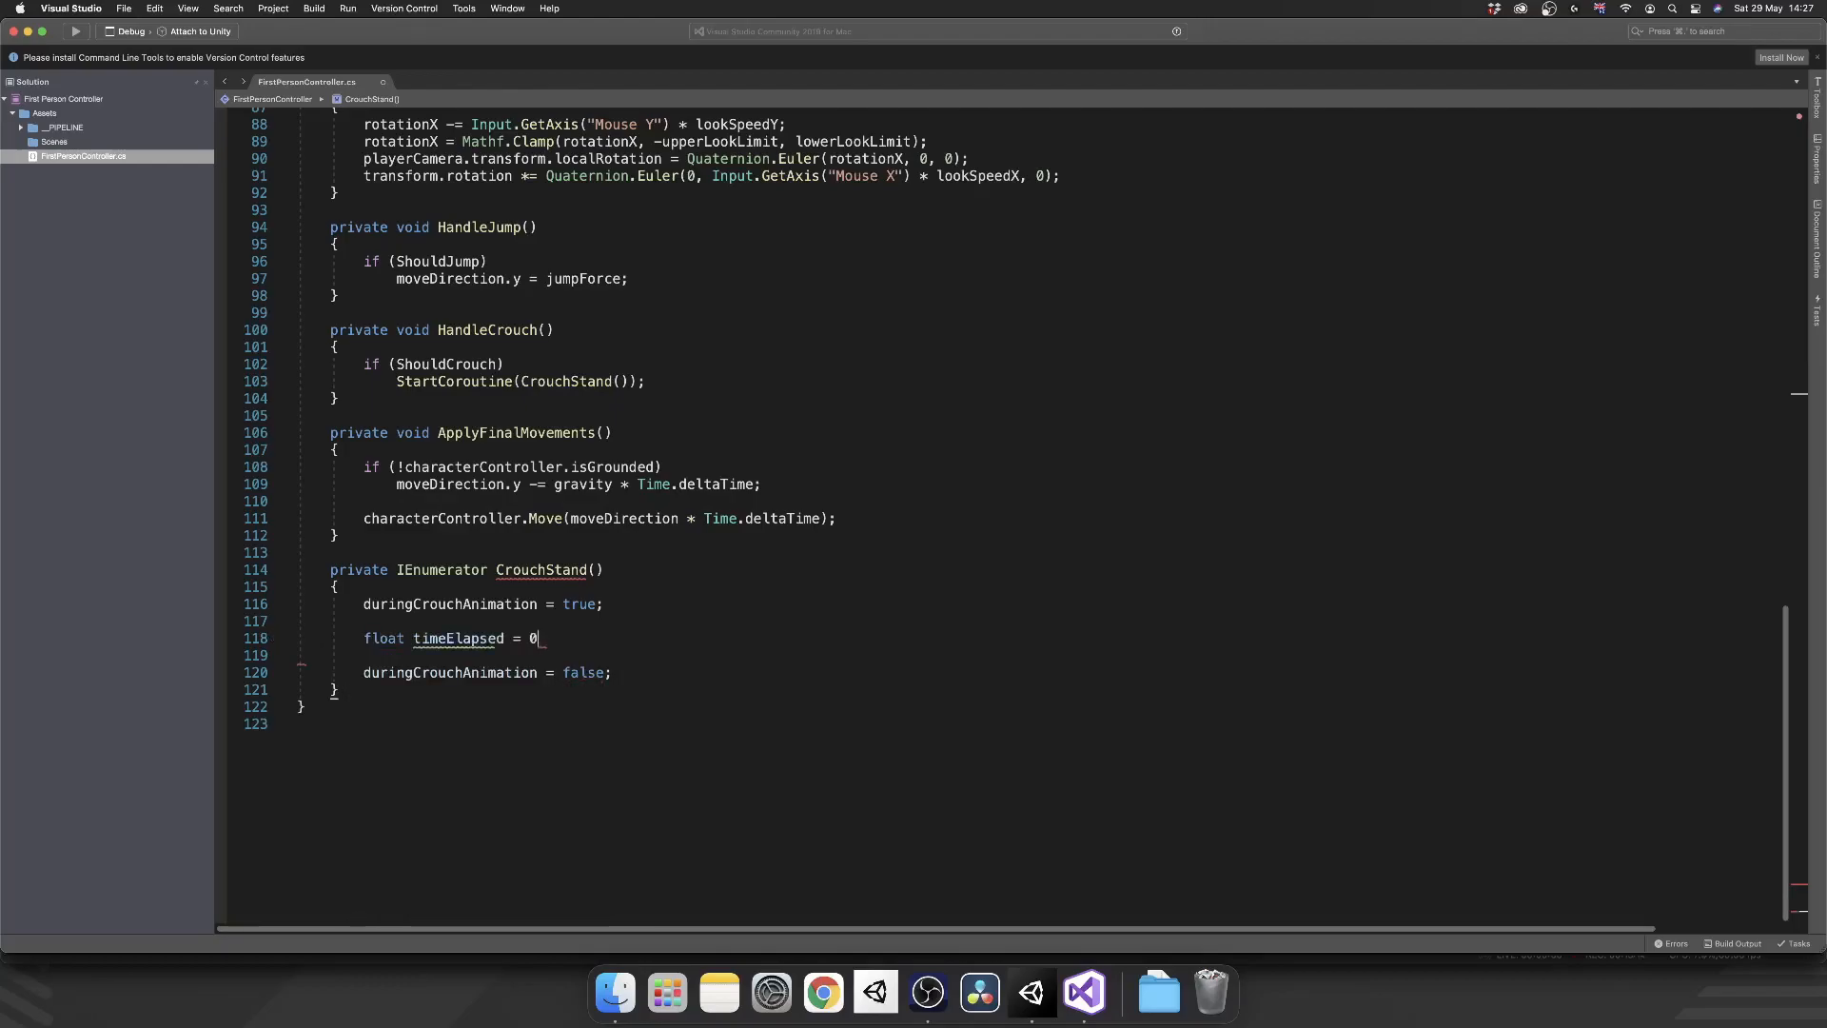
# - Declare float targetHeight = isCrouching ? standingHeight : crouchHeight and currentHeight = characterController.height
pyautogui.write(';')
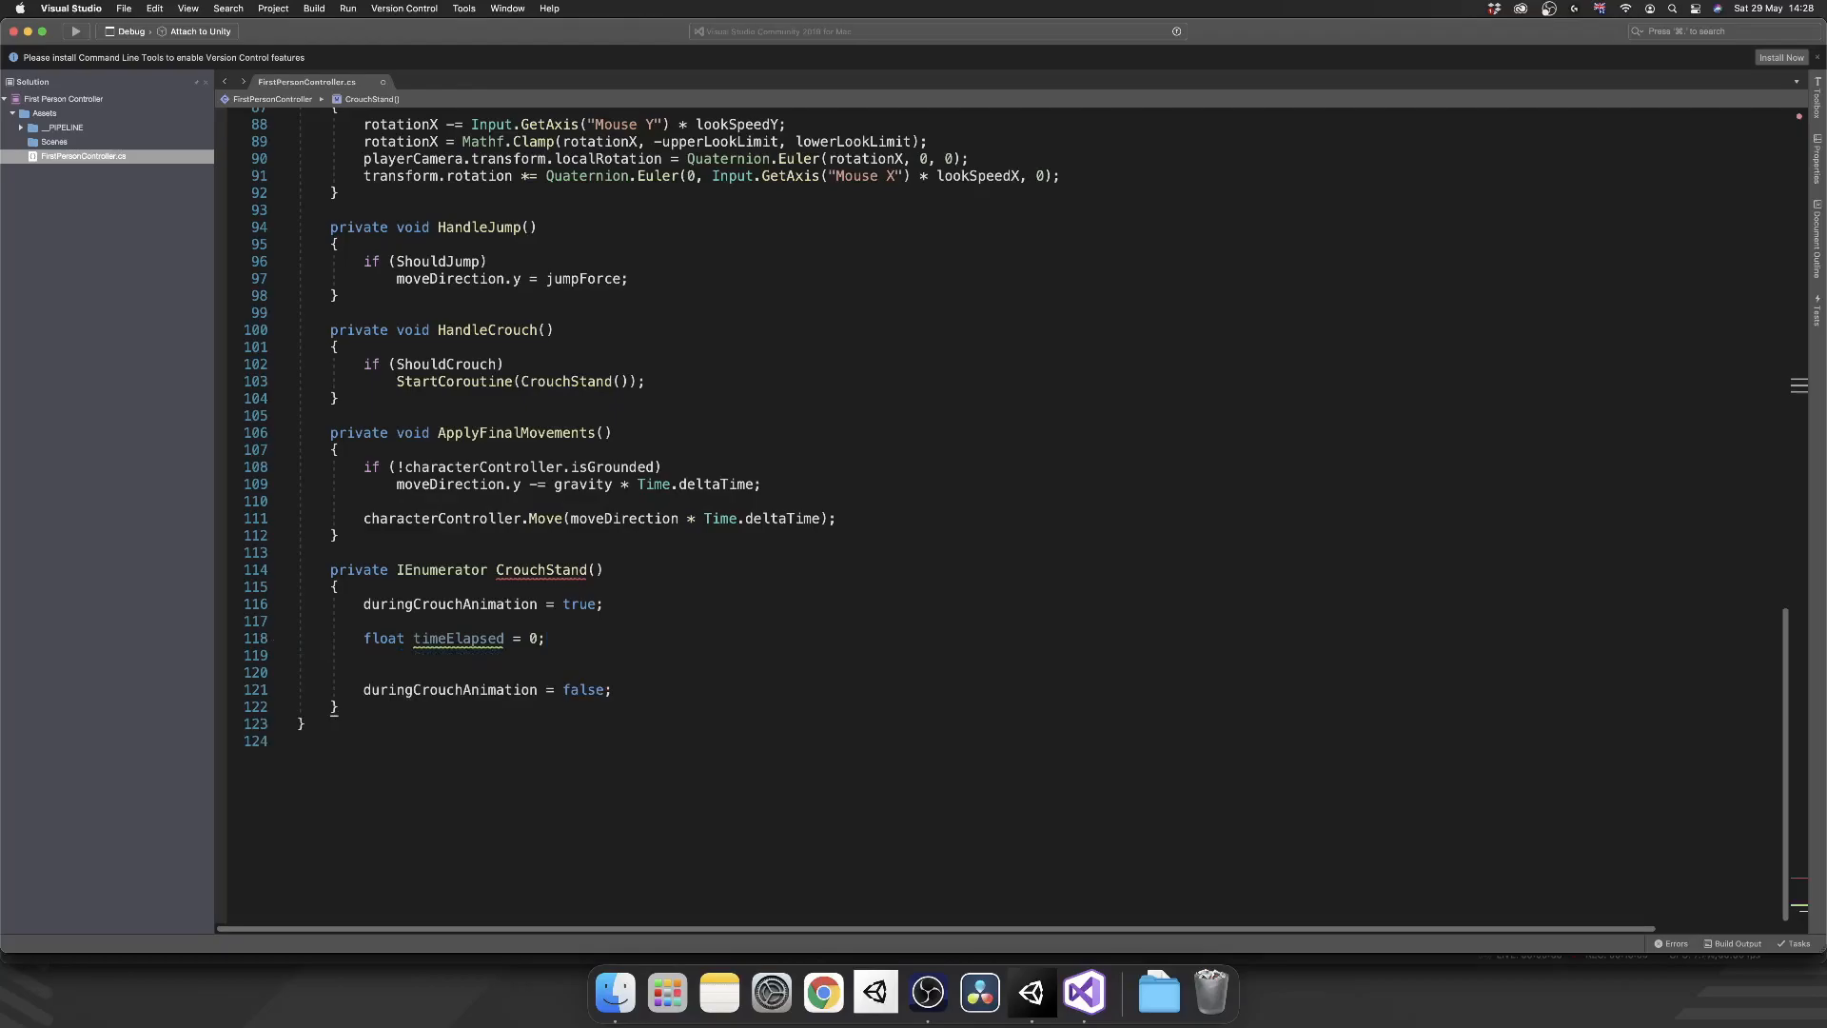
pyautogui.write('float targetHeight')
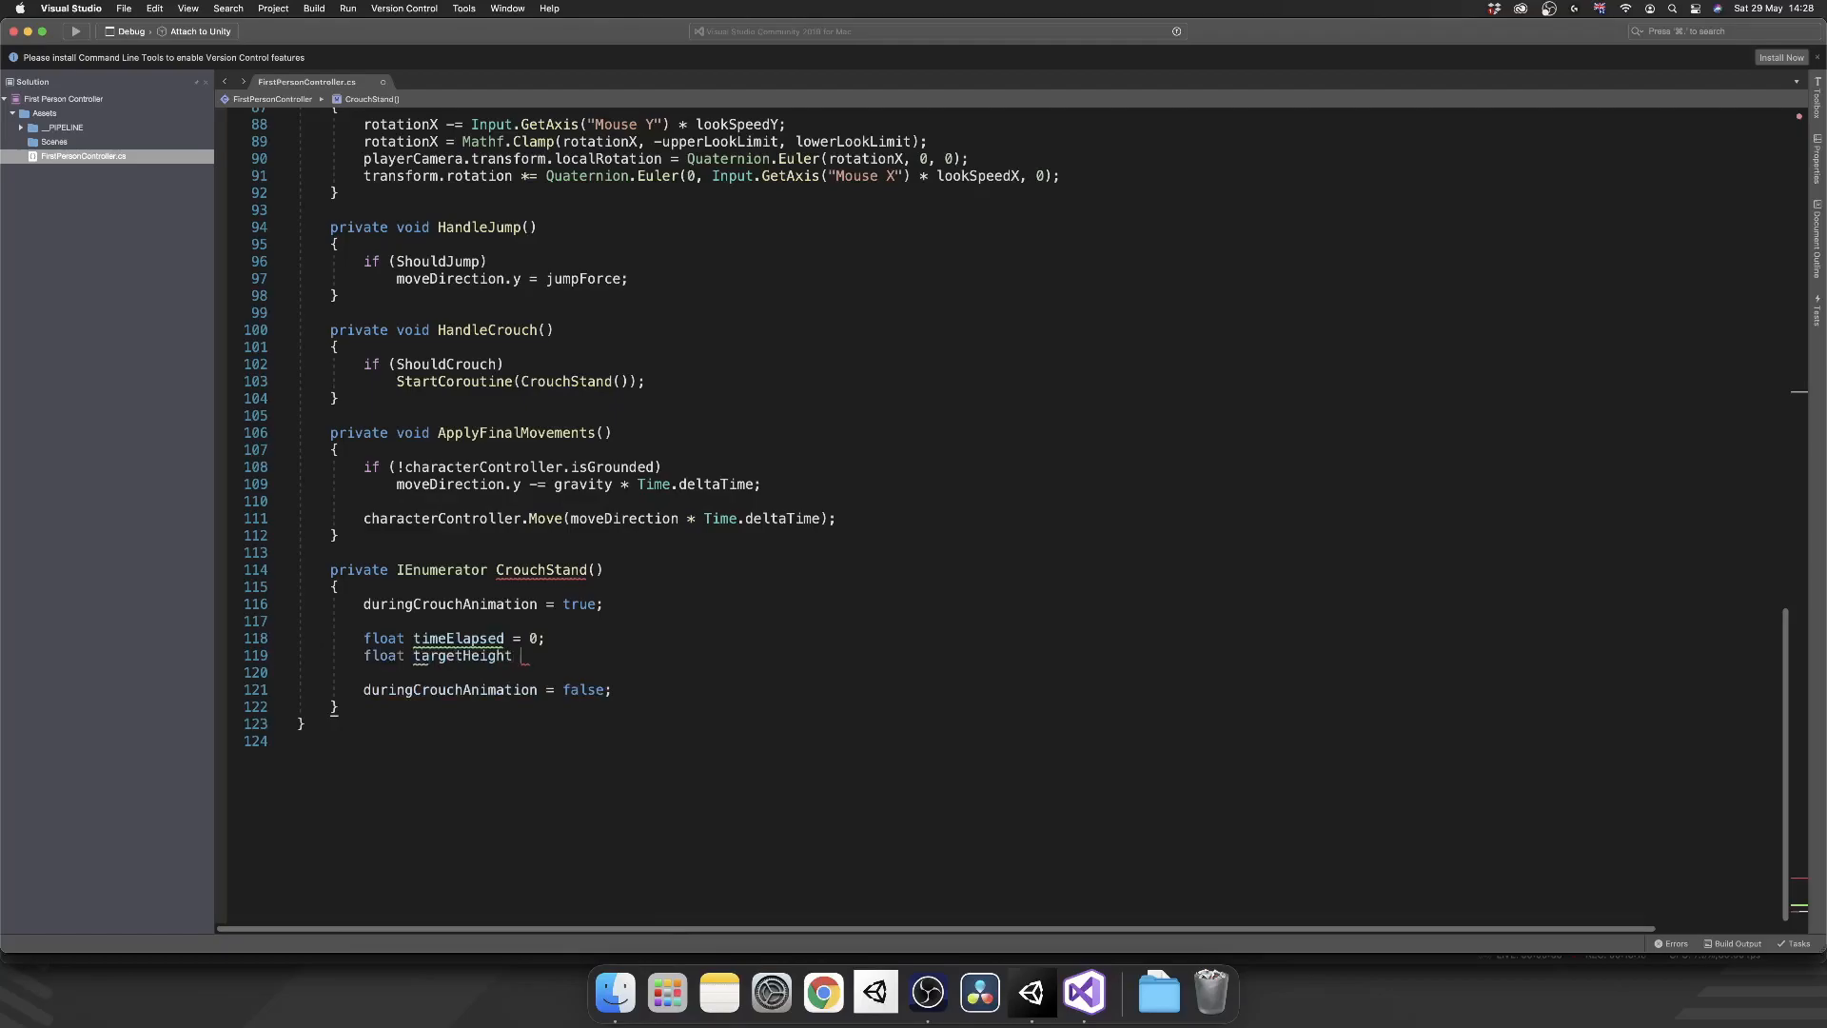
pyautogui.write('=')
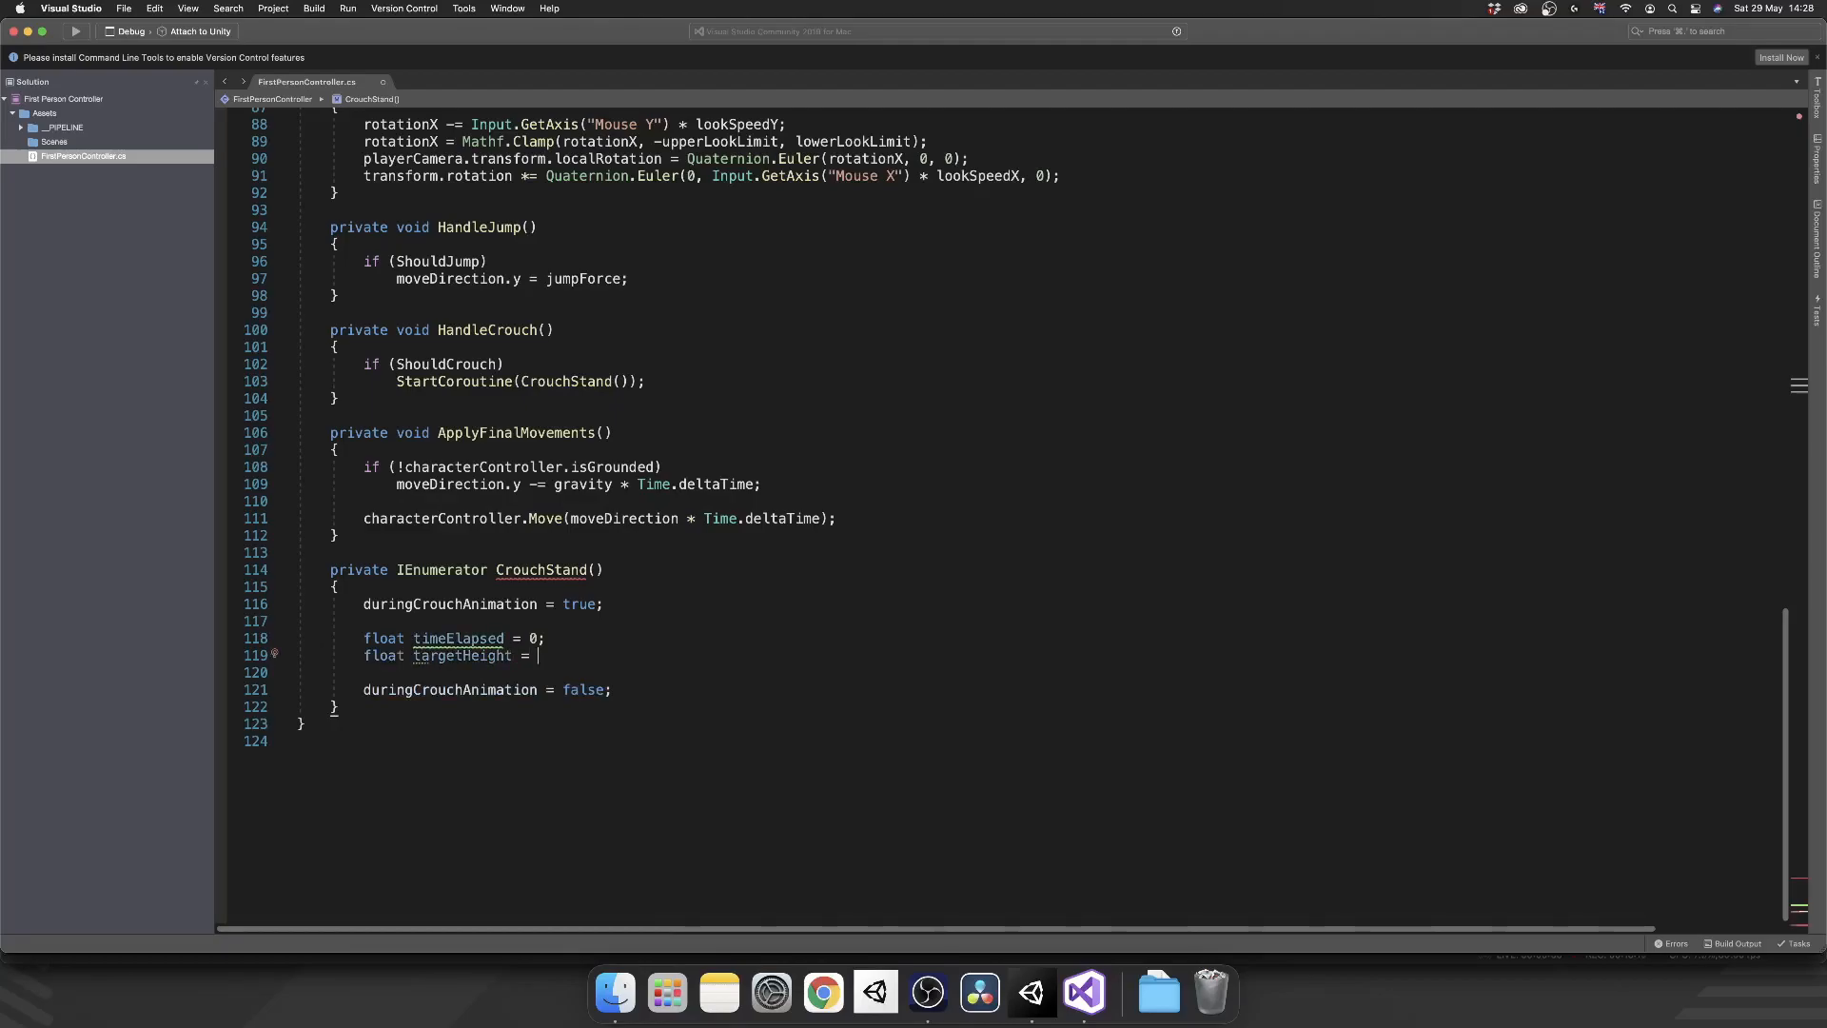
pyautogui.write('isCrouching ?')
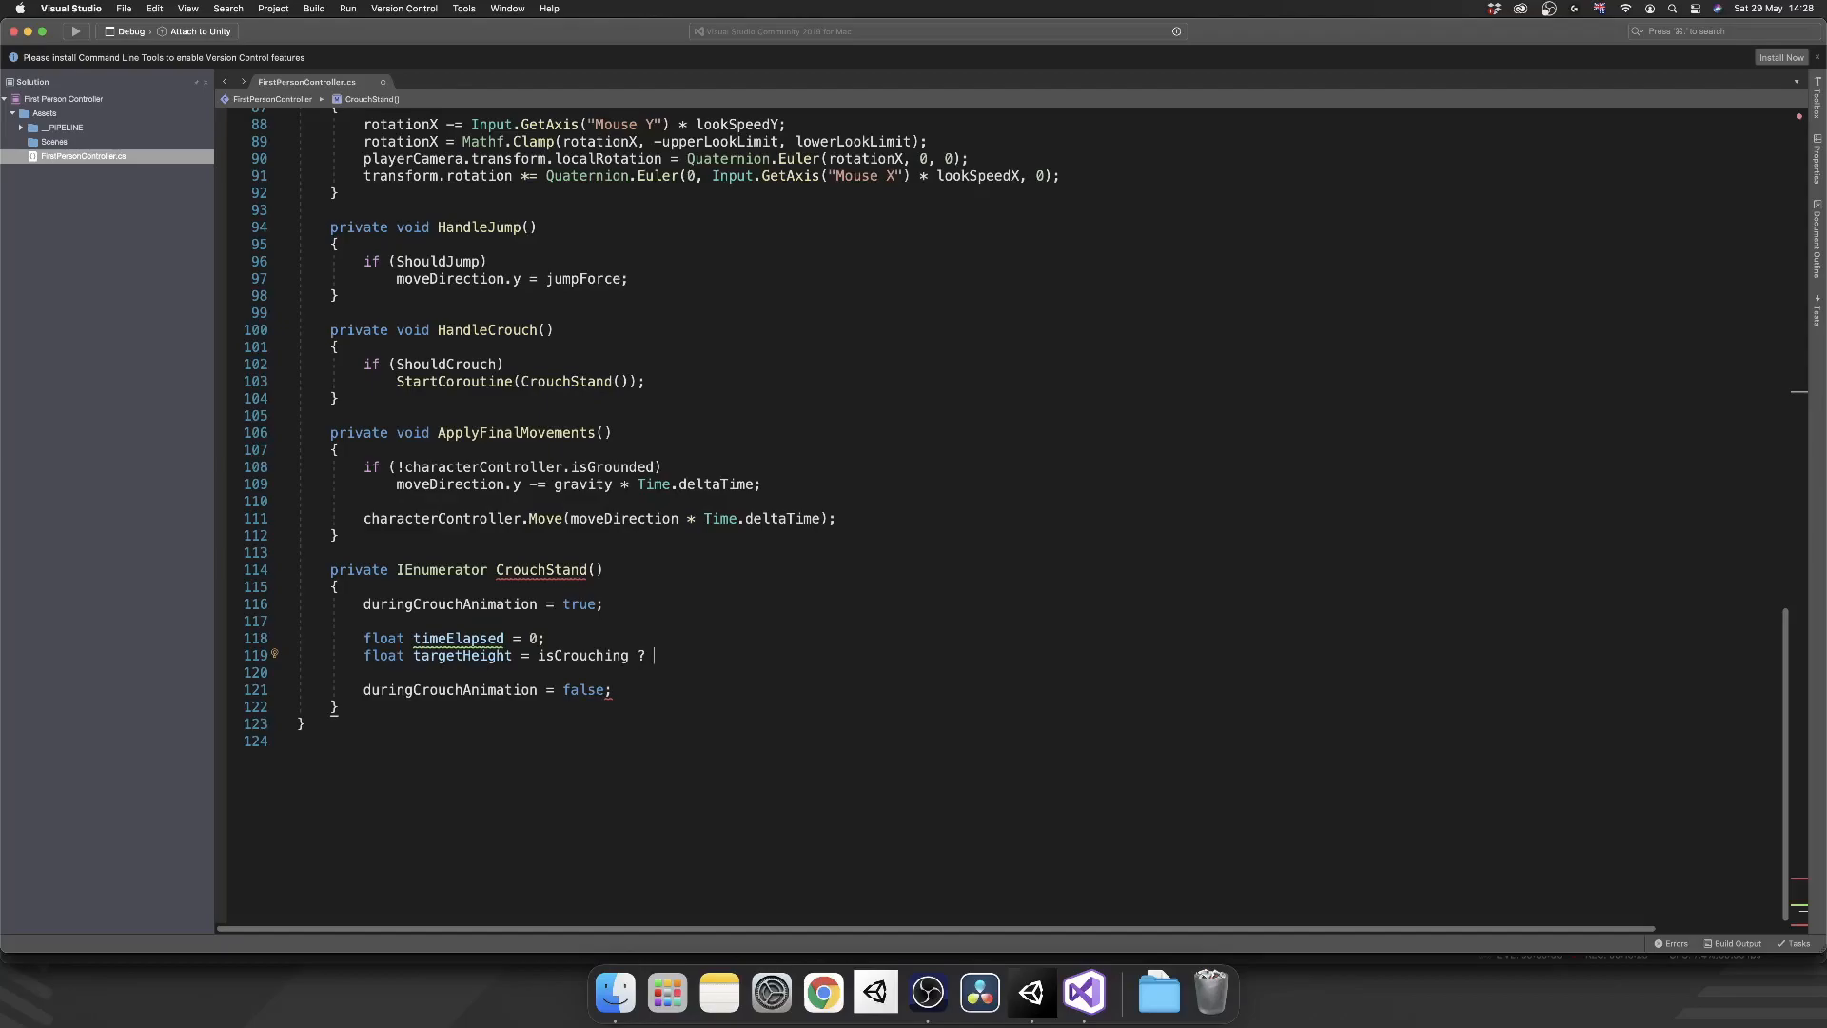
pyautogui.write('standingHeight')
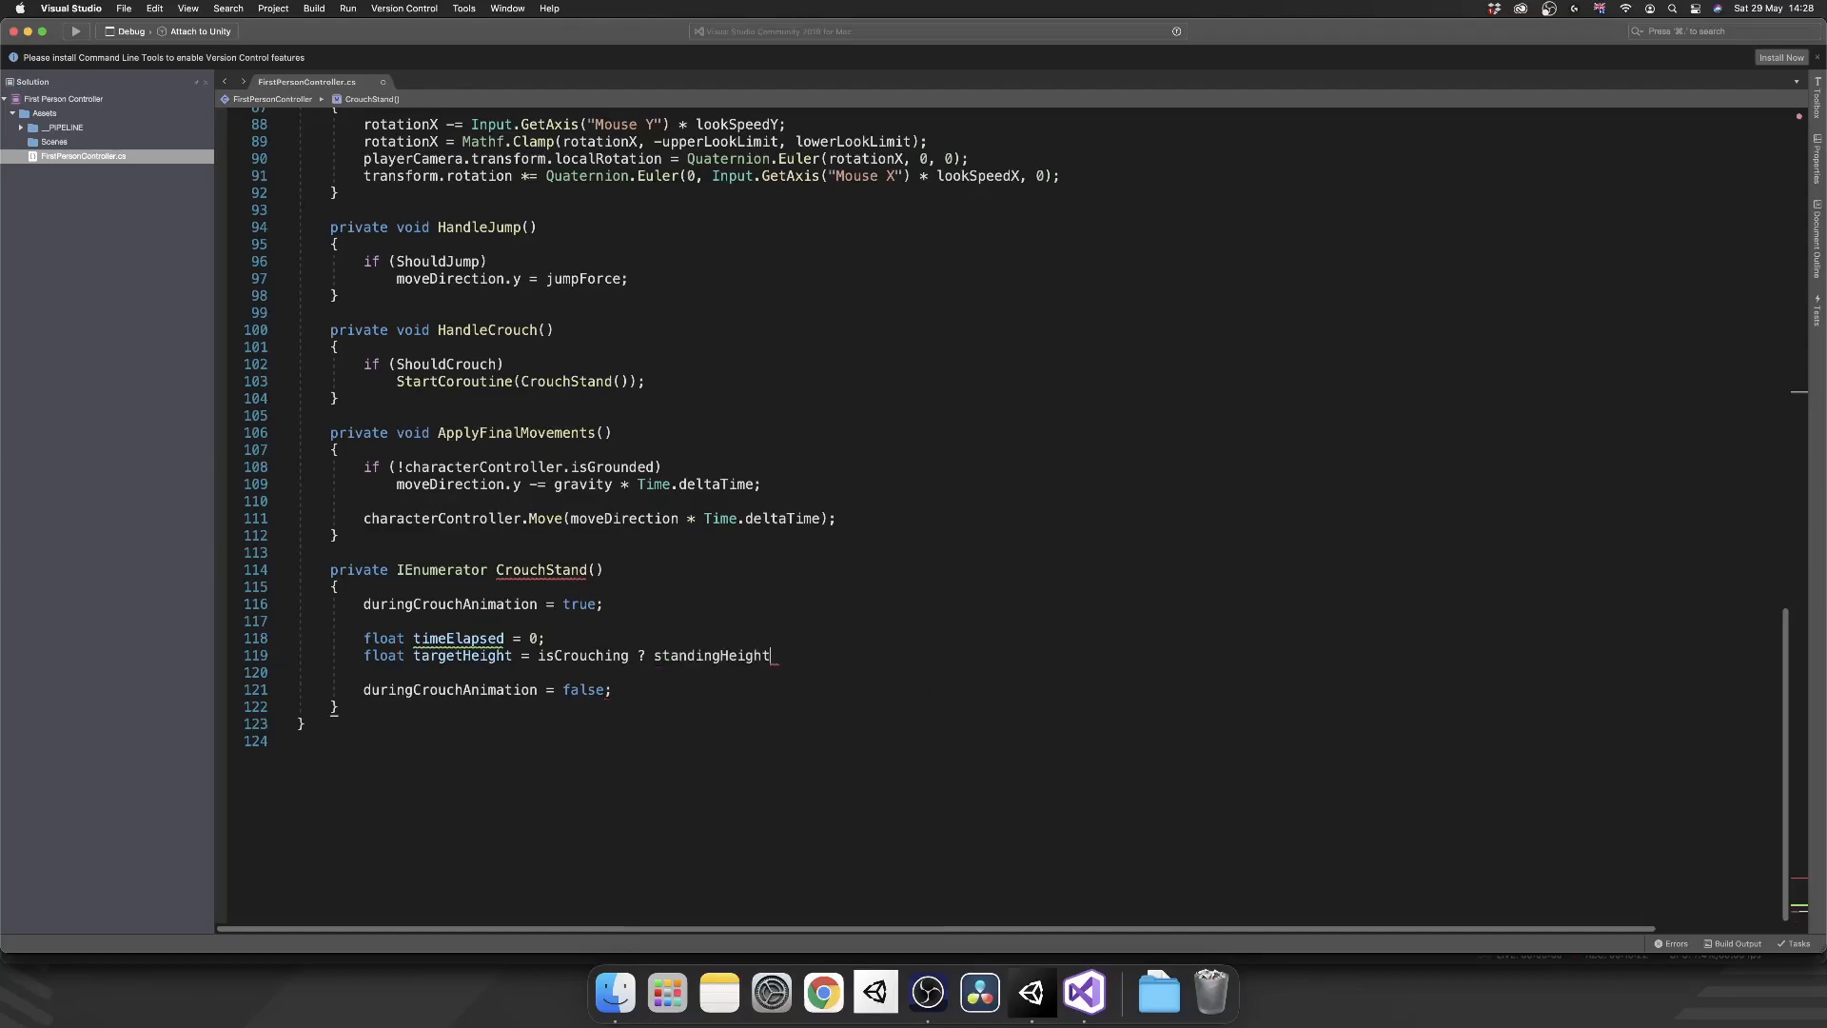
pyautogui.doubleClick(711, 654)
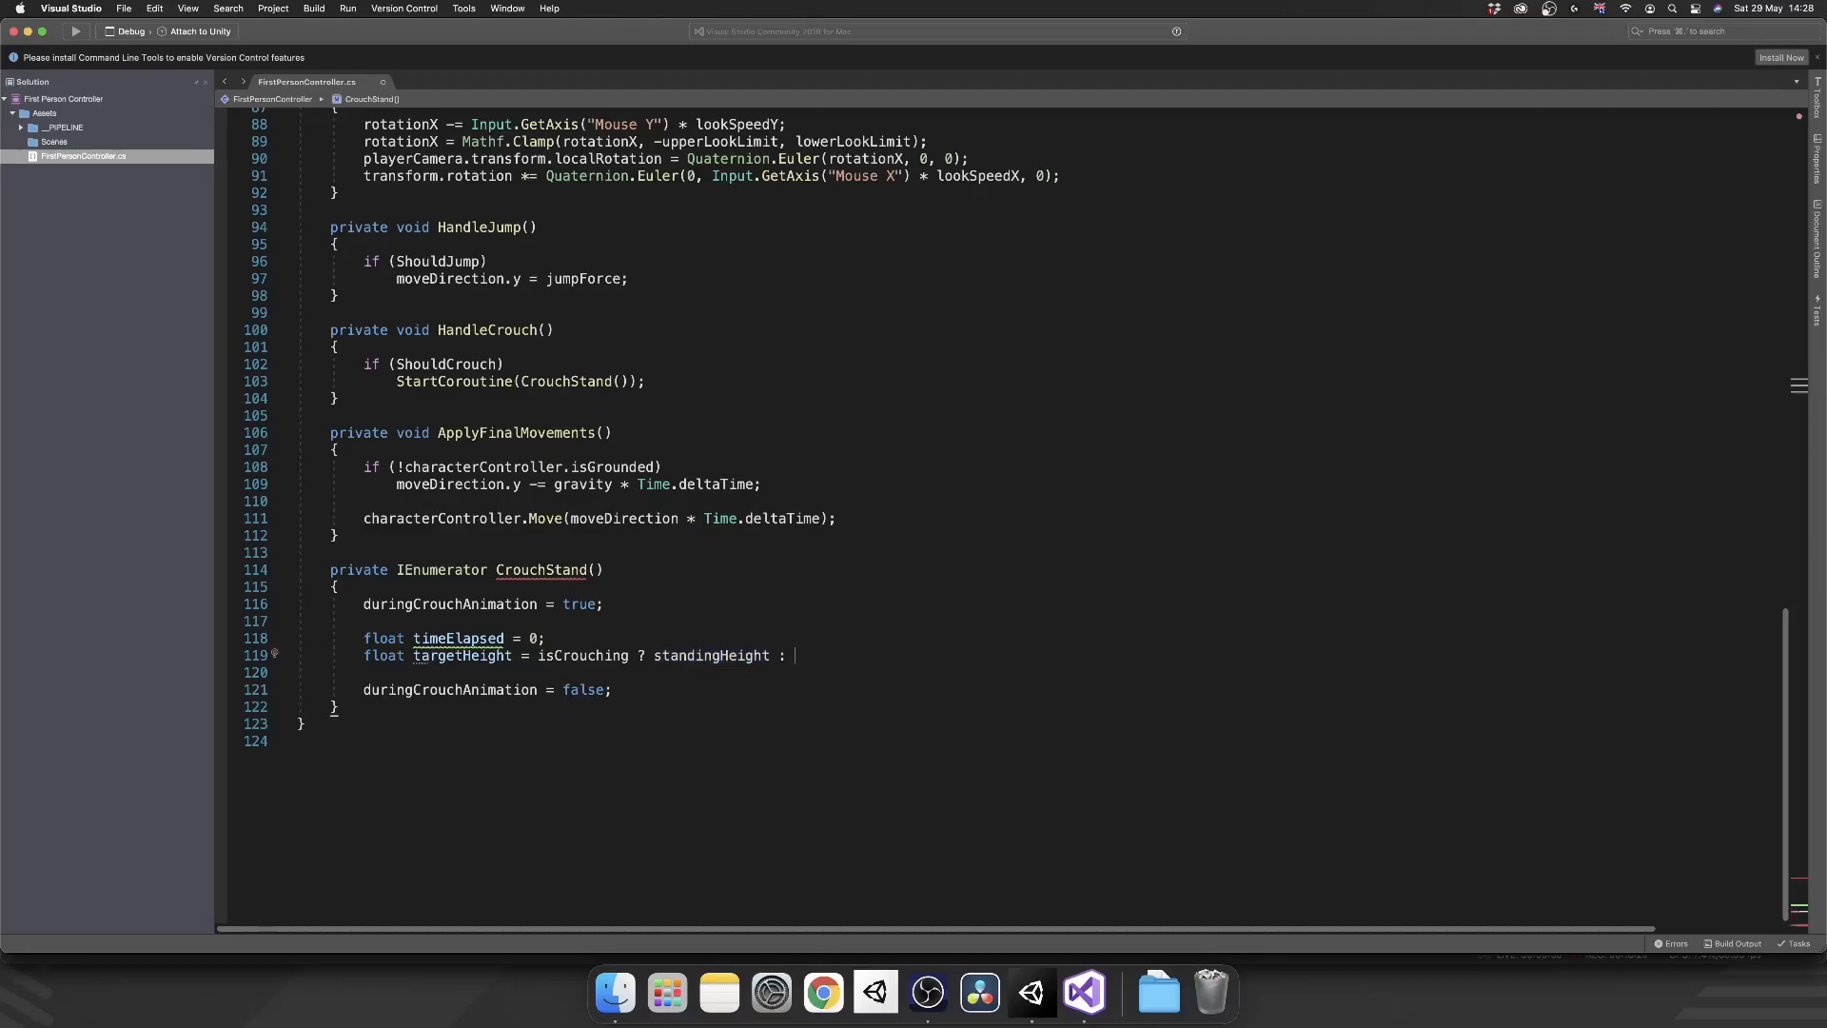
pyautogui.write('crouchHeight;')
pyautogui.write('float')
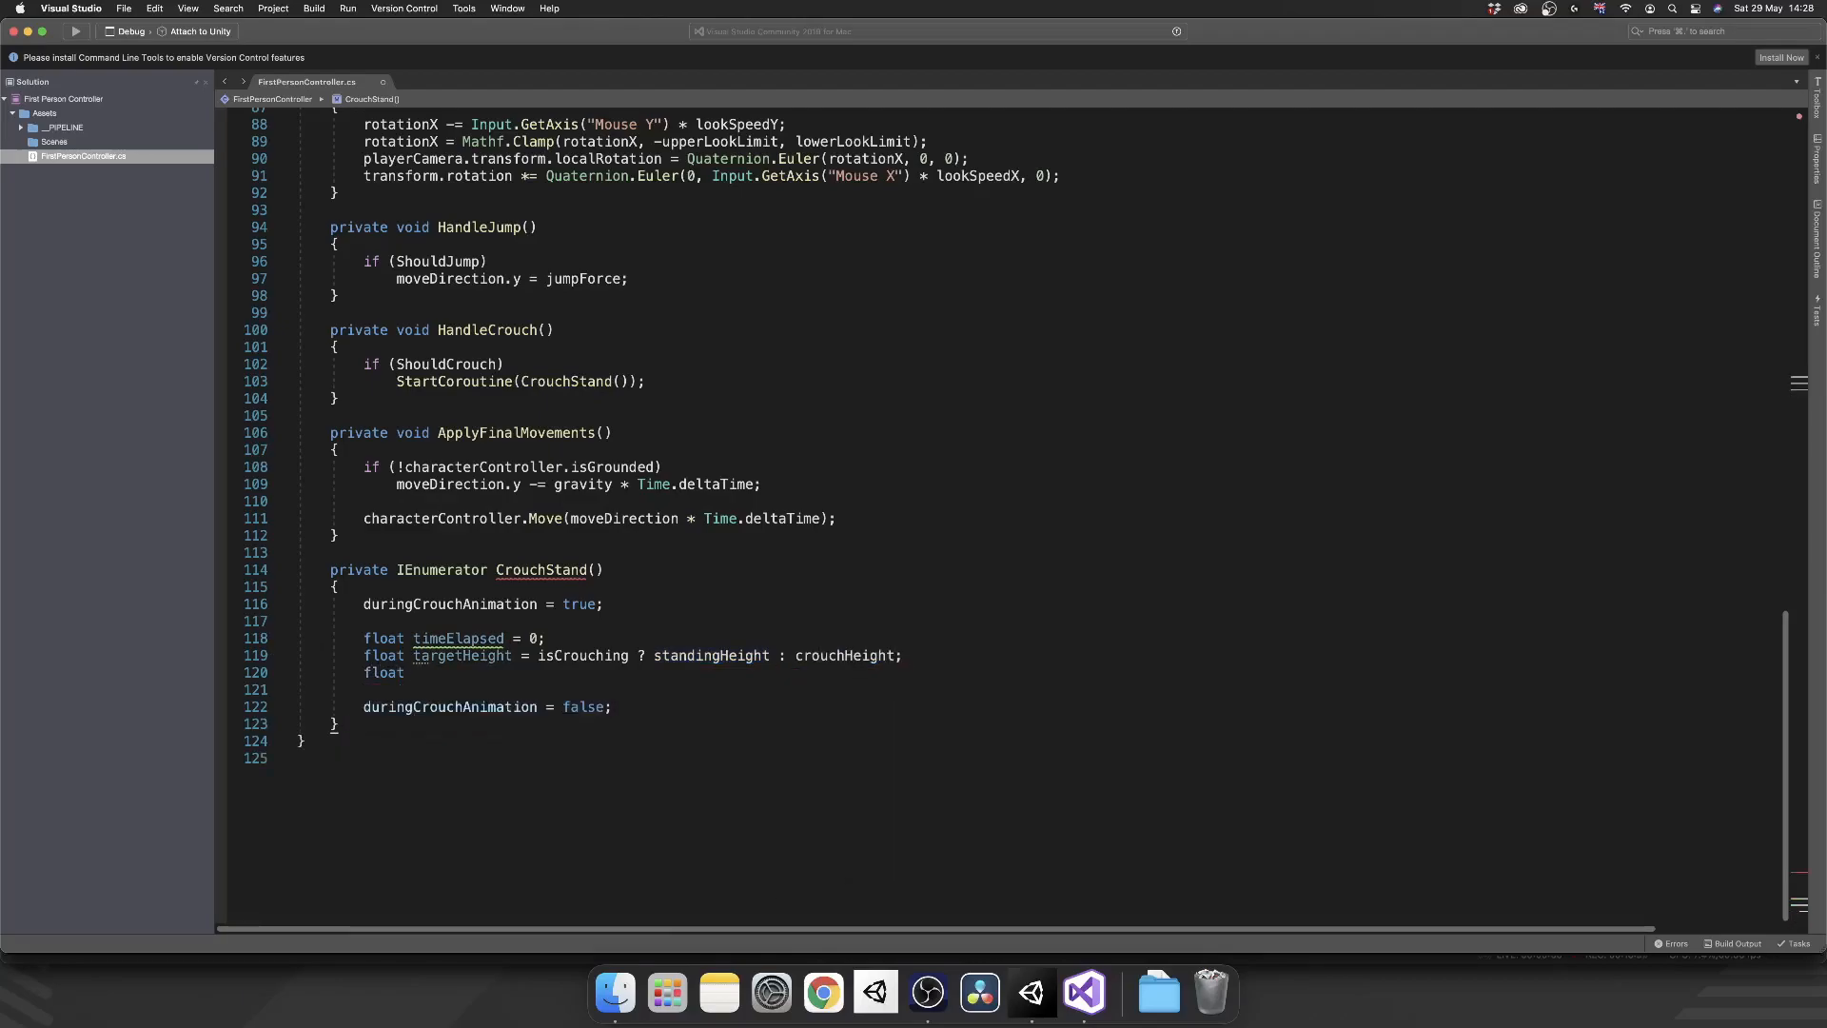
pyautogui.write('currentHeight = characterController.height;')
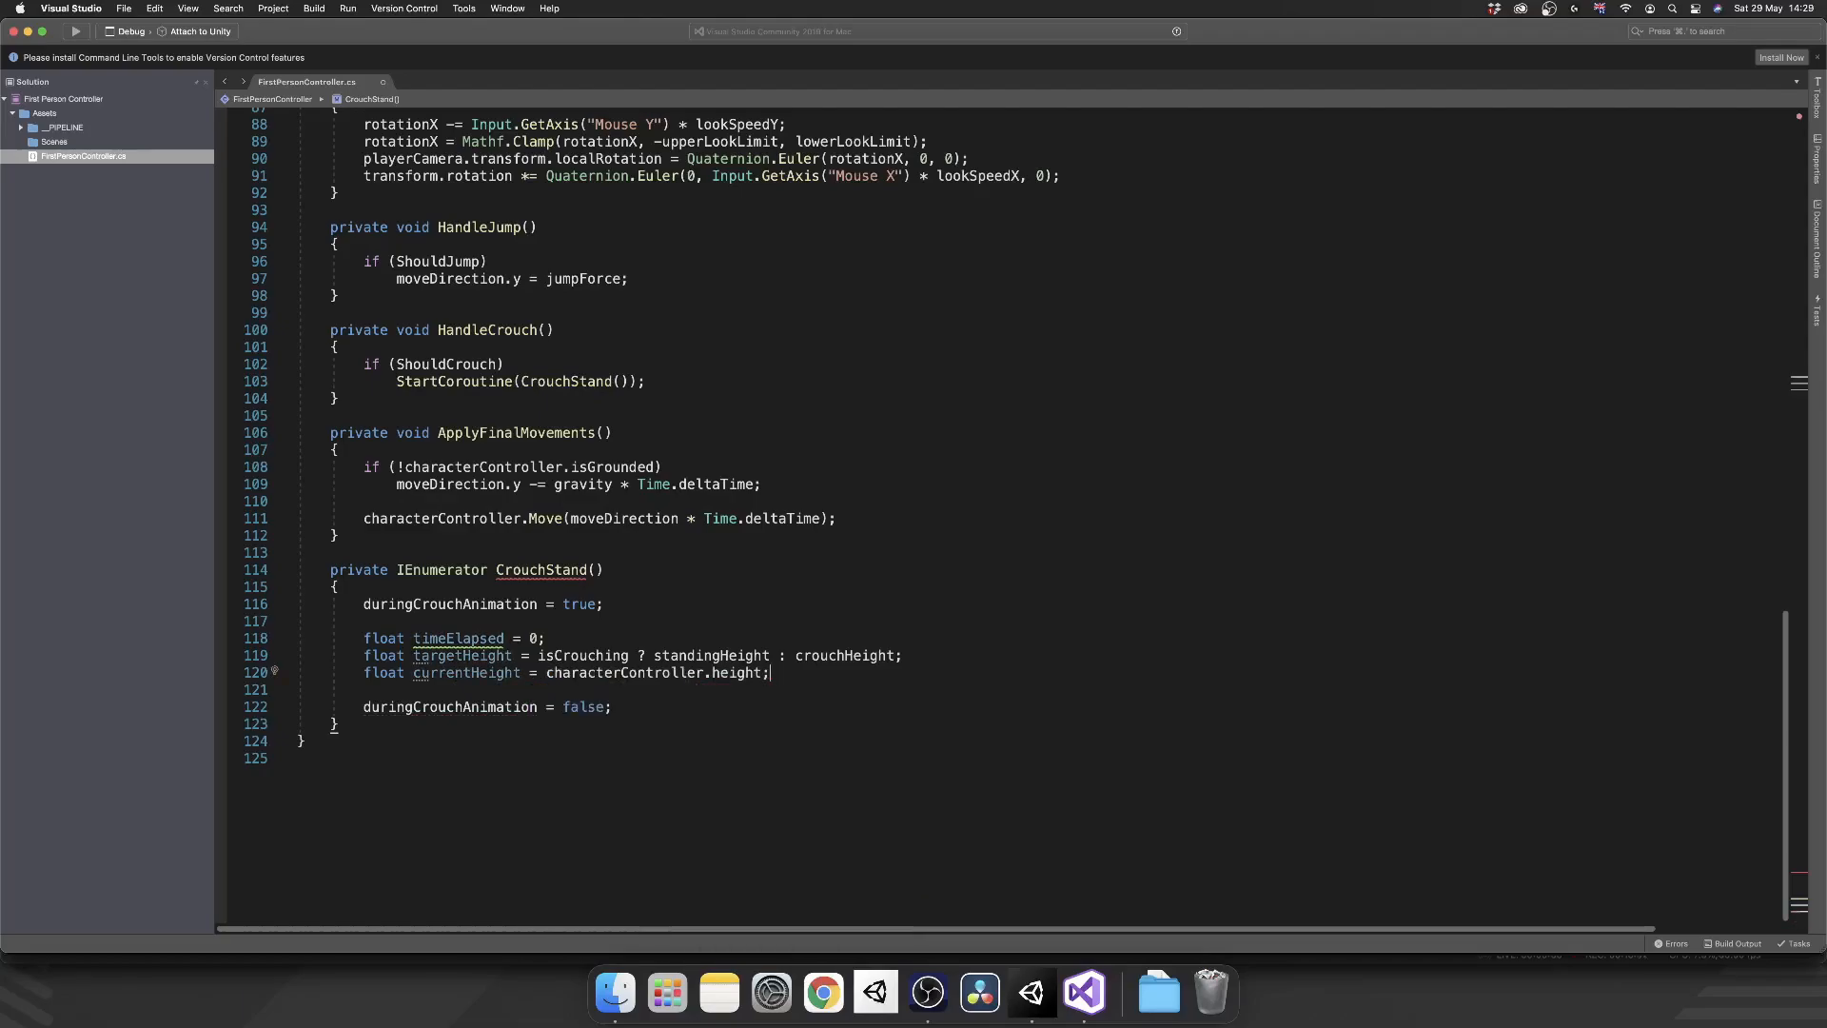
pyautogui.press('enter')
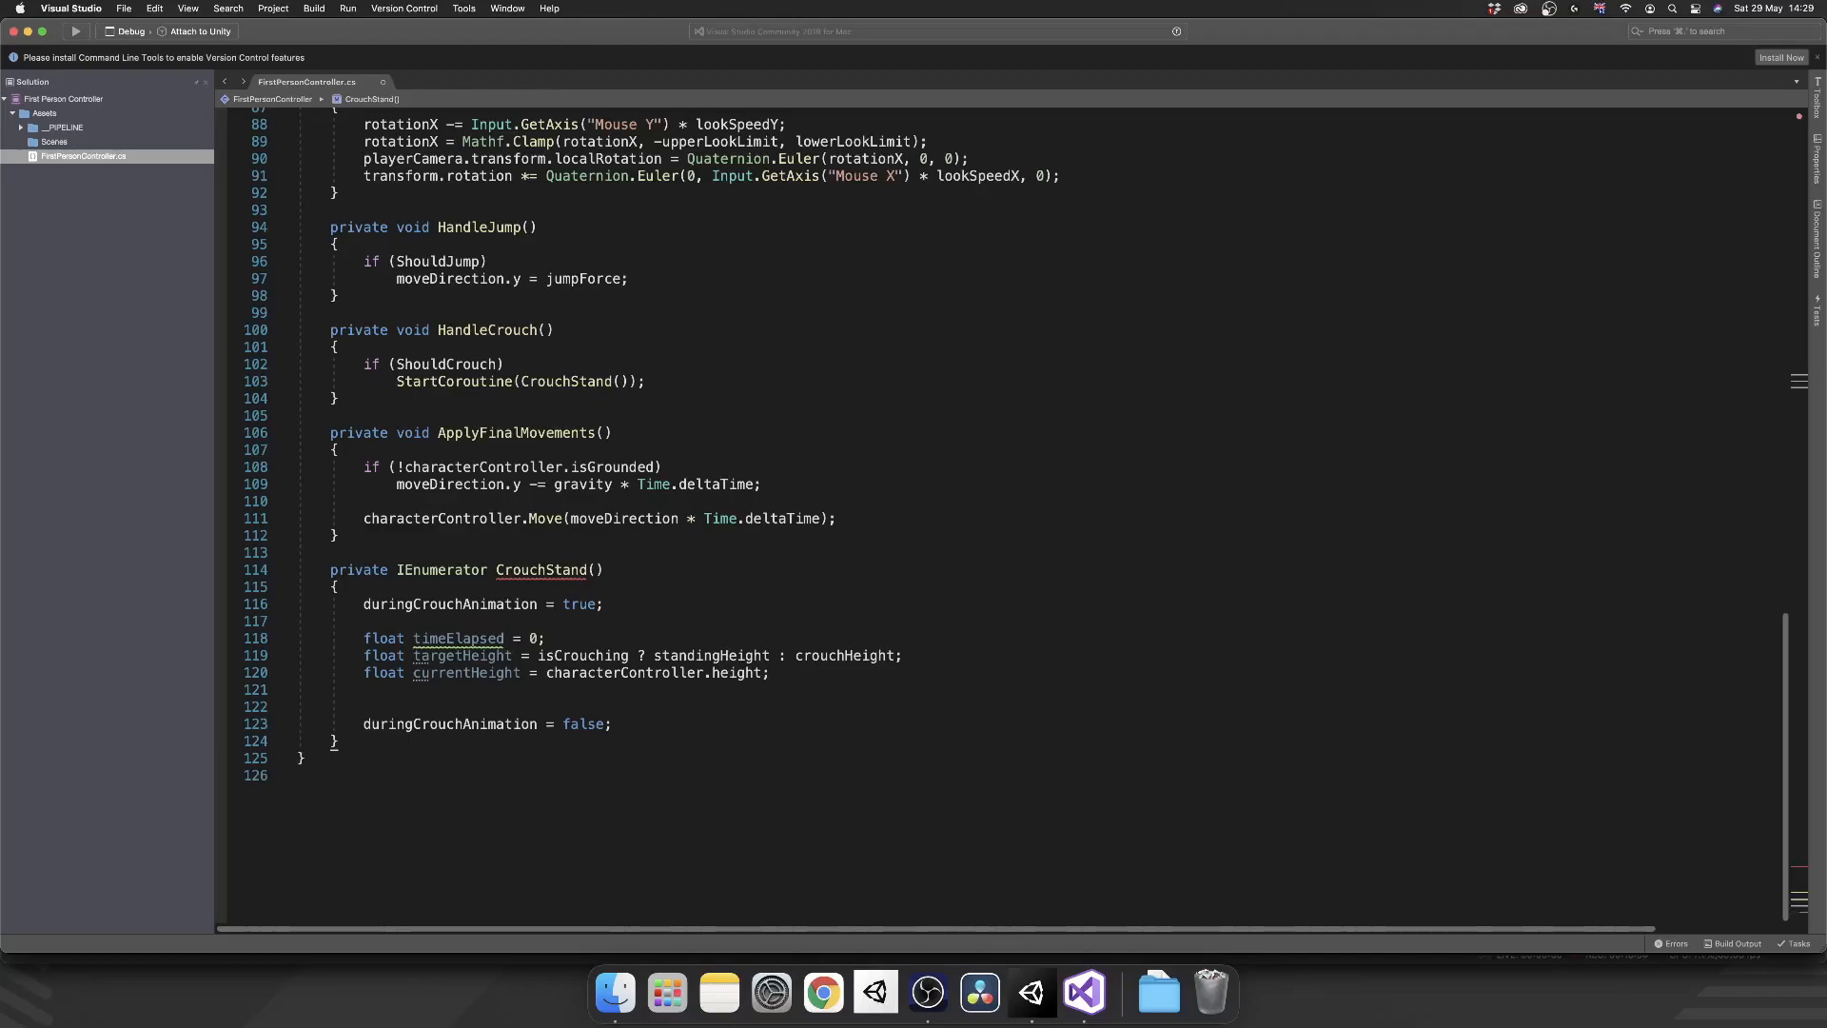
# - Declare Vector3 targetCenter = isCrouching ? standingCenter : crouchingCenter and currentCenter = characterController.center
pyautogui.write('Vector3 targetCenter =')
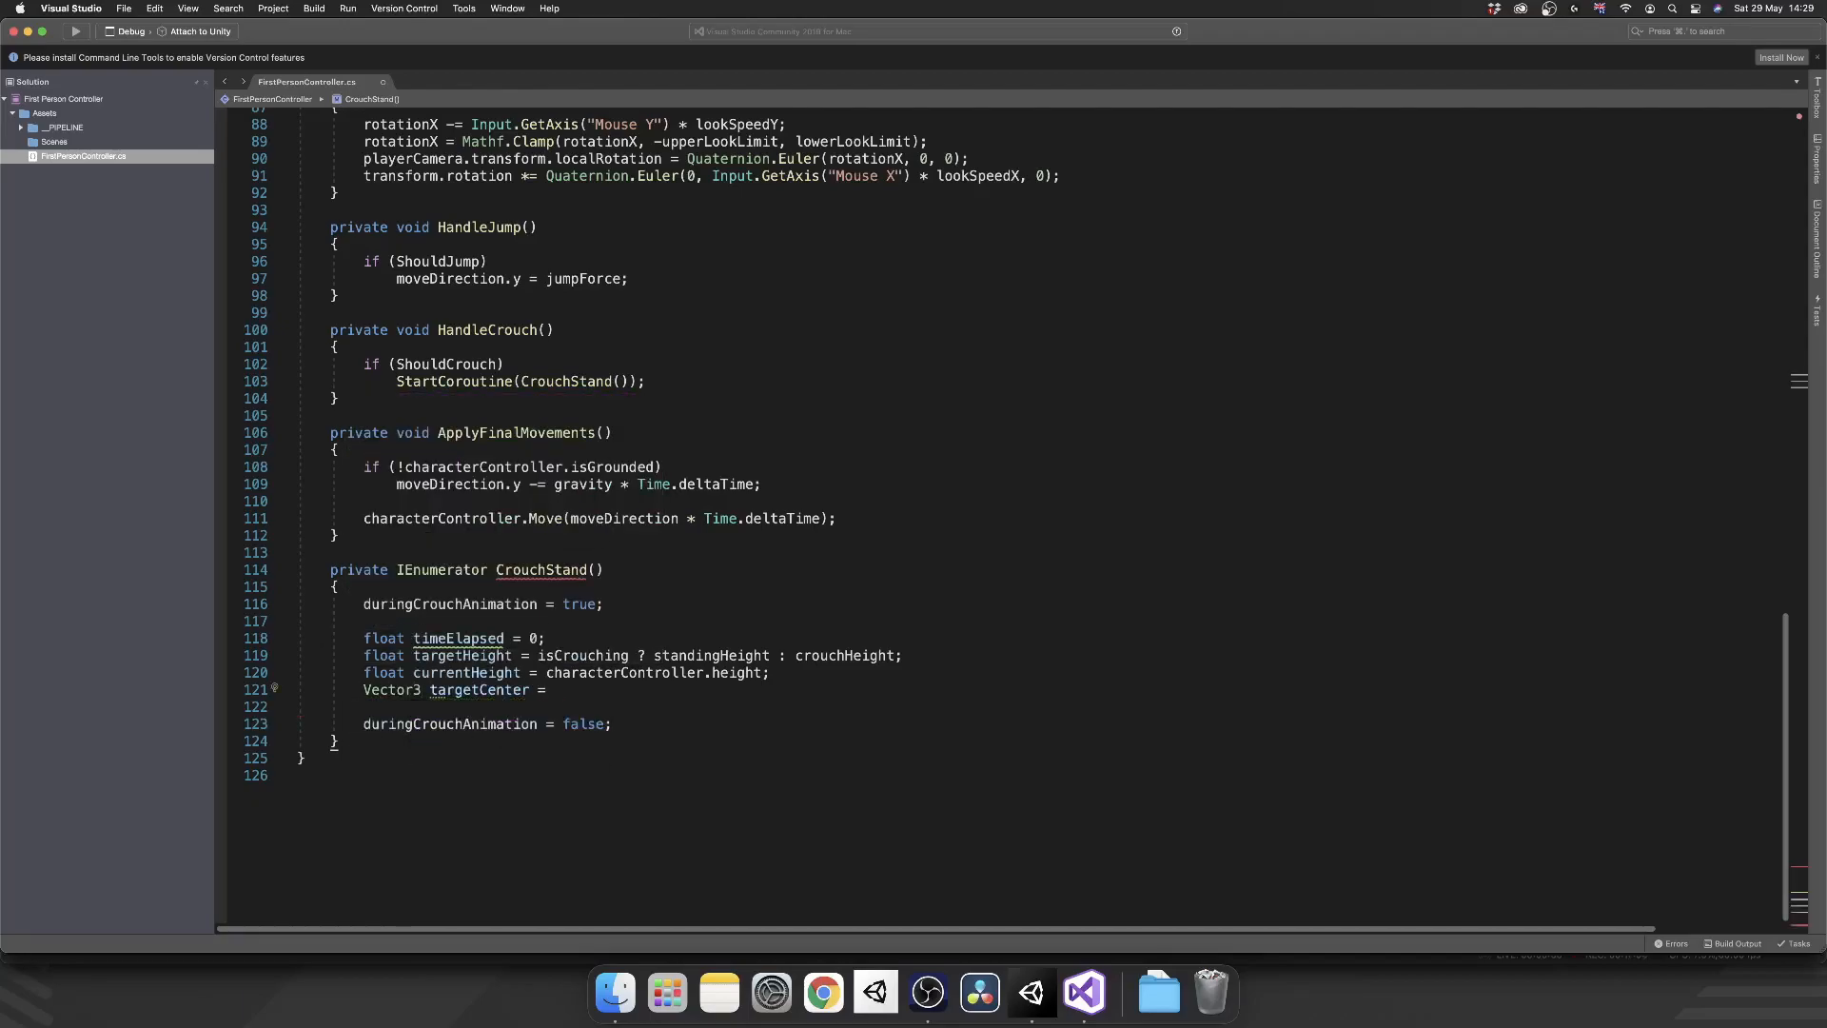
pyautogui.write('isC')
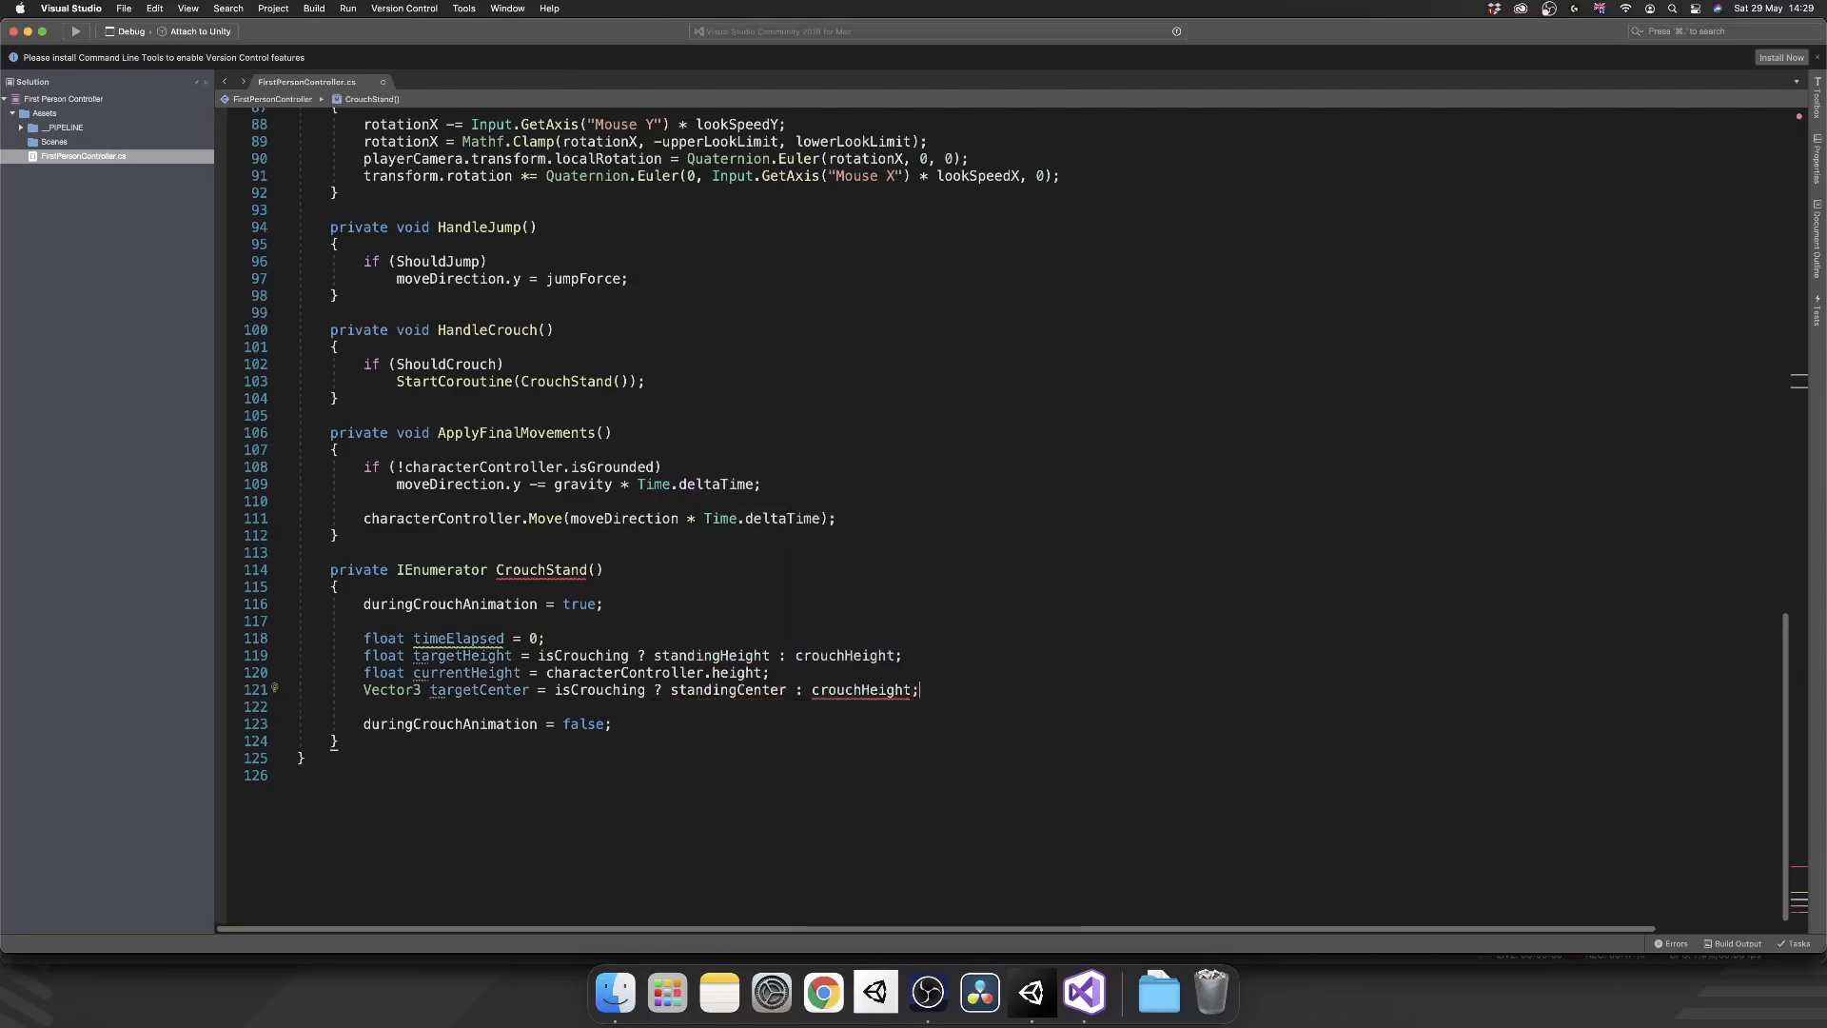
pyautogui.write('Vector3')
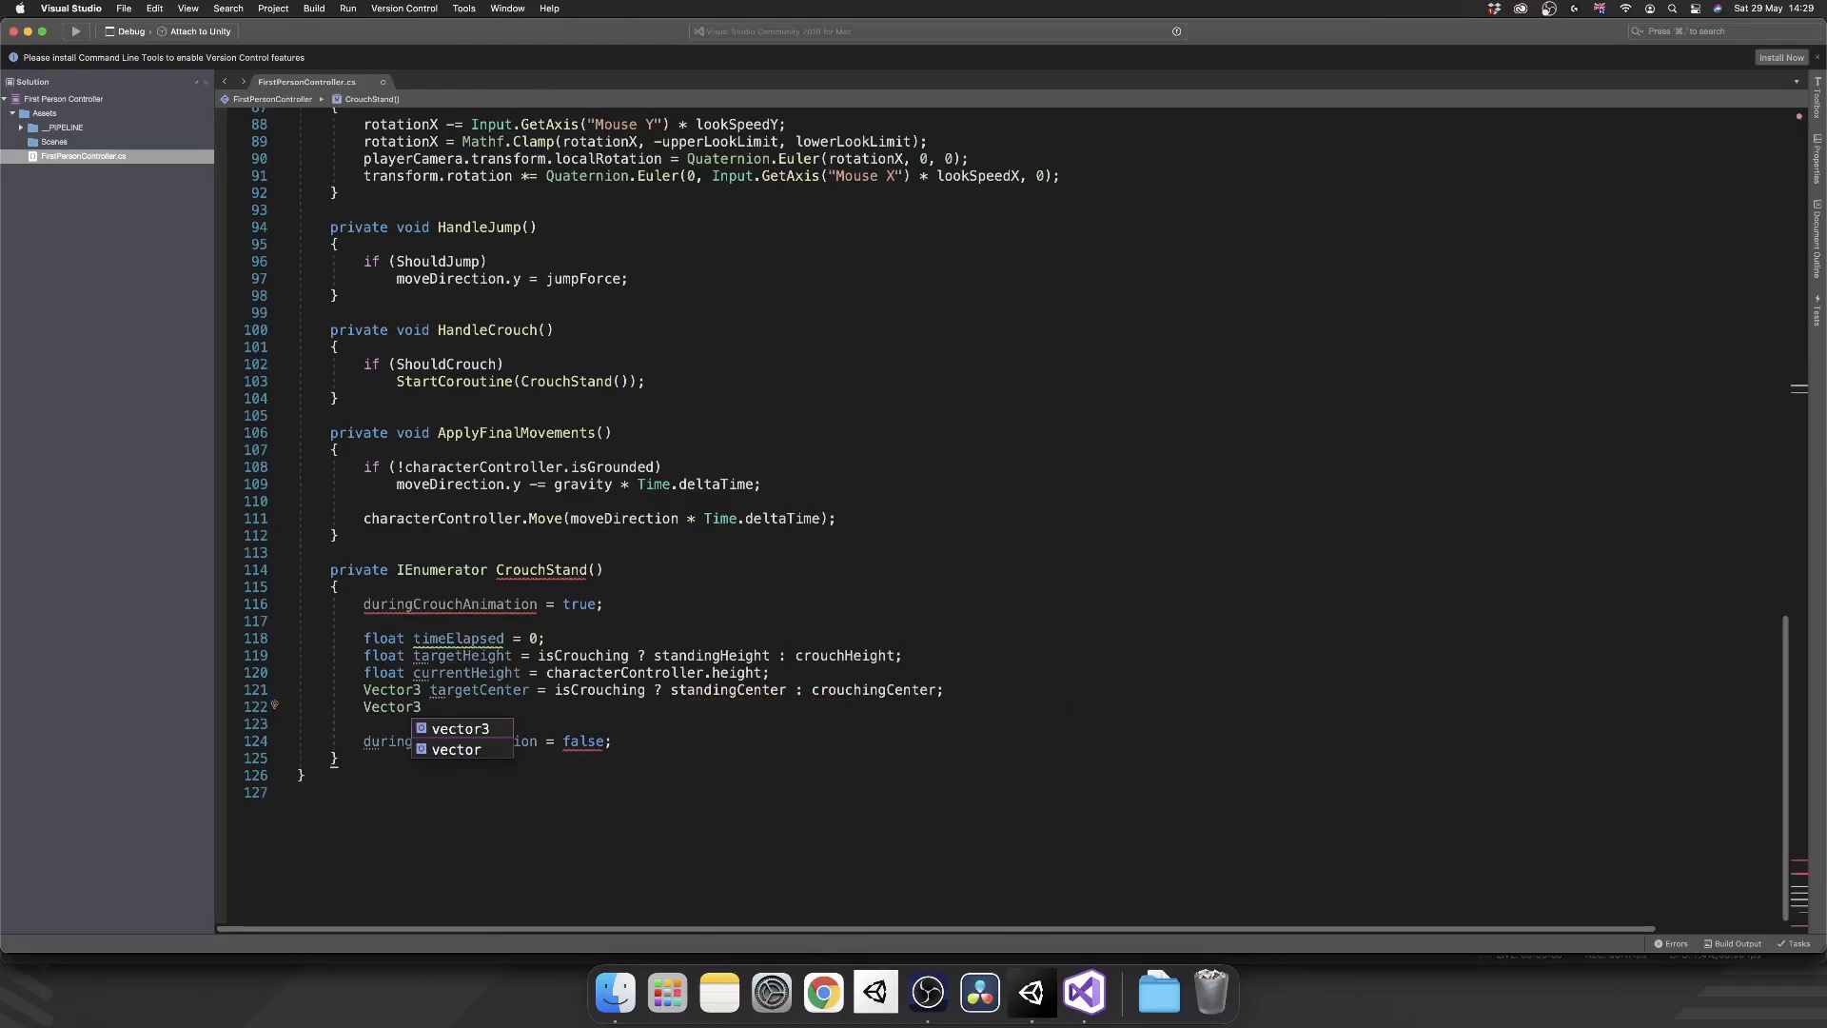
pyautogui.write('currentCenter =')
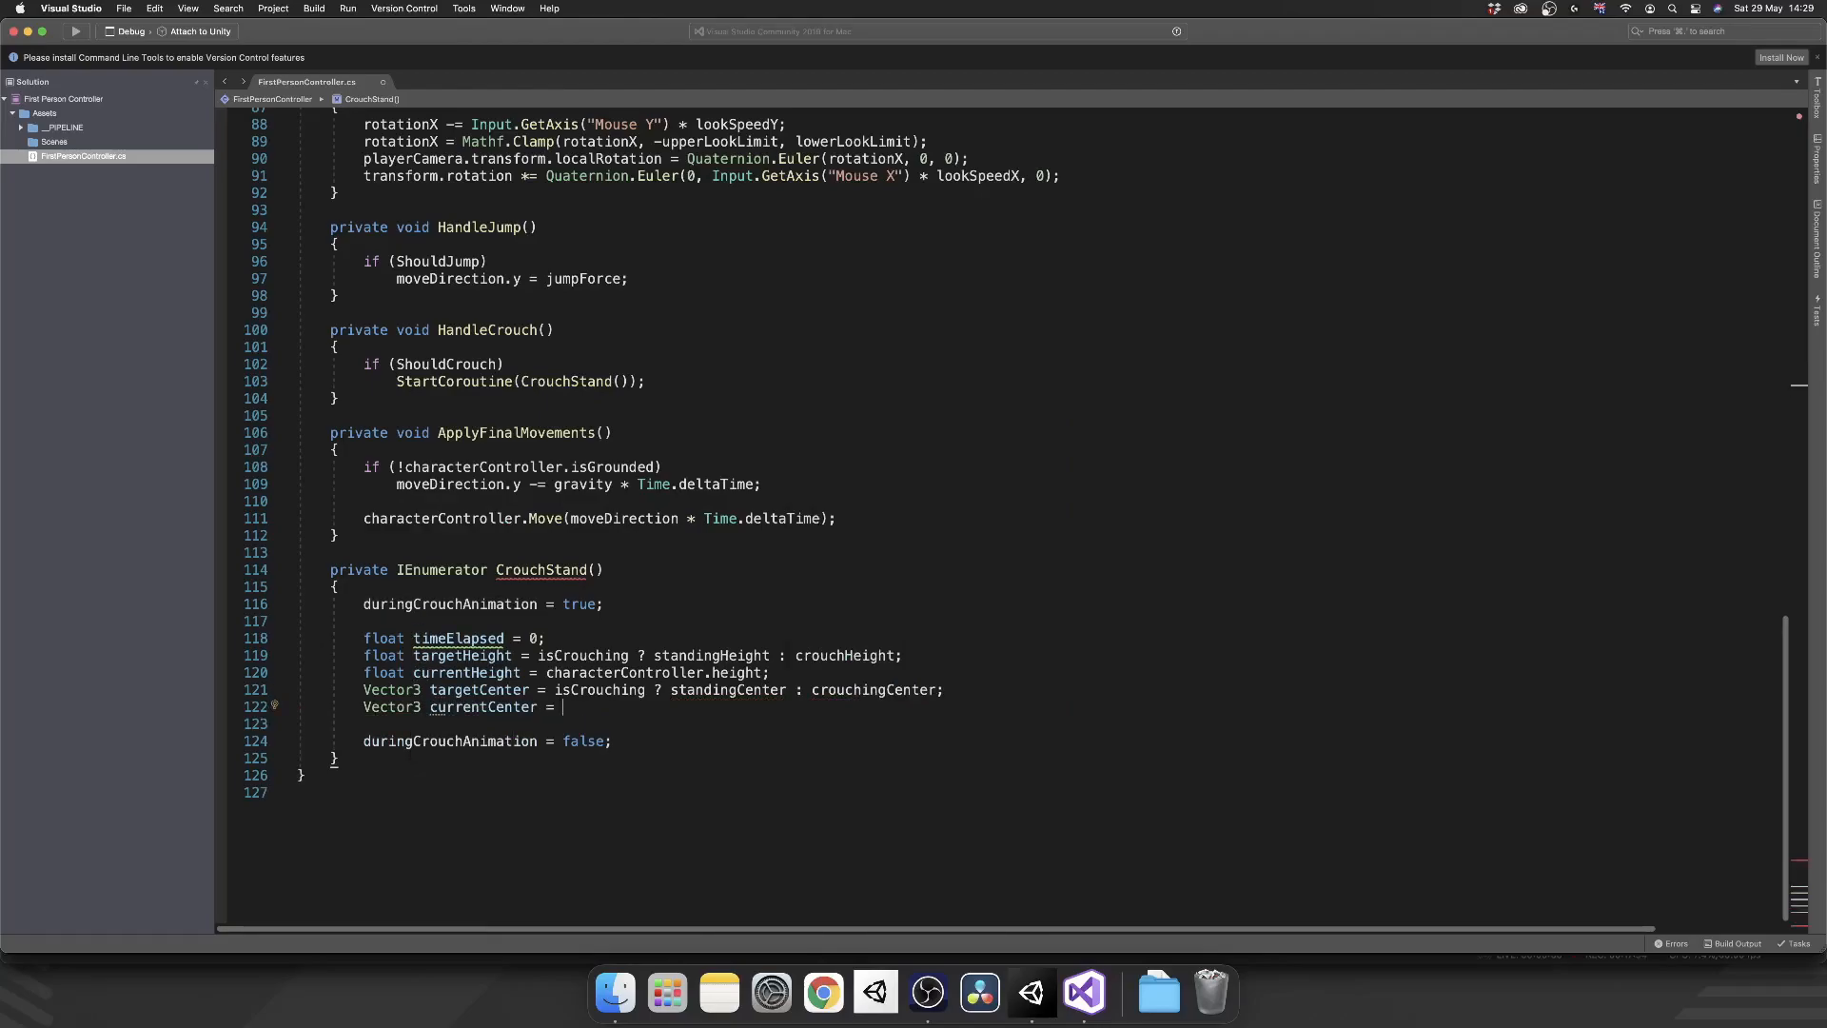
pyautogui.write('characterController.cer')
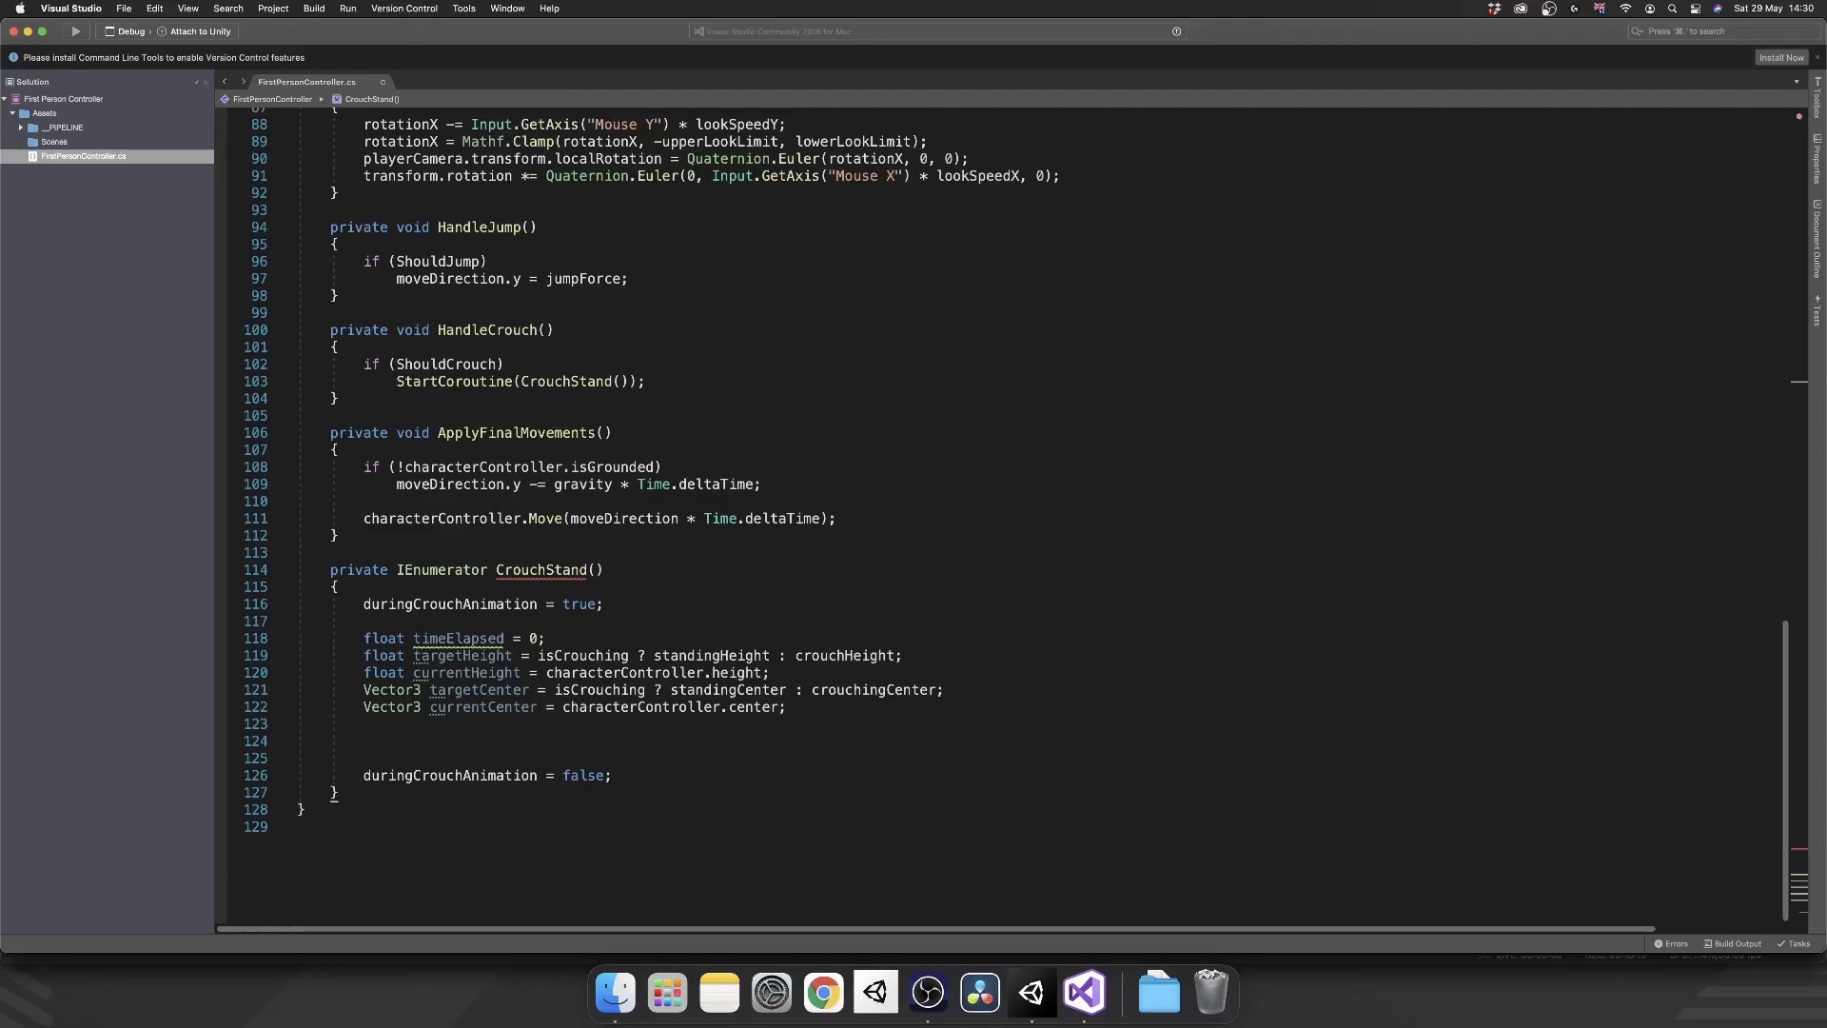
# - Add an empty while(timeElapsed < timeToCrouch) loop to CrouchStand
pyautogui.write('while(')
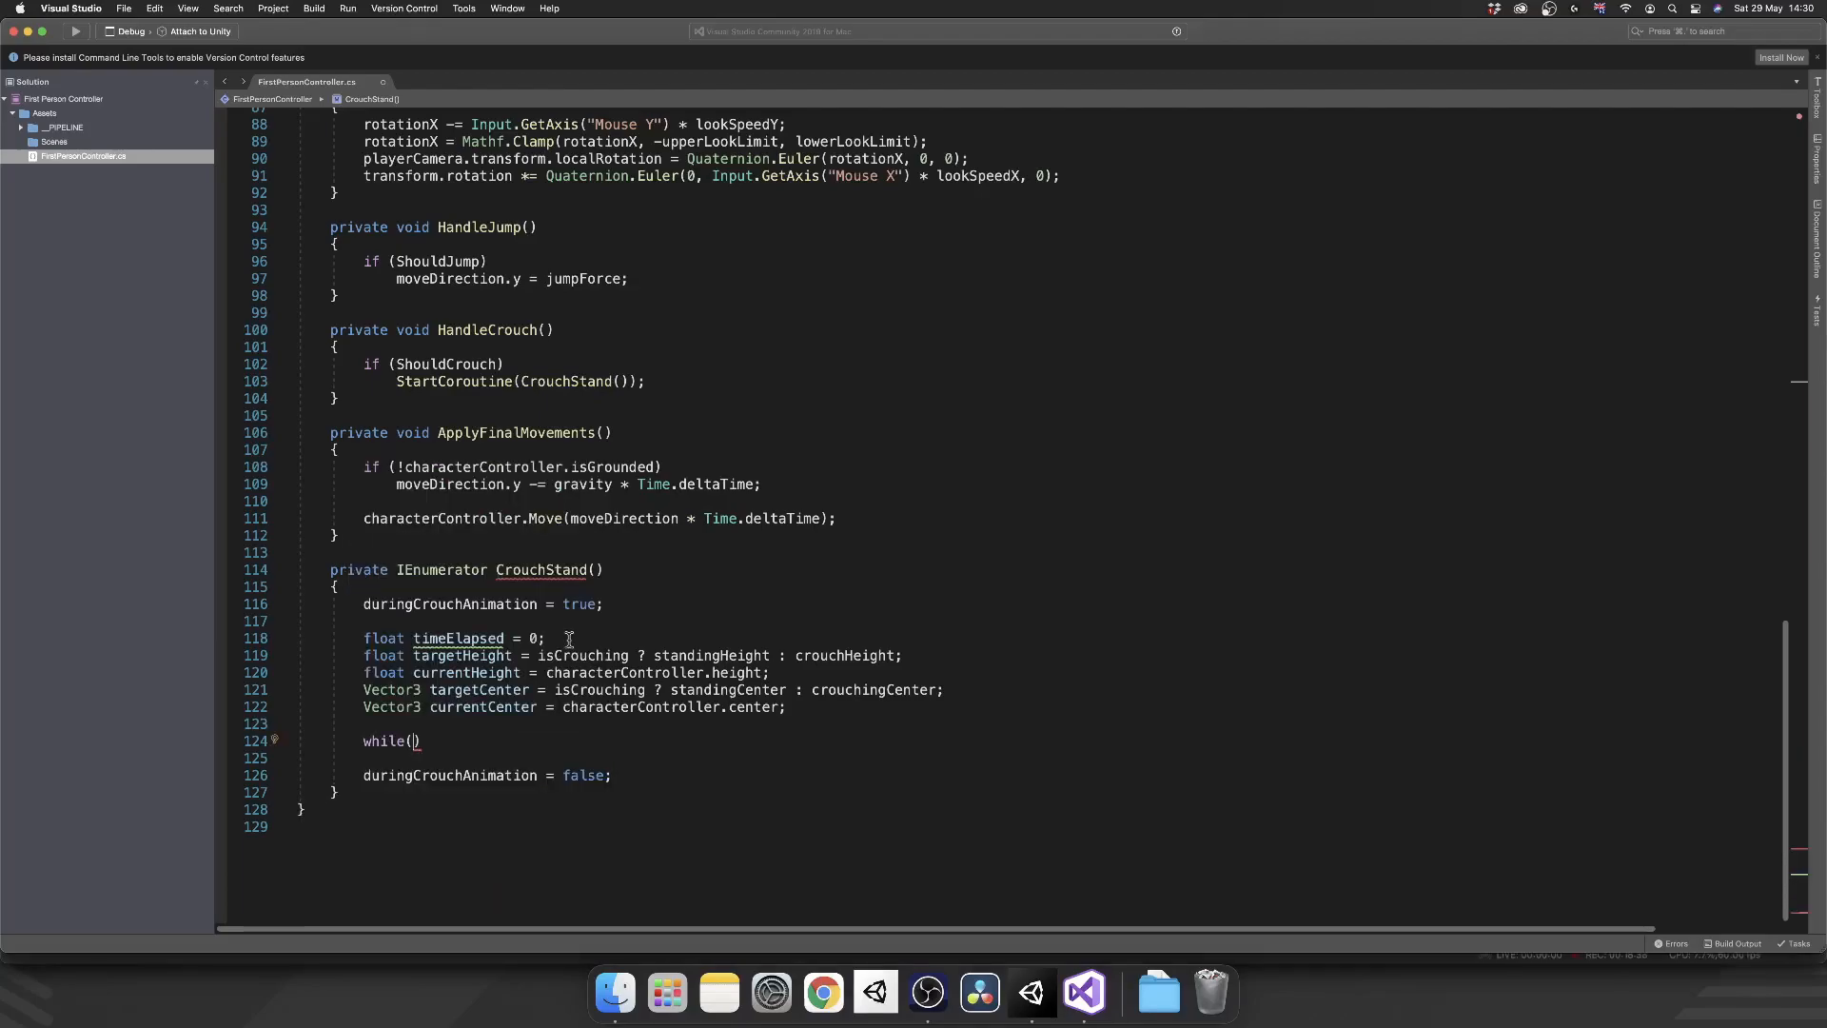
pyautogui.write('timeElapsed')
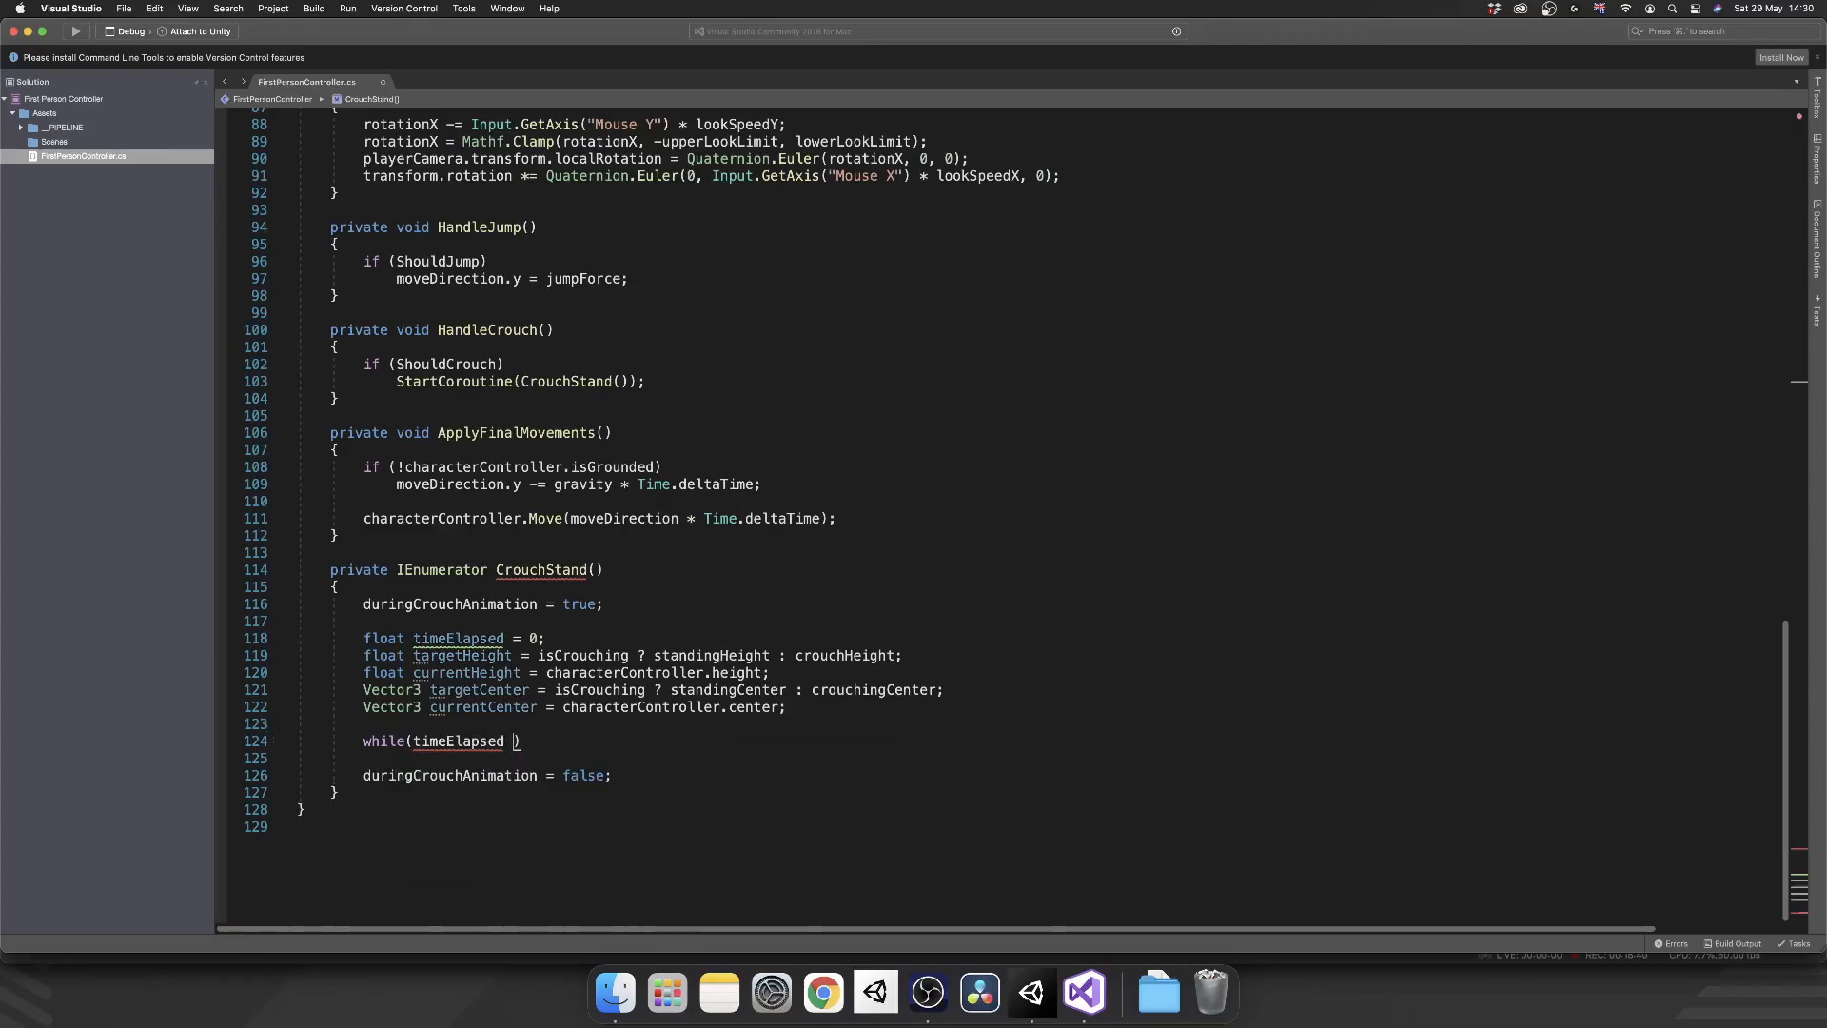
pyautogui.write('< time')
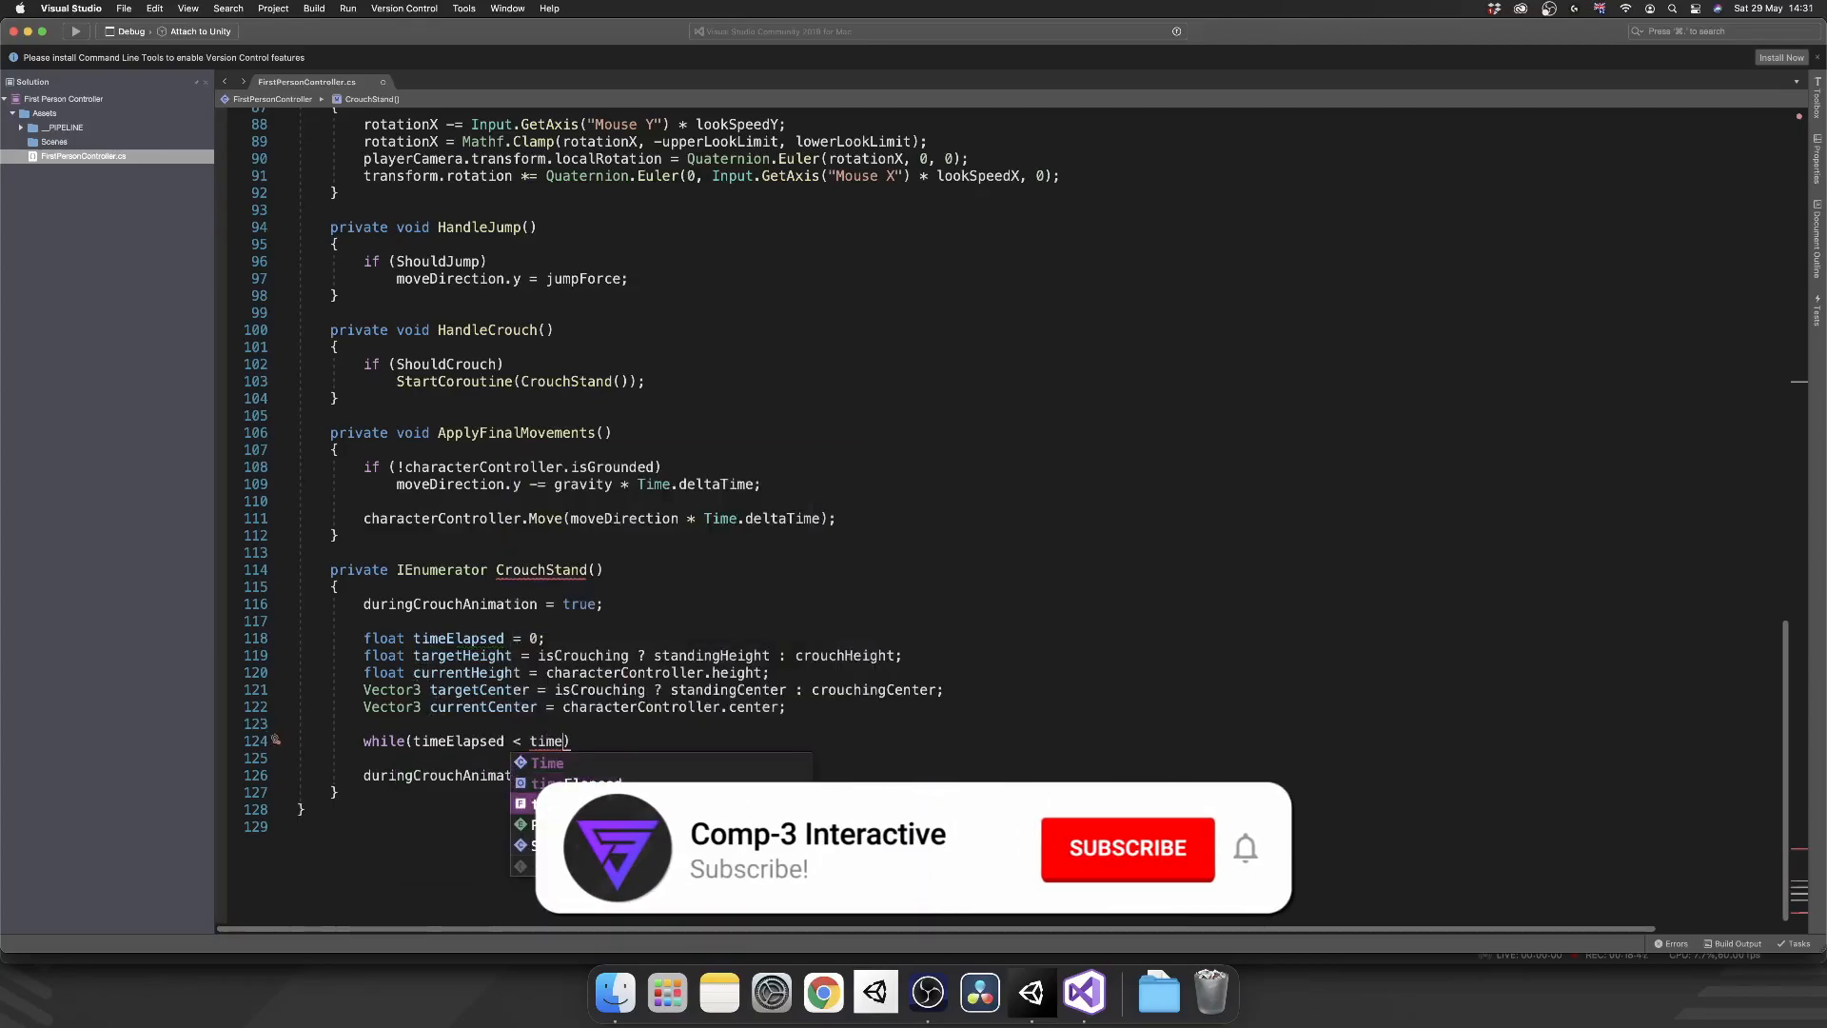
pyautogui.write('ToCrouch')
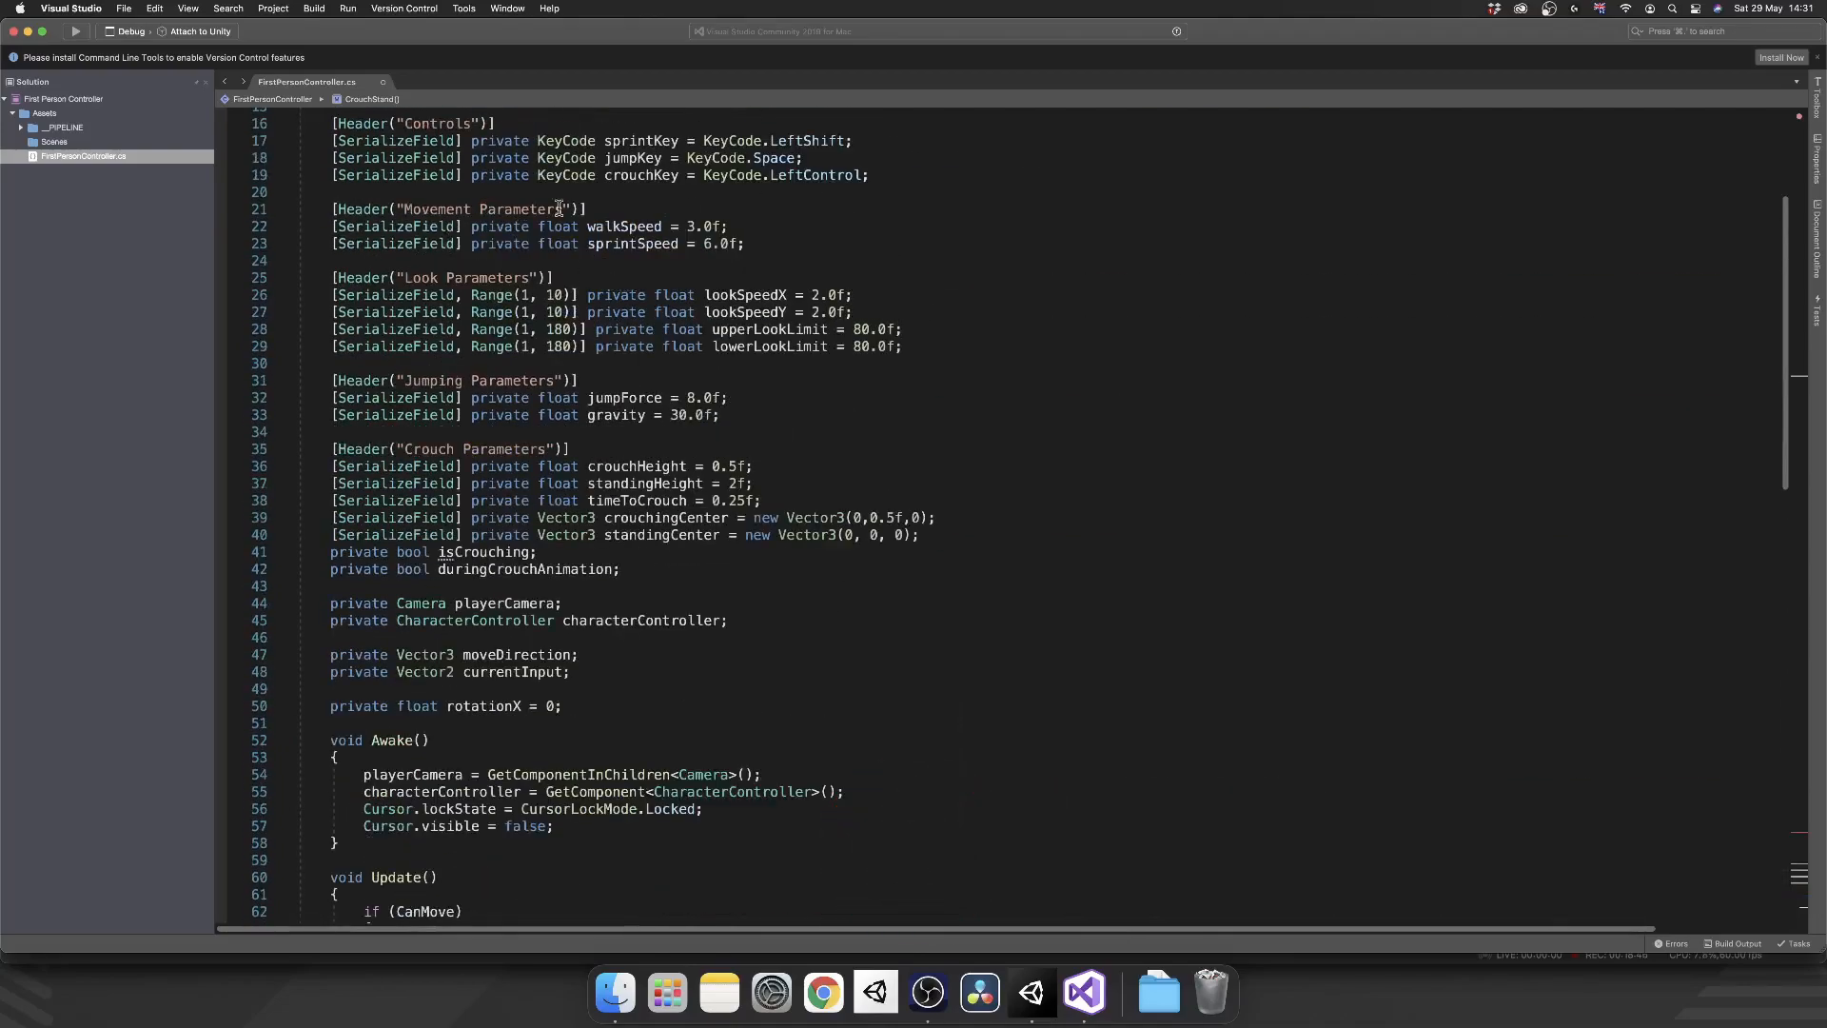
pyautogui.doubleClick(638, 500)
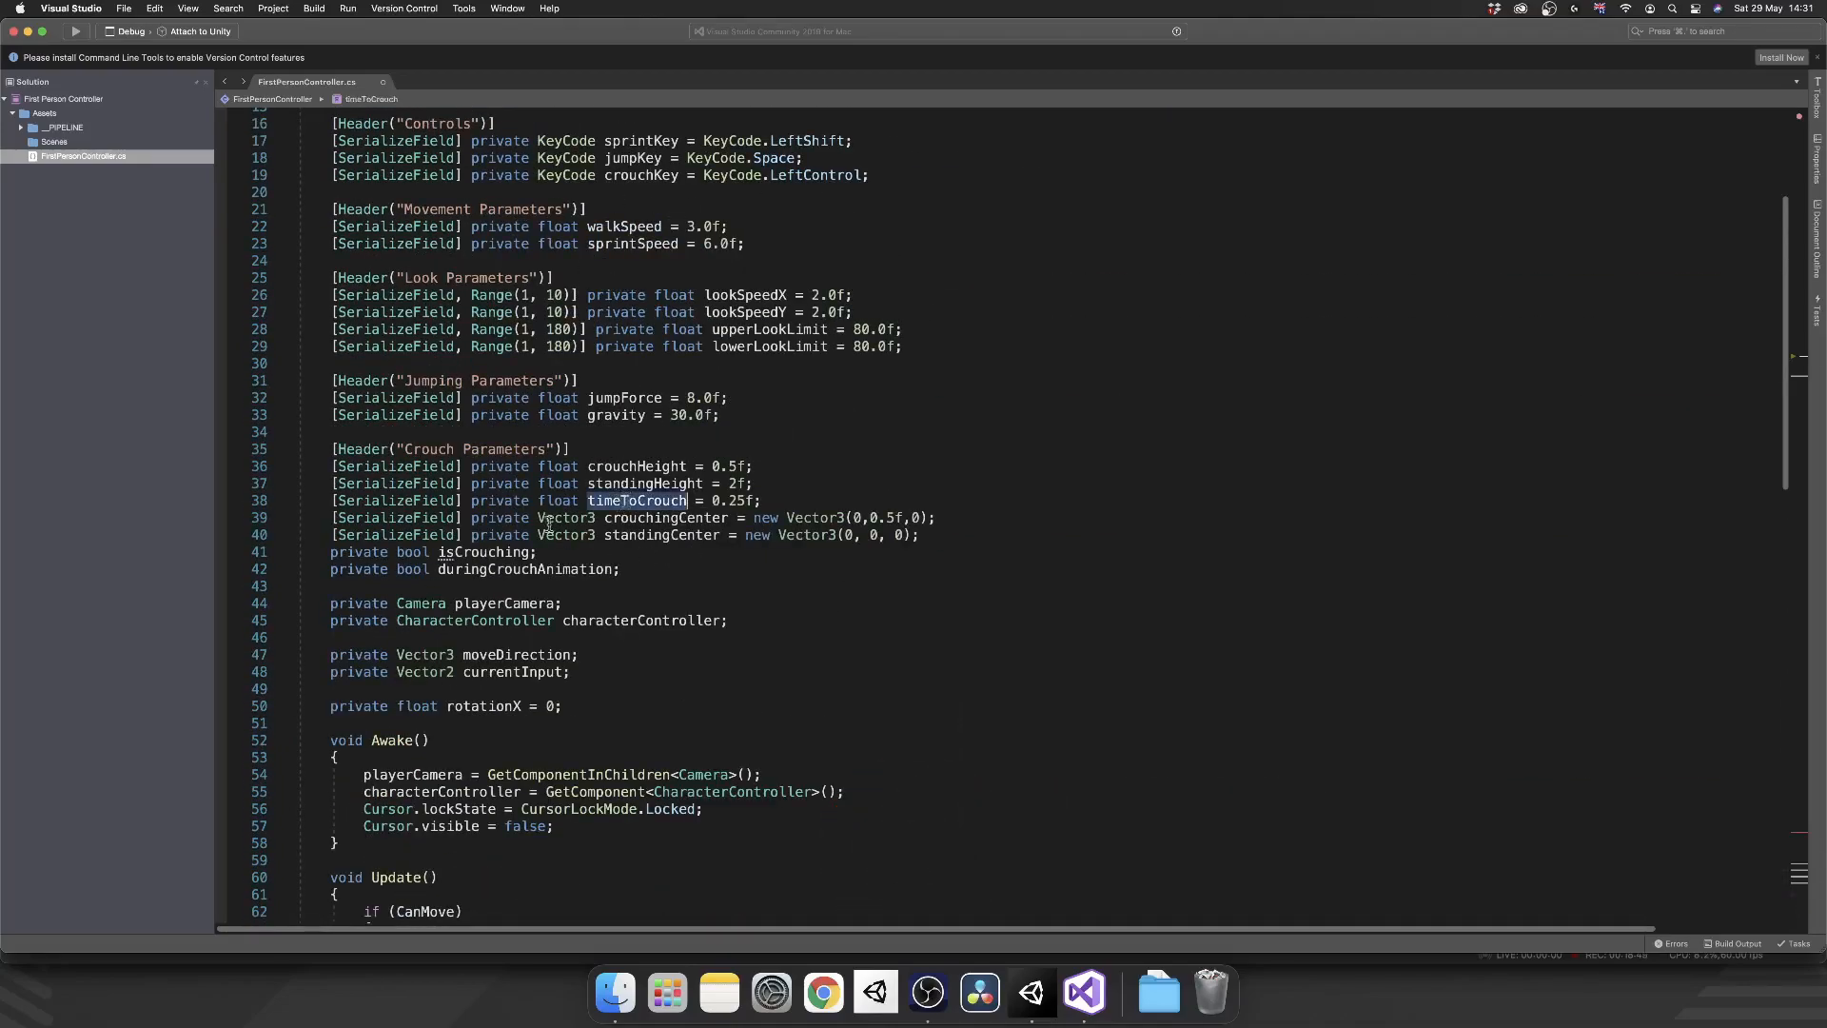
pyautogui.scroll(-3)
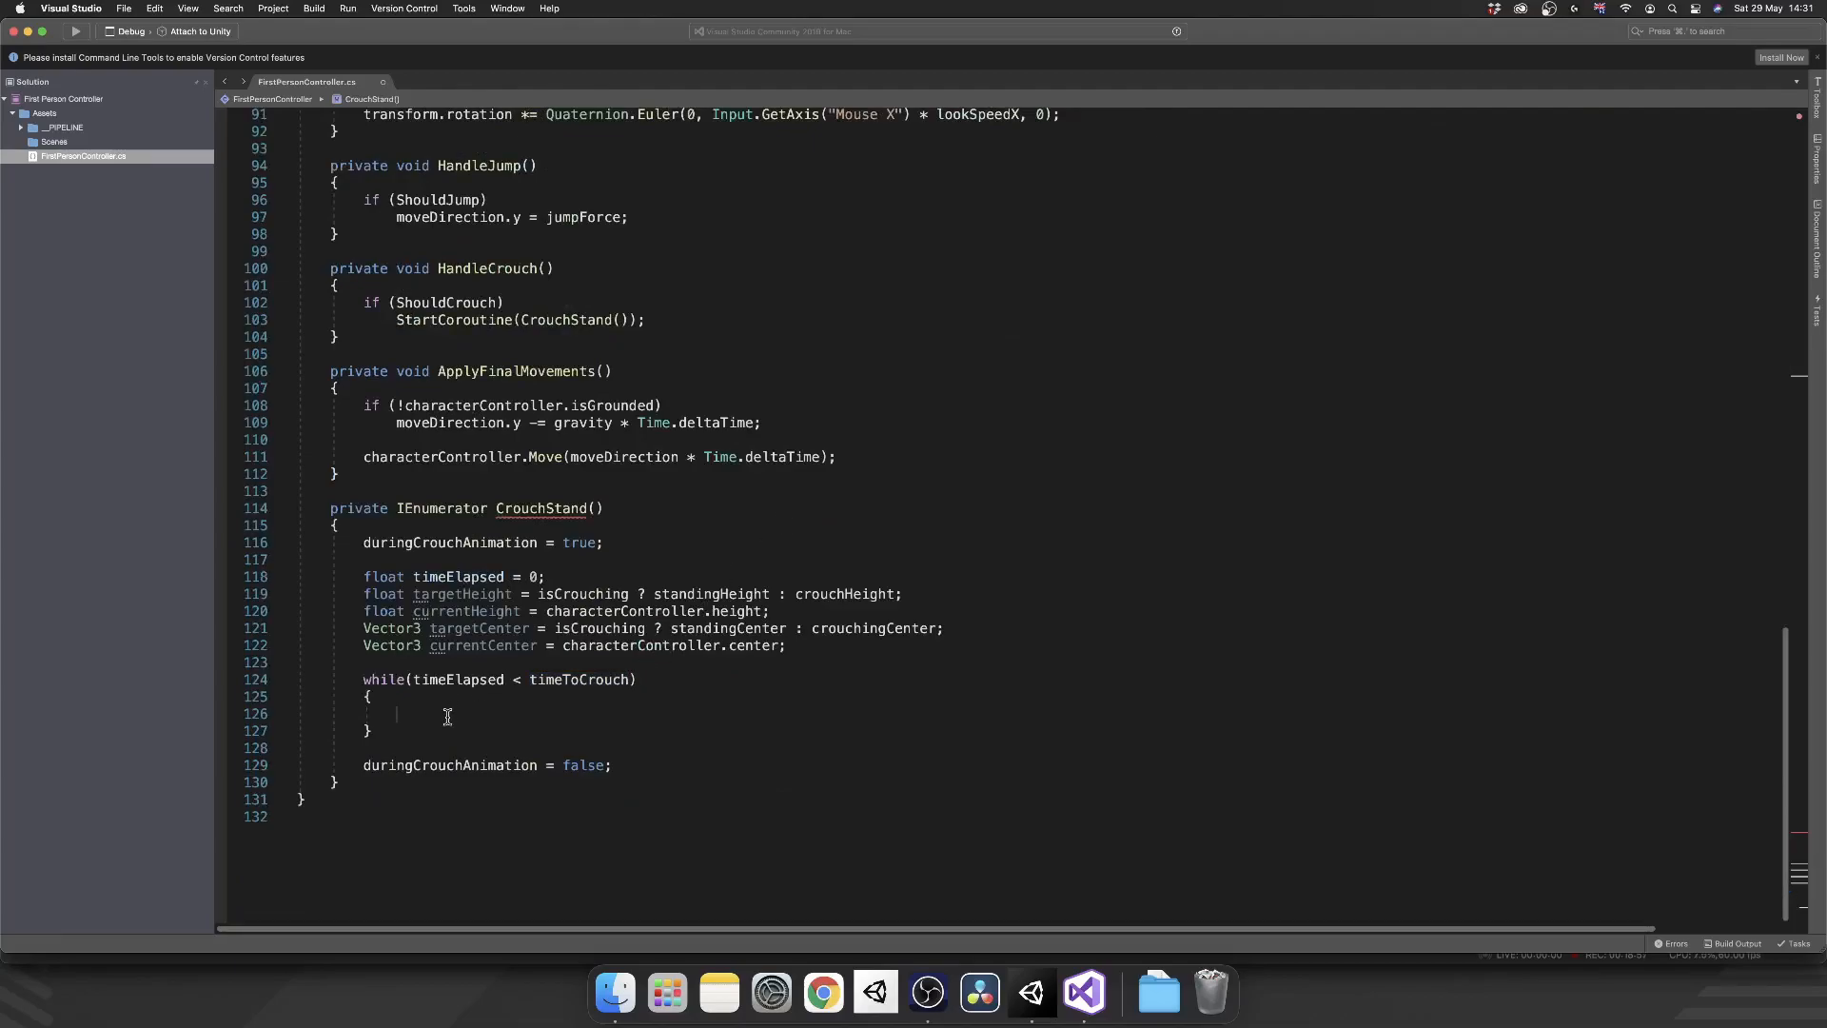
# - Set characterController.height = Mathf.Lerp(currentHeight, targetHeight, timeElapsed/timeToCrouch) inside the loop
pyautogui.write('characterController')
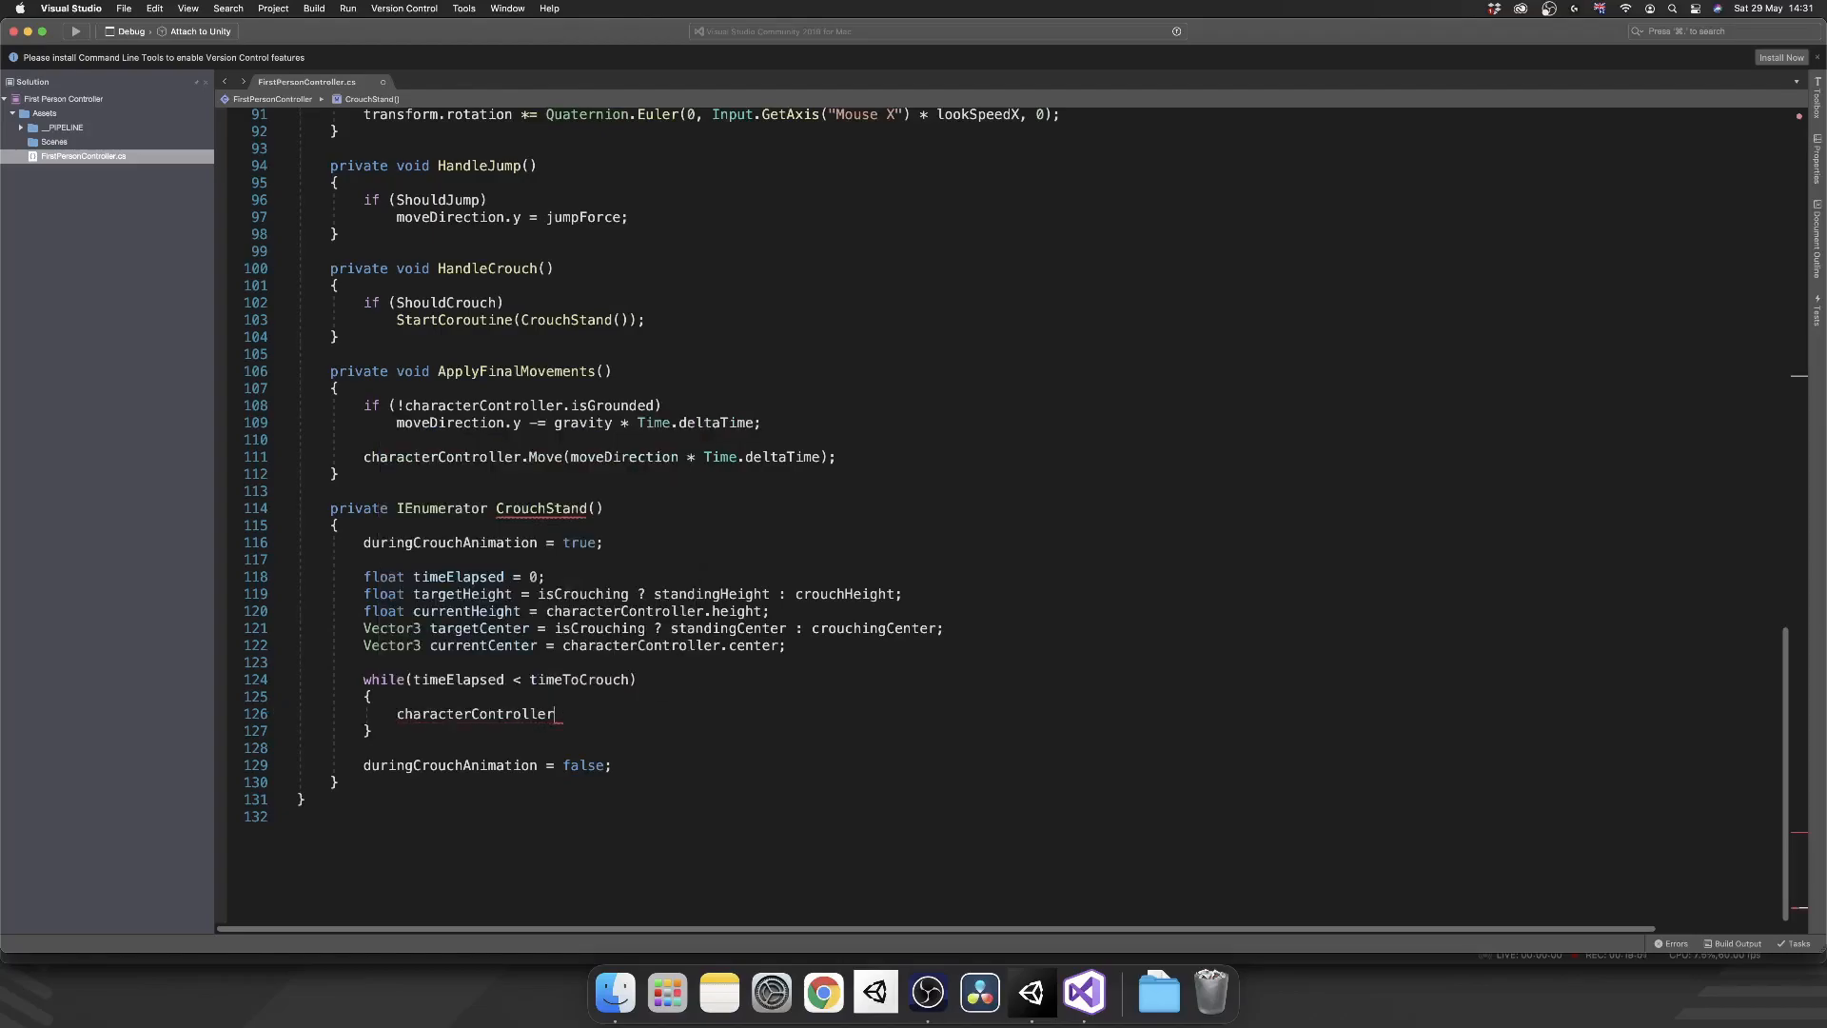
pyautogui.write('.height =')
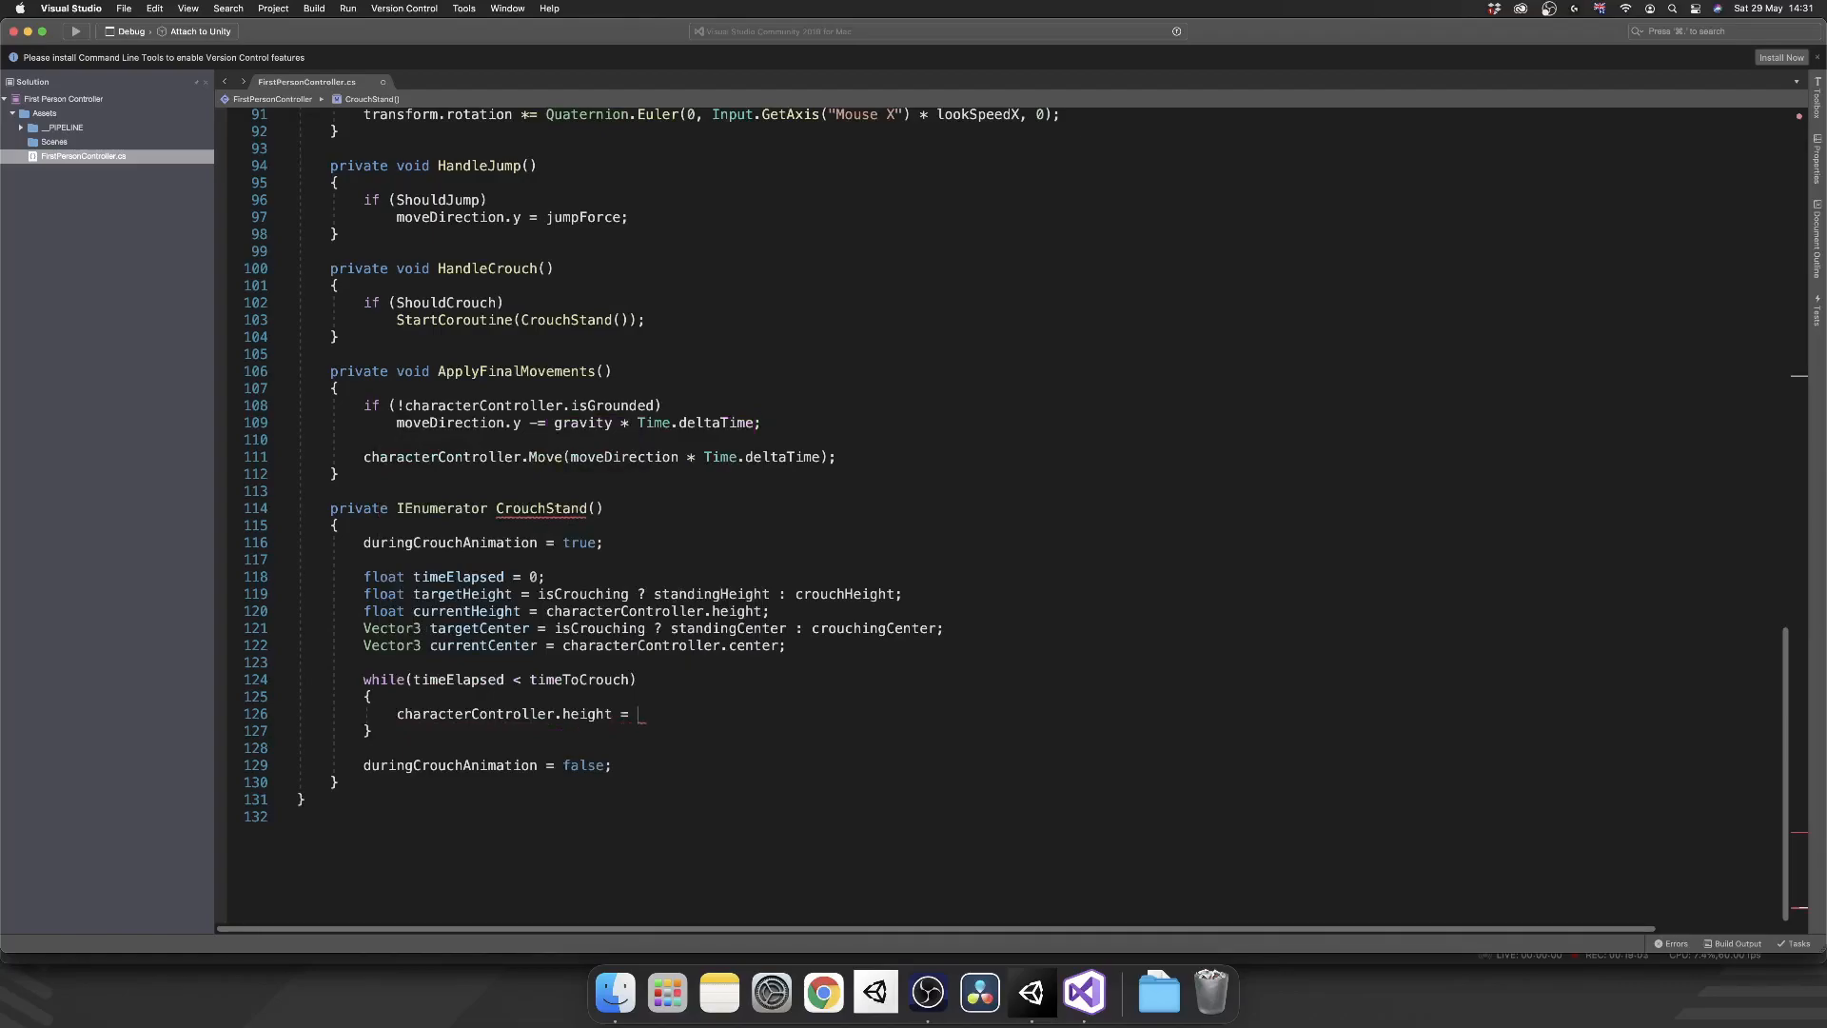
pyautogui.write('Mathf.Lerp();')
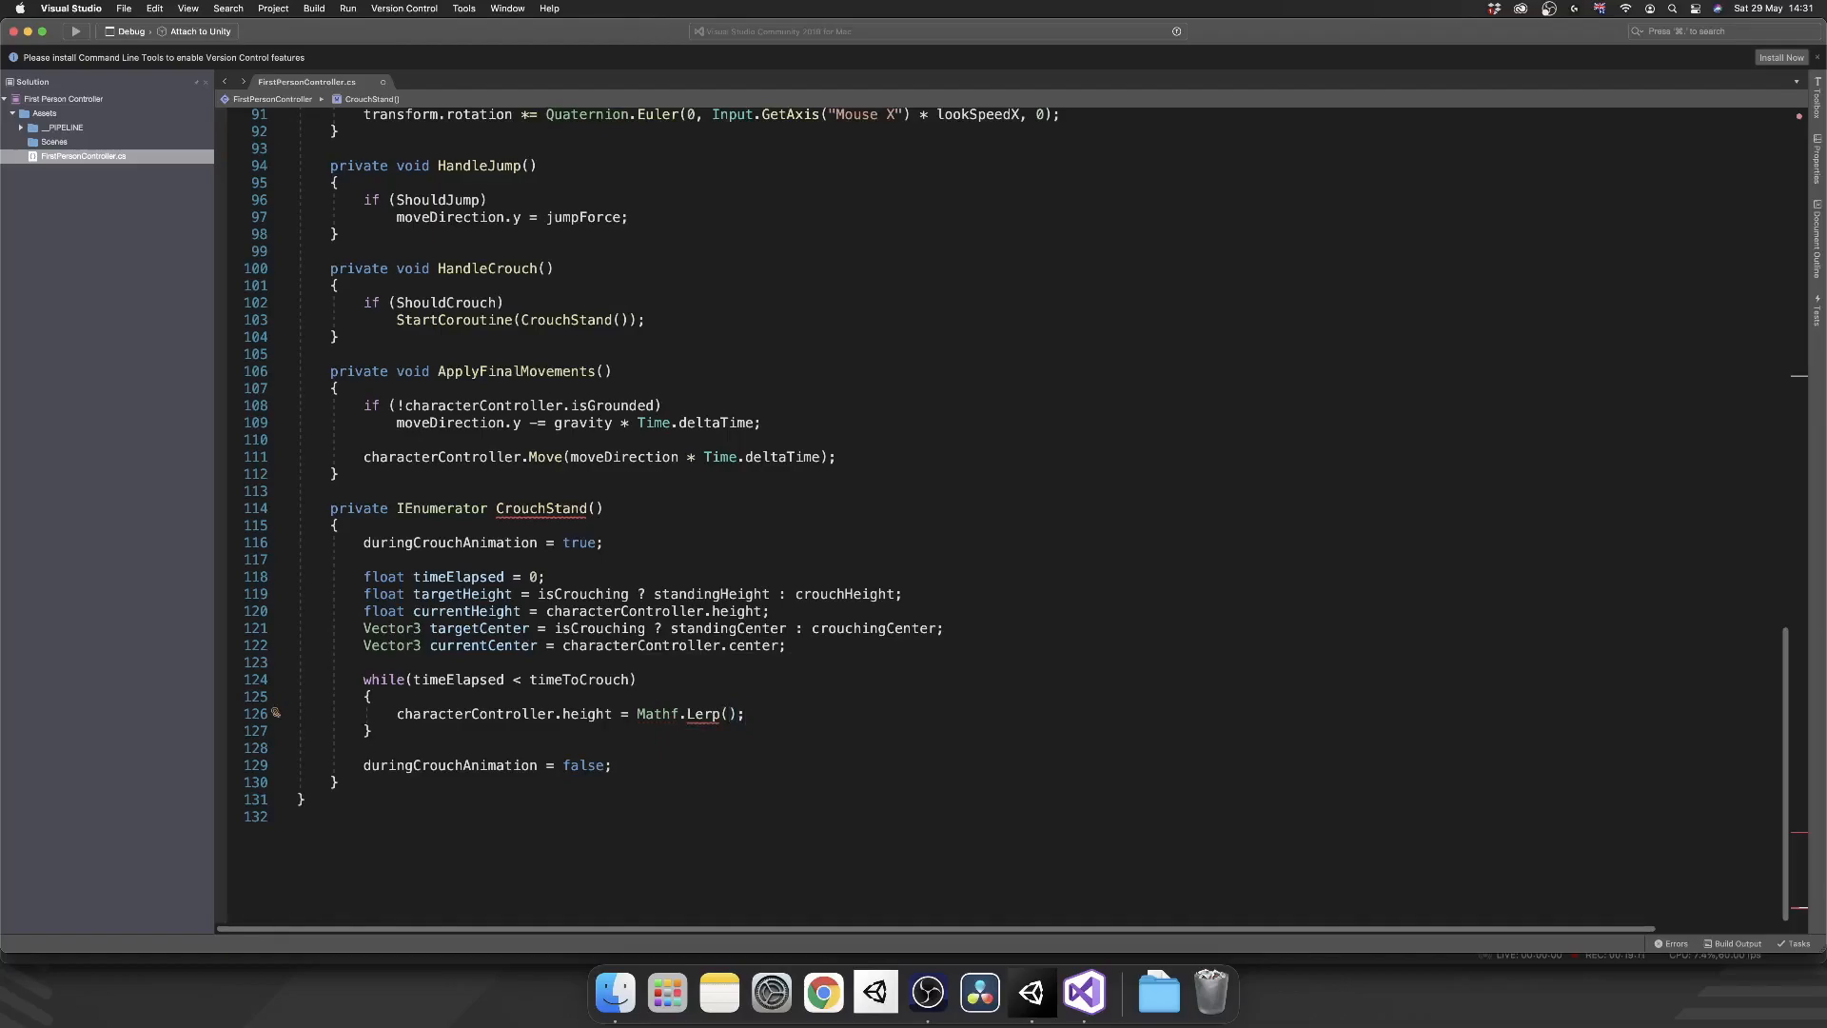
pyautogui.write('currentHeight, targetHeight,')
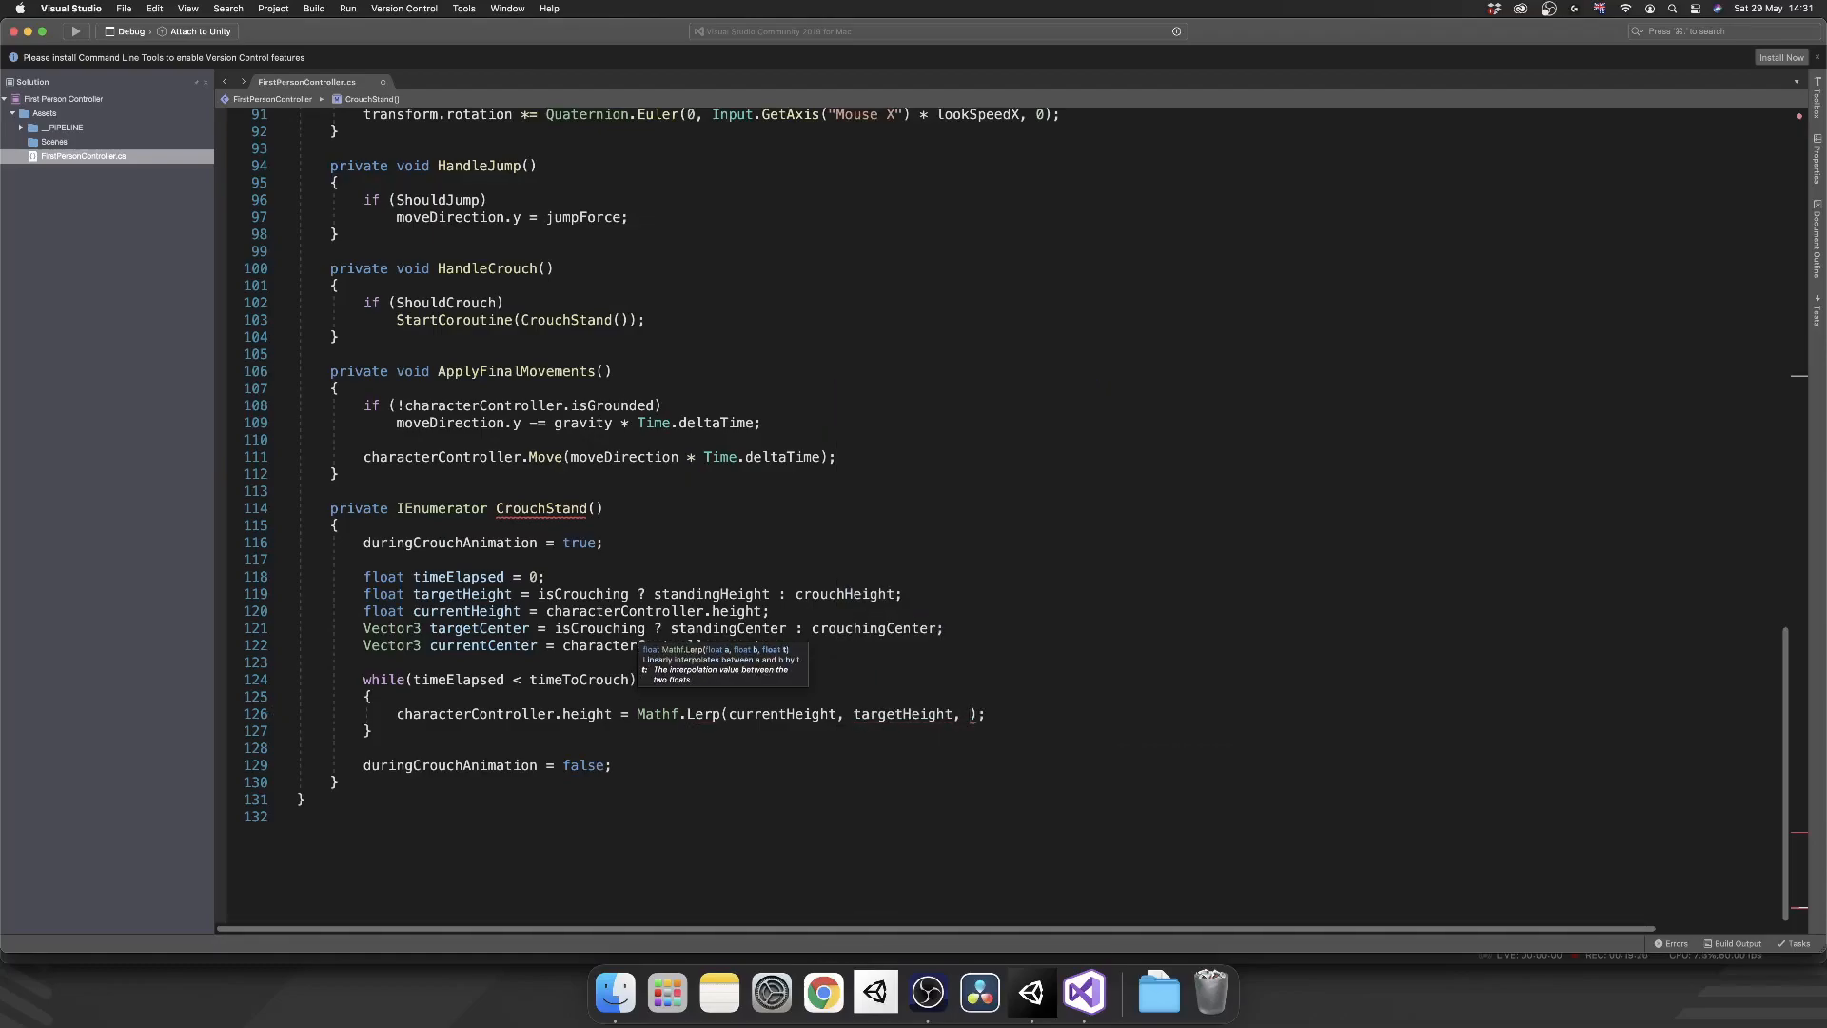
pyautogui.write('t')
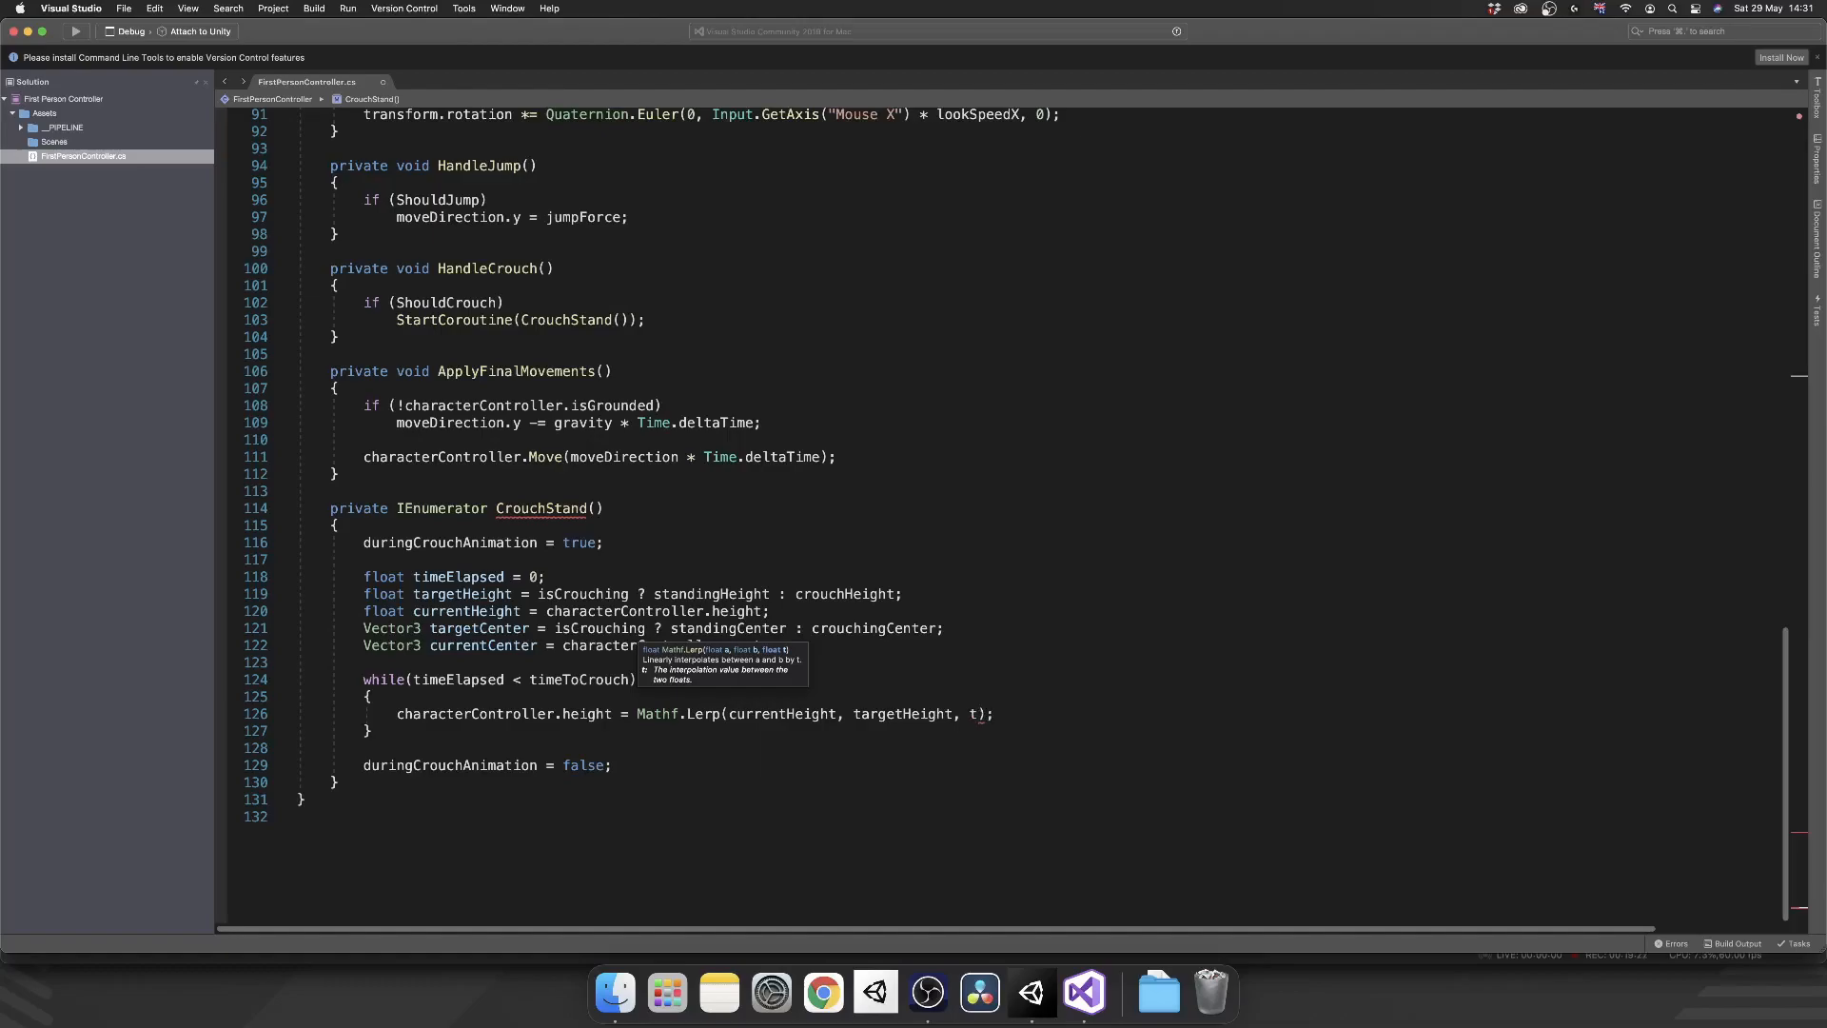
pyautogui.write('imeElapsed')
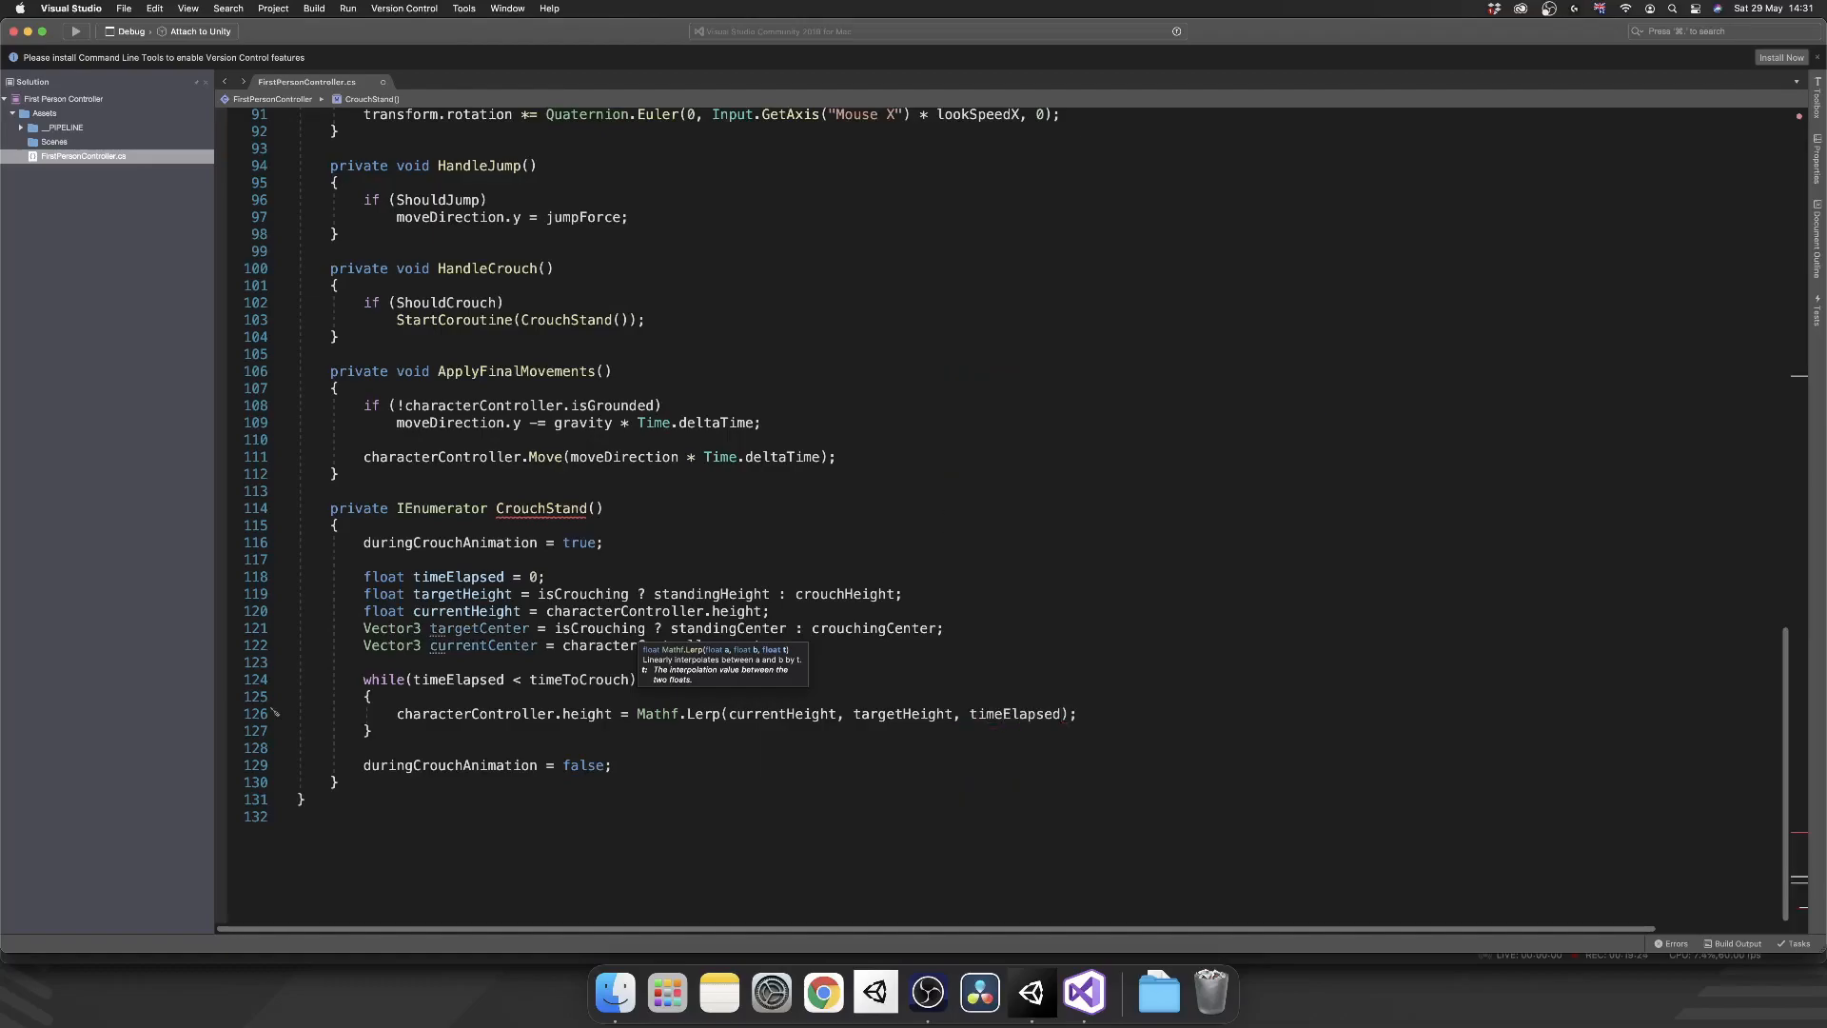
pyautogui.write('/timeToCrou')
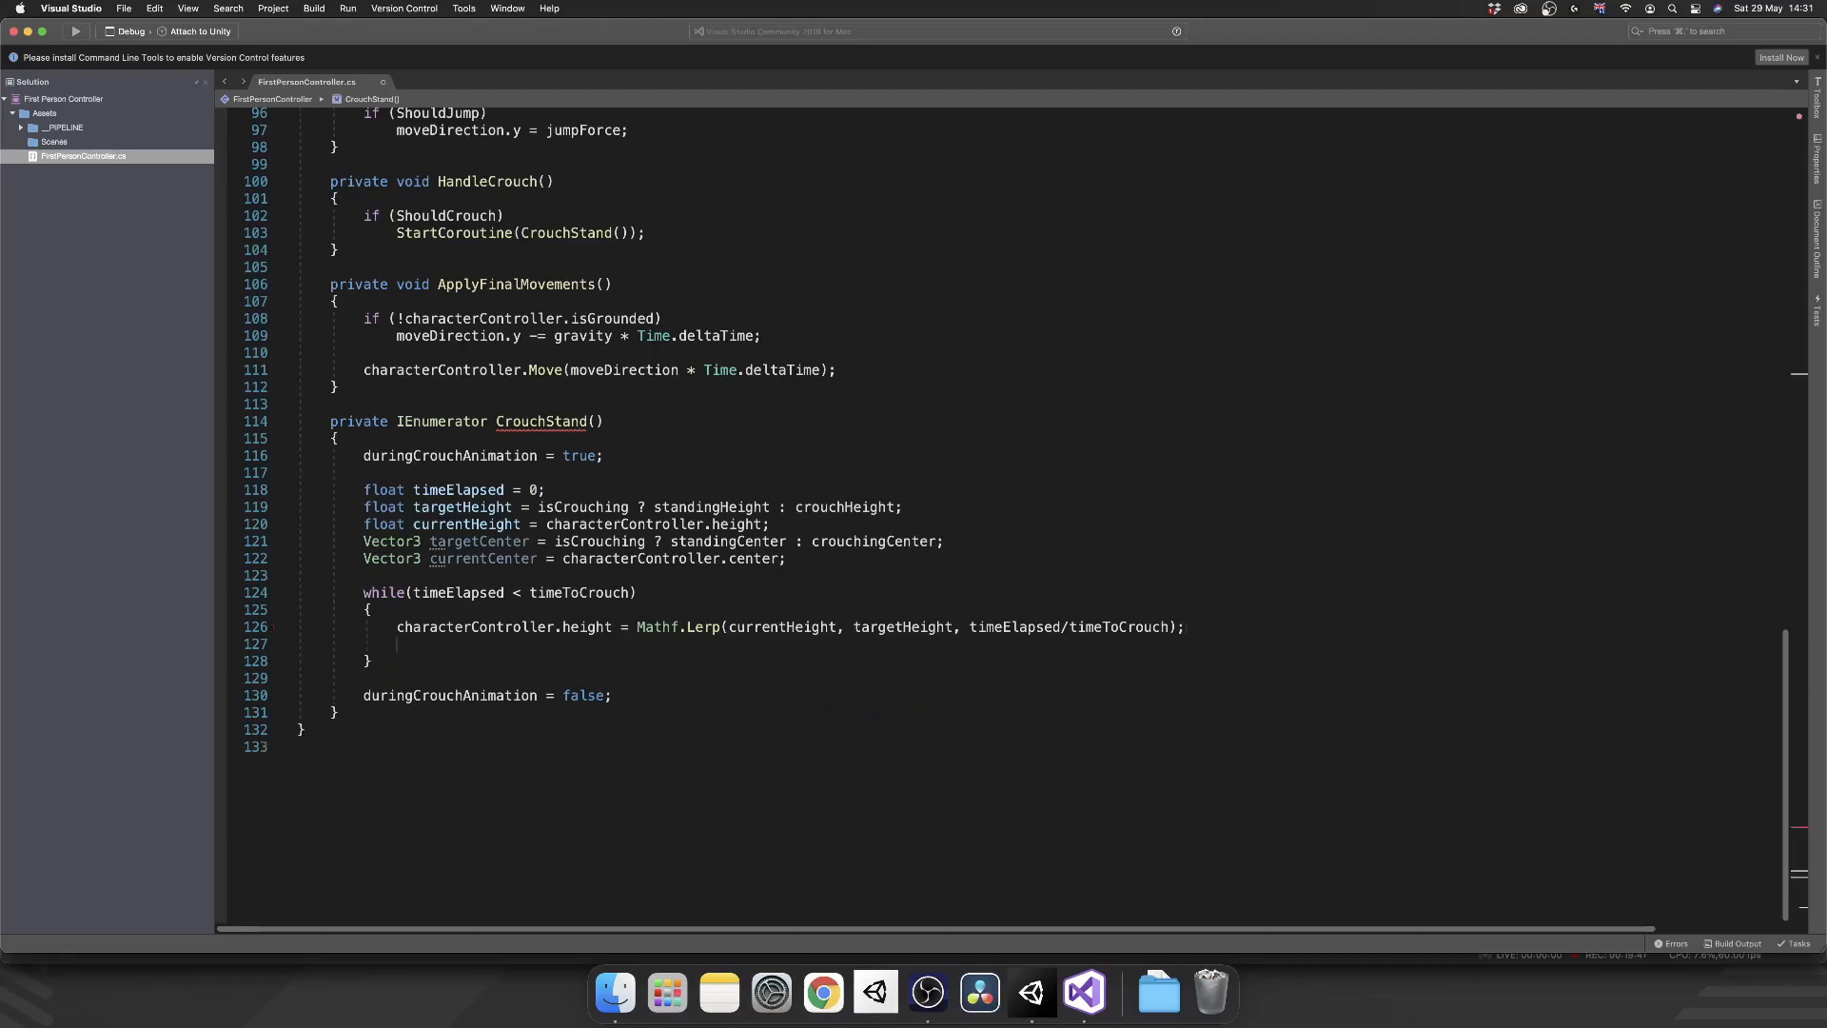
# - Set characterController.center = Vector3.Lerp(currentCenter, targetCenter, timeElapsed/timeToCrouch) inside the loop
pyautogui.write('characterController.center =')
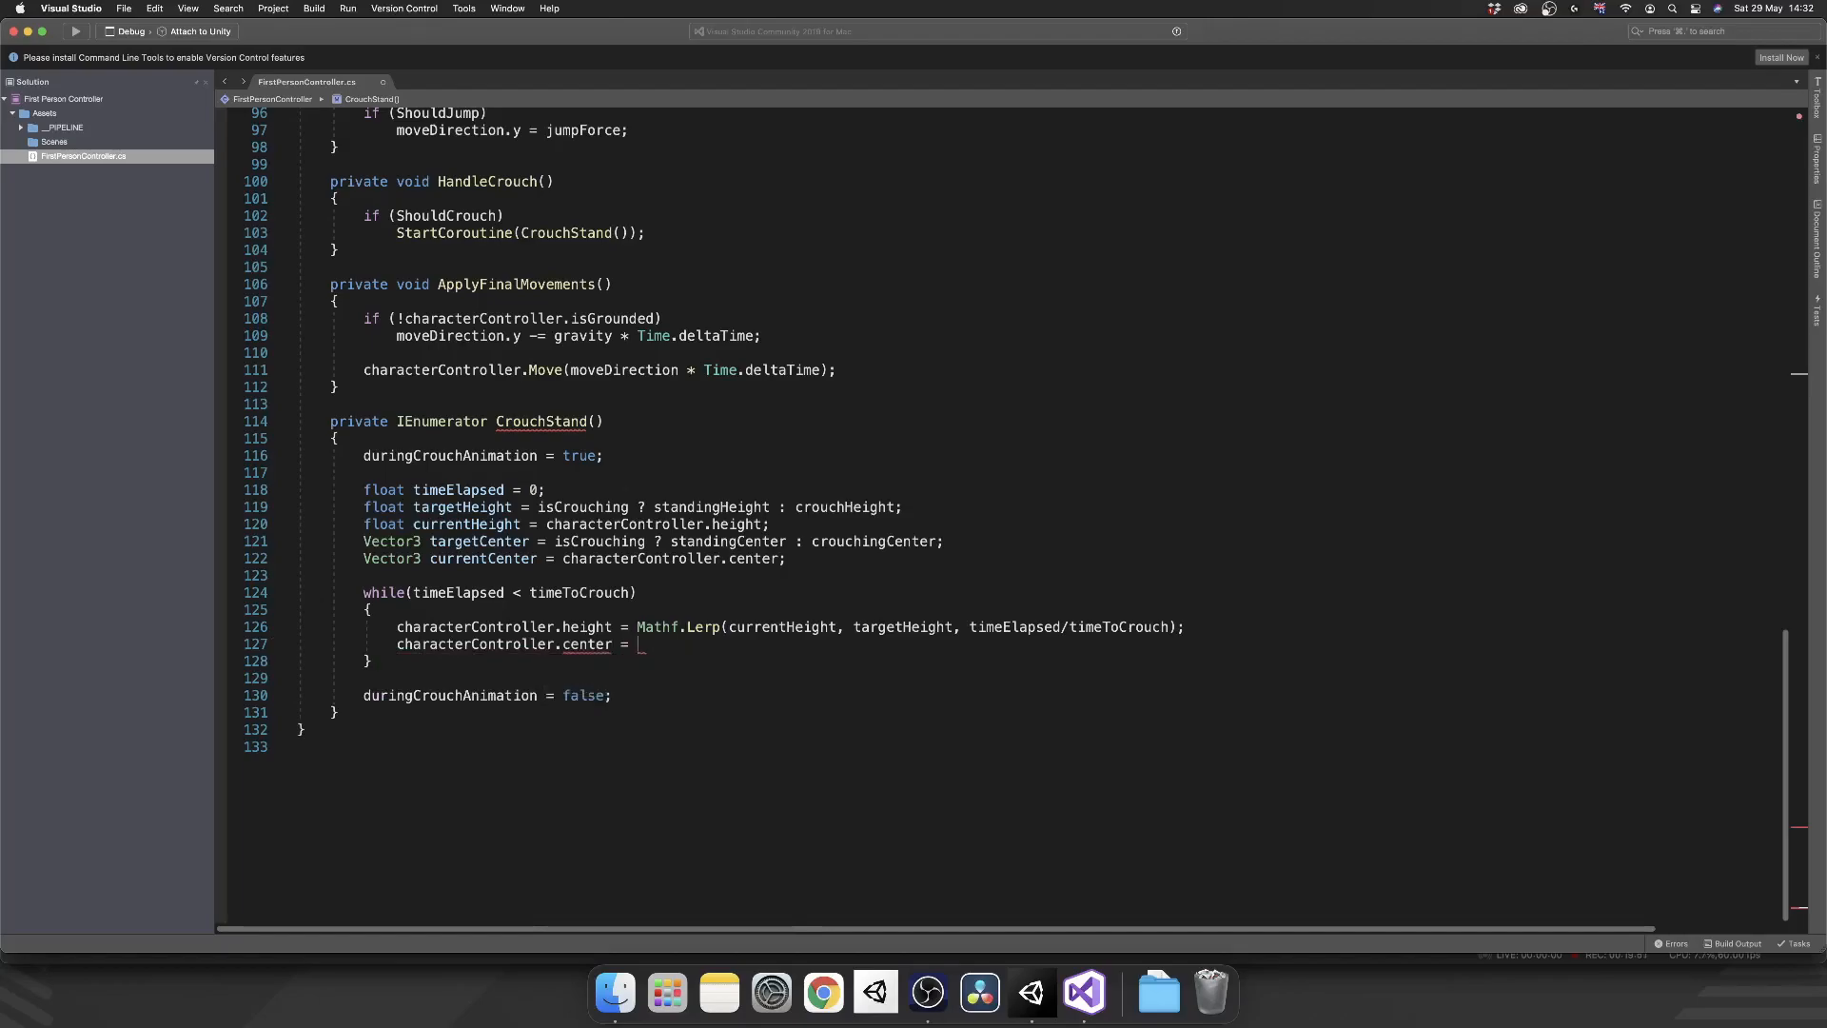
pyautogui.write('Vector3')
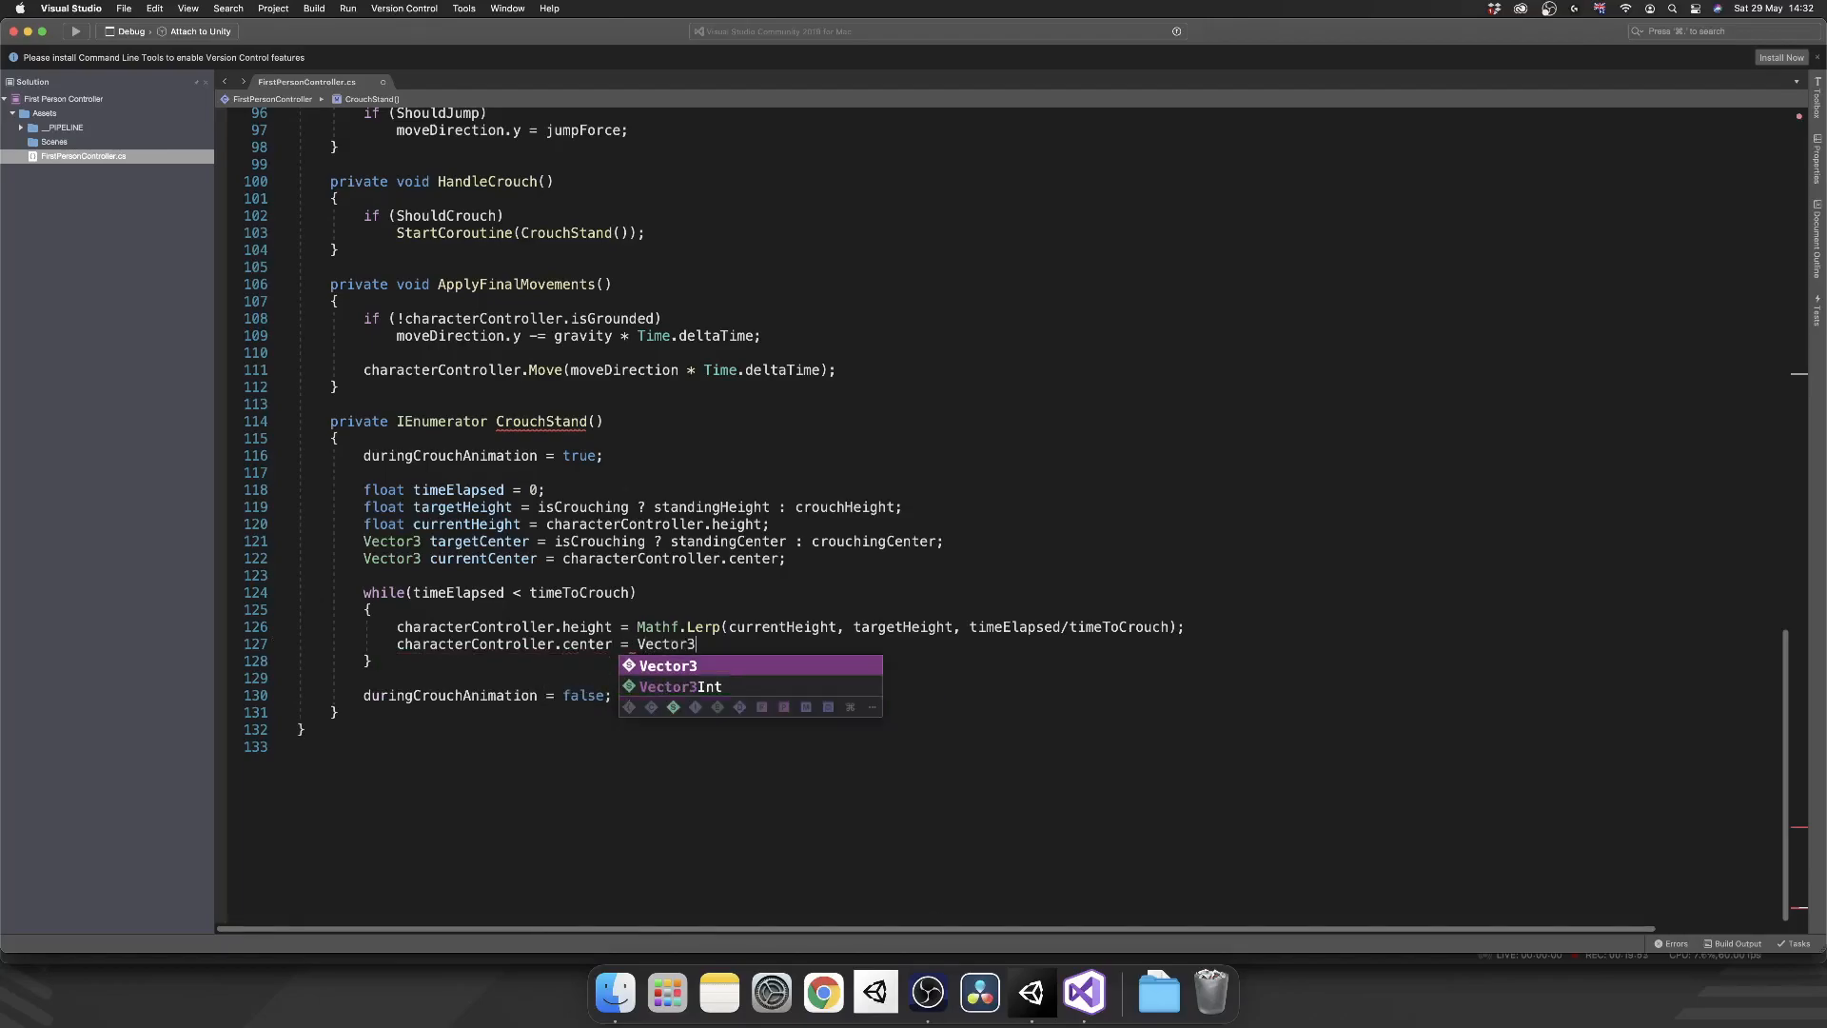
pyautogui.write('.Lerp();')
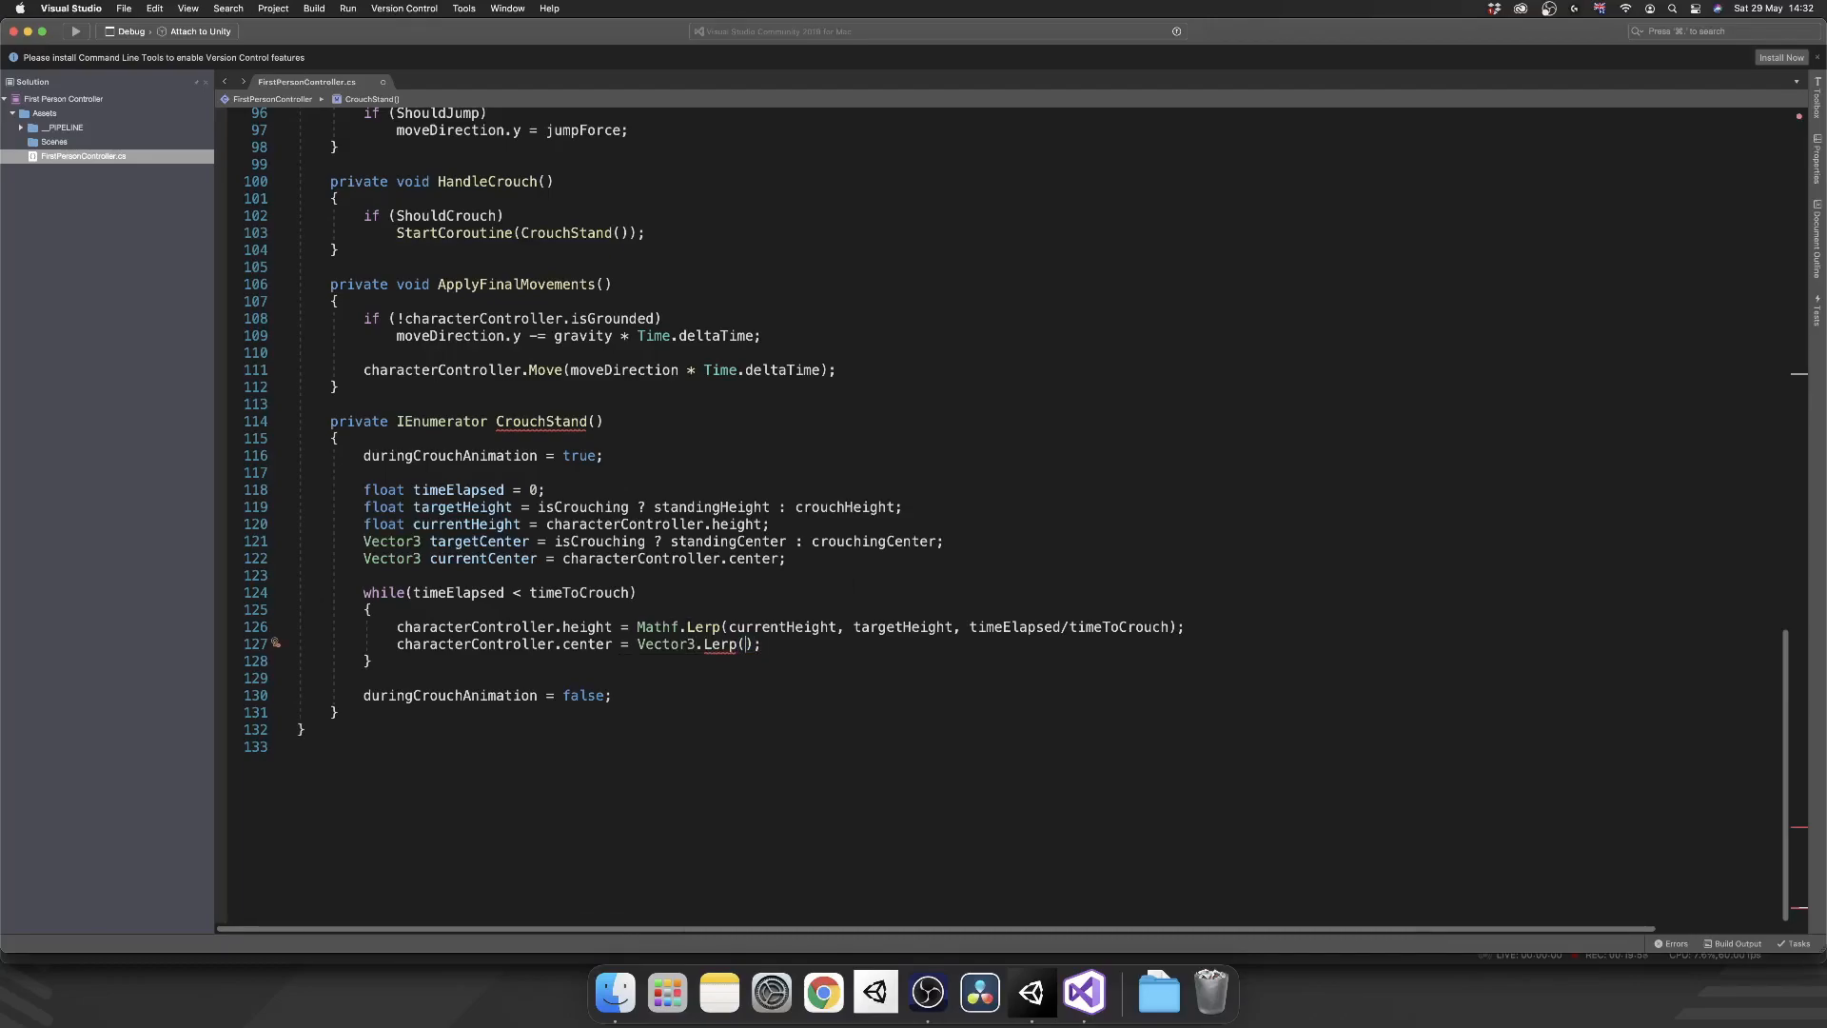
pyautogui.write('currentCenter, targetCenter,')
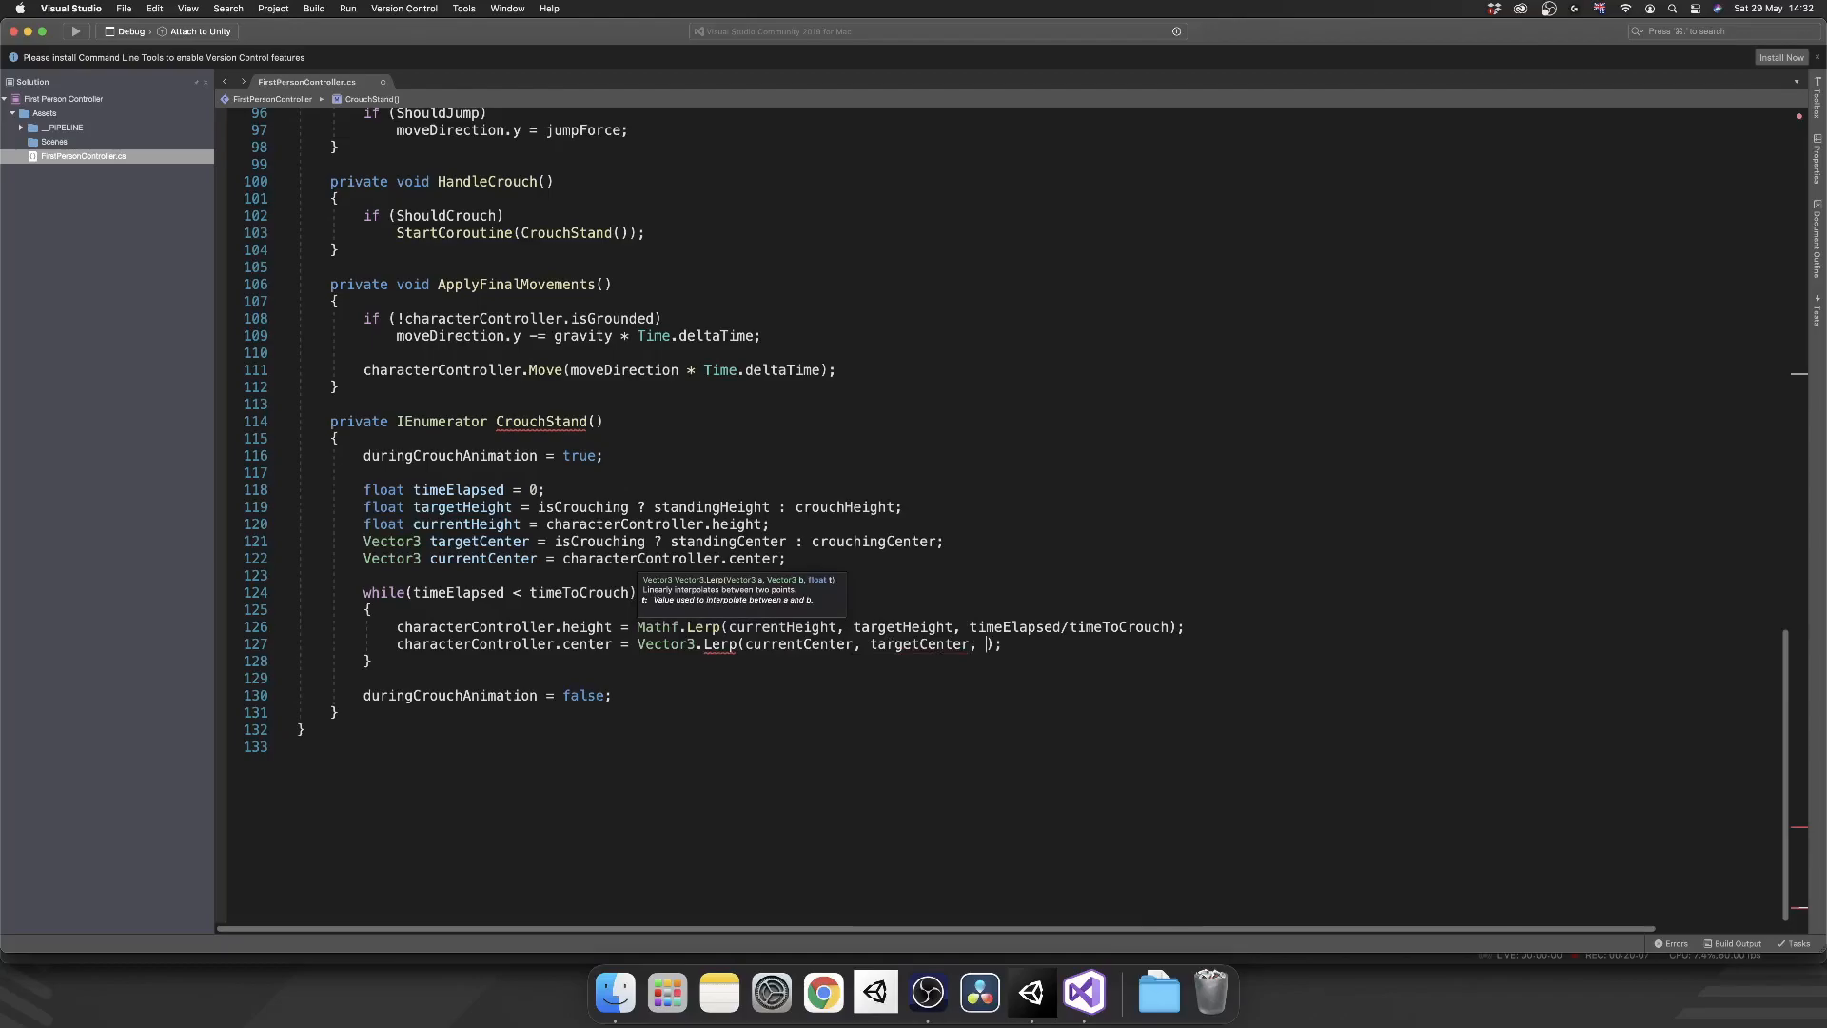
pyautogui.write('timeElapsed/timeToCrouch')
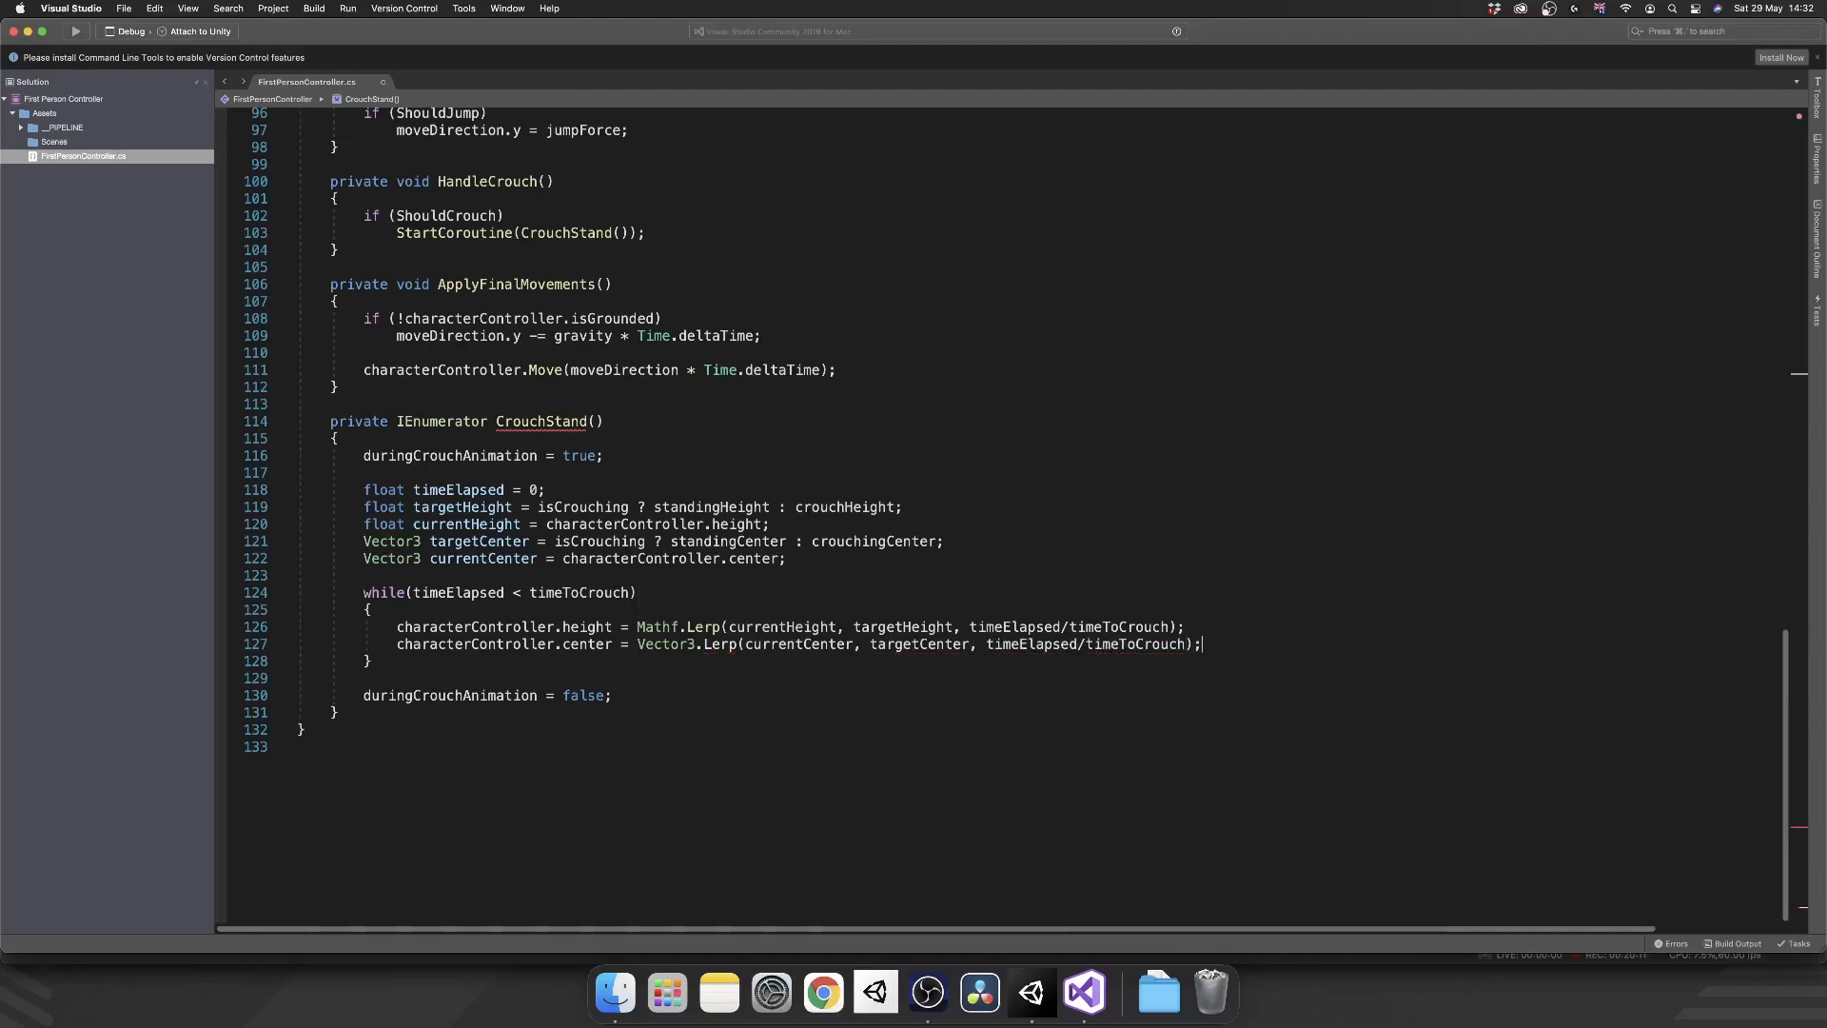
# - Add timeElapsed += Time.deltaTime; and yield return null; inside the loop
pyautogui.press('Enter')
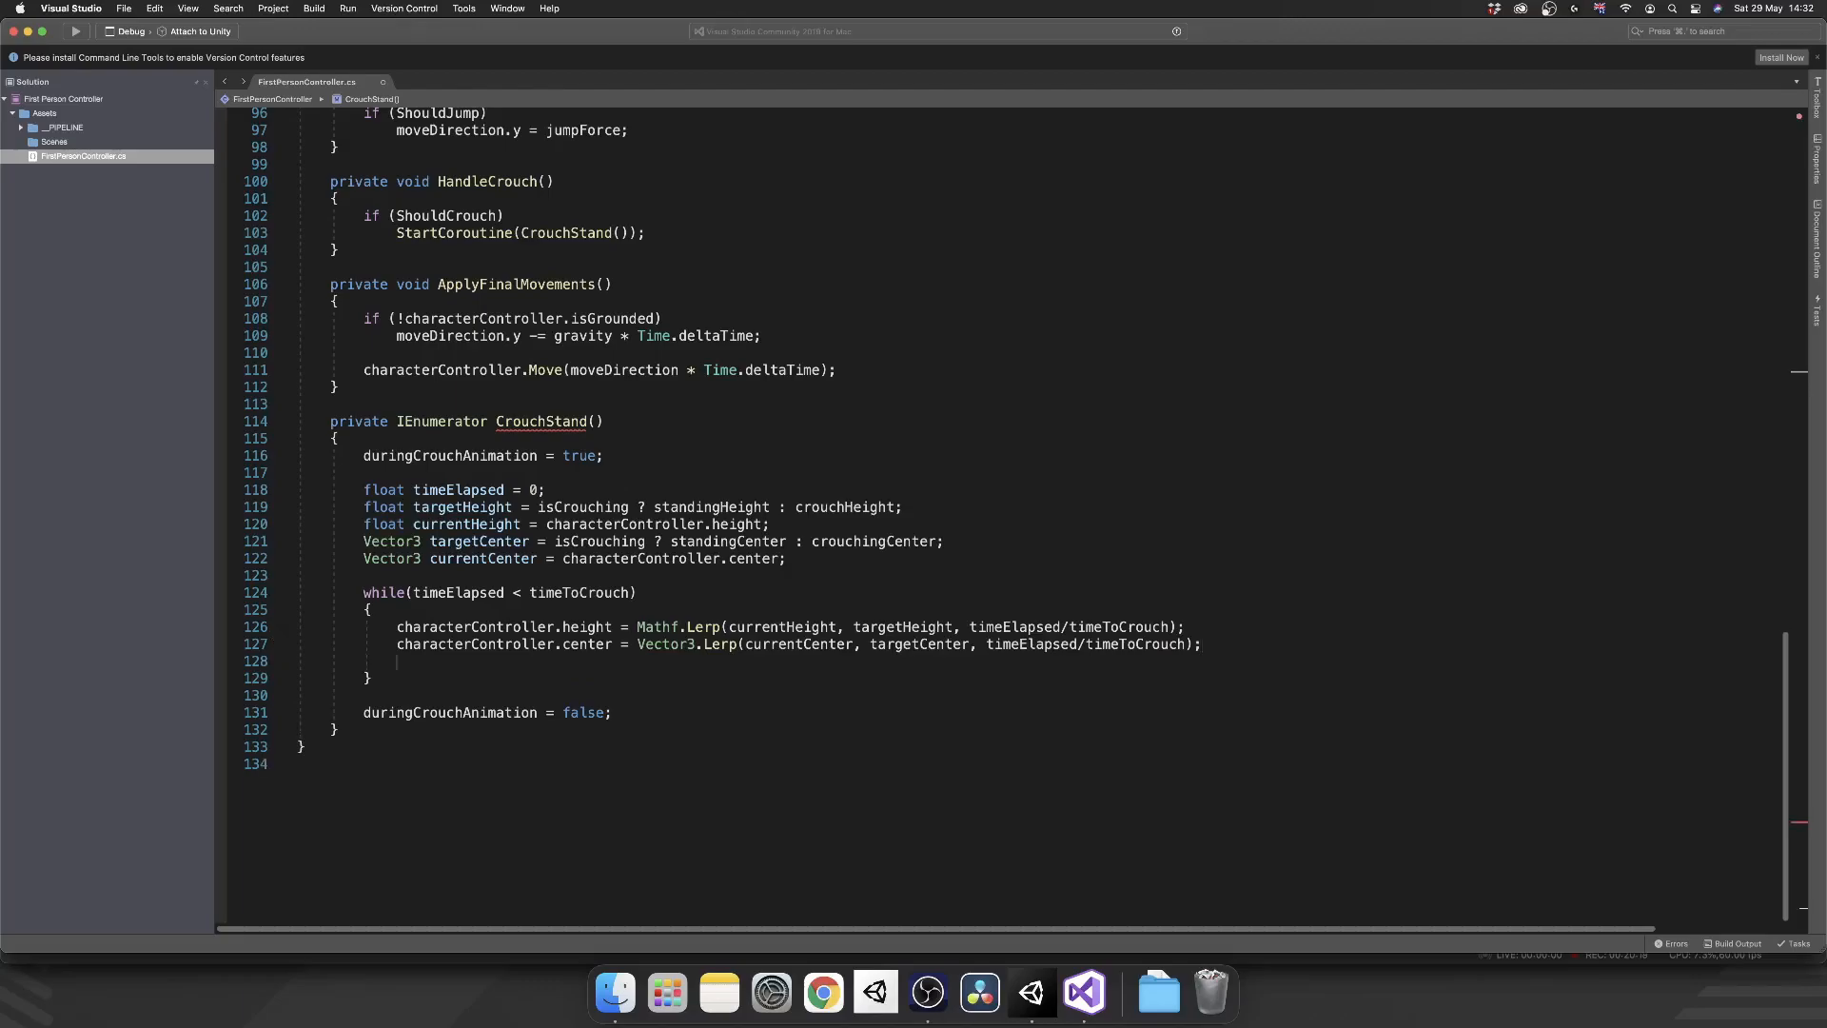
pyautogui.write('timeElapsed +=')
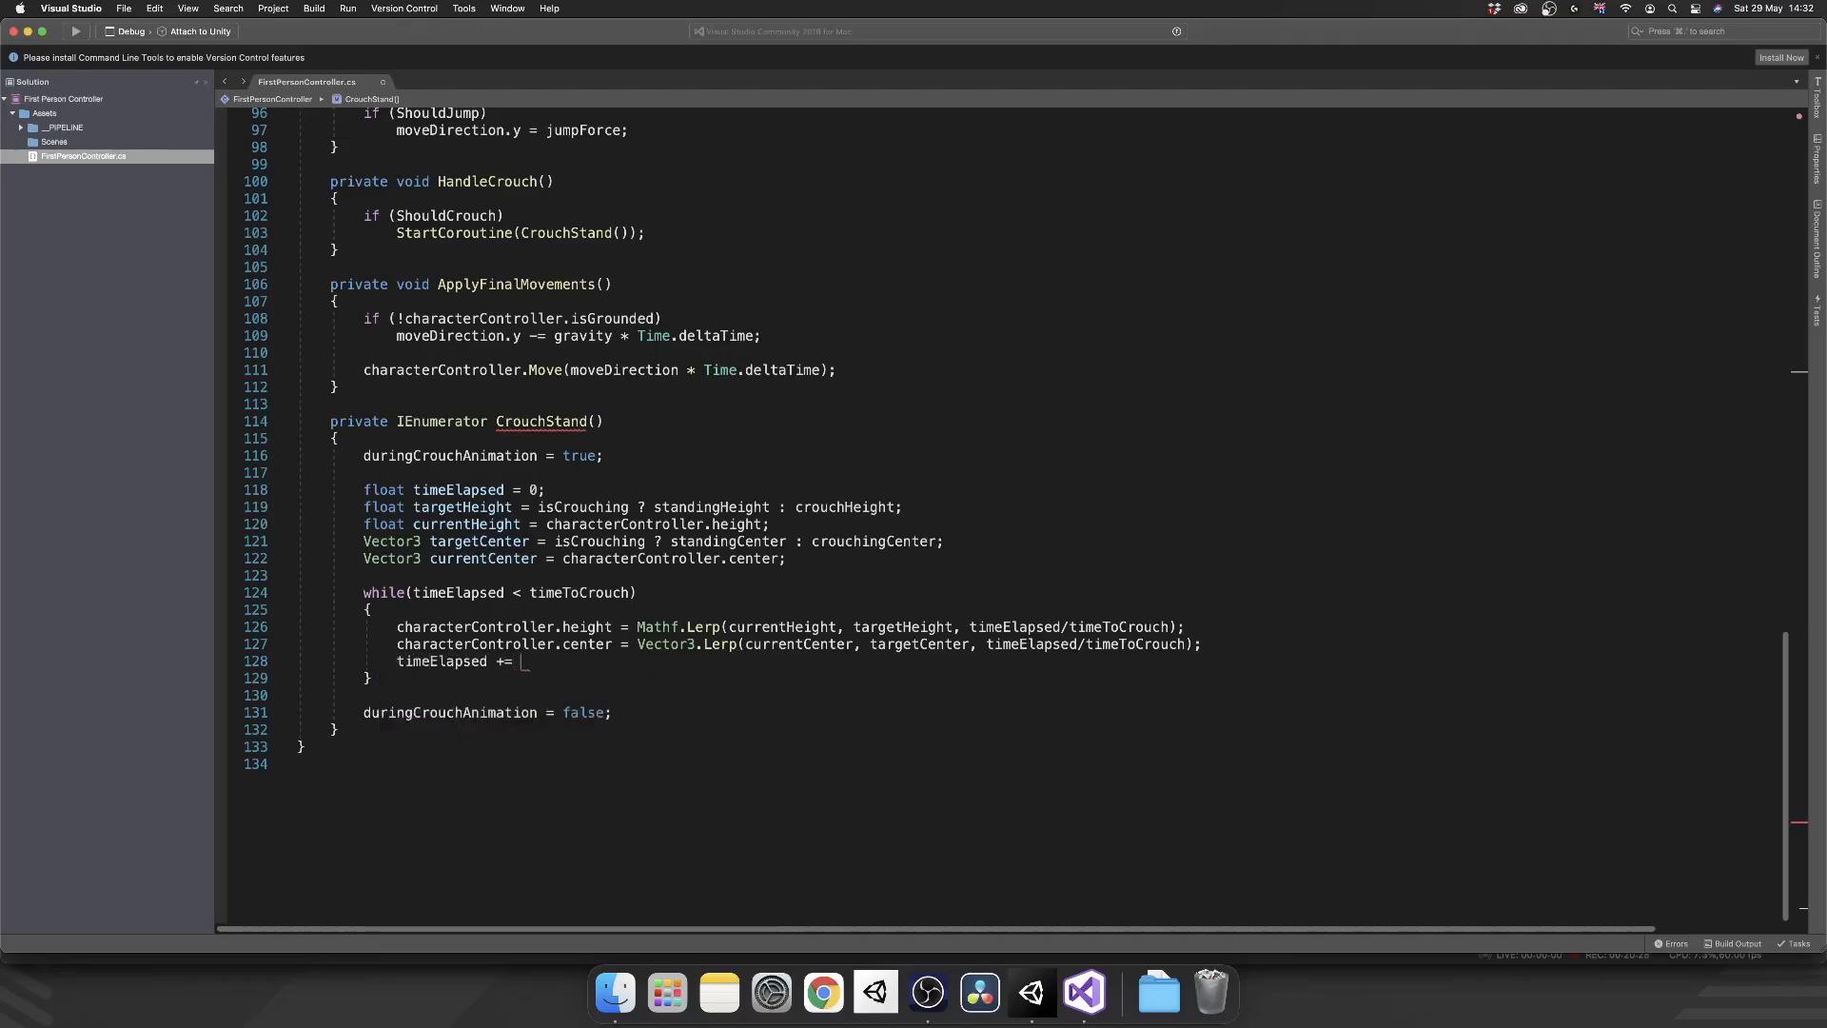
pyautogui.write('Time.deltaTime;')
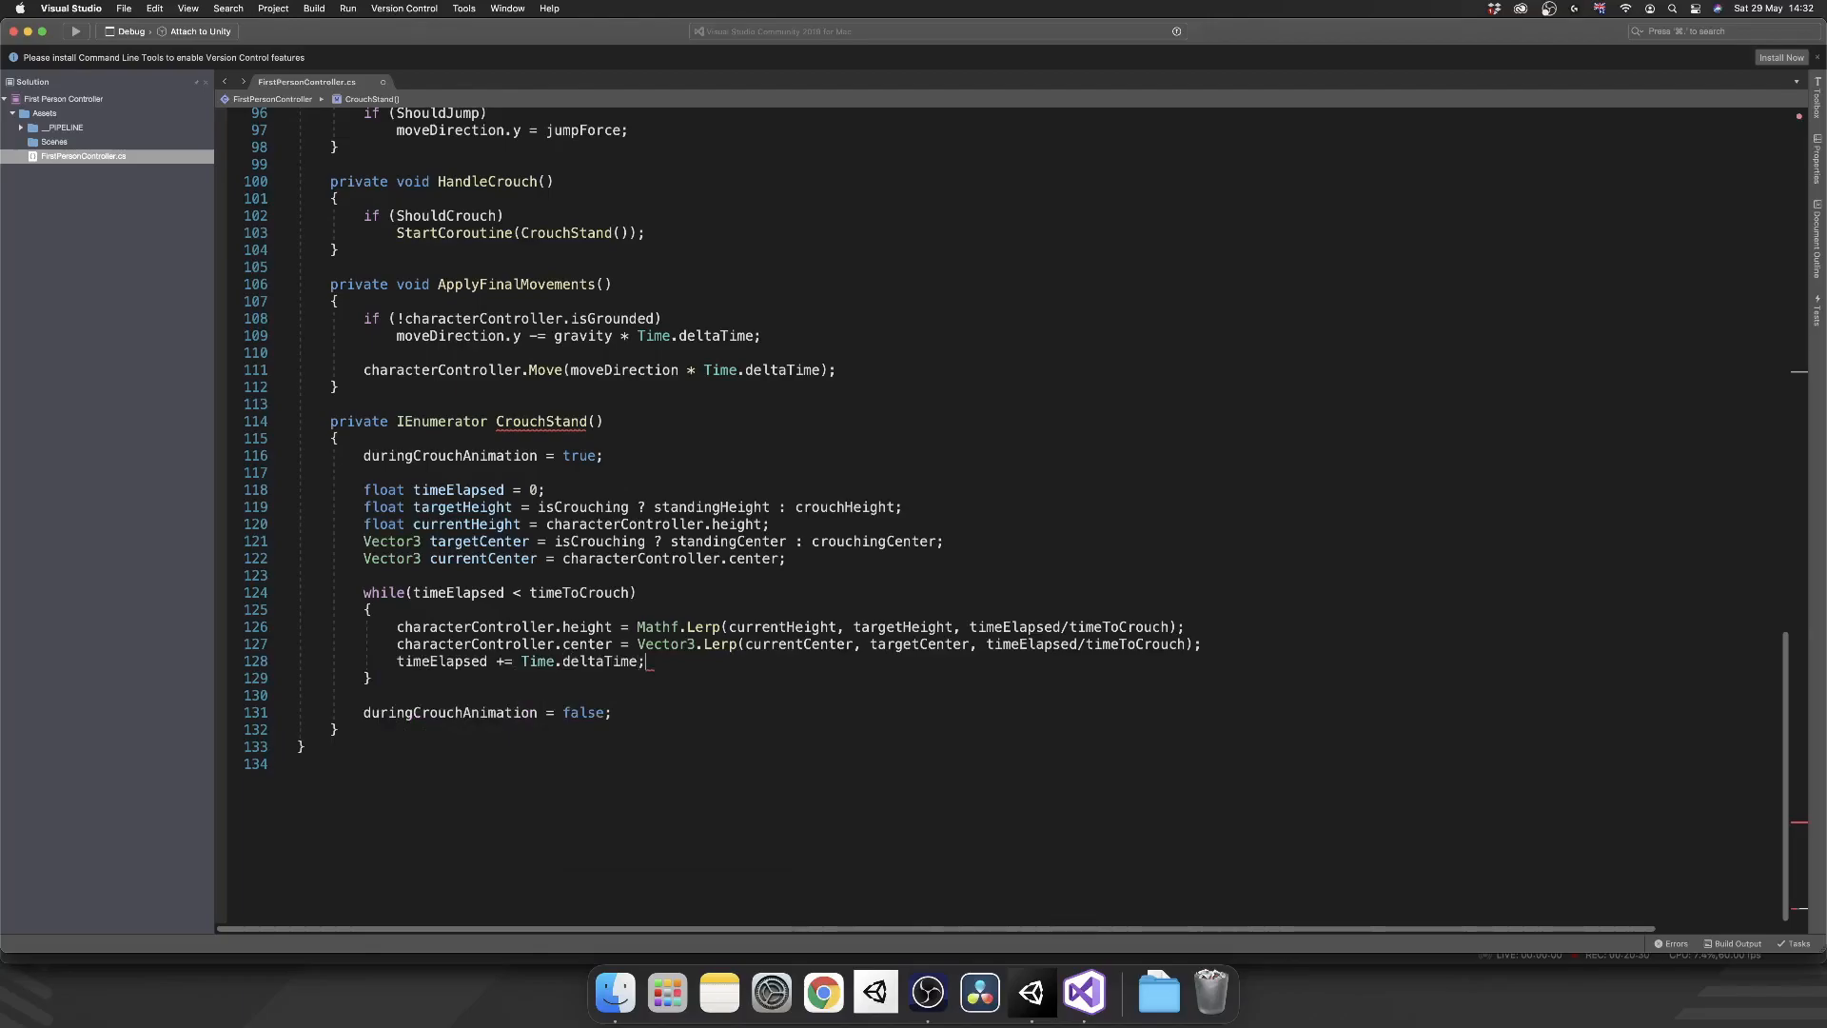
pyautogui.write('yield')
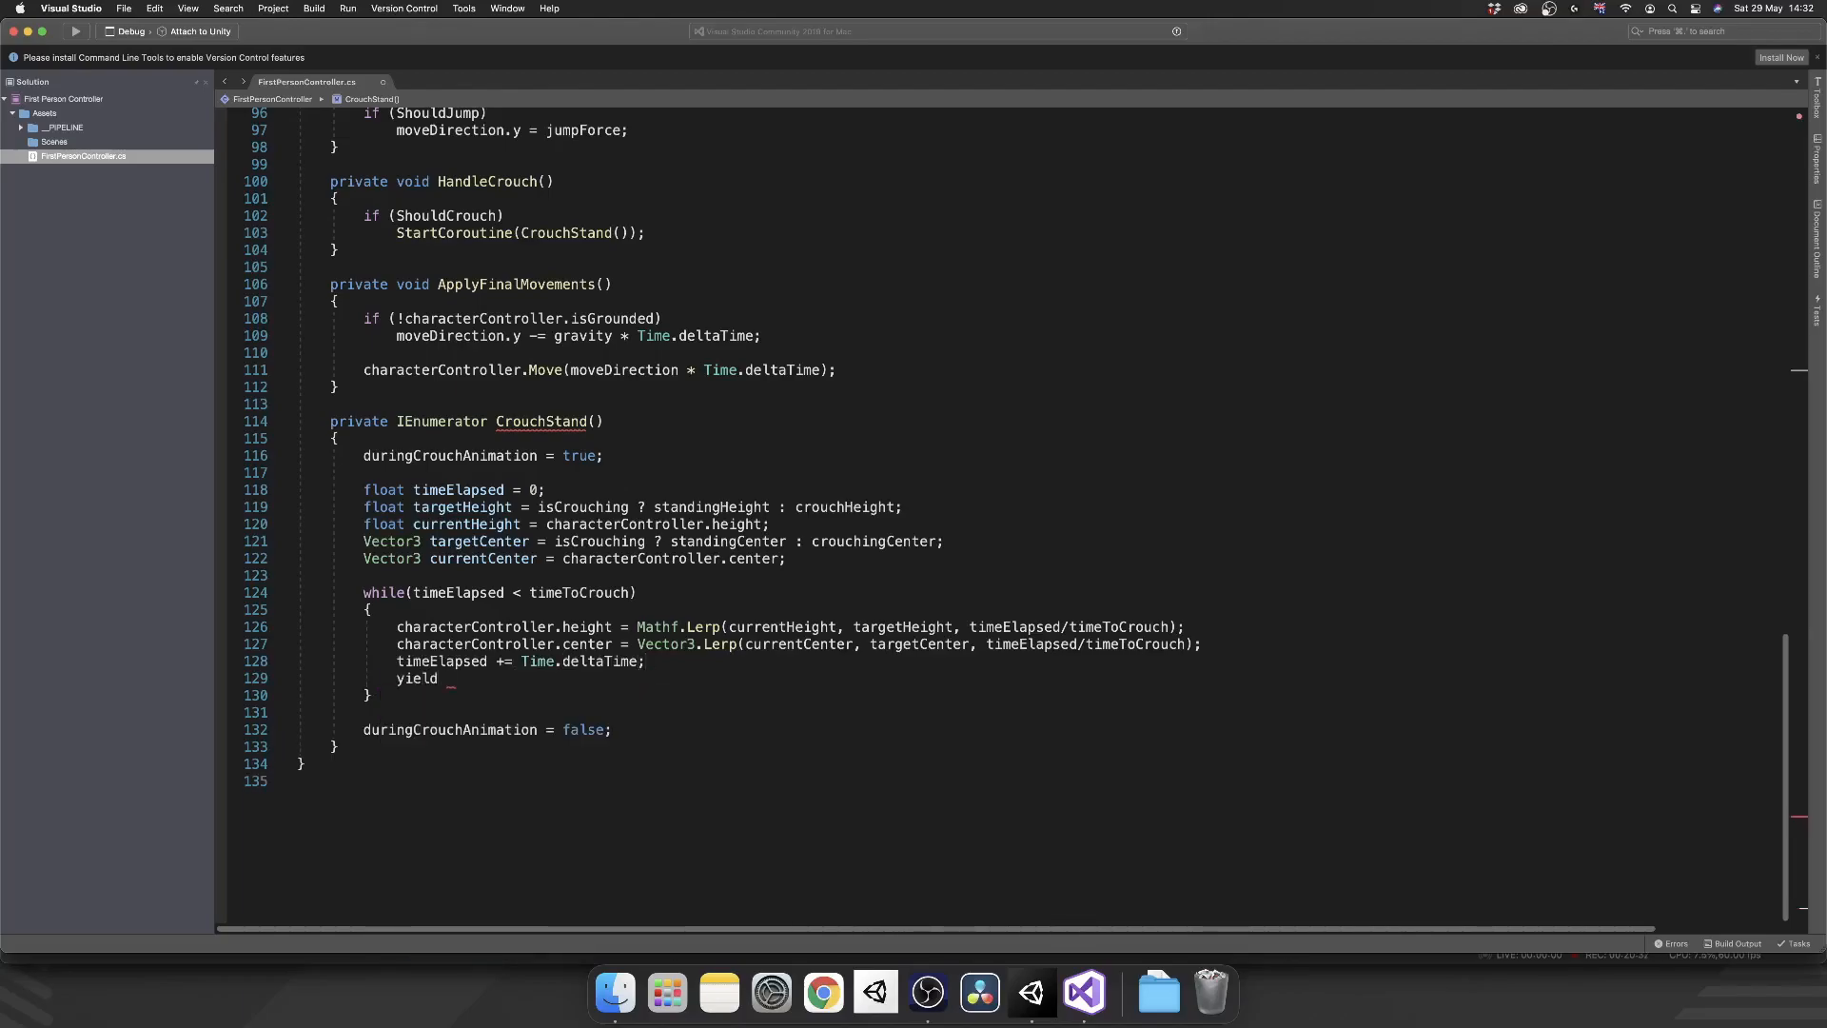
pyautogui.write('return null;')
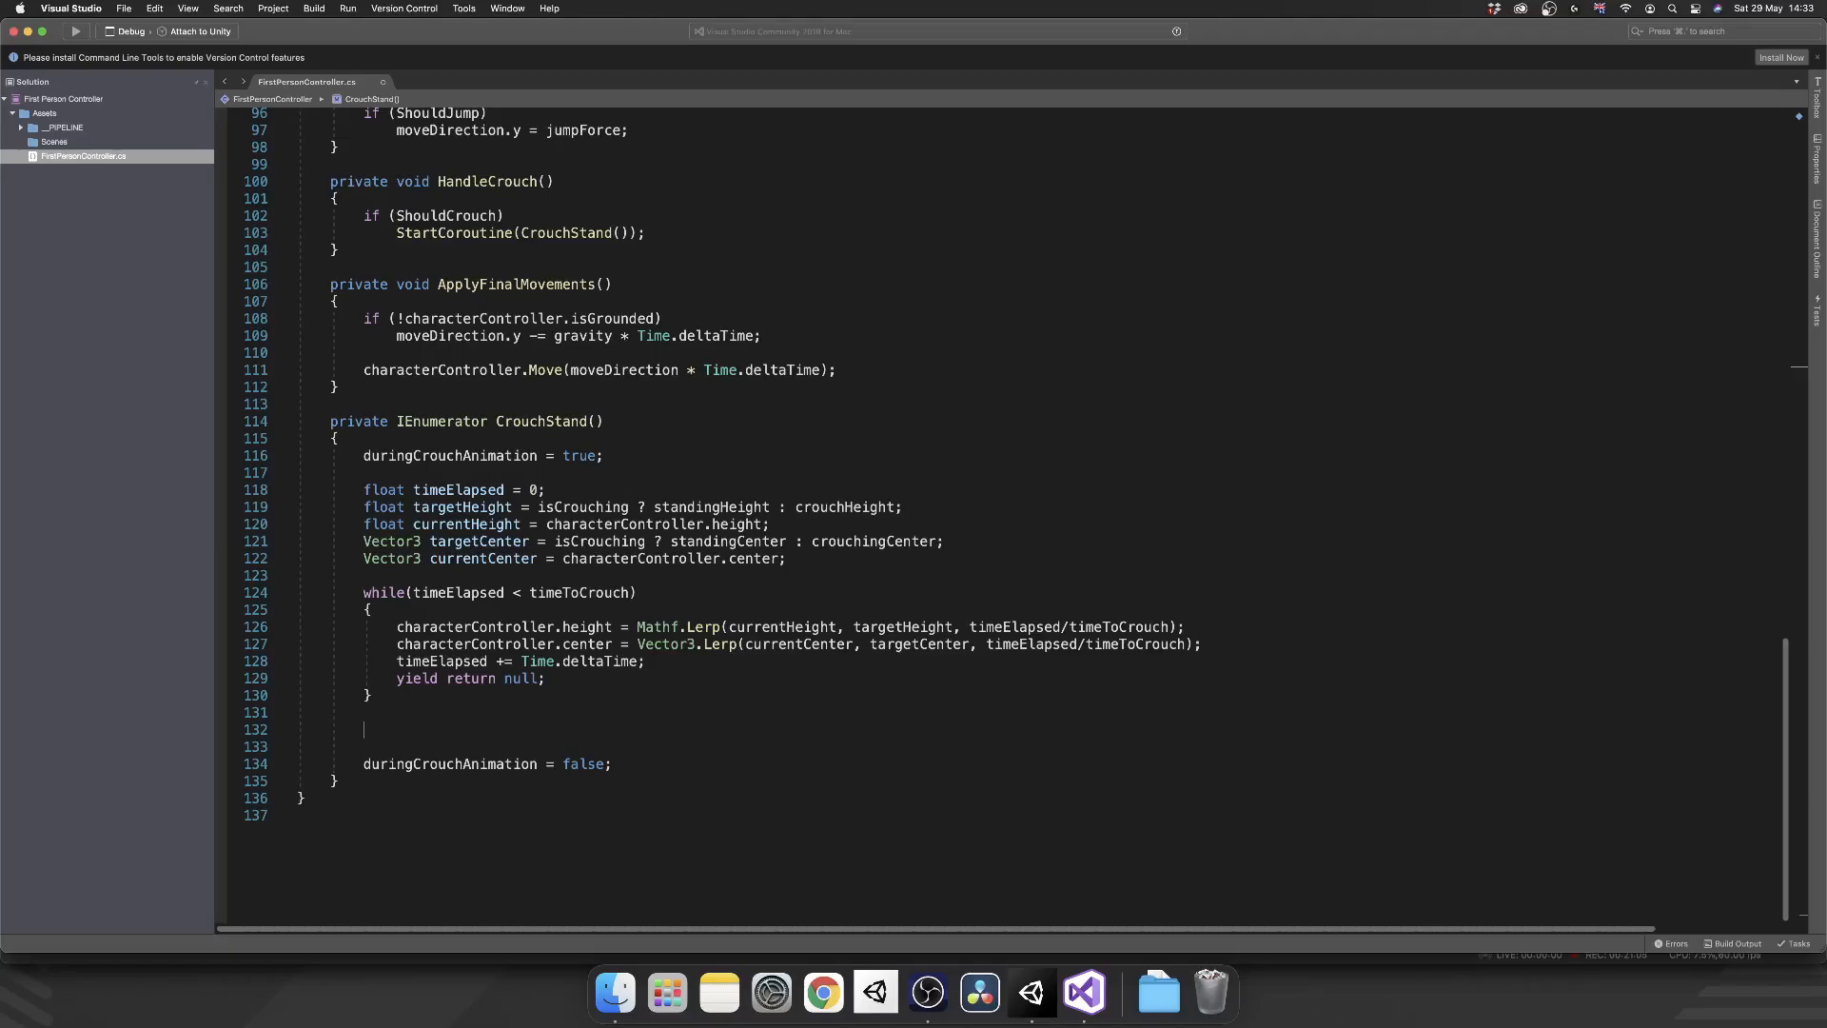
# - After the loop assign height = targetHeight, center = targetCenter, and isCrouching = !isCrouching
pyautogui.write('characterController')
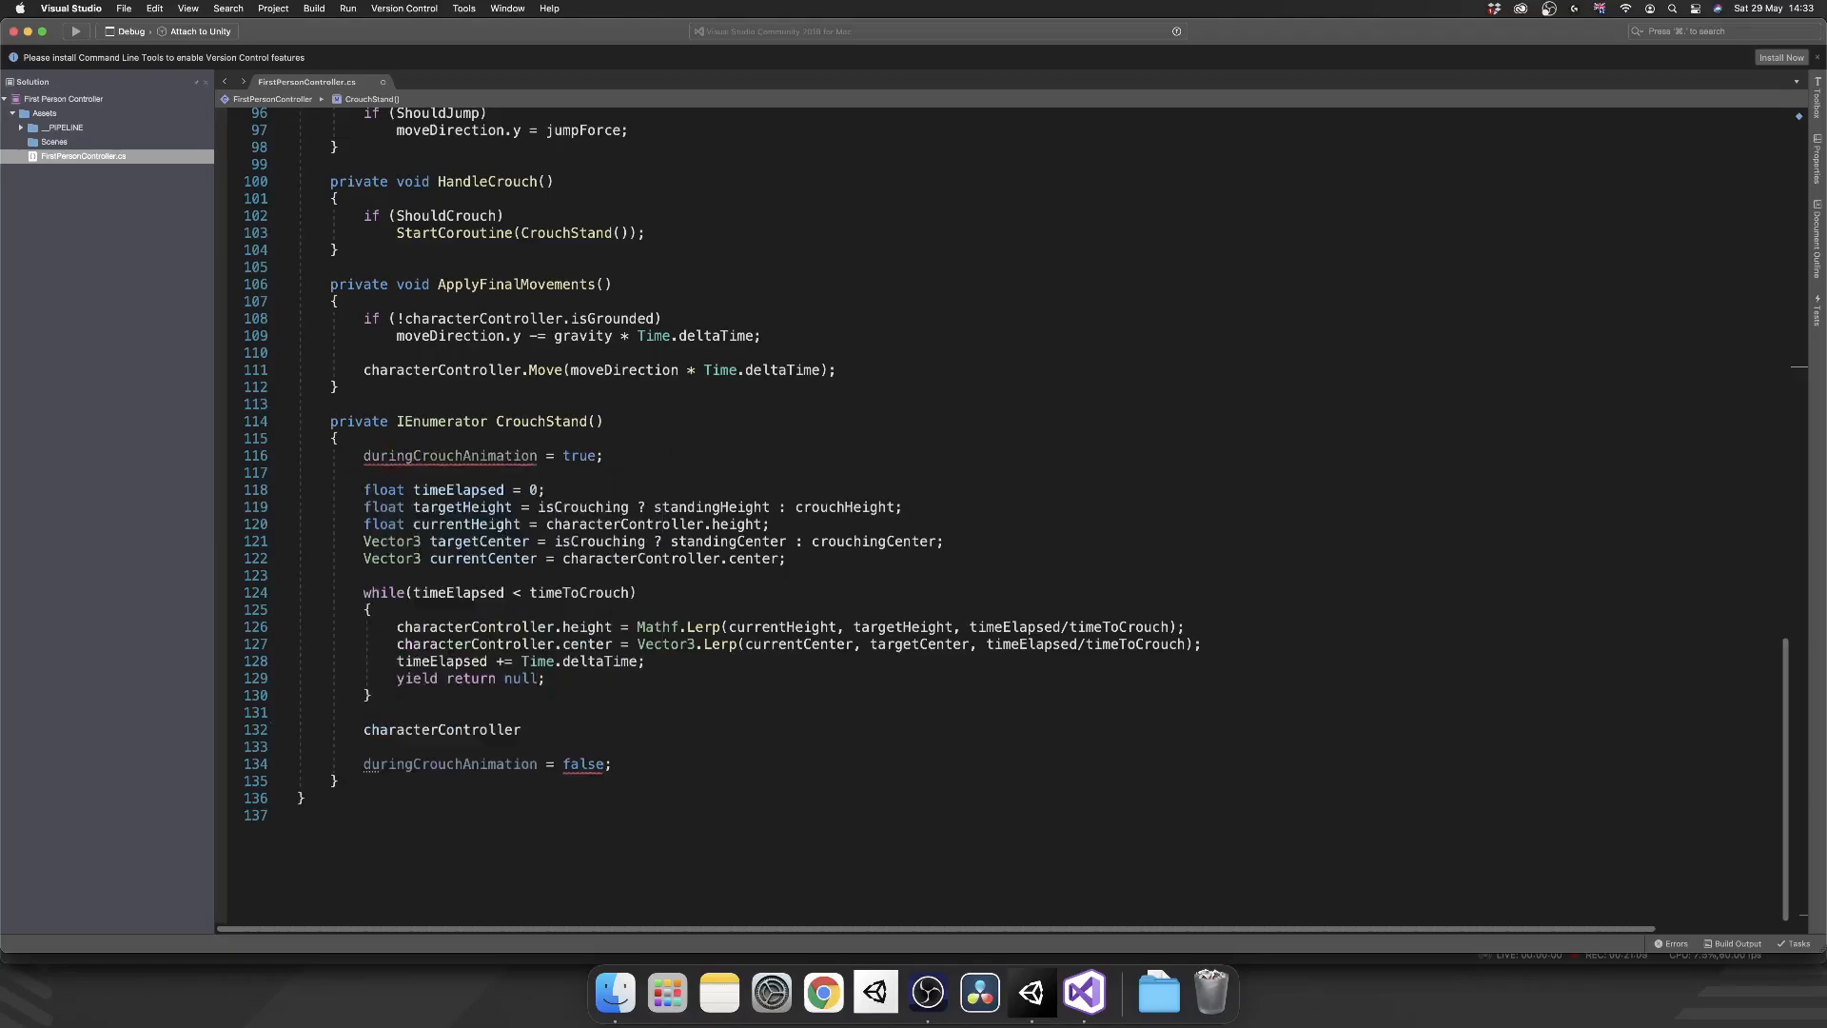
pyautogui.write('height = targetHeight;')
pyautogui.write('cha')
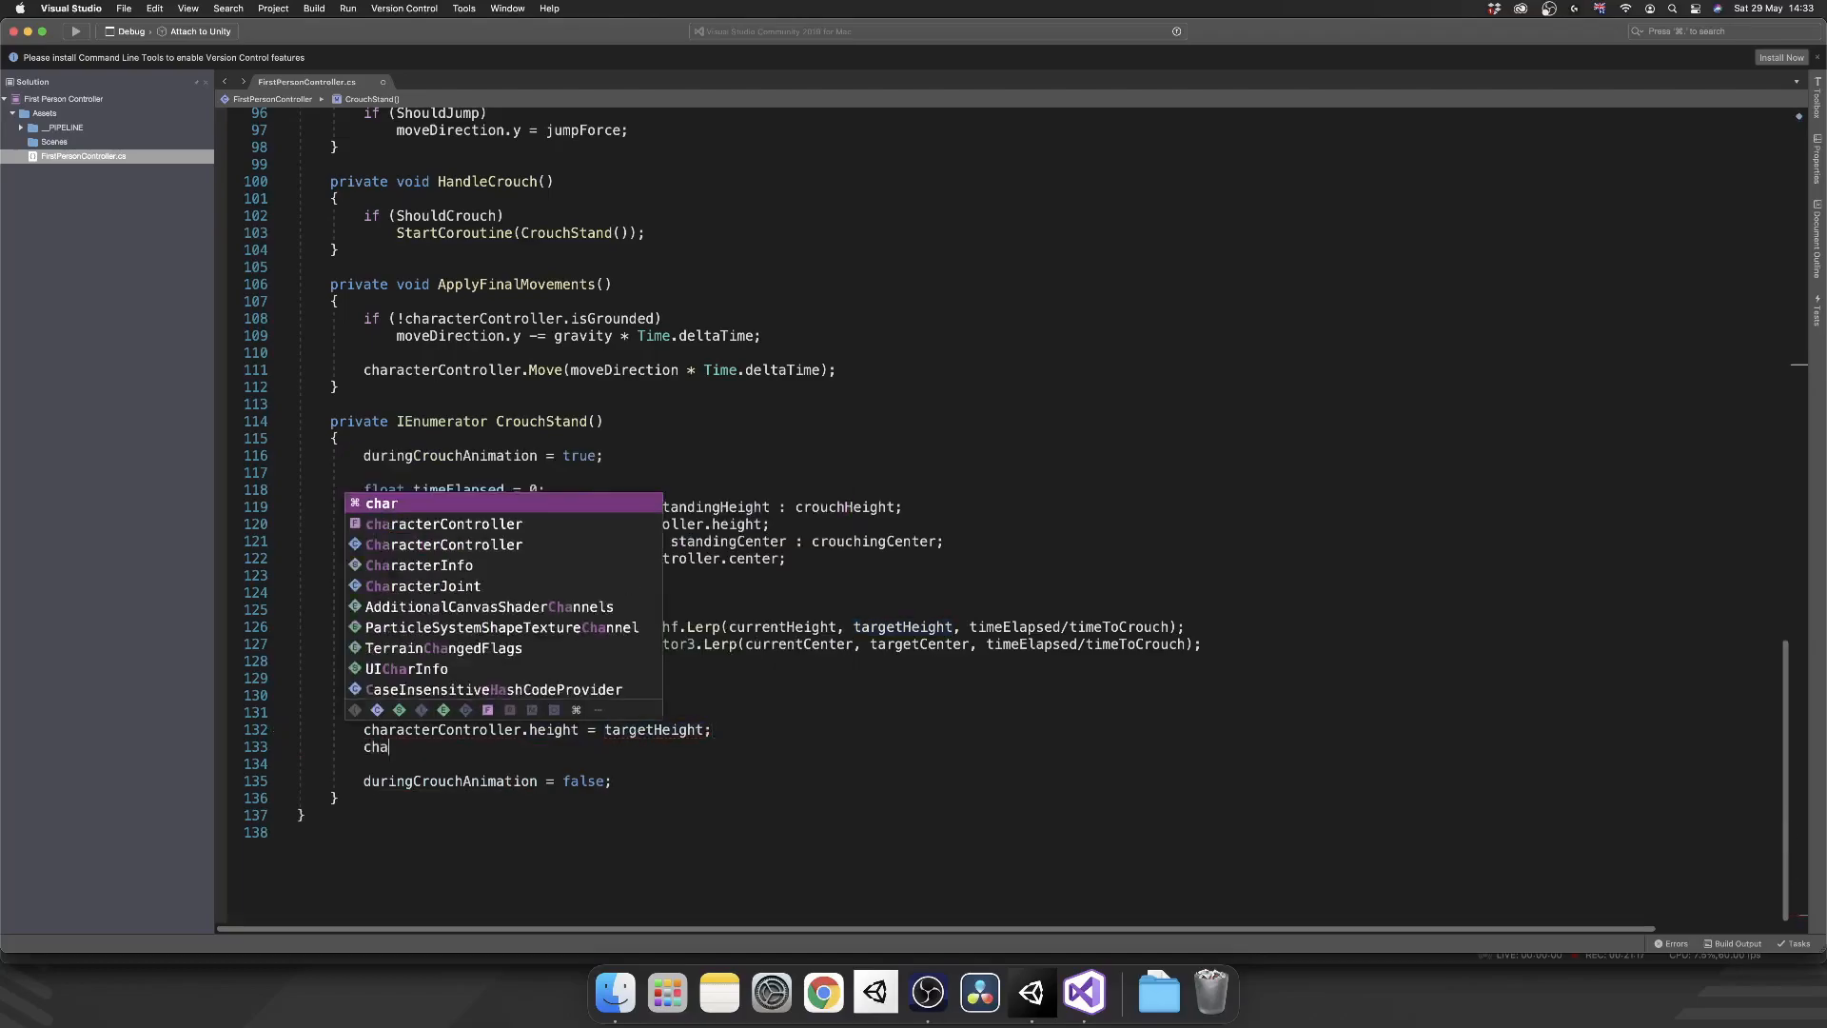
pyautogui.write('racterController.center = targetCenter;')
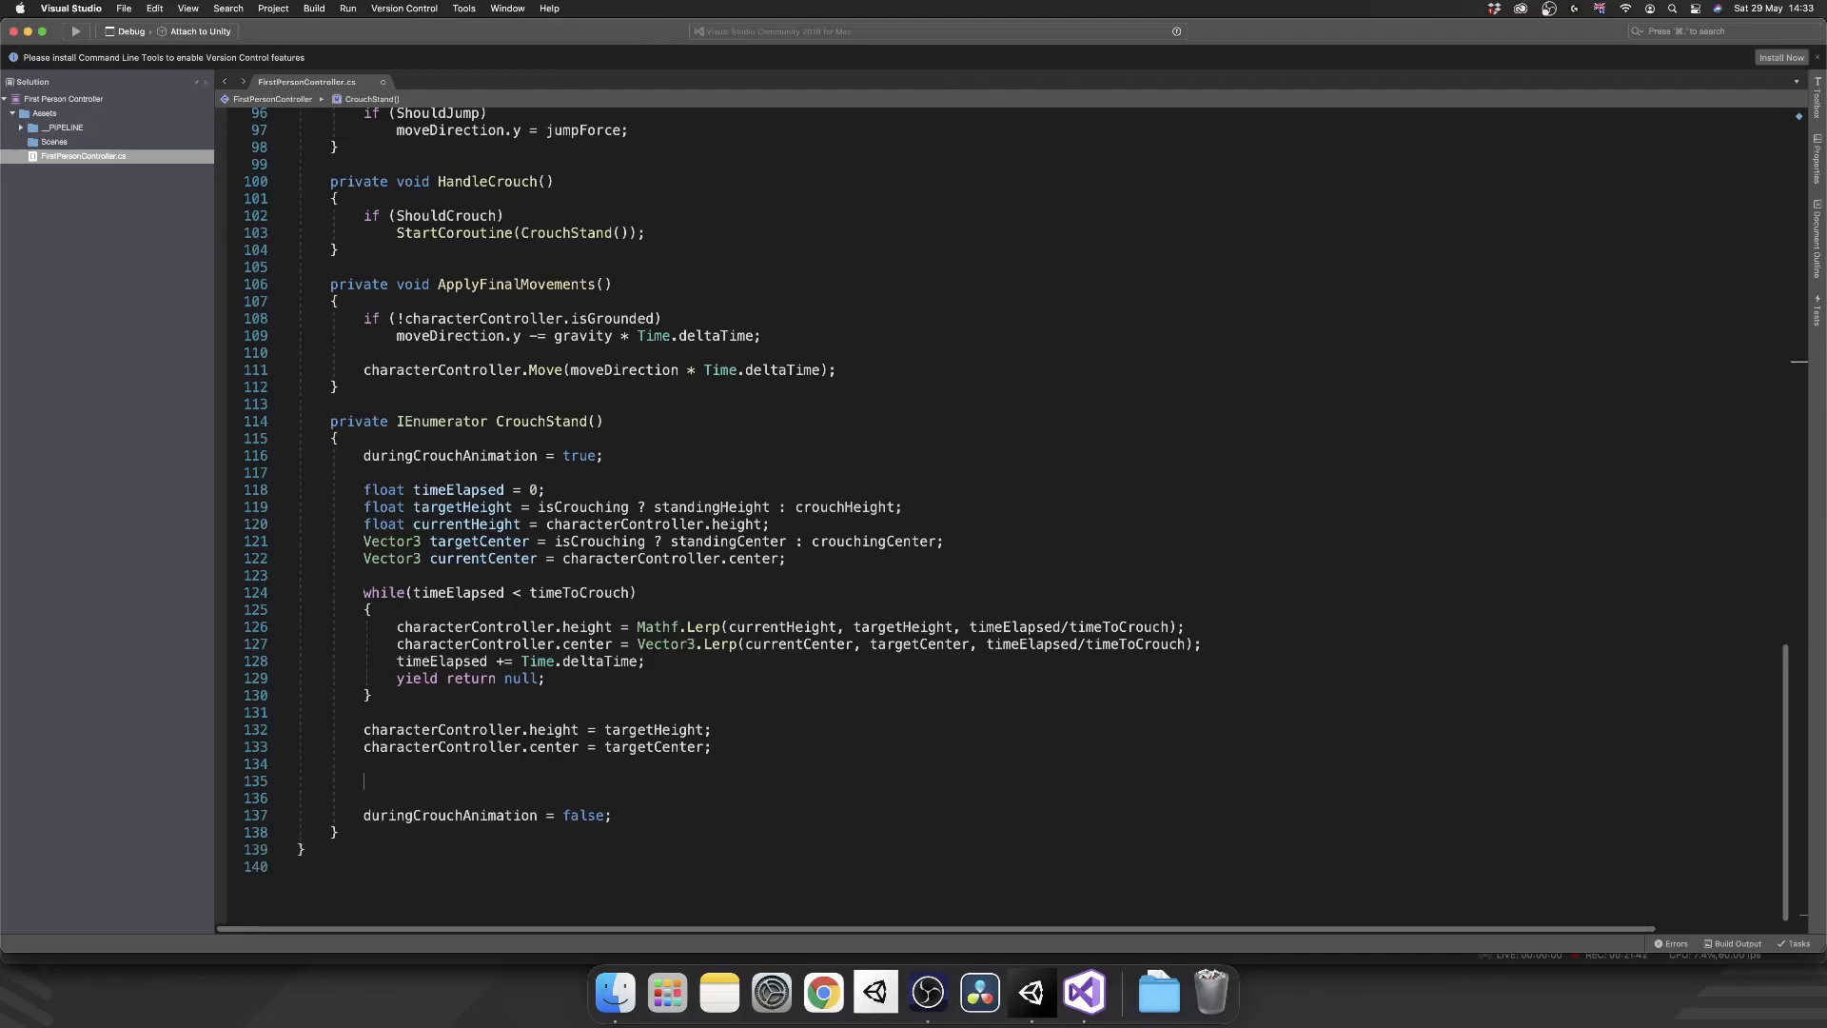
pyautogui.write('isCrouching =')
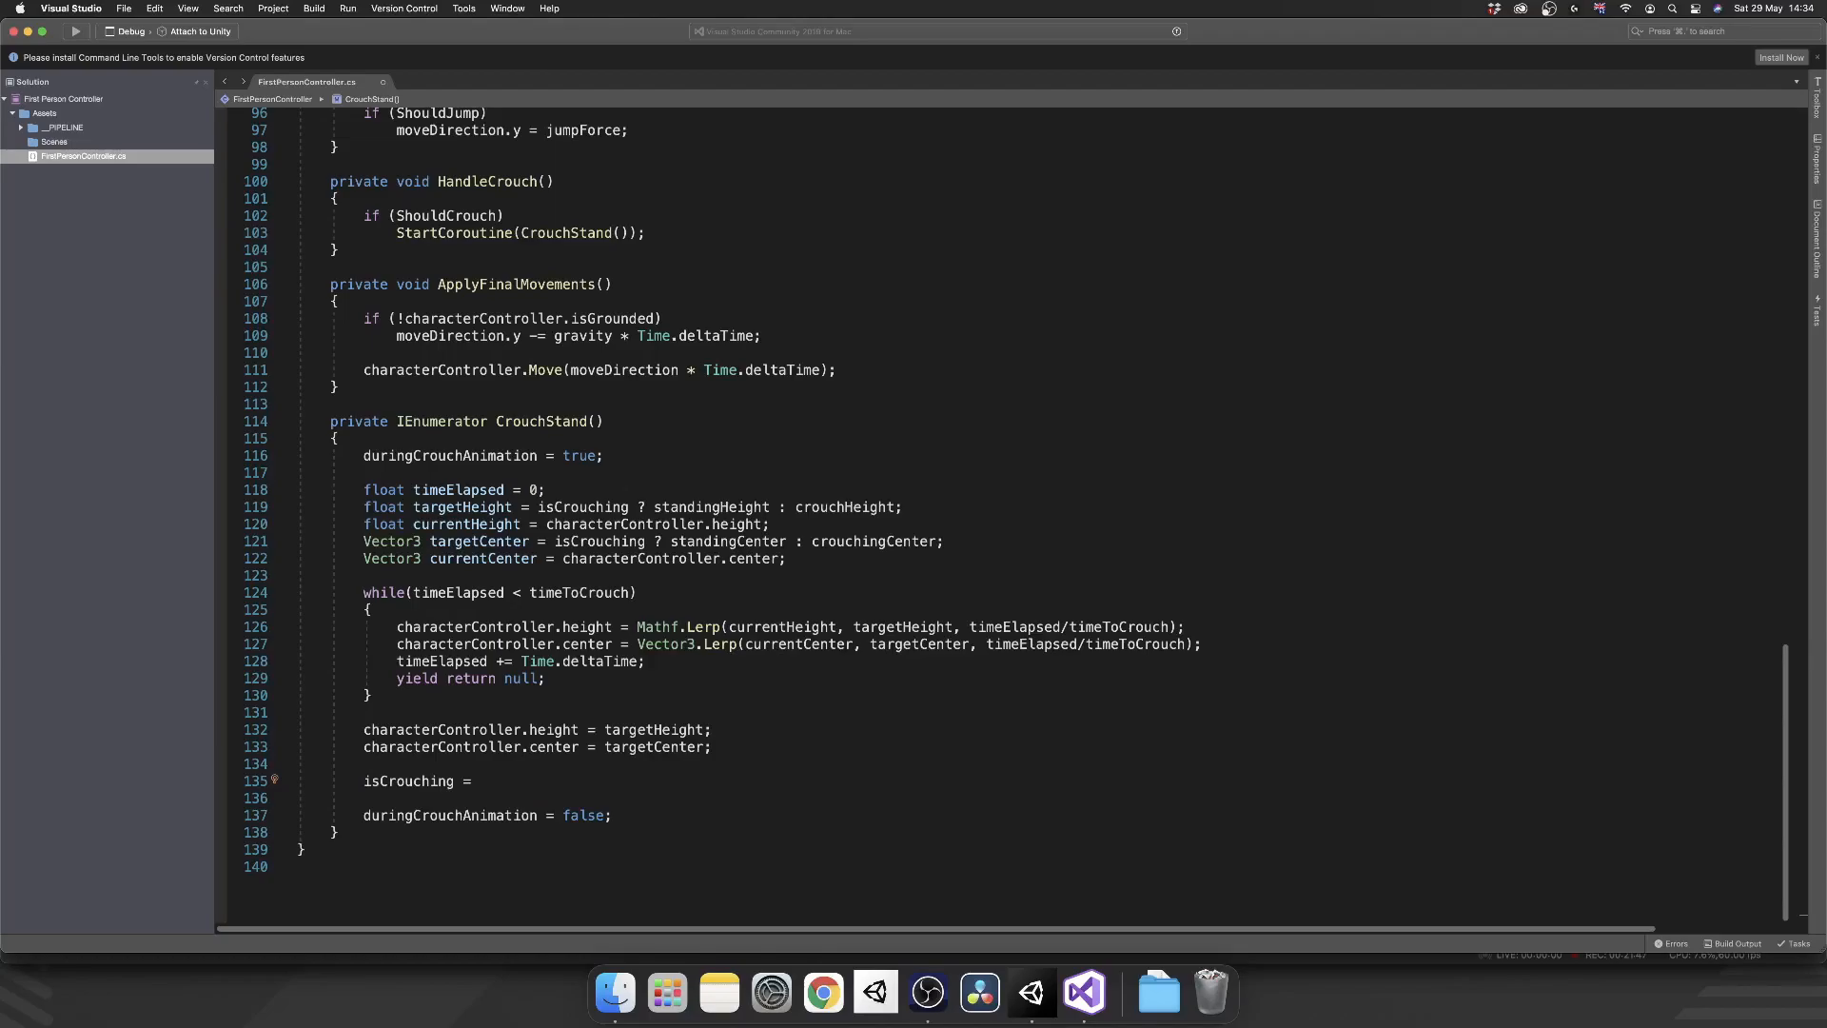
pyautogui.write('!i')
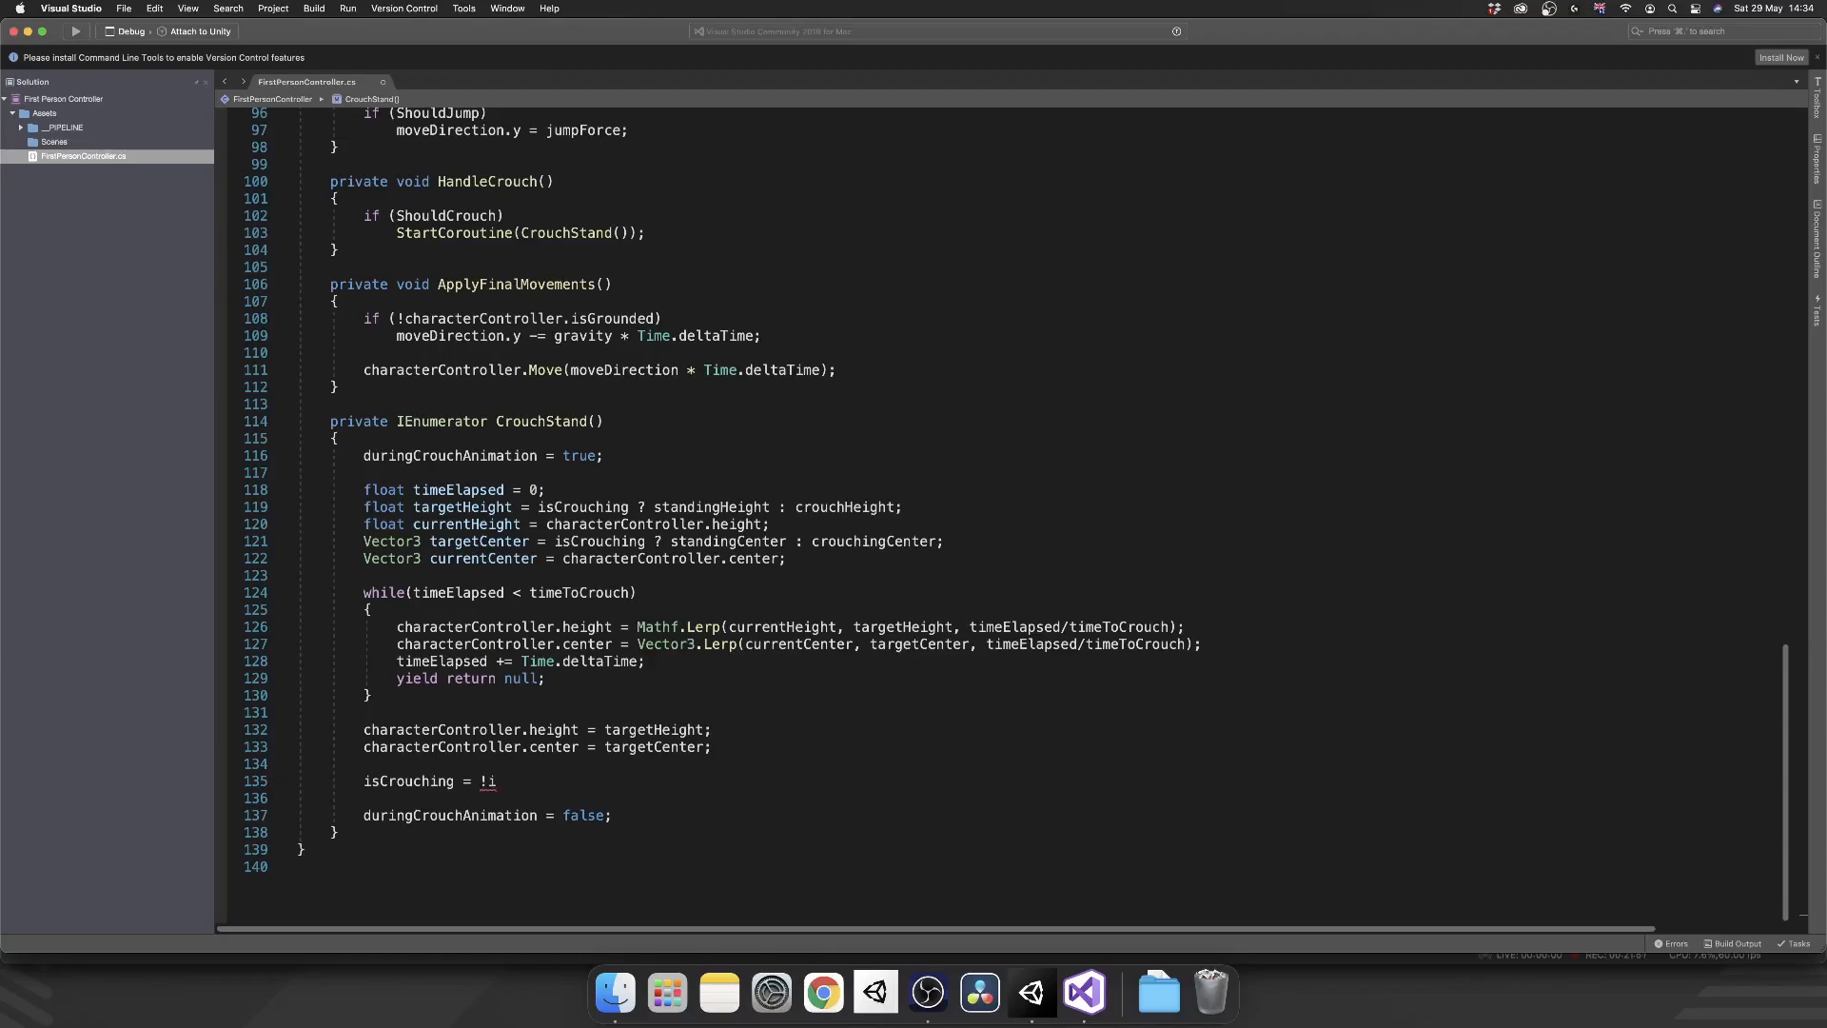
pyautogui.write('sCrouching;')
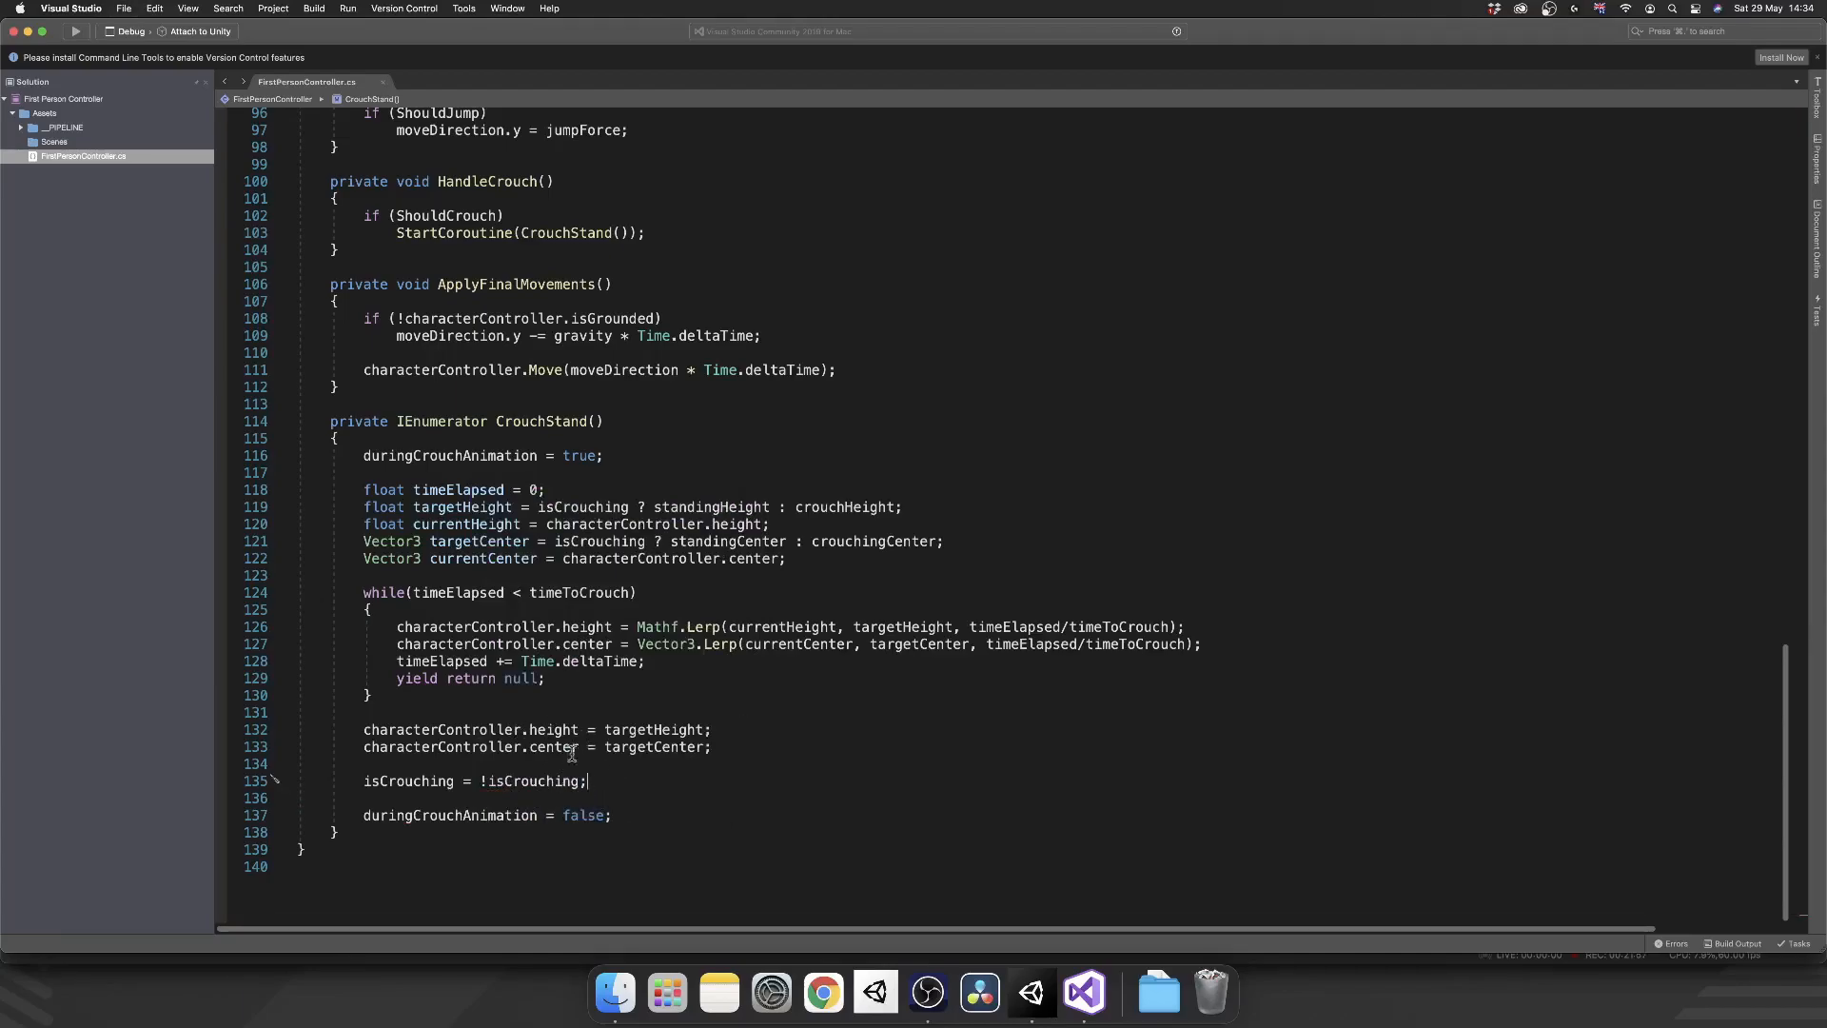
pyautogui.moveTo(831, 752)
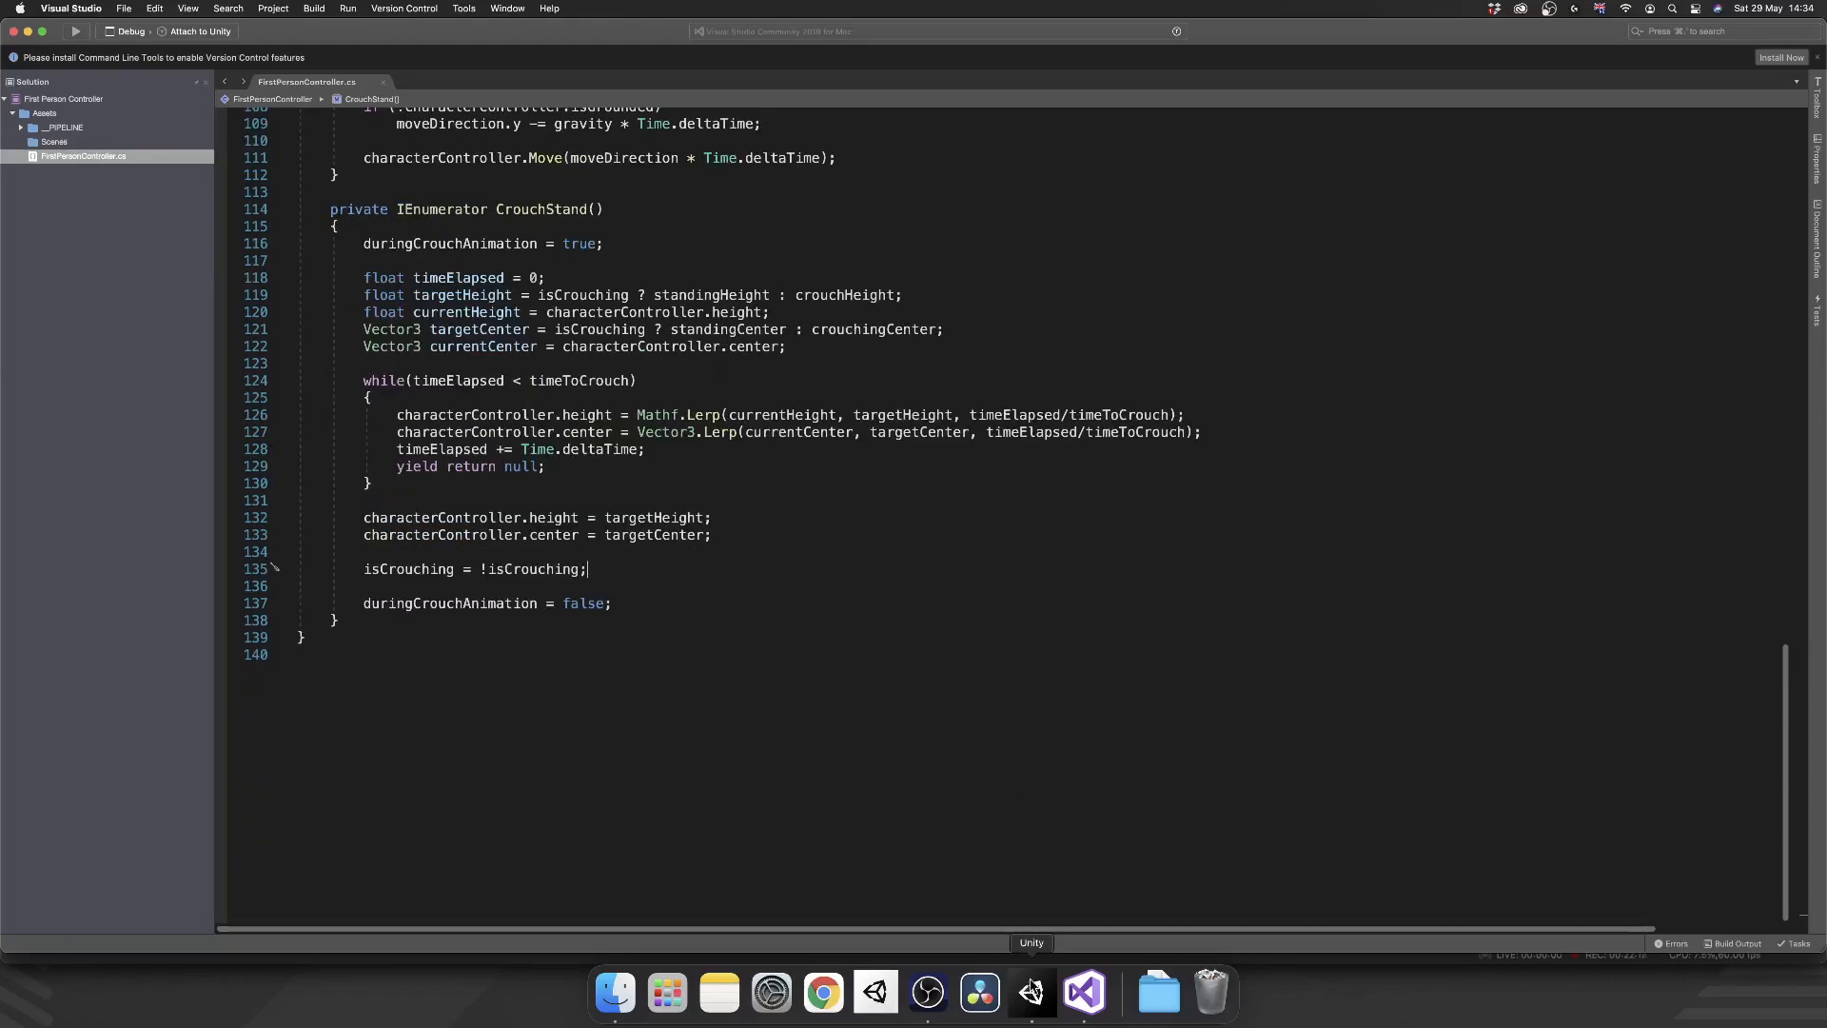
pyautogui.click(1030, 992)
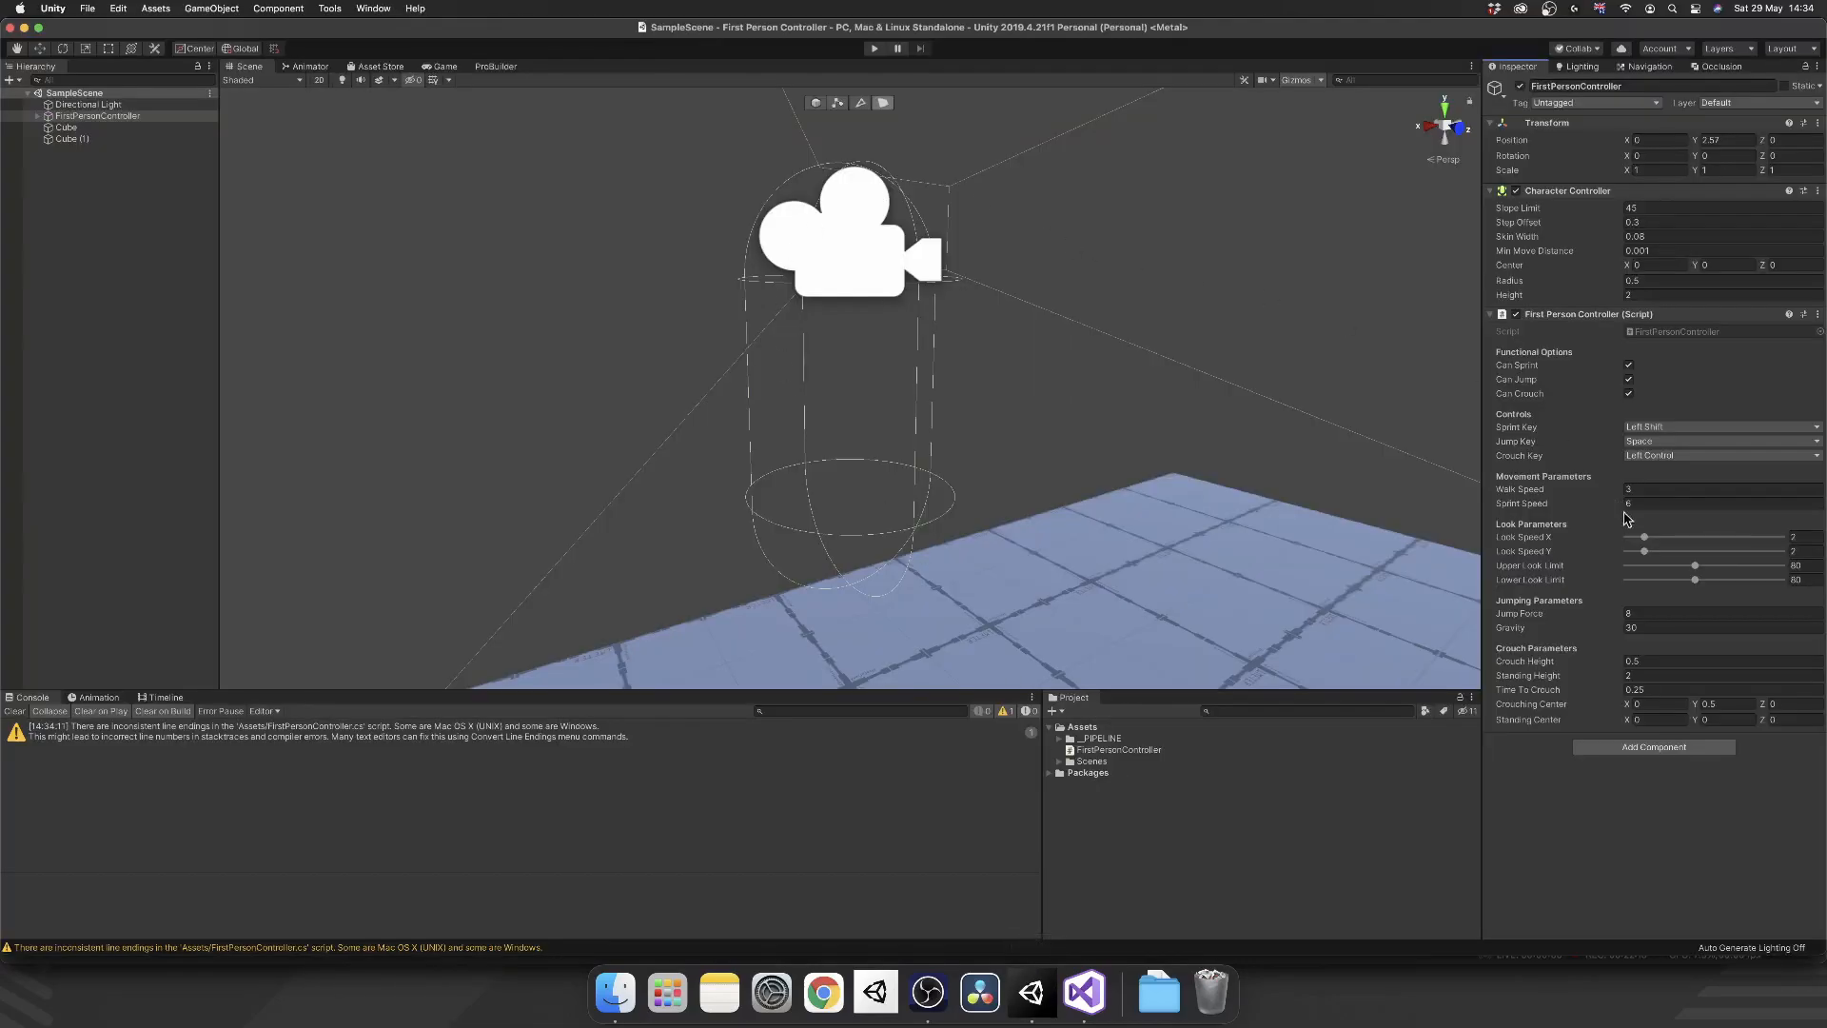
pyautogui.moveTo(1016, 124)
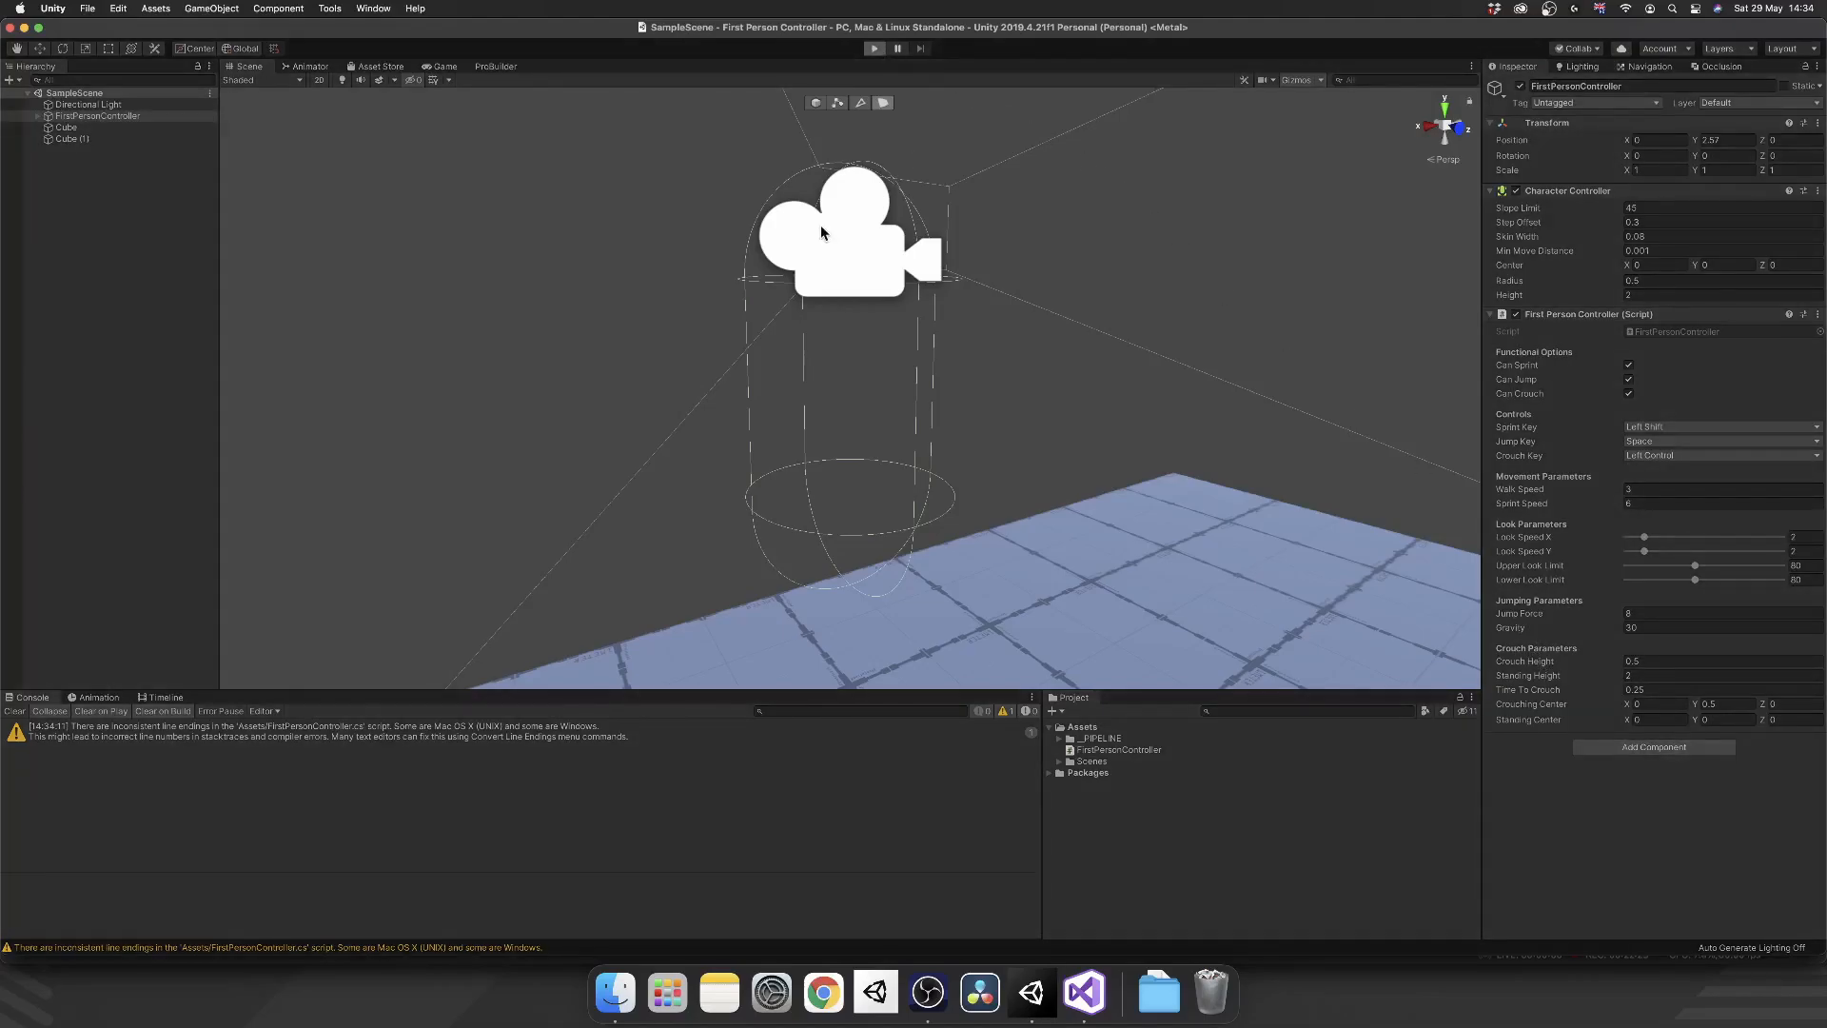
pyautogui.click(874, 48)
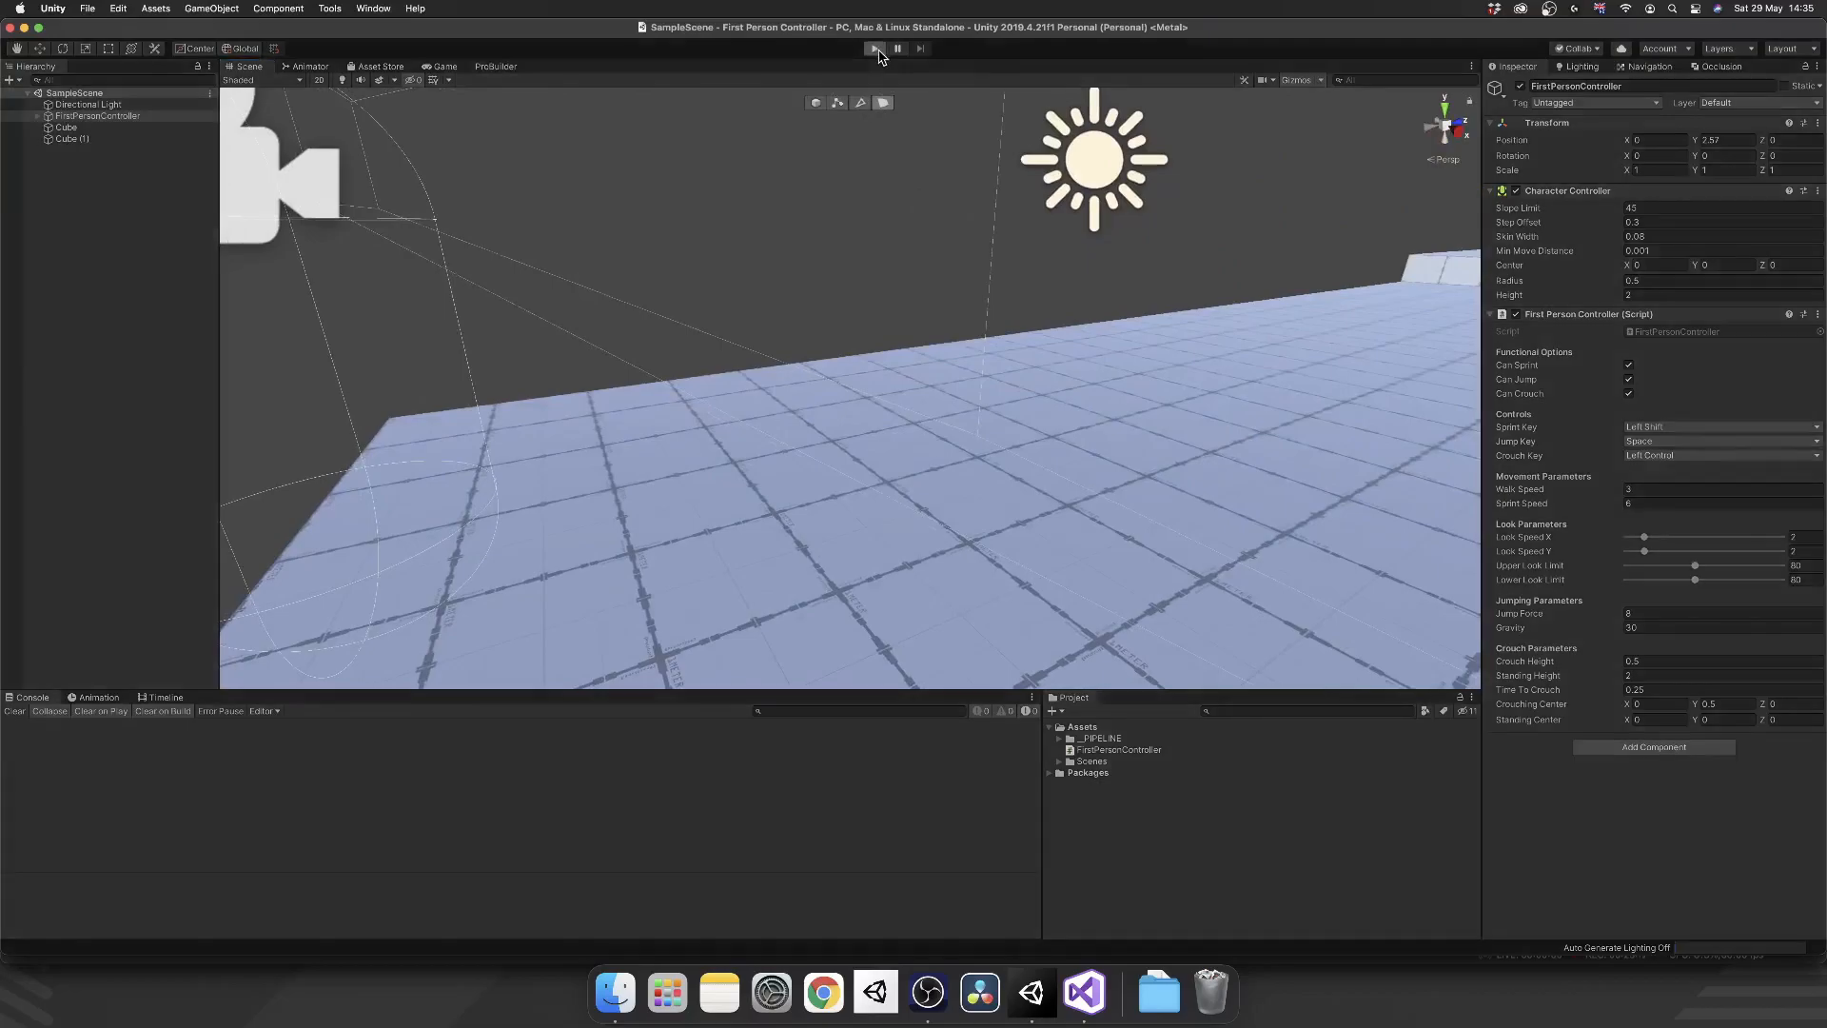
pyautogui.click(873, 48)
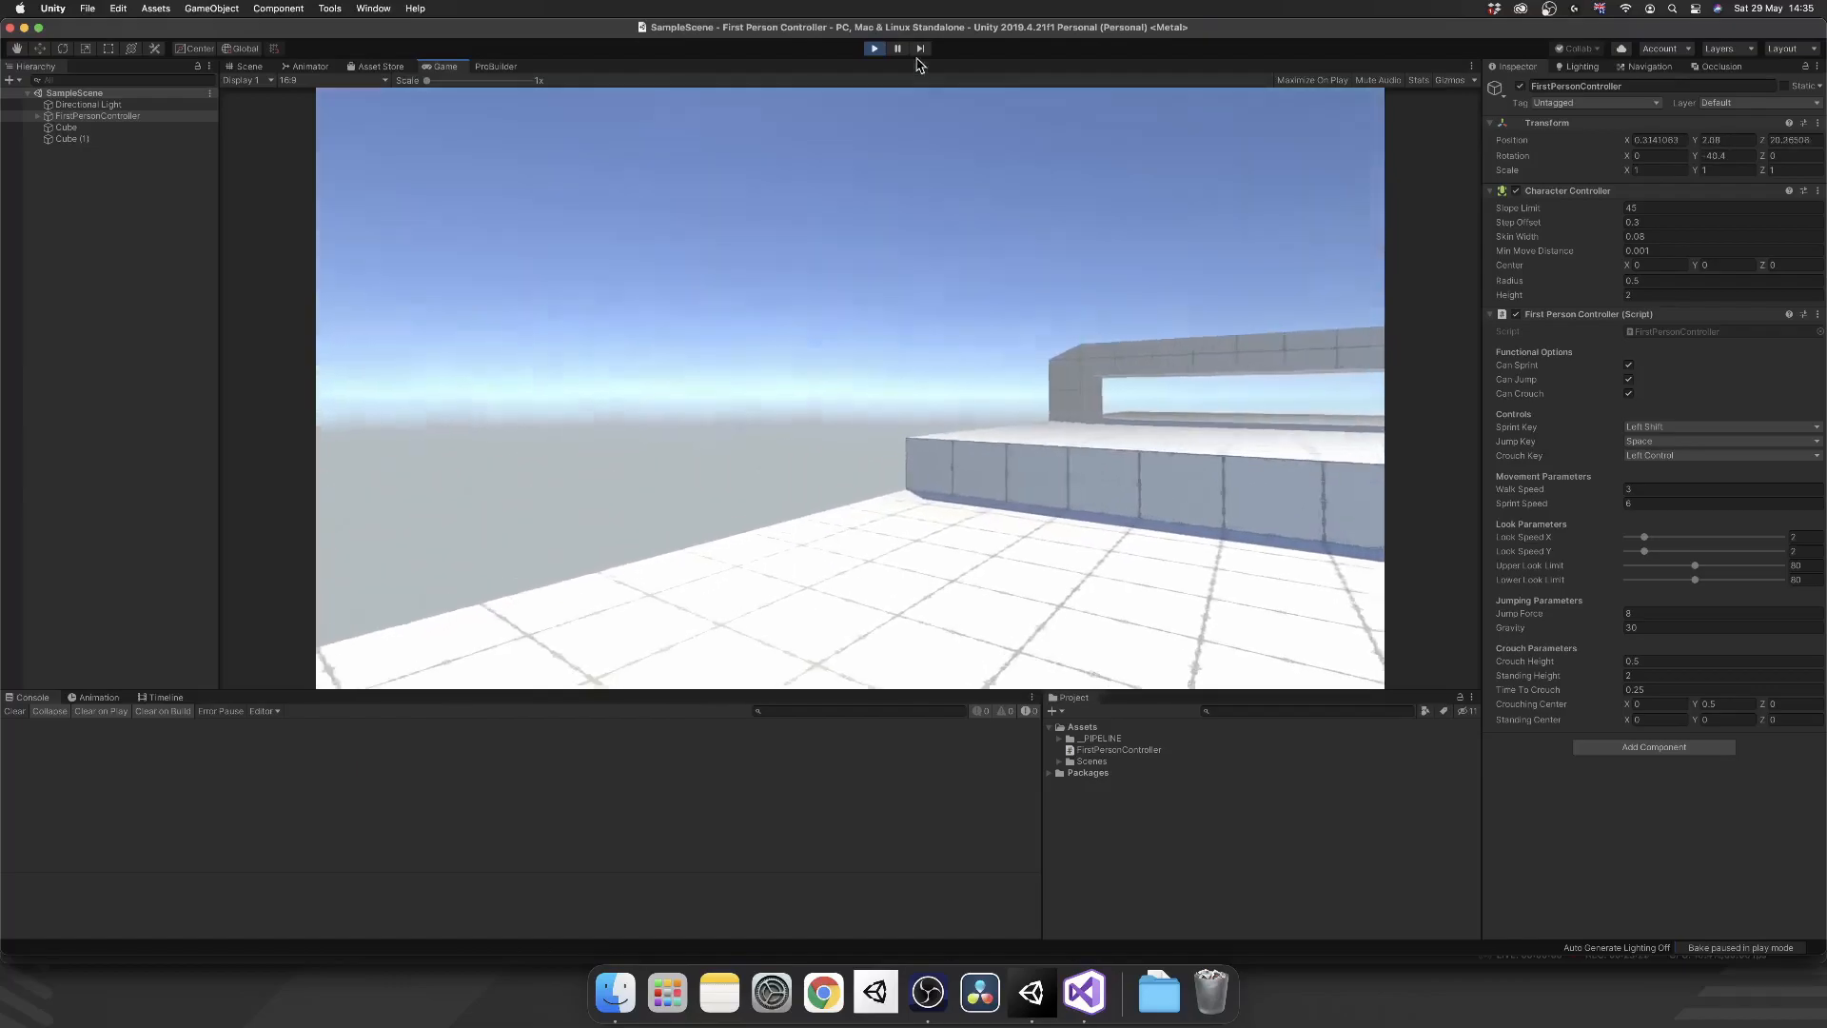
pyautogui.click(874, 47)
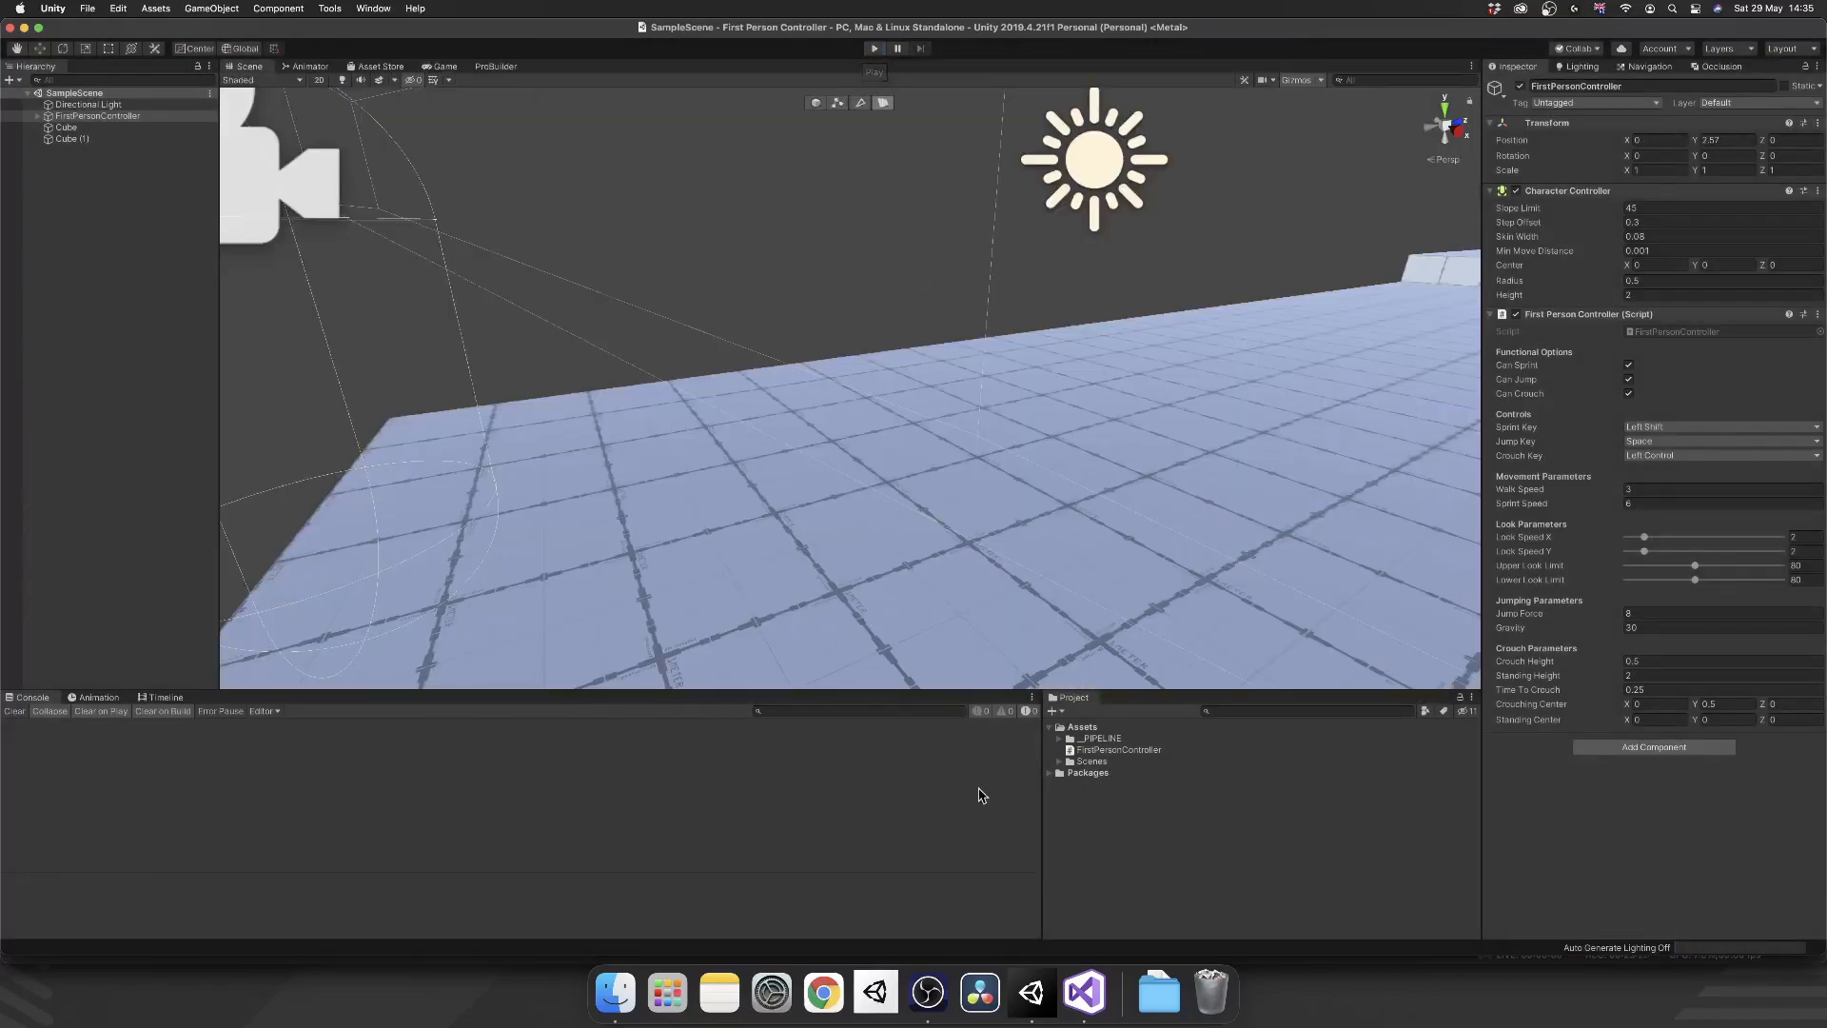
# - Duplicate the sprintSpeed field and rename it to a serialized crouchSpeed = 1.5f
pyautogui.click(1084, 993)
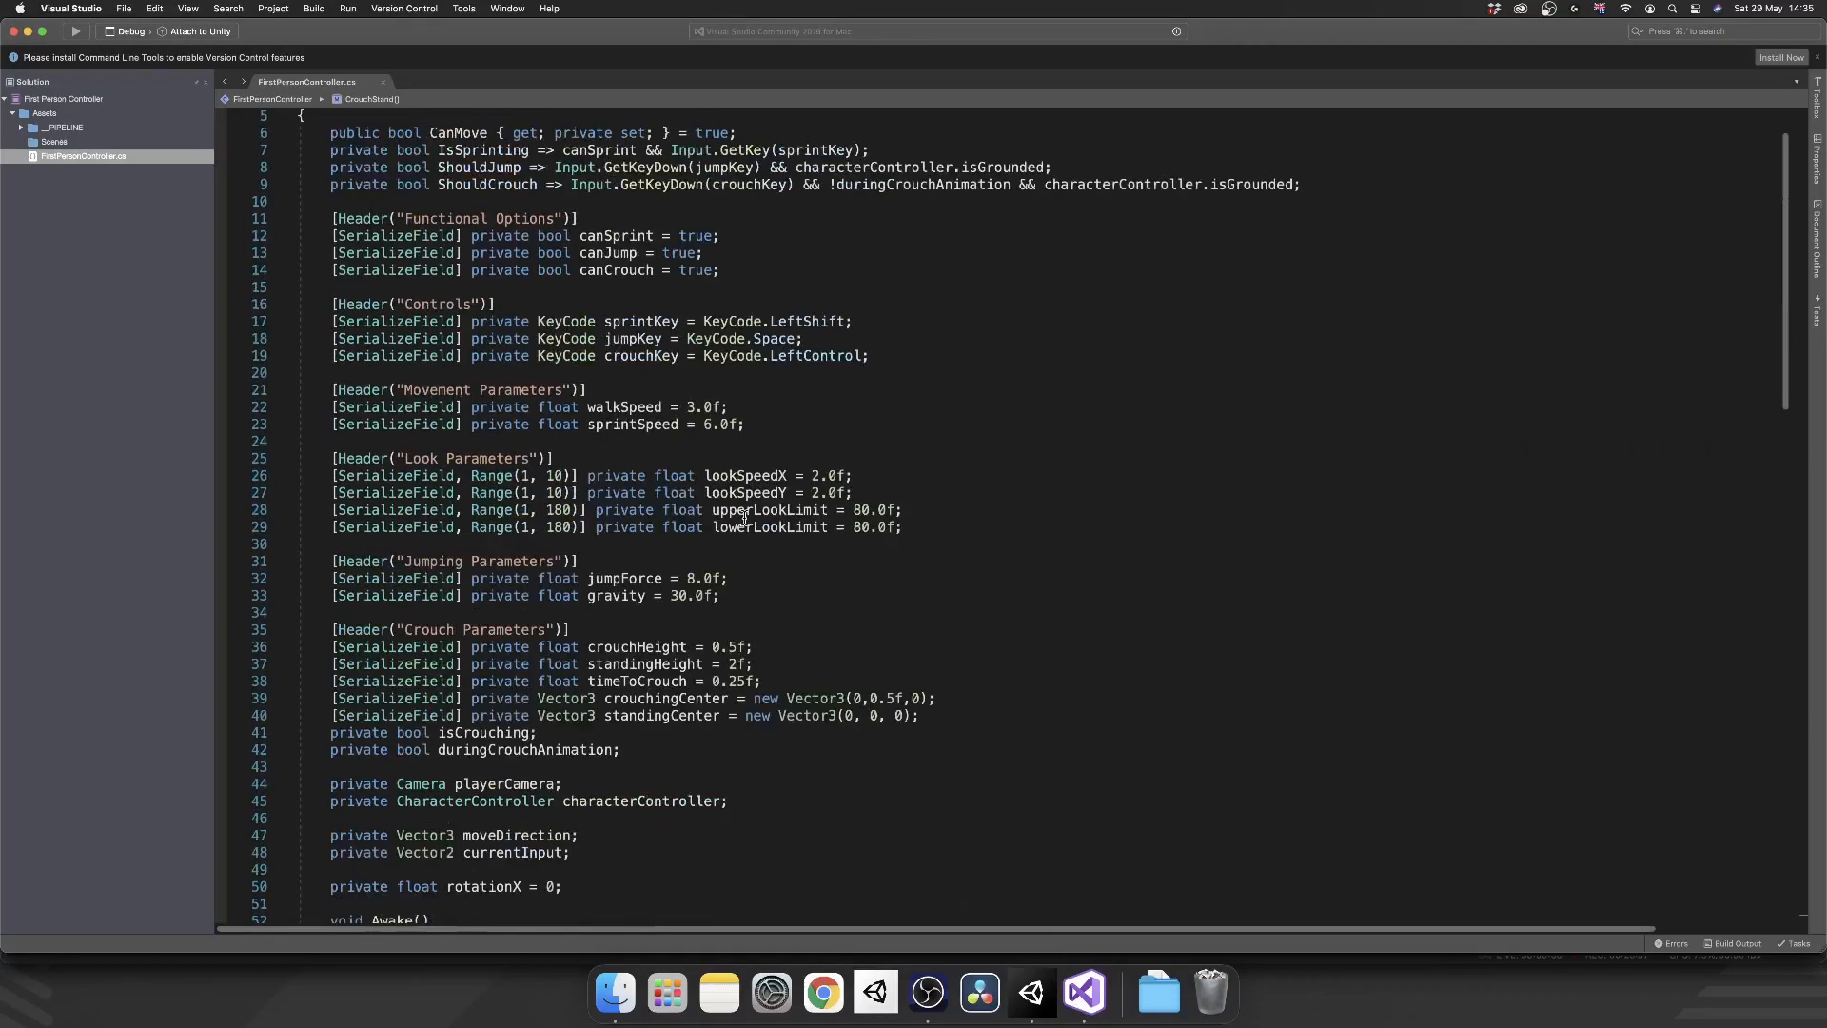
pyautogui.doubleClick(630, 424)
pyautogui.write('[SerializeField] private float crouchSpeed = 1.0f;')
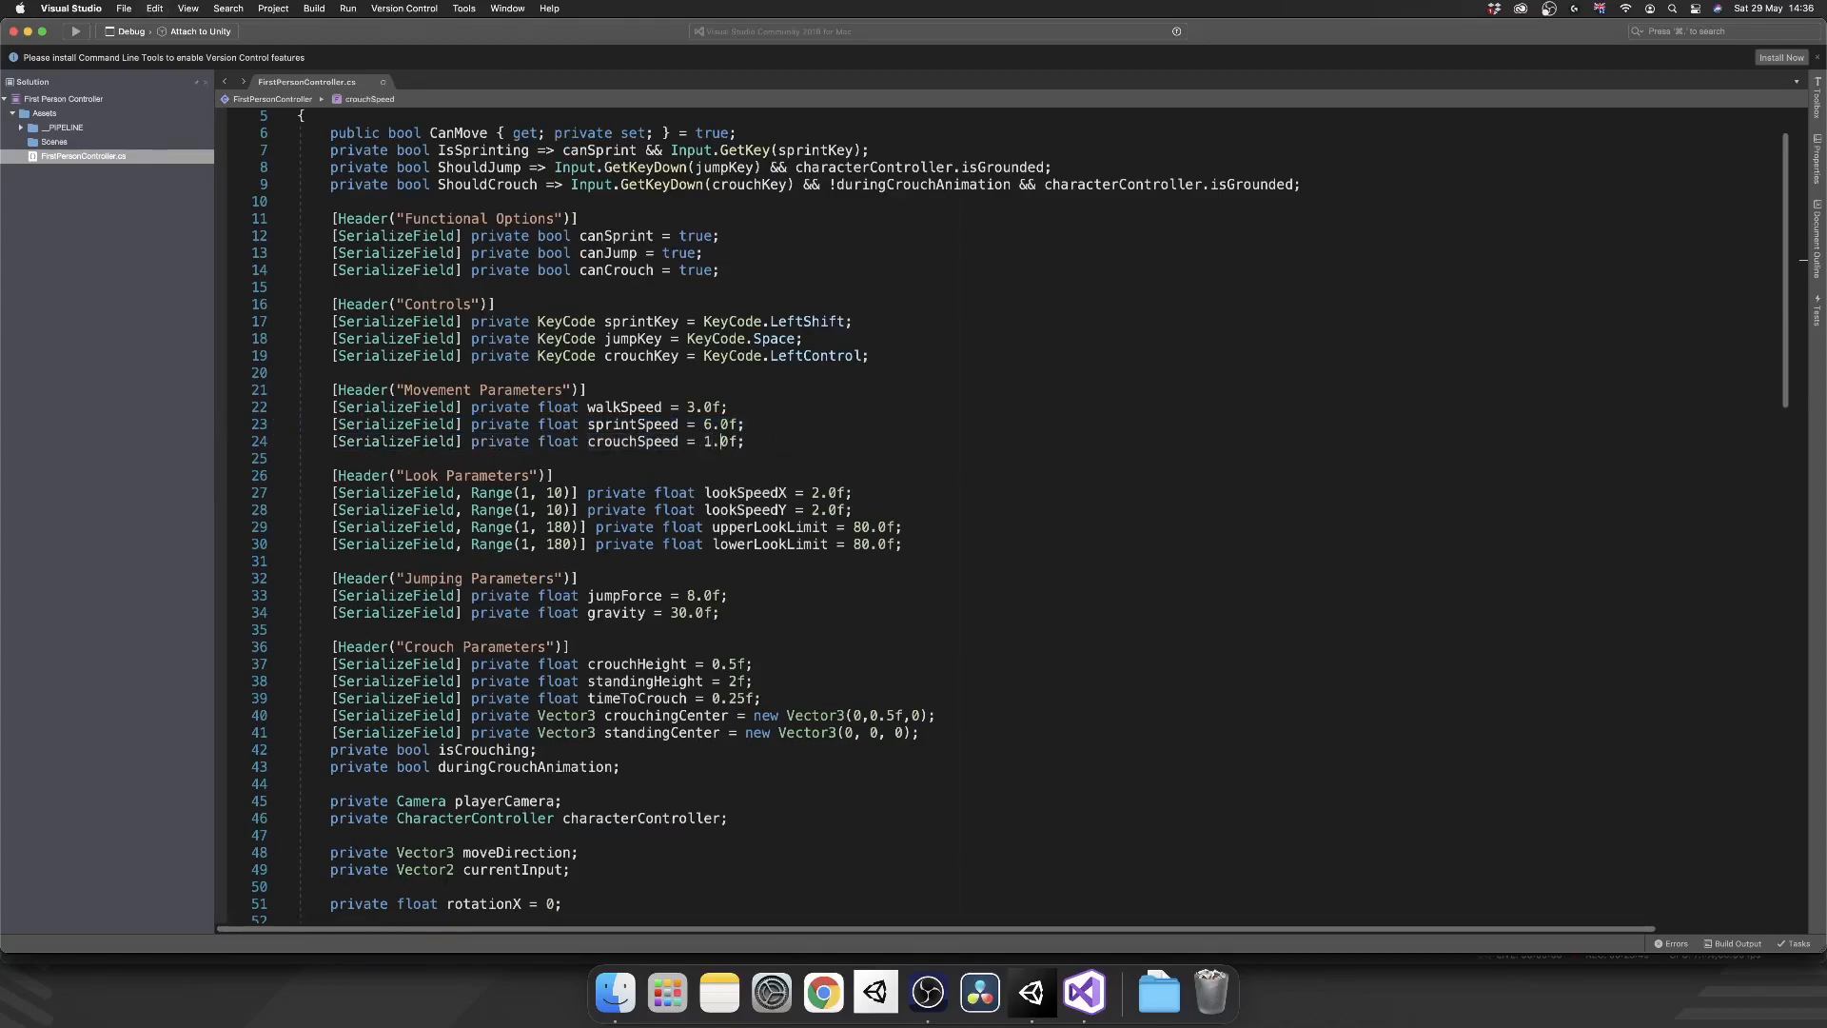
pyautogui.moveTo(722, 441)
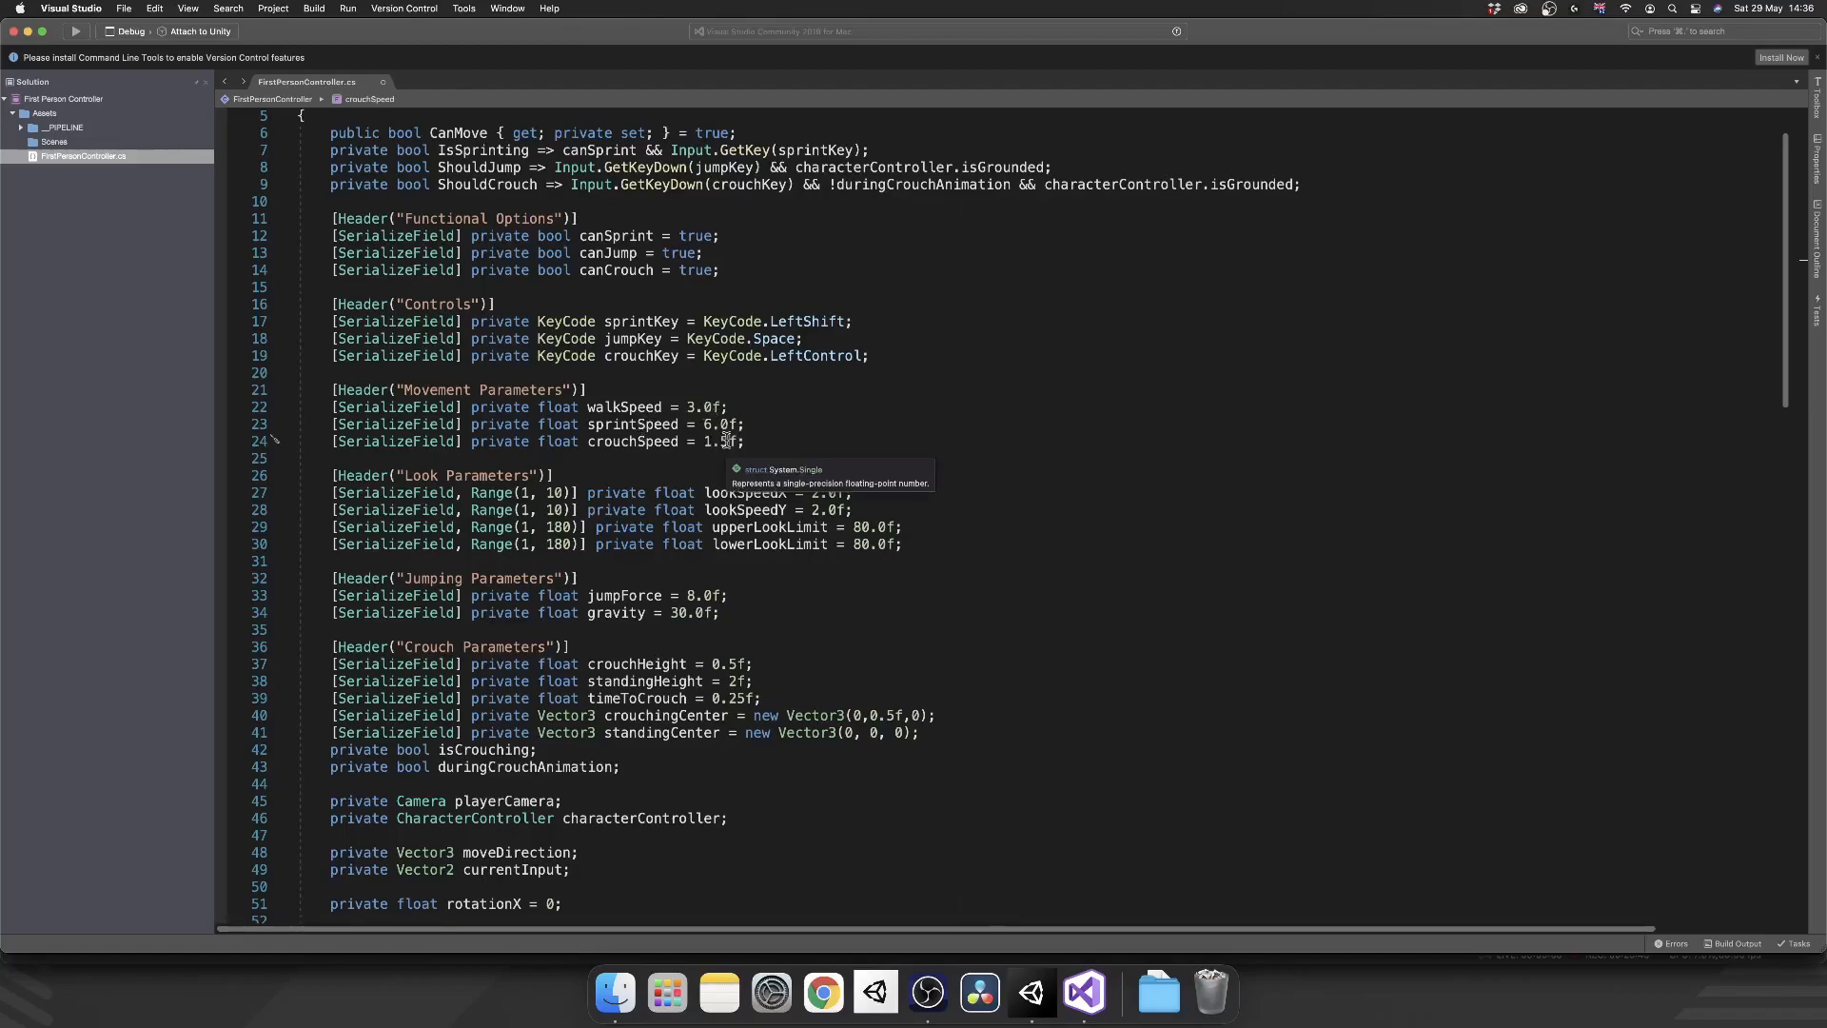
# - In HandleMovementInput replace walkSpeed with isCrouching ? crouchSpeed : walkSpeed in both axis ternaries
pyautogui.scroll(-3)
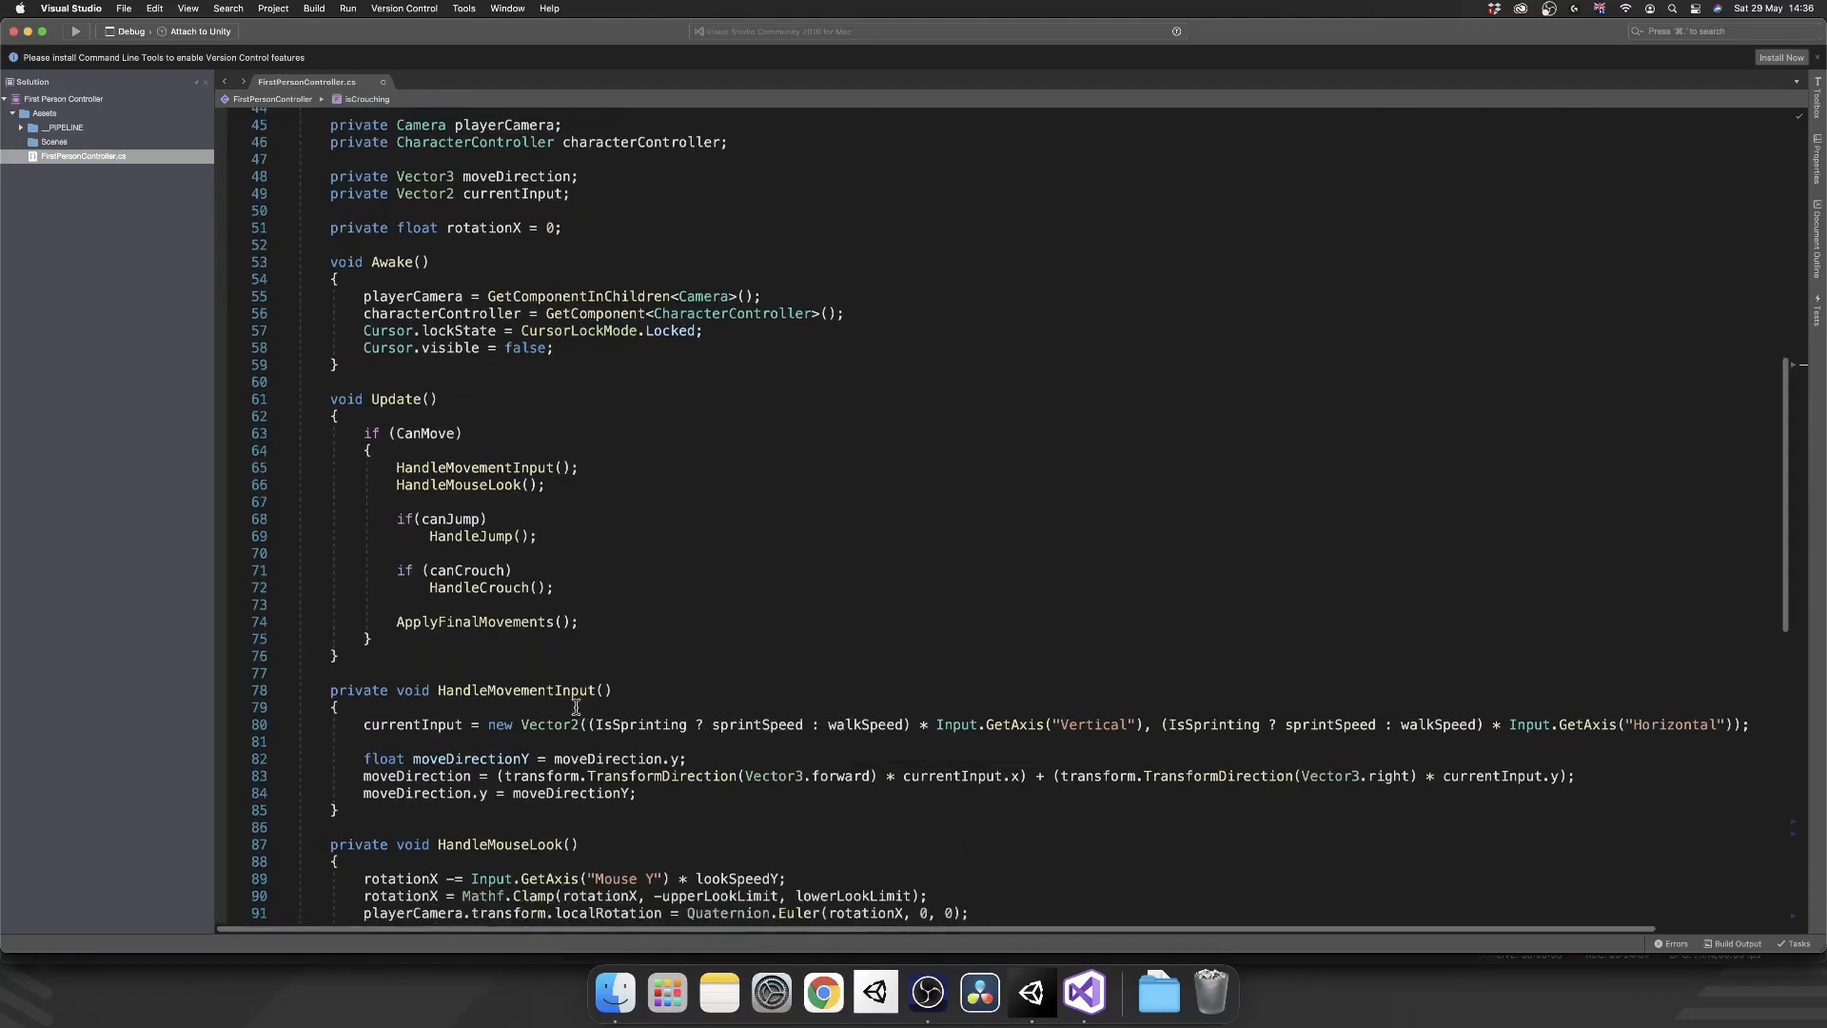
pyautogui.moveTo(674, 731)
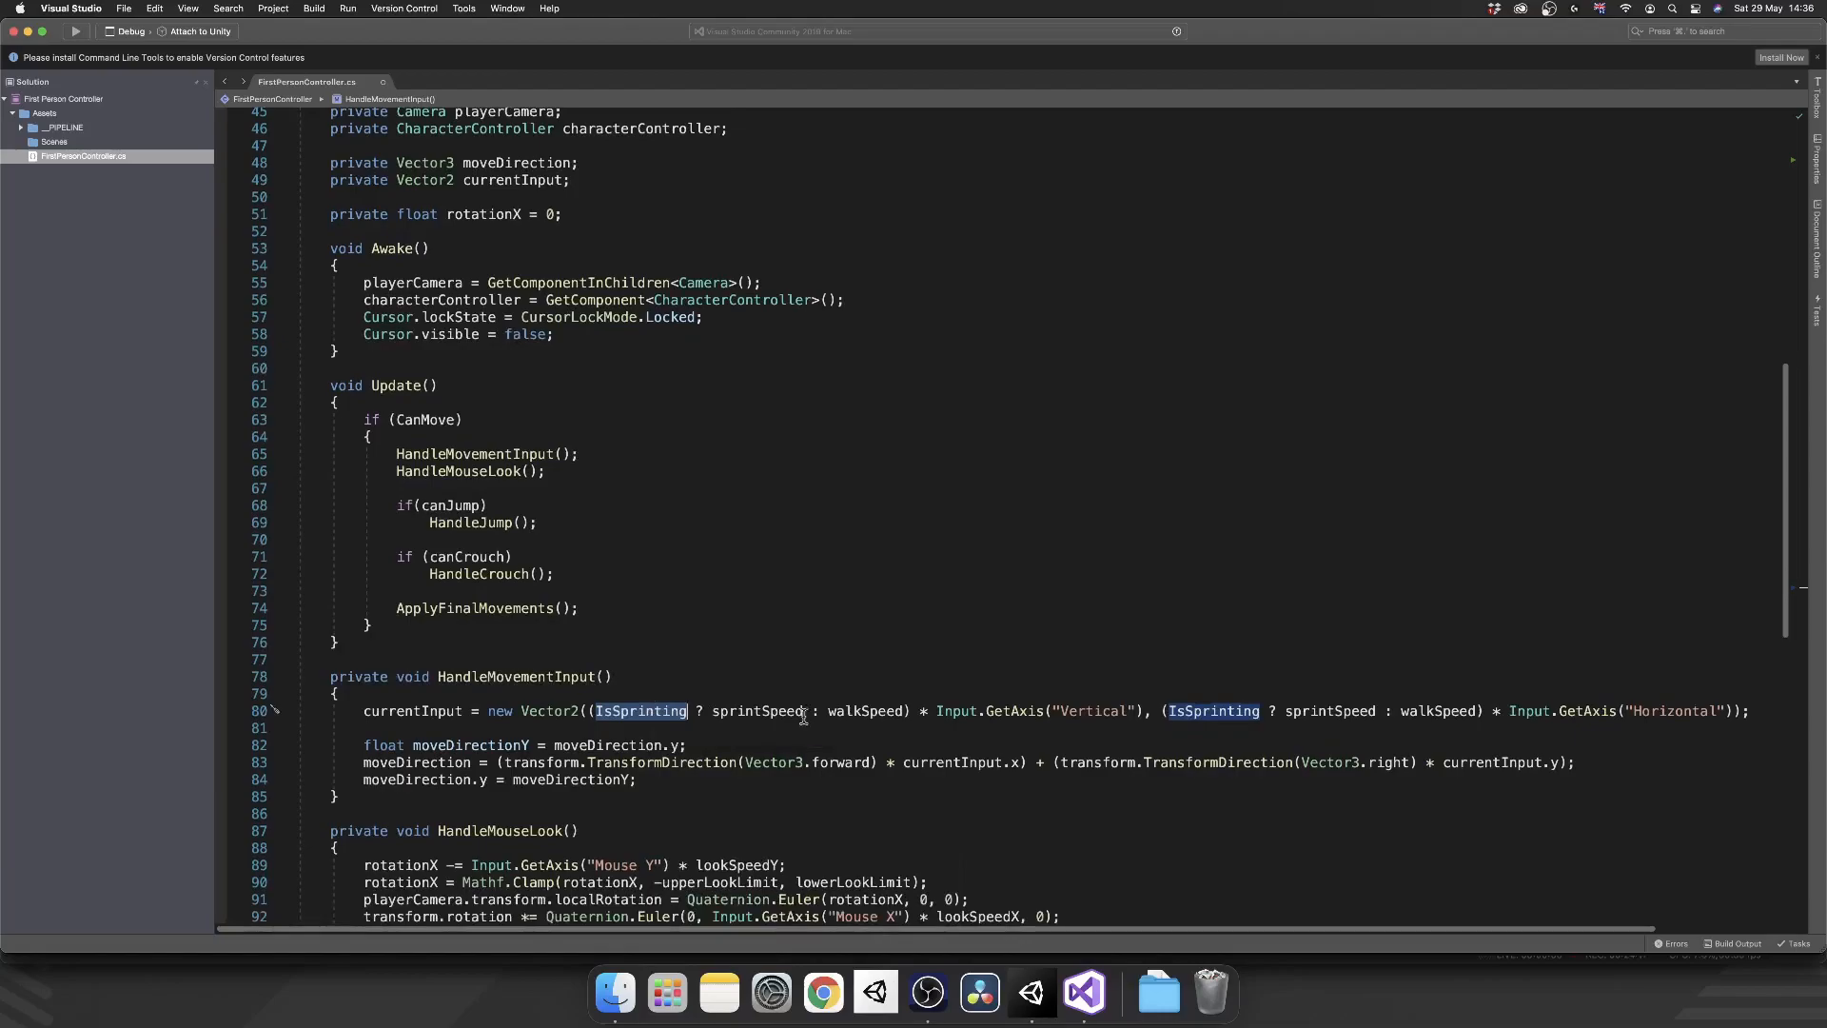
pyautogui.moveTo(868, 711)
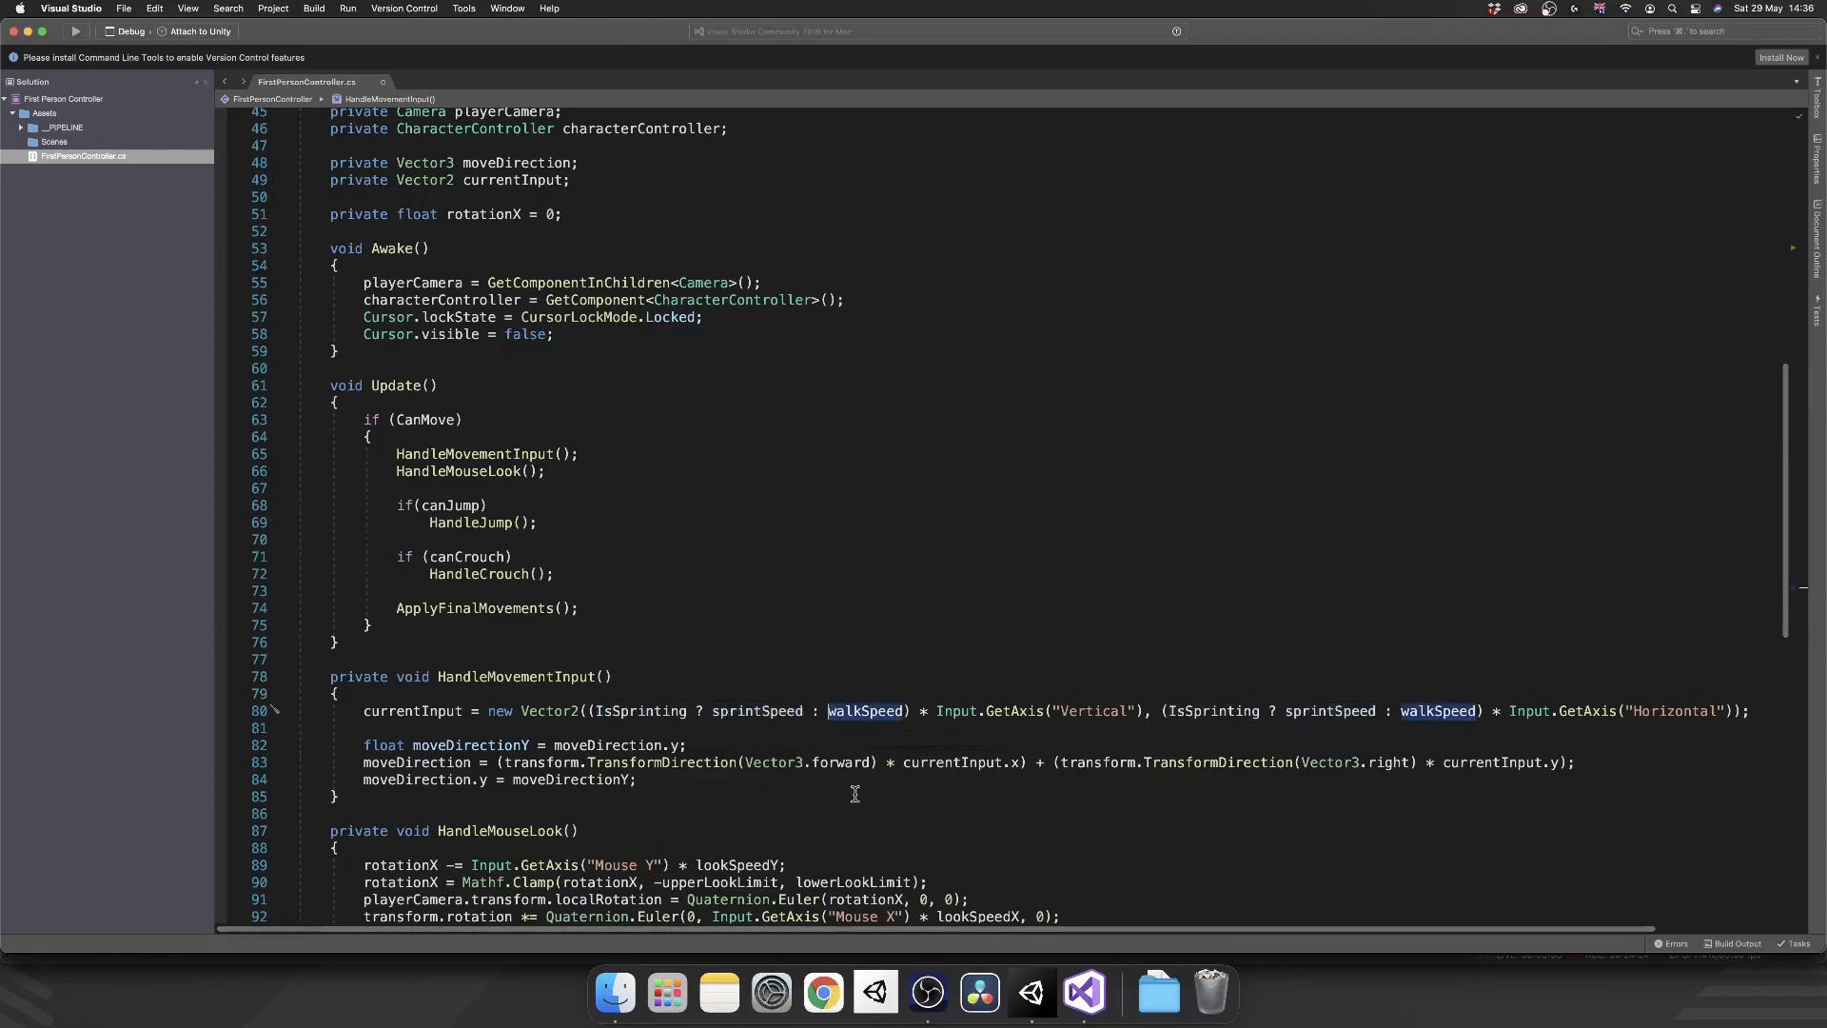
pyautogui.write('isCr')
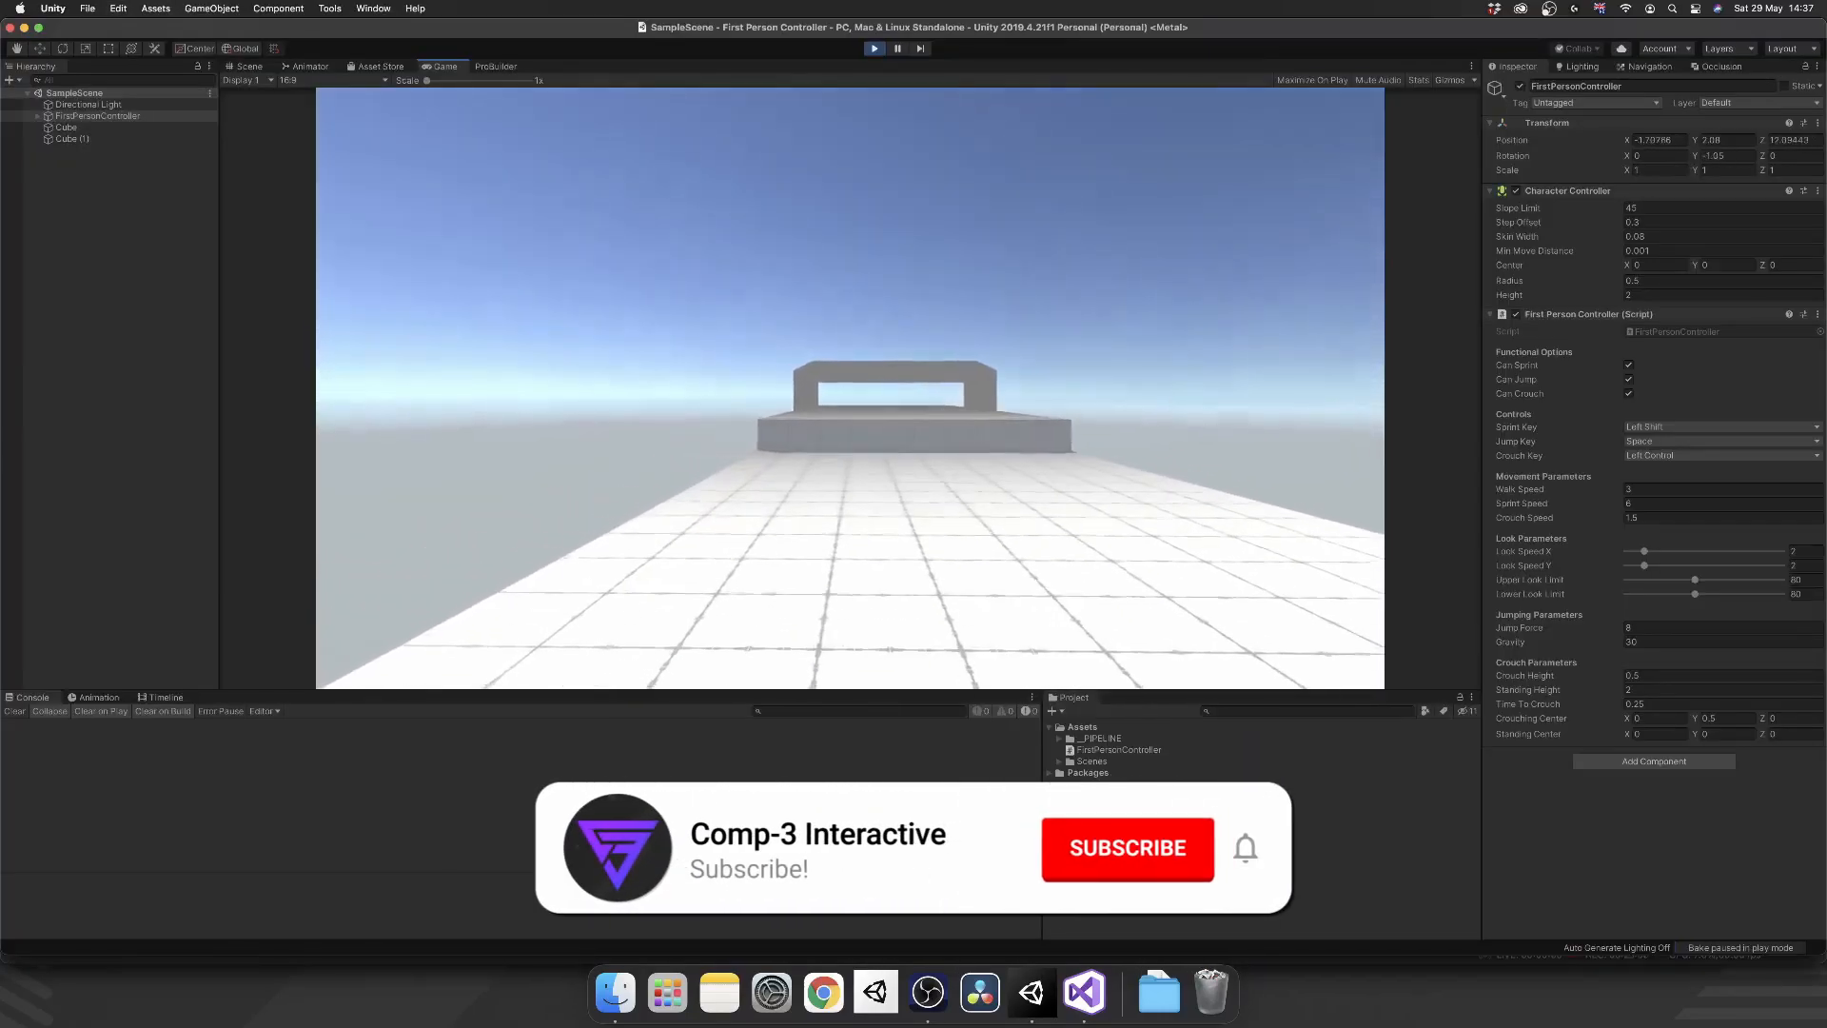
# - Focus the running Game view to play-test the slower crouch speed
pyautogui.click(1125, 847)
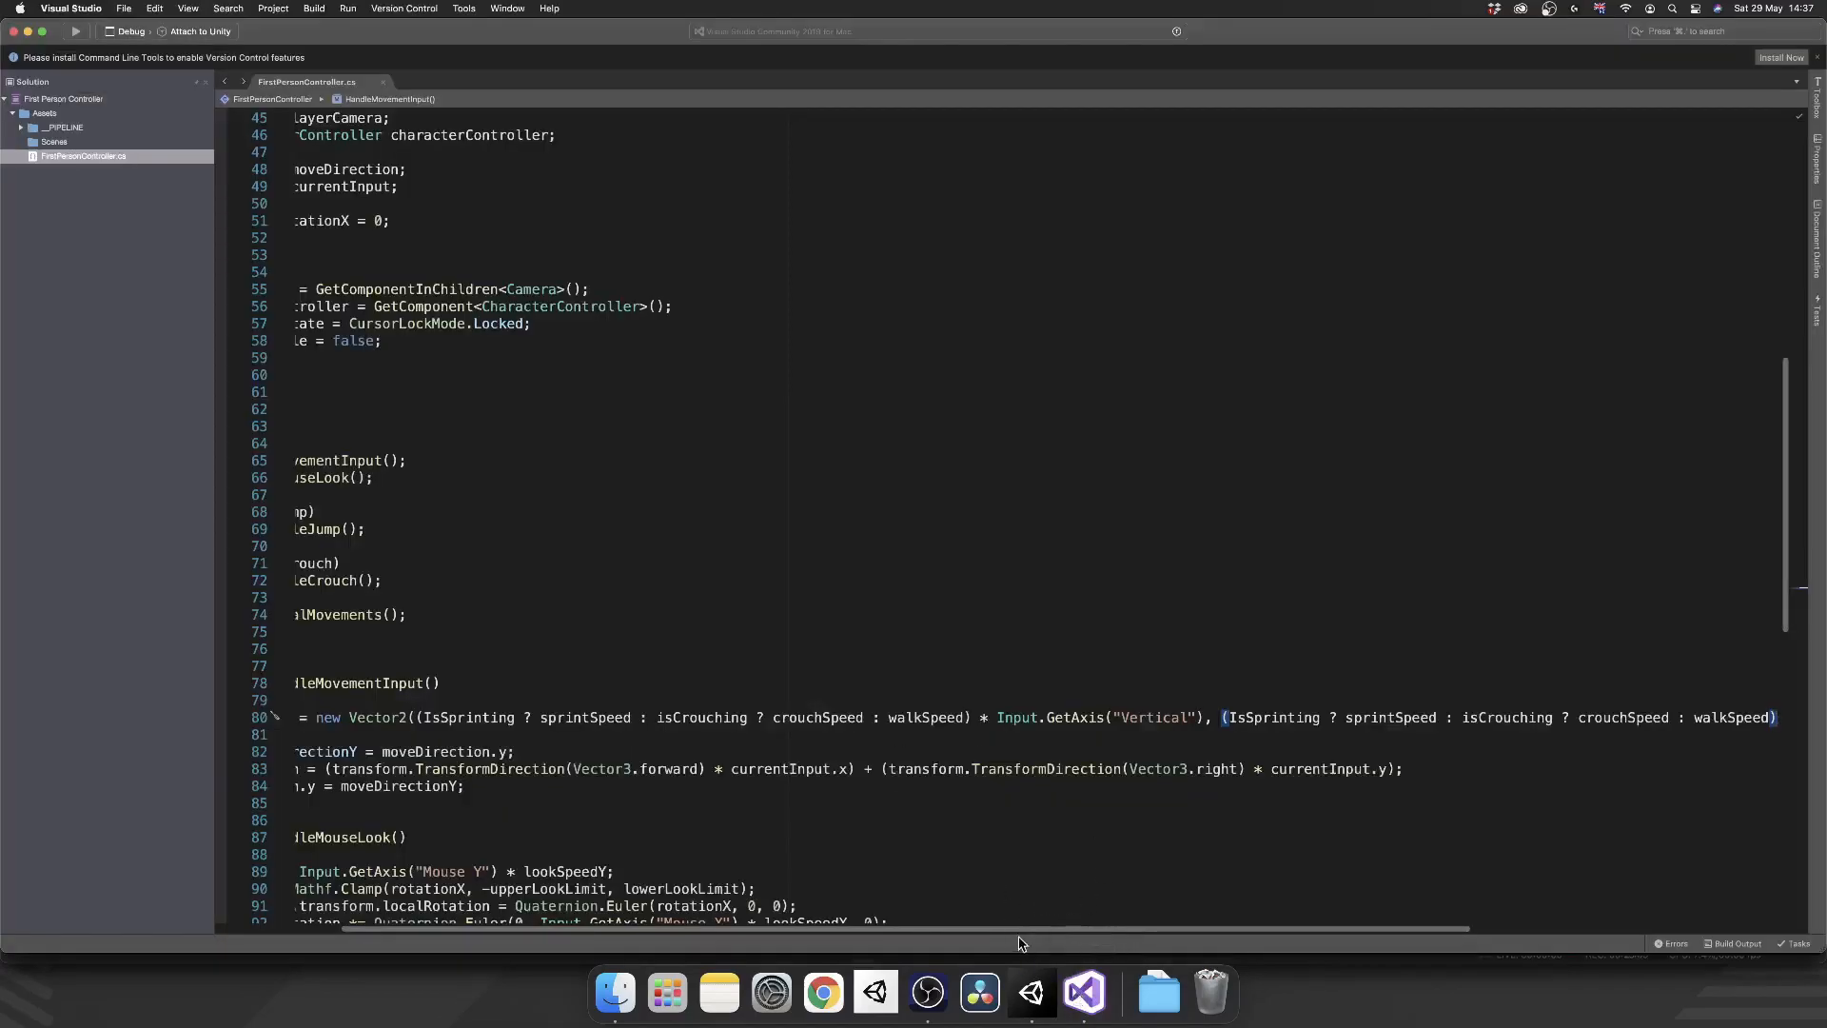
# - Begin a guard at the top of CrouchStand: if crouching and Physics.Raycast from playerCamera.transform.position
pyautogui.scroll(-3)
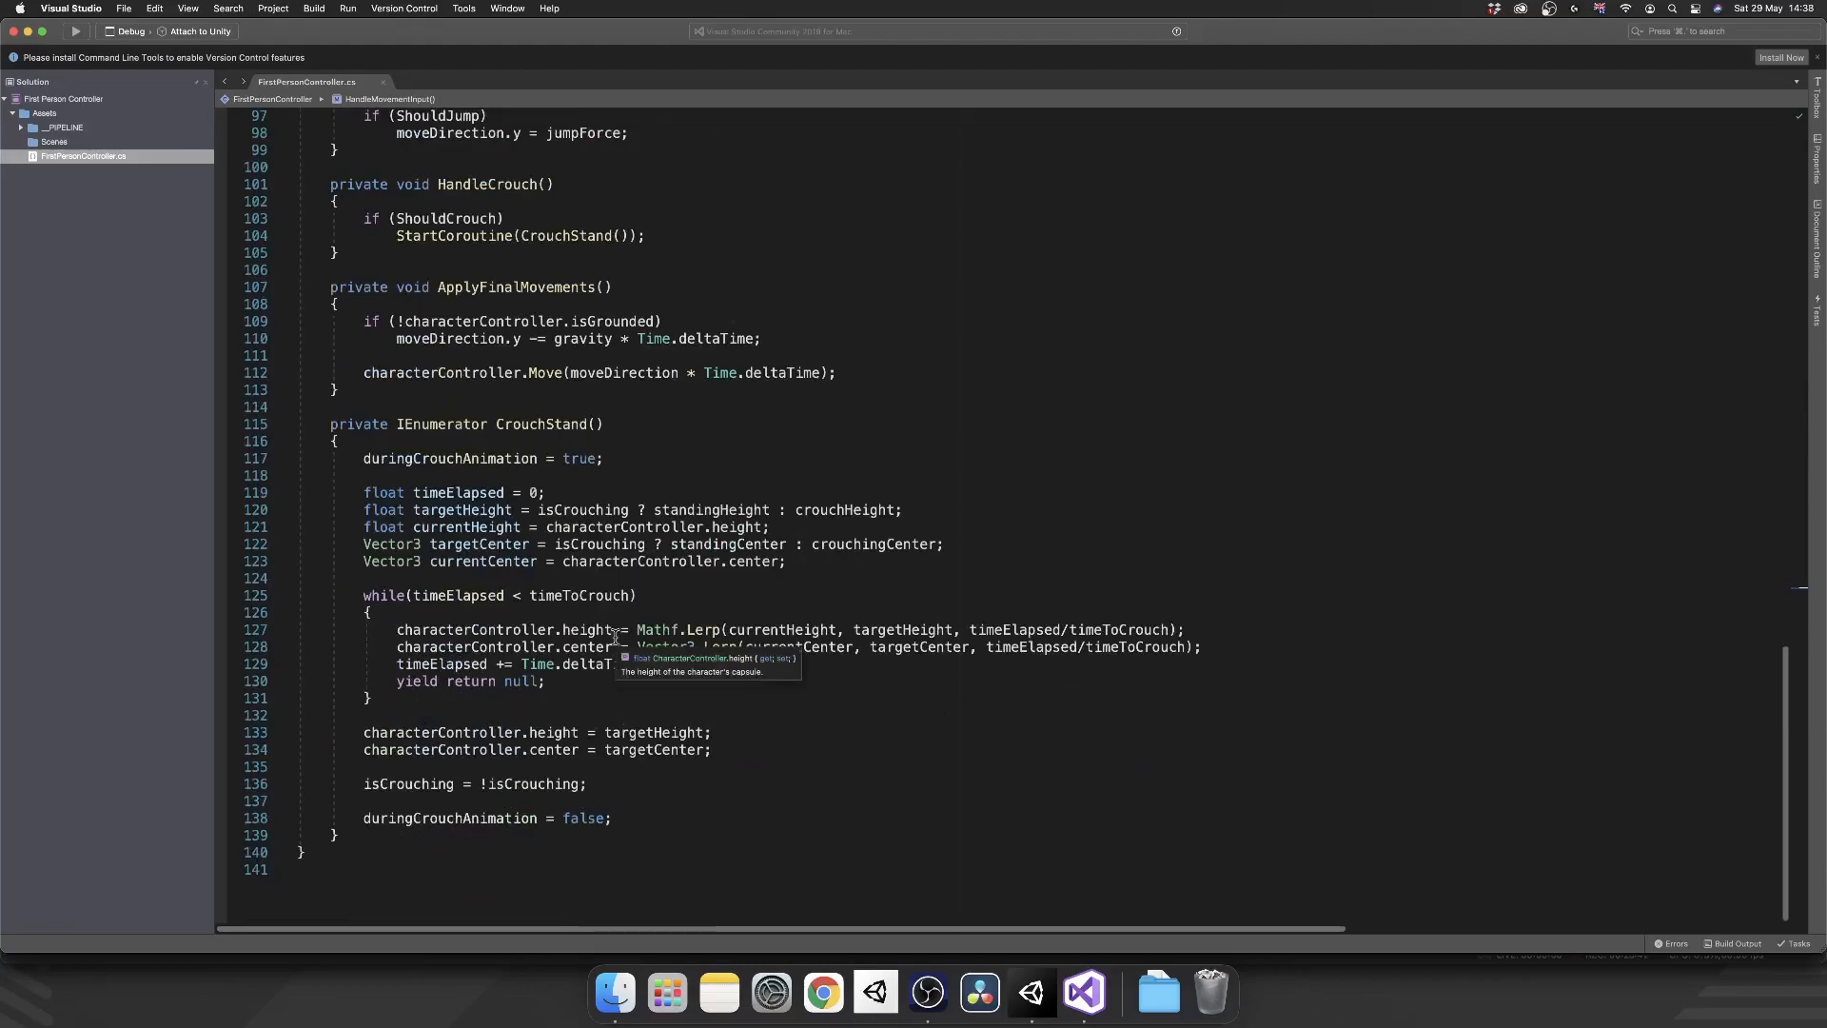
pyautogui.moveTo(489, 448)
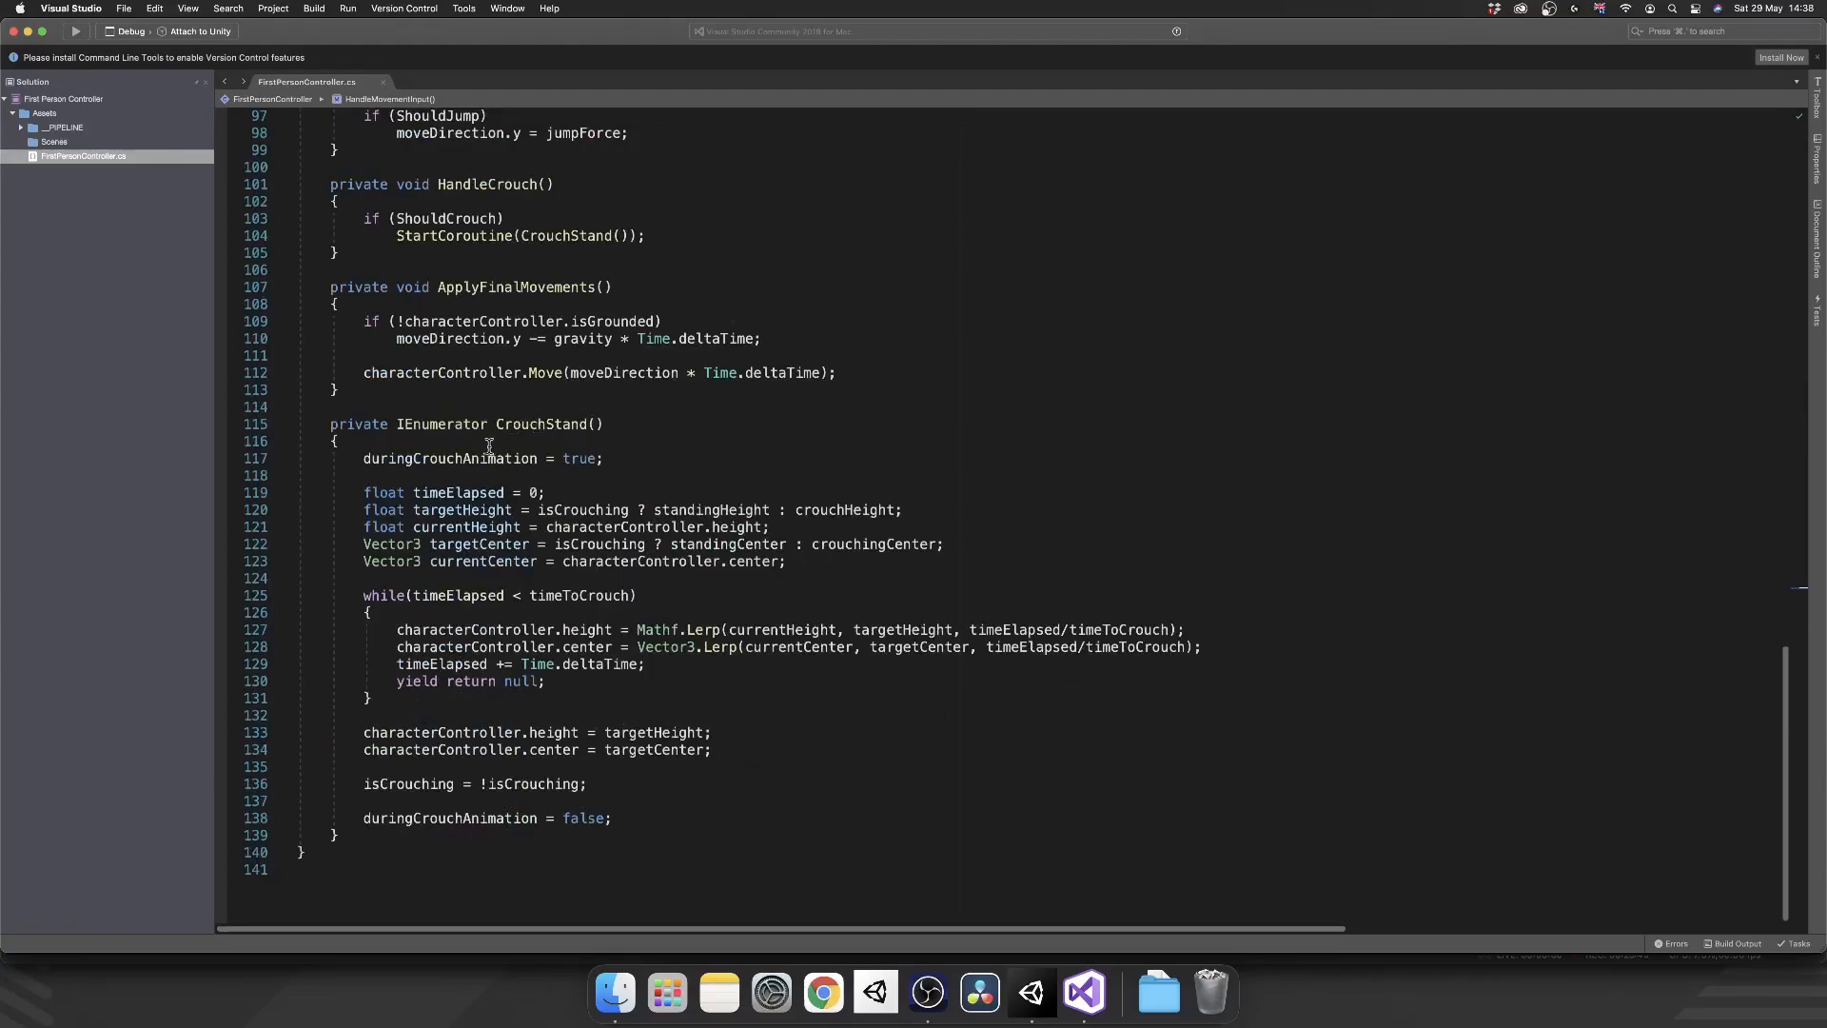
pyautogui.press('Return')
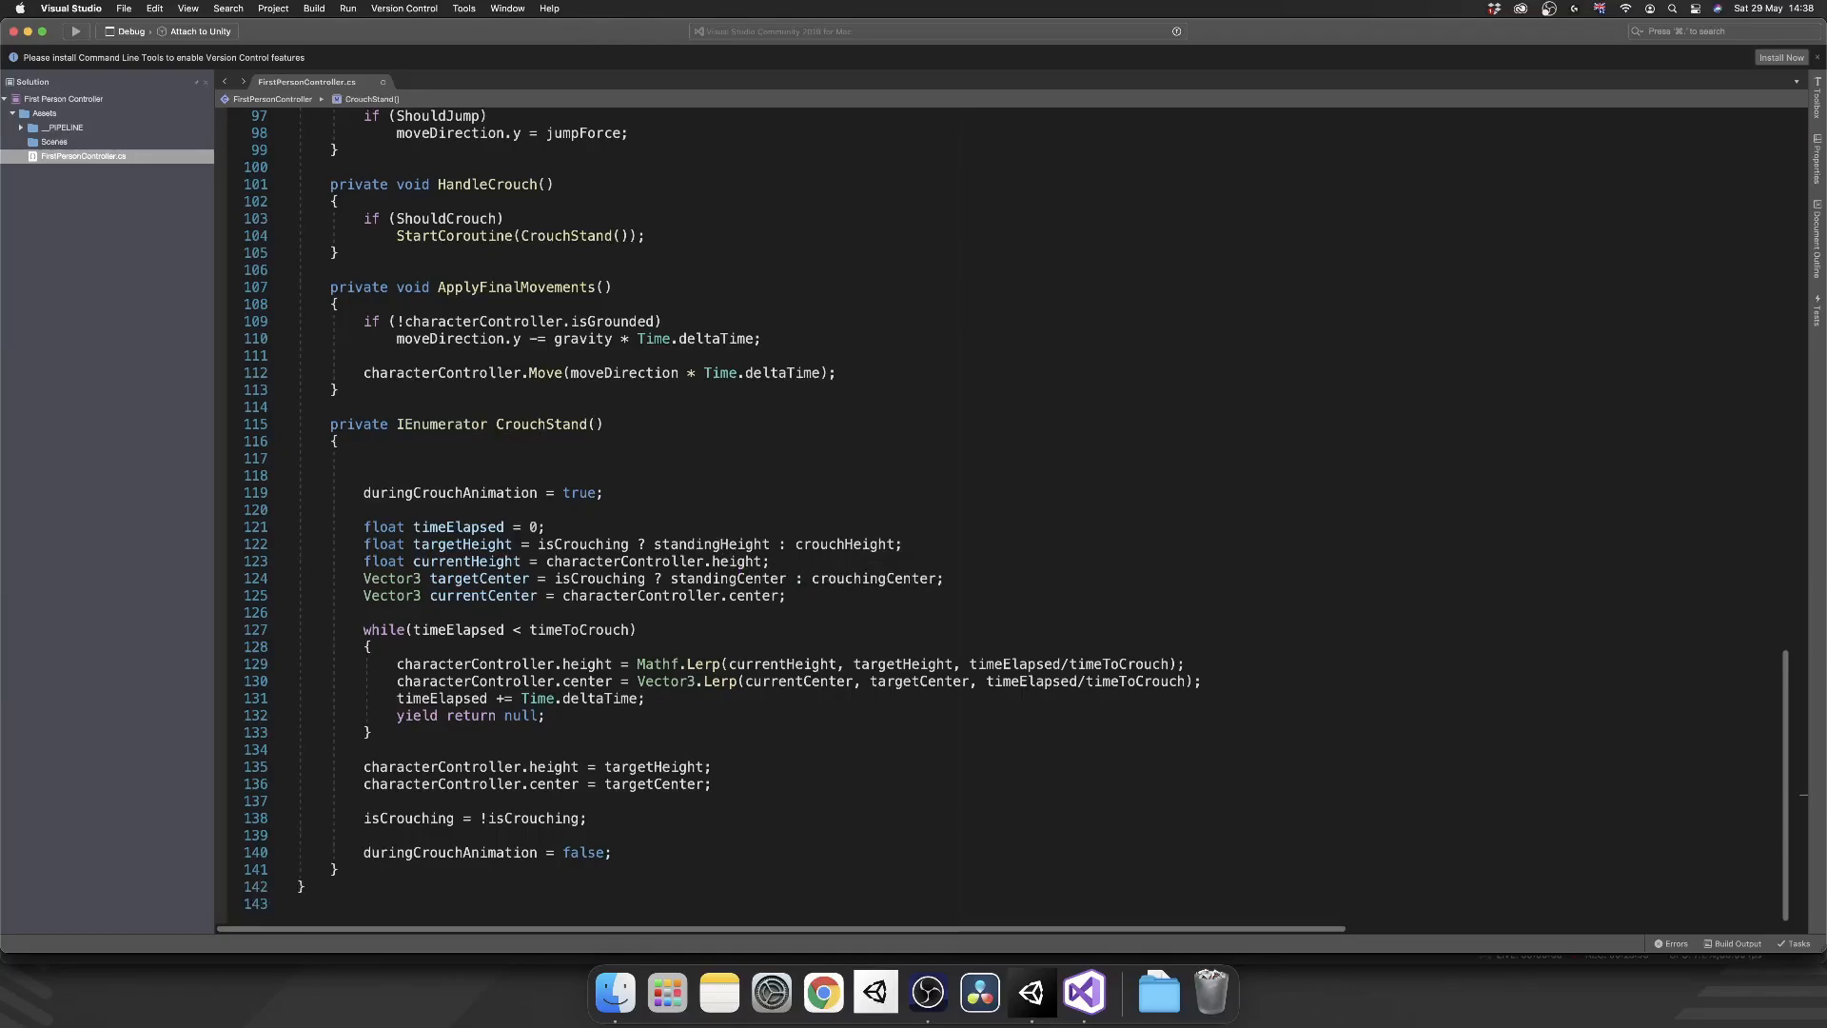
pyautogui.write('if(i)')
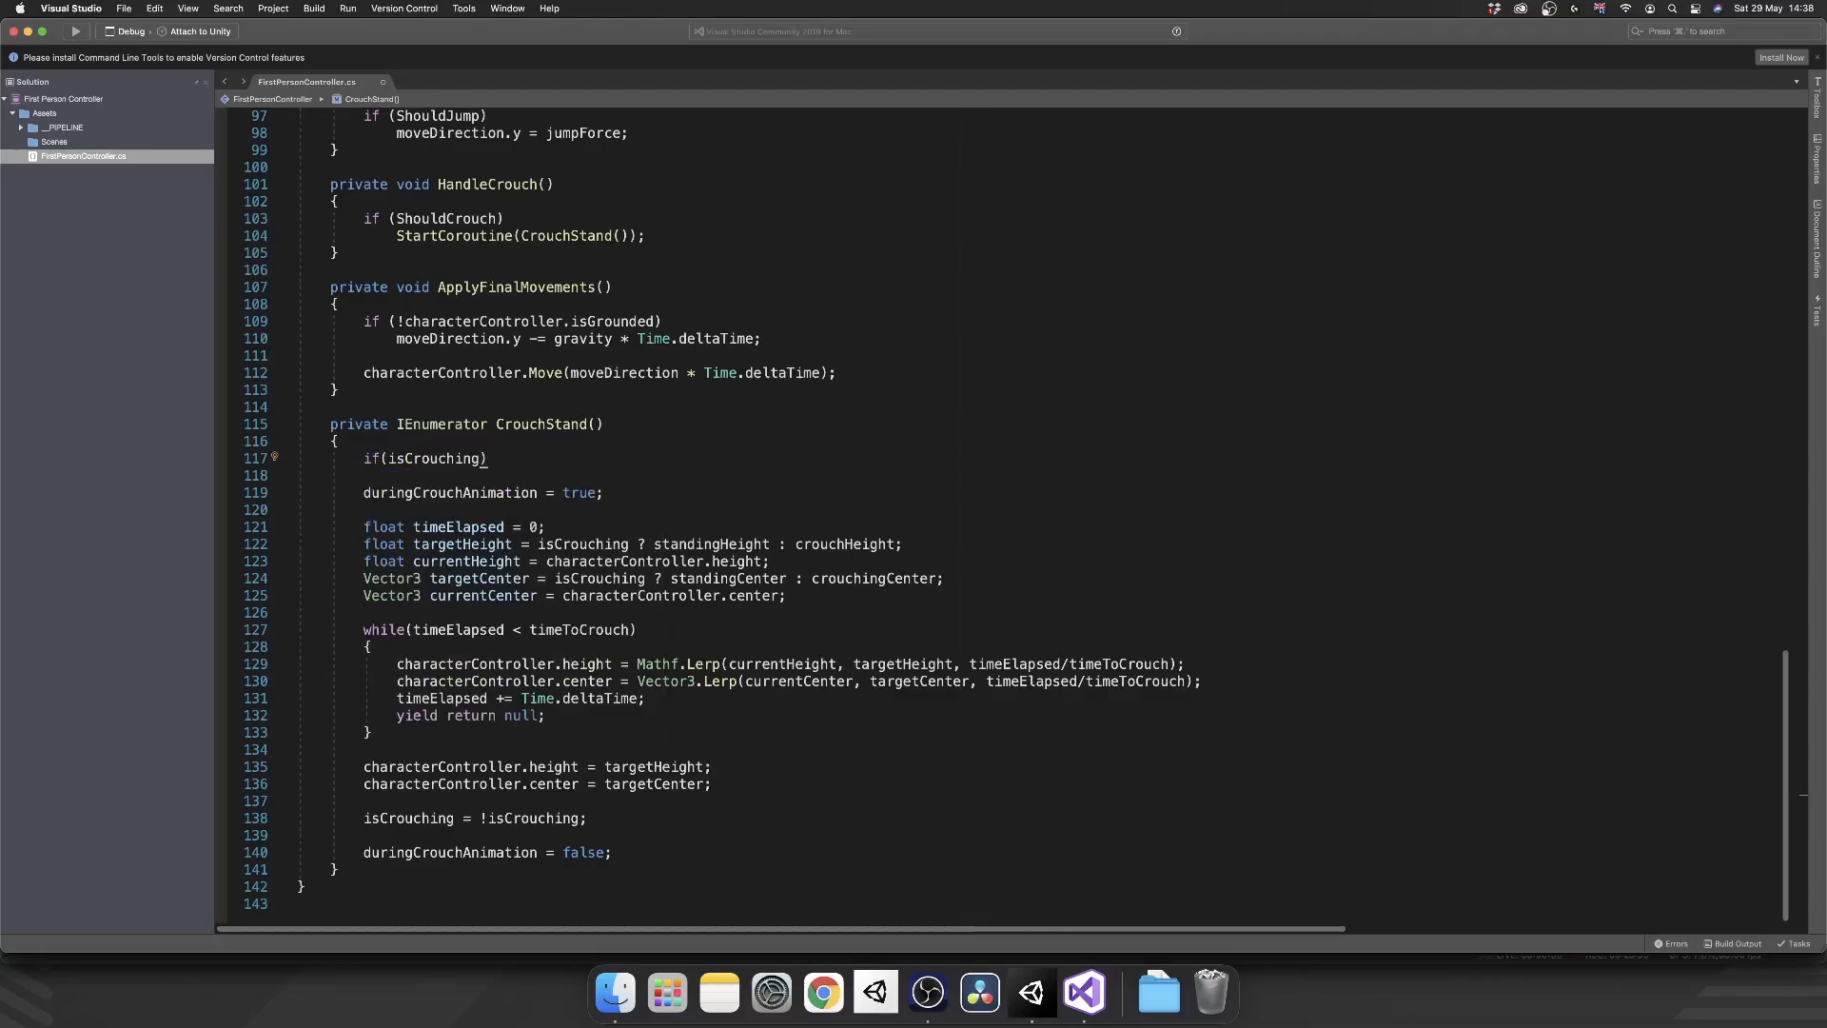
pyautogui.doubleClick(409, 818)
pyautogui.write(' && ')
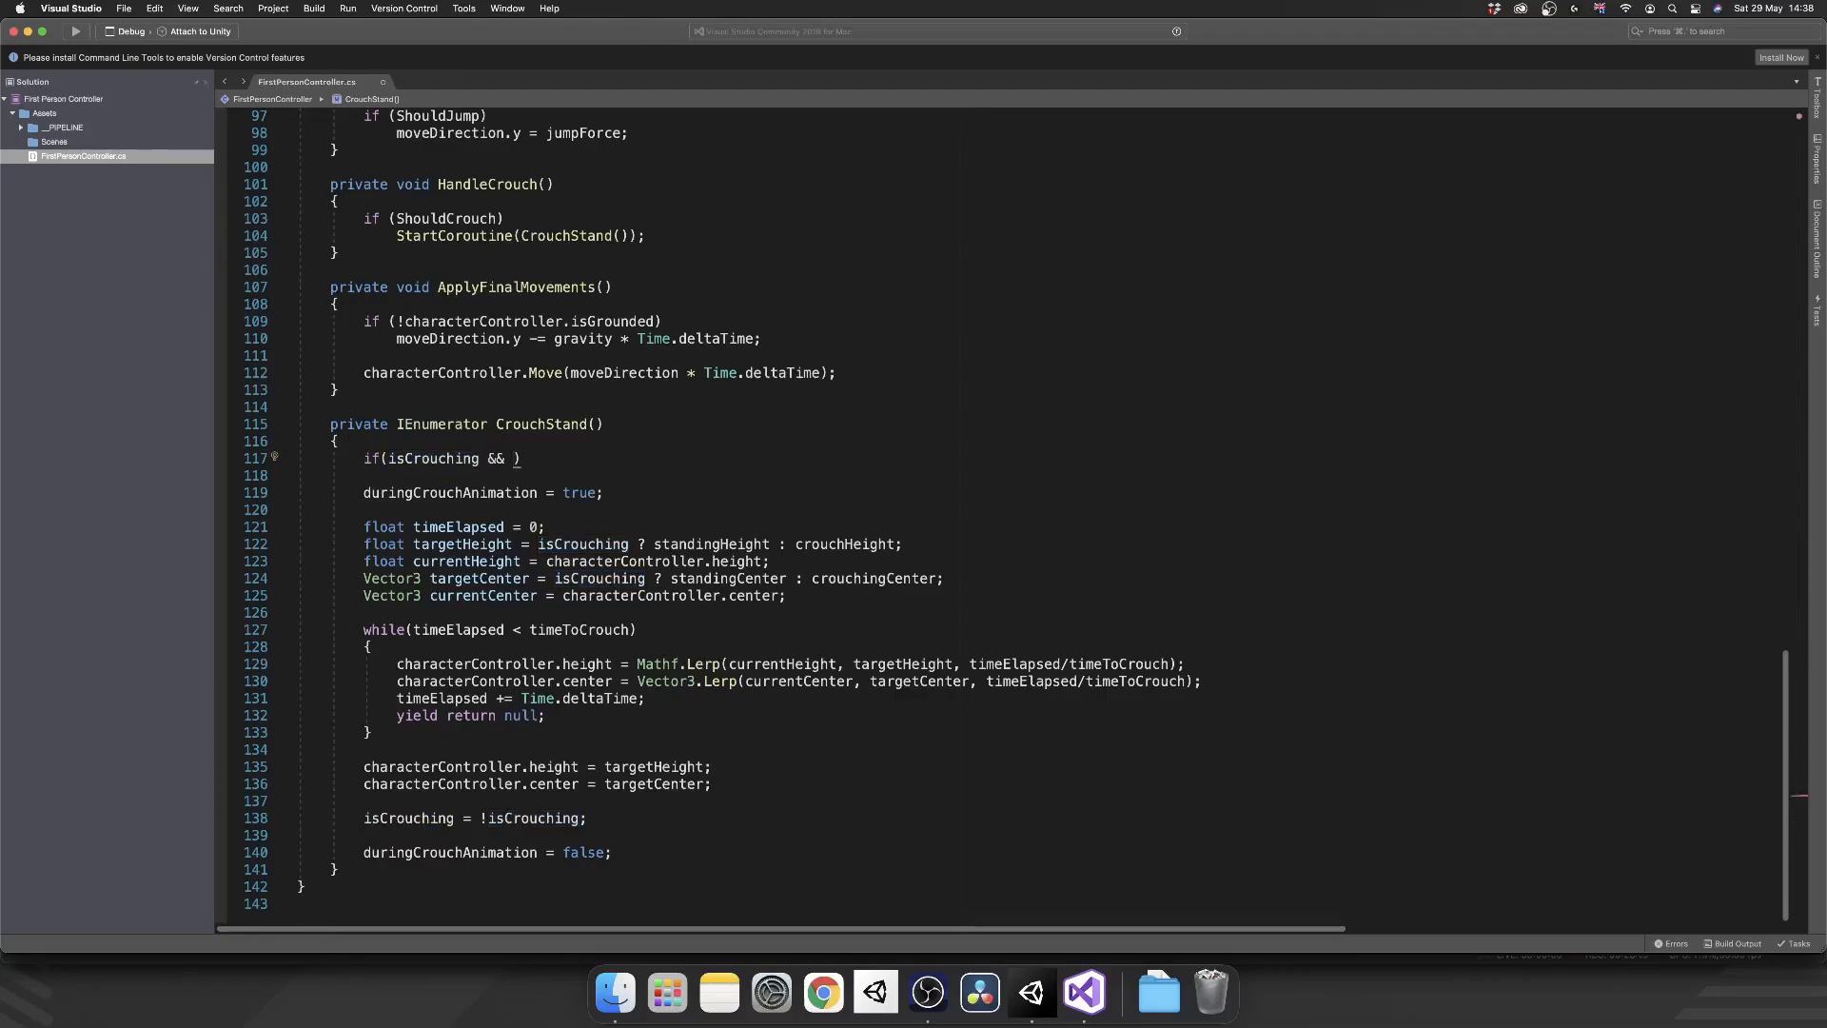
pyautogui.write('Physics.Raycast(playerCamera')
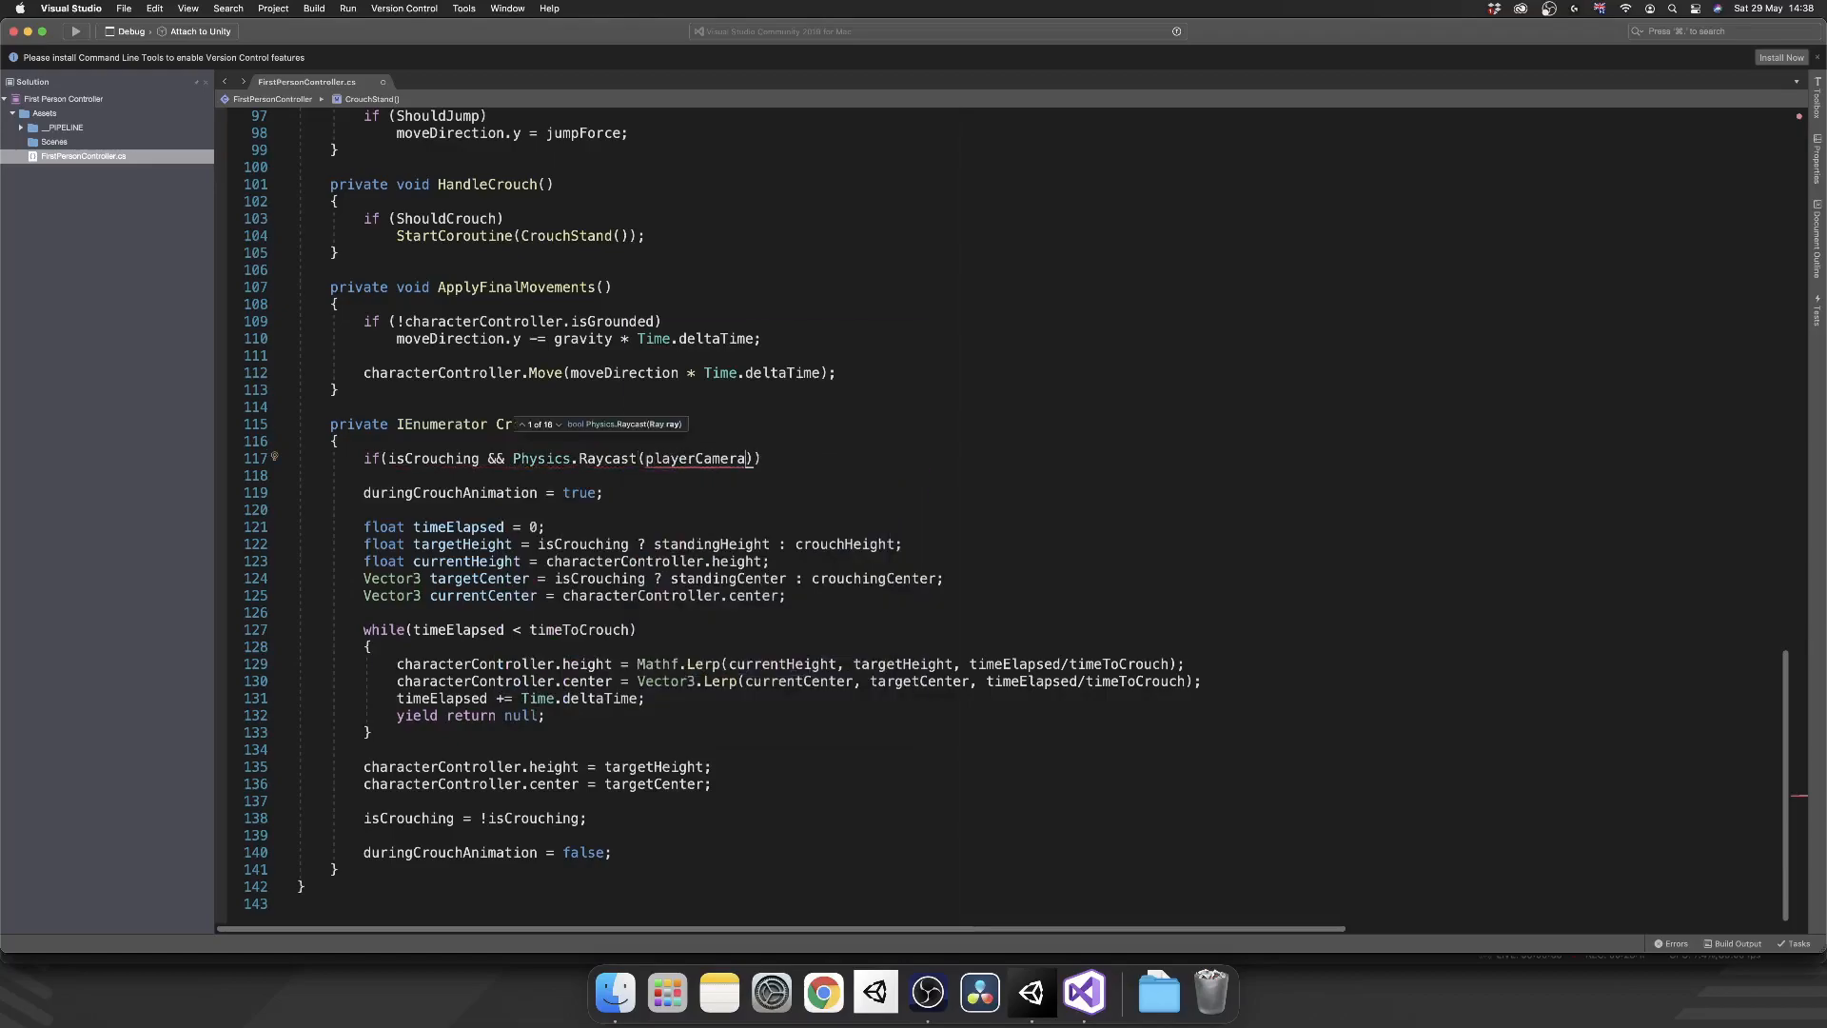
pyautogui.write('.transform')
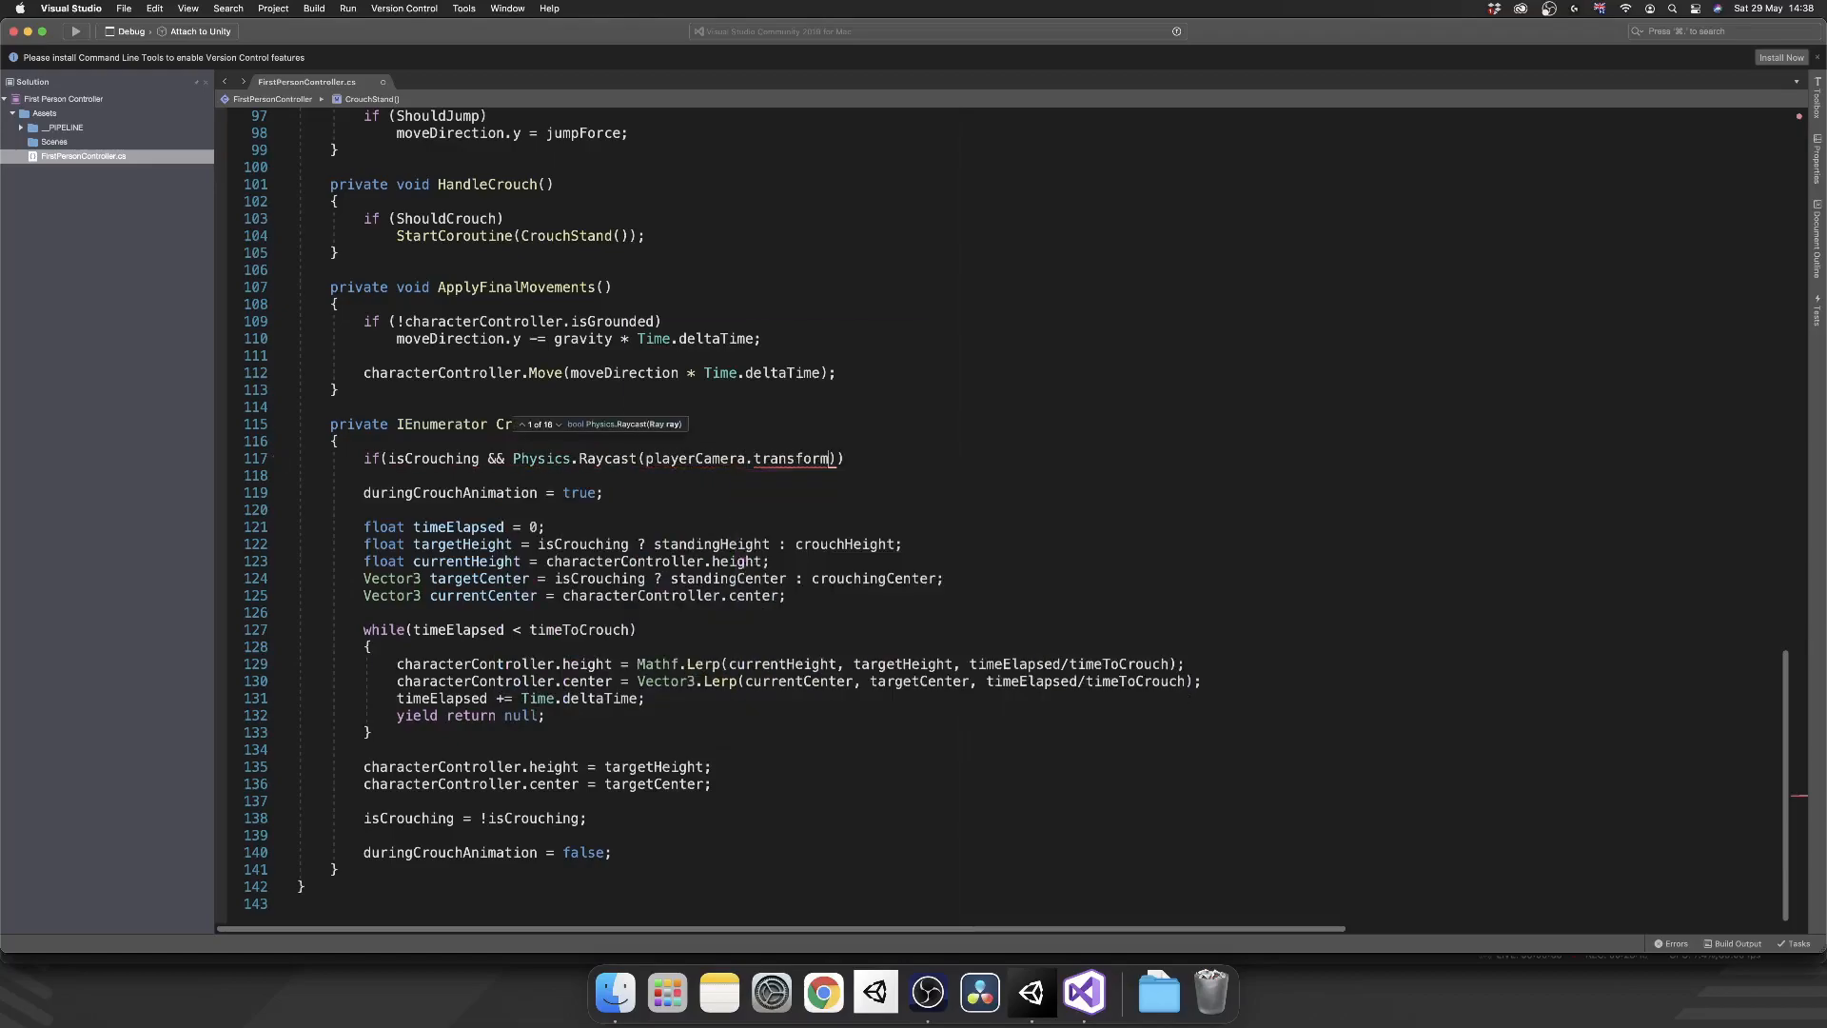
pyautogui.write('.position,')
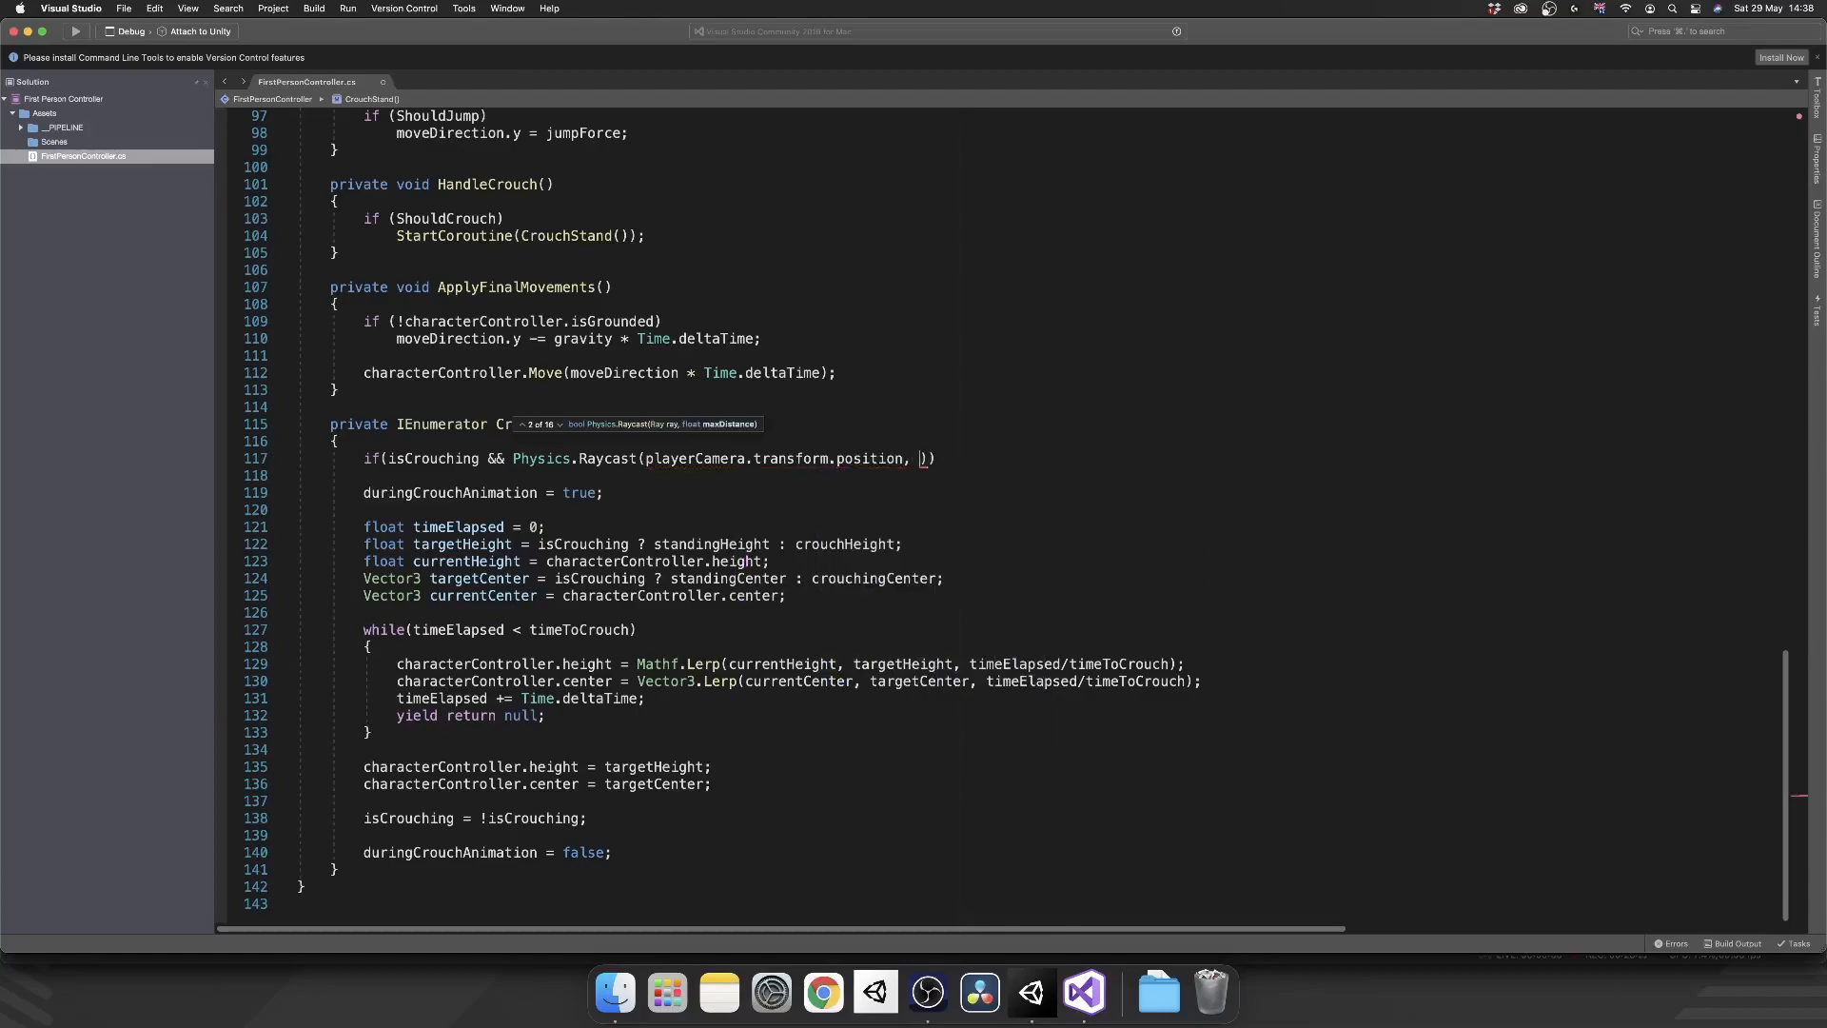
# - Complete the raycast with Vector3.up and 1f, and yield break when it hits
pyautogui.write('Vector3.up, 1f')
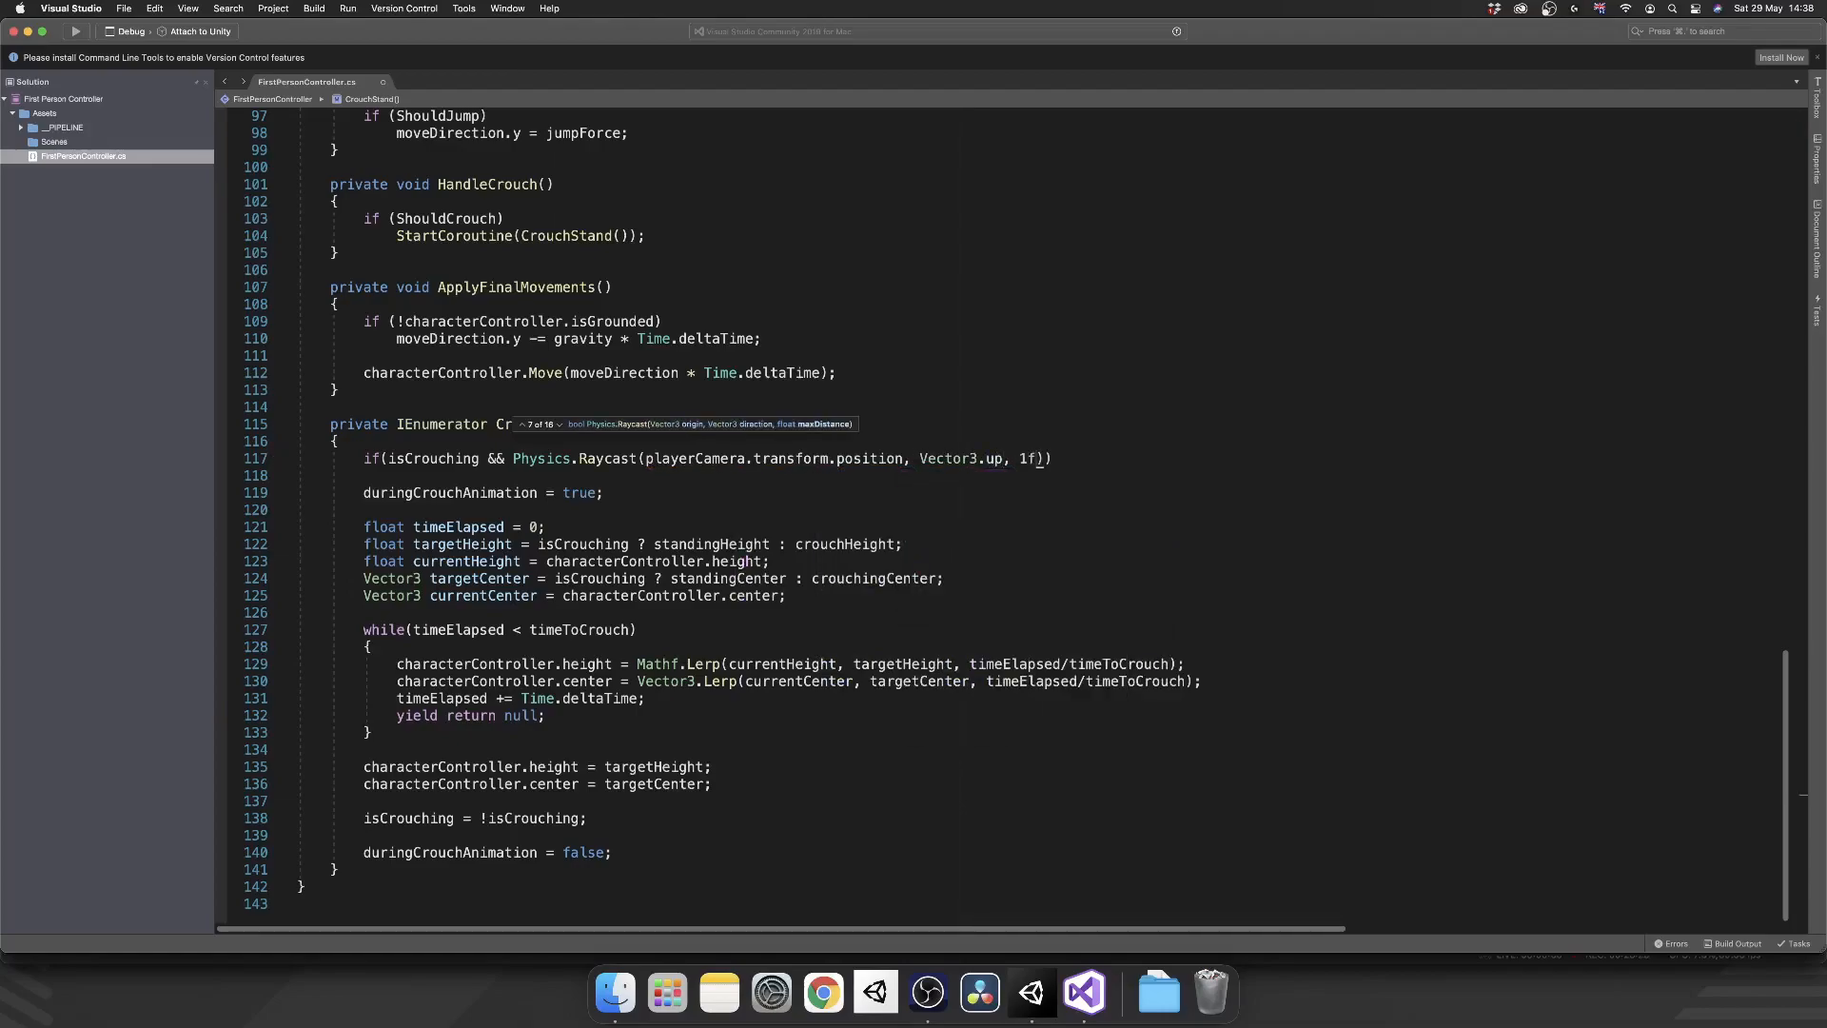
pyautogui.write('yi')
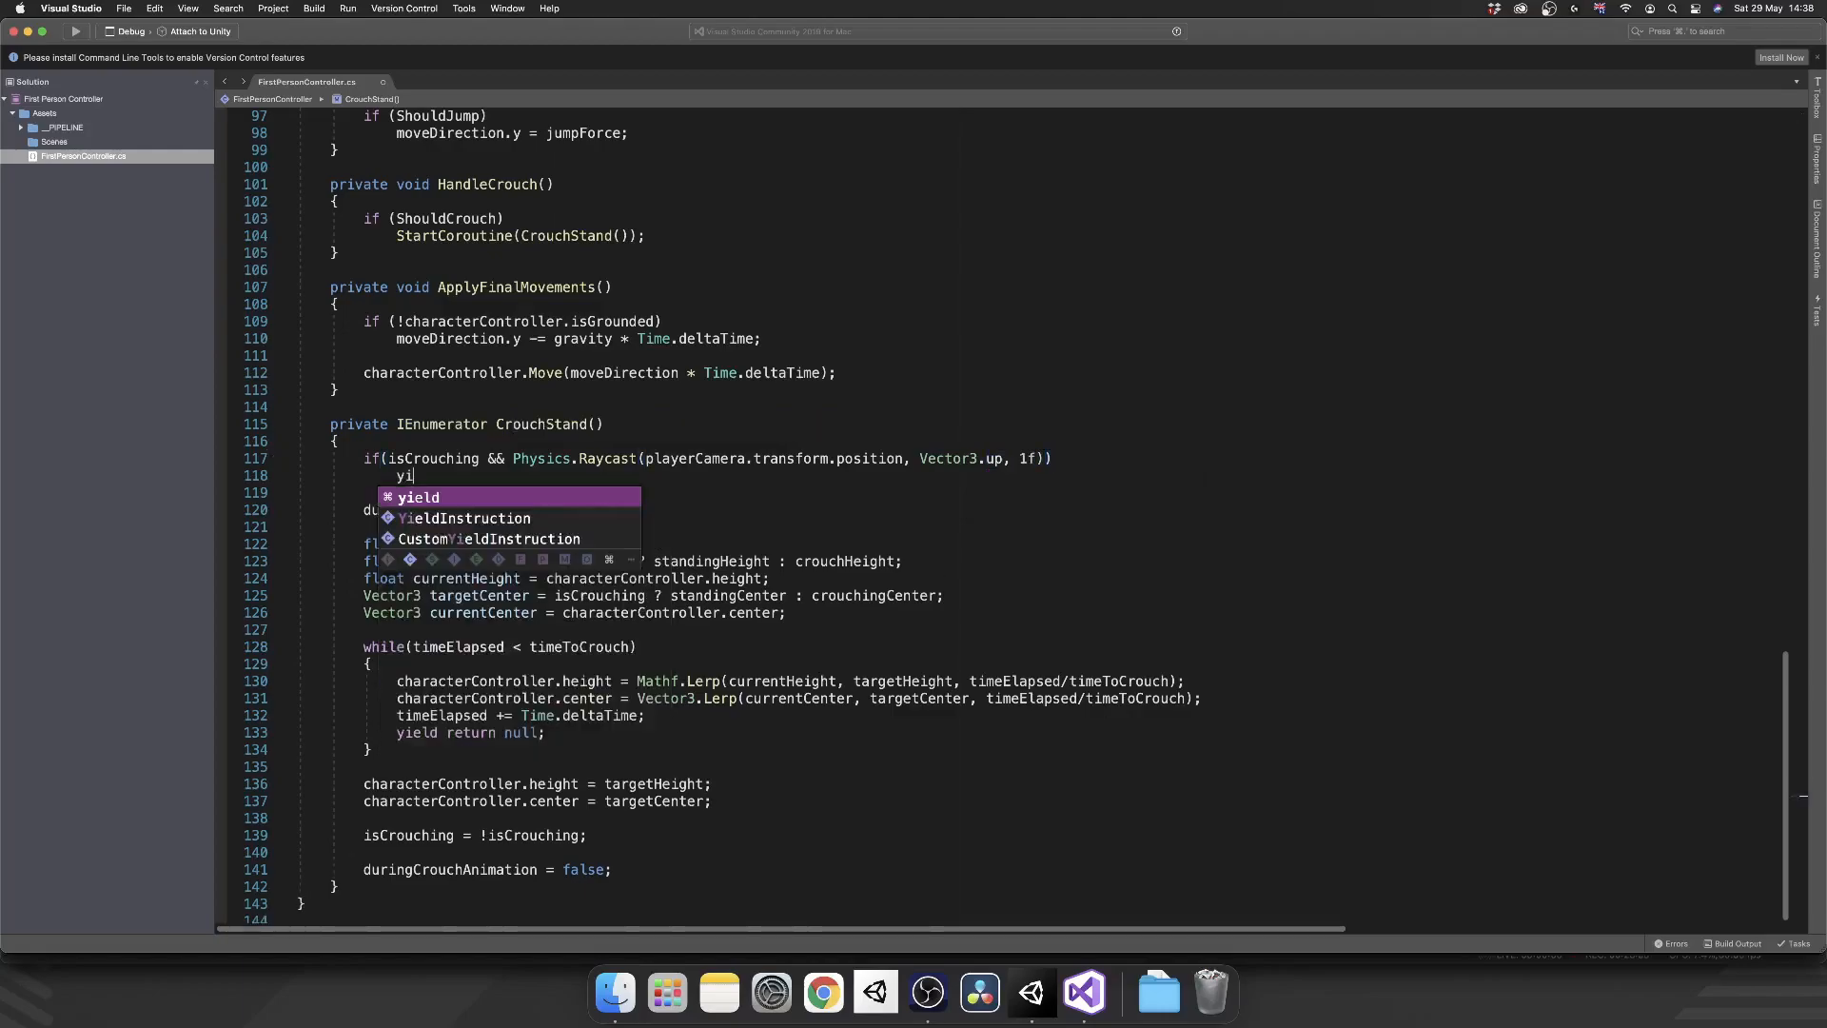
pyautogui.write('break;')
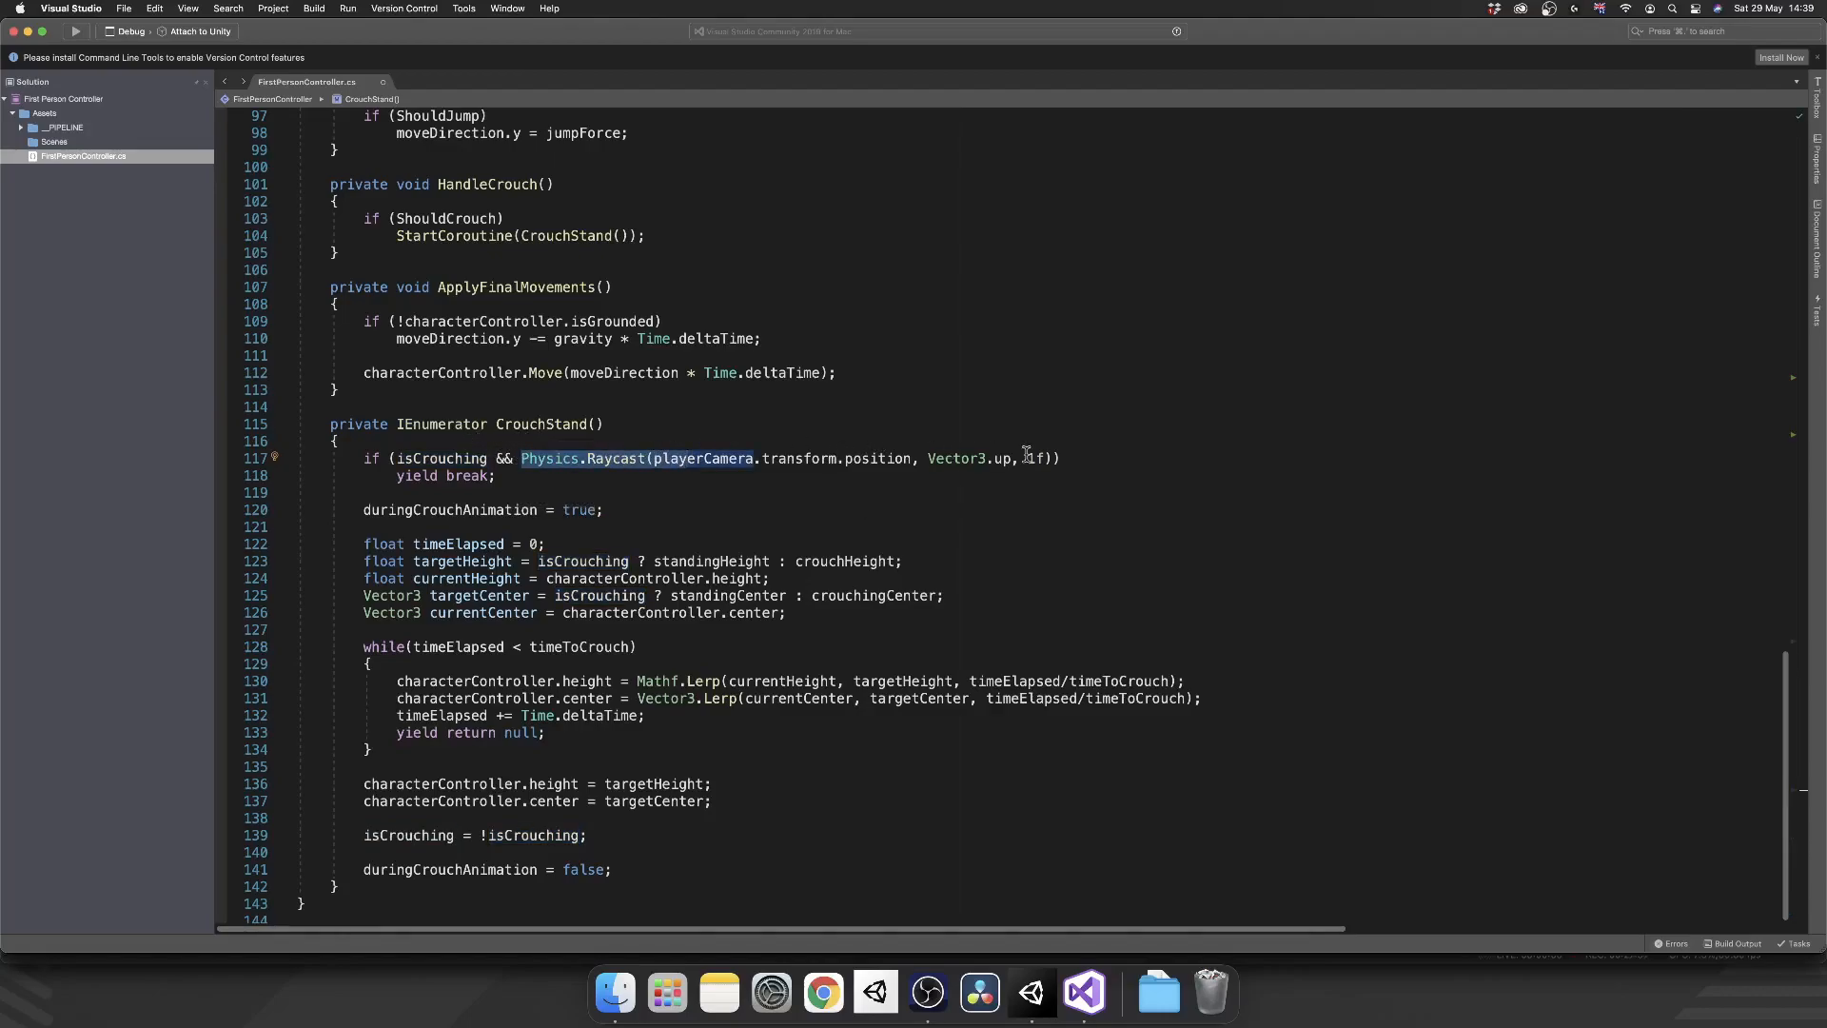
pyautogui.moveTo(1028, 458)
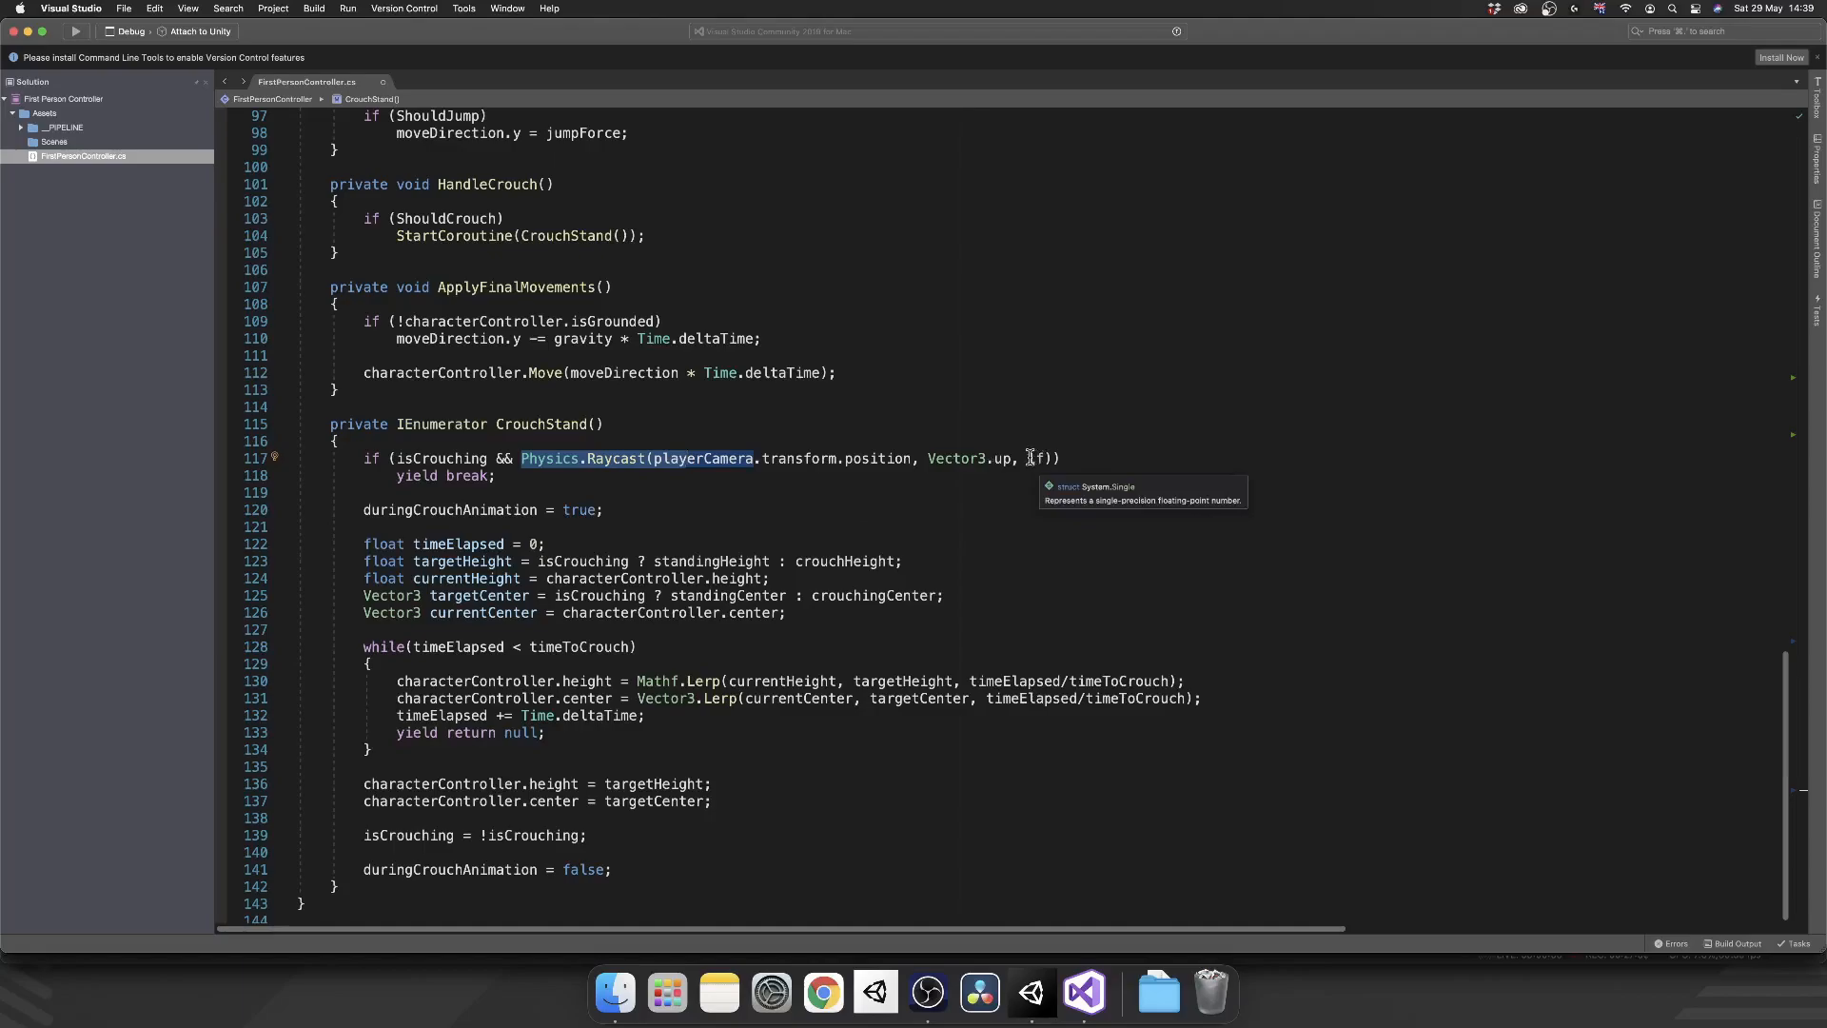